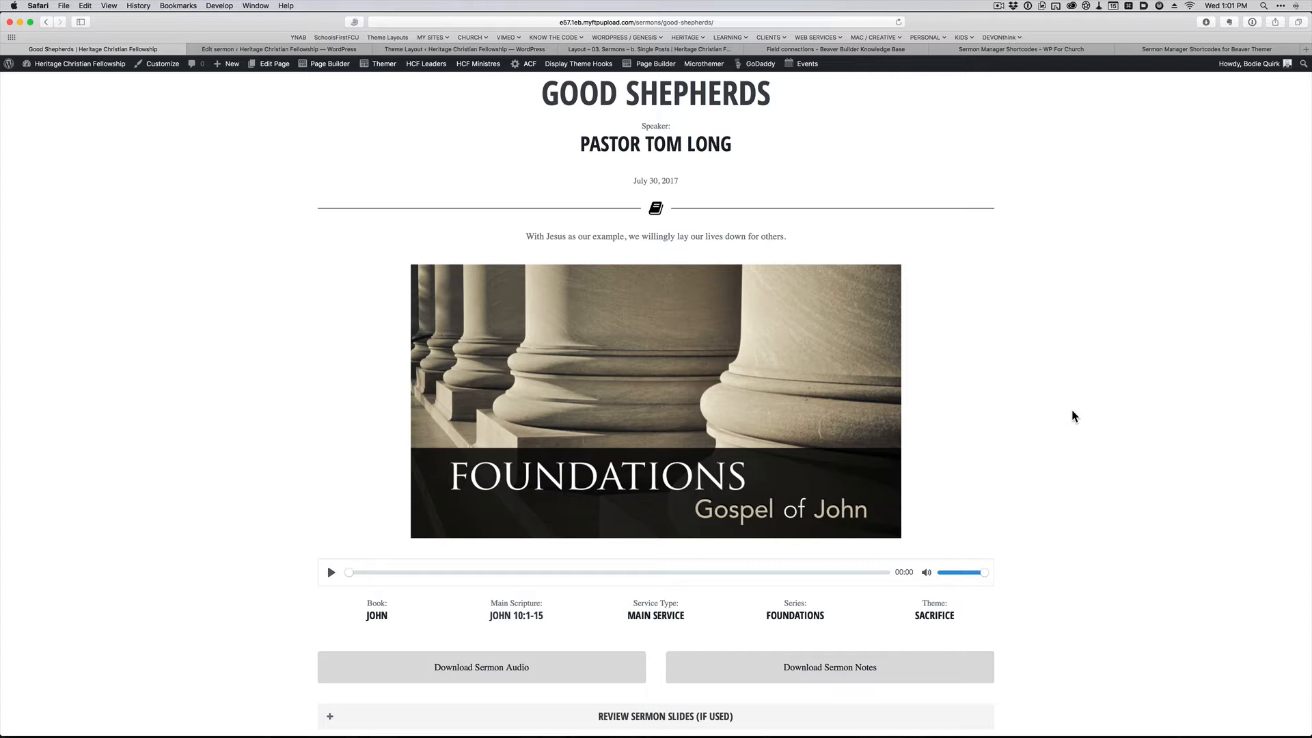
pyautogui.moveTo(791, 193)
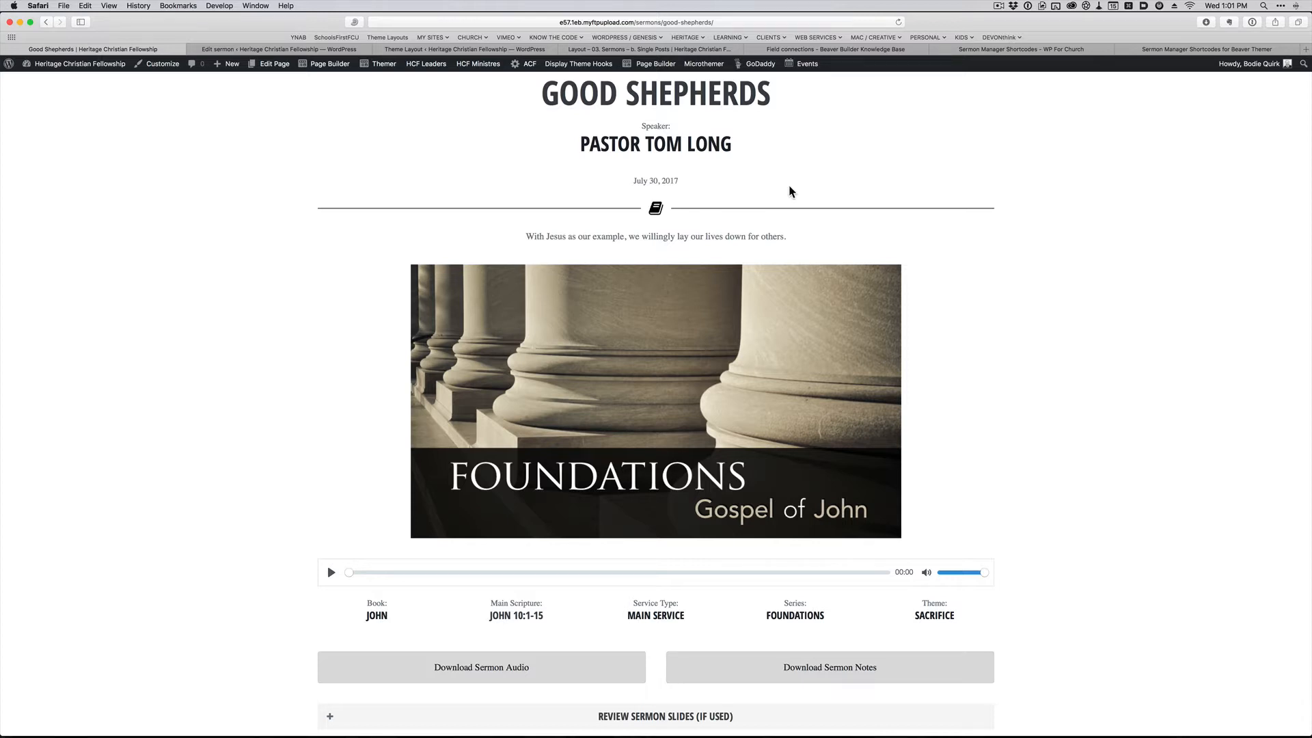
pyautogui.moveTo(161, 196)
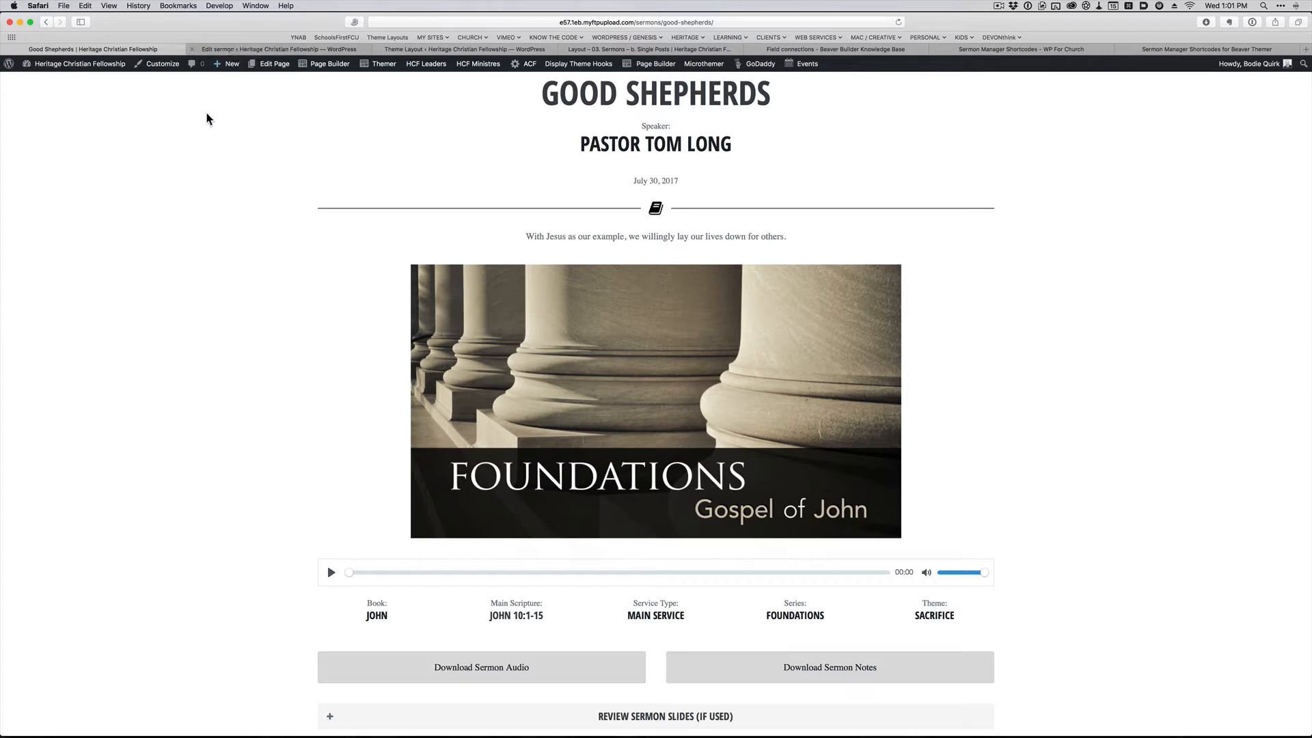
pyautogui.moveTo(181, 172)
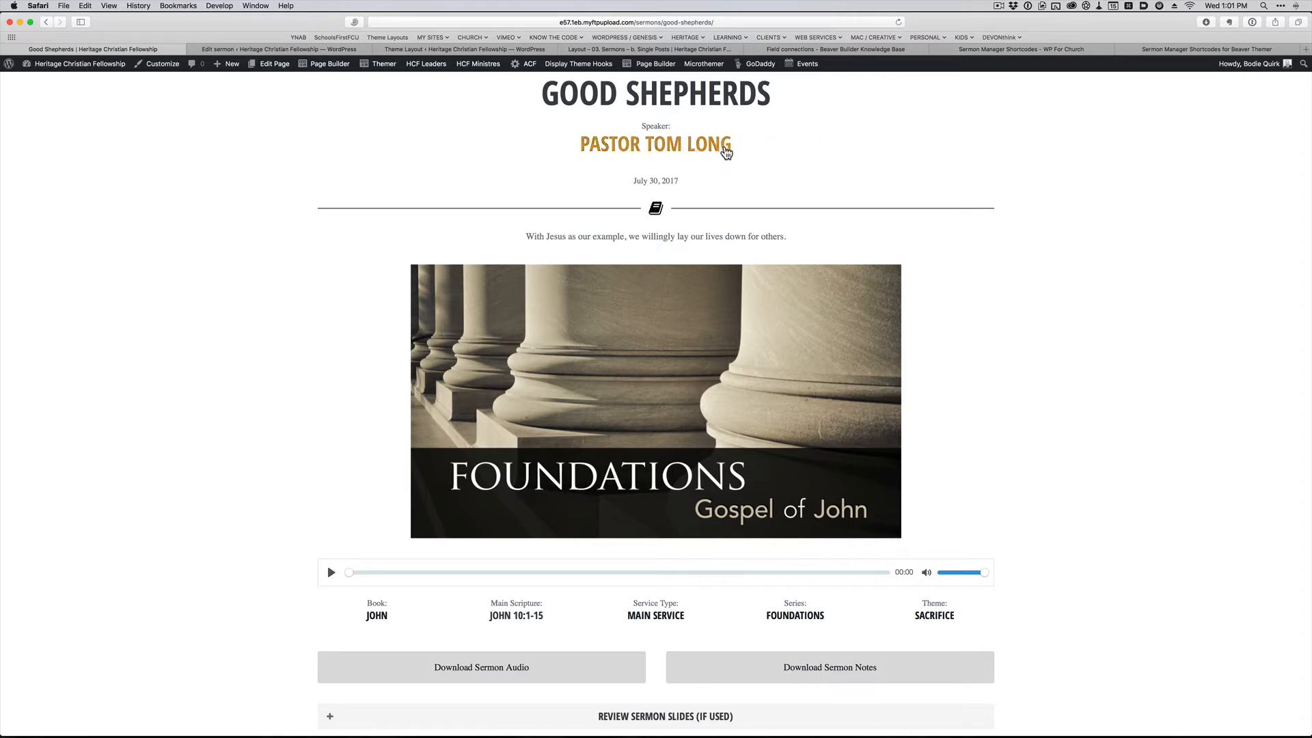
pyautogui.moveTo(761, 268)
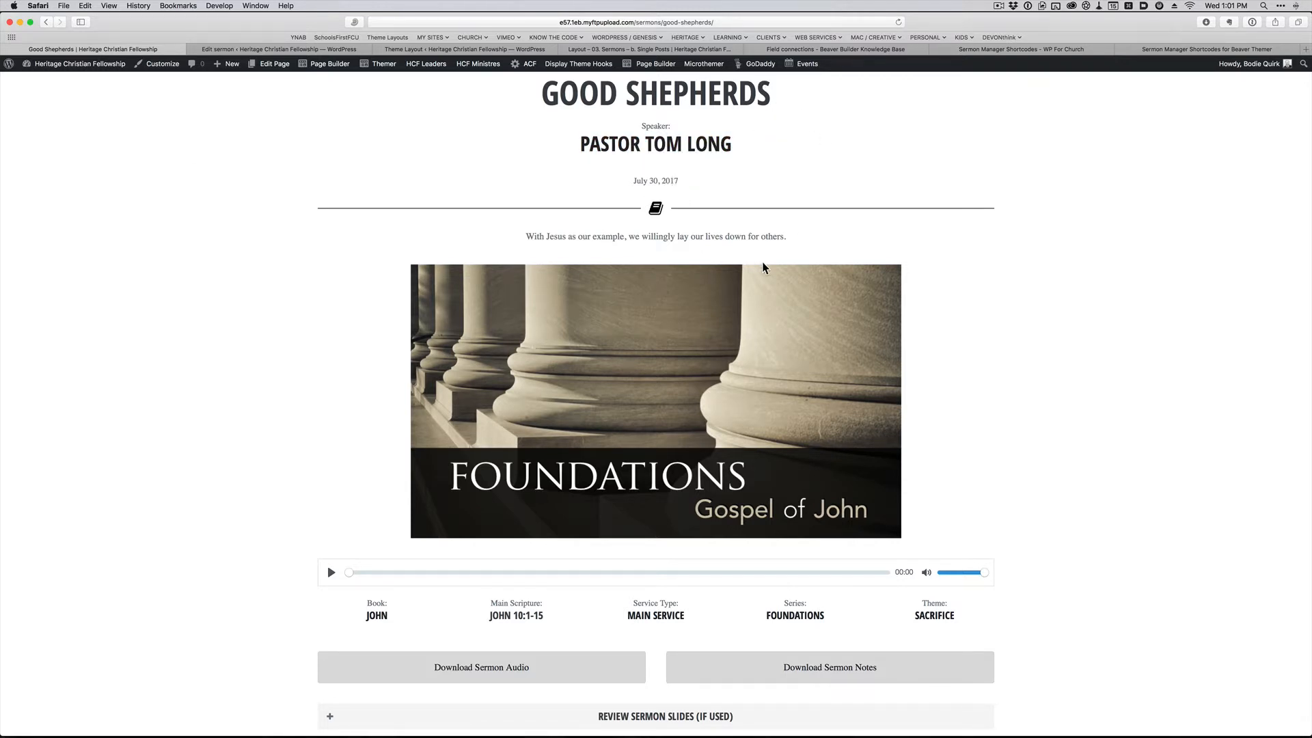
pyautogui.moveTo(634, 234)
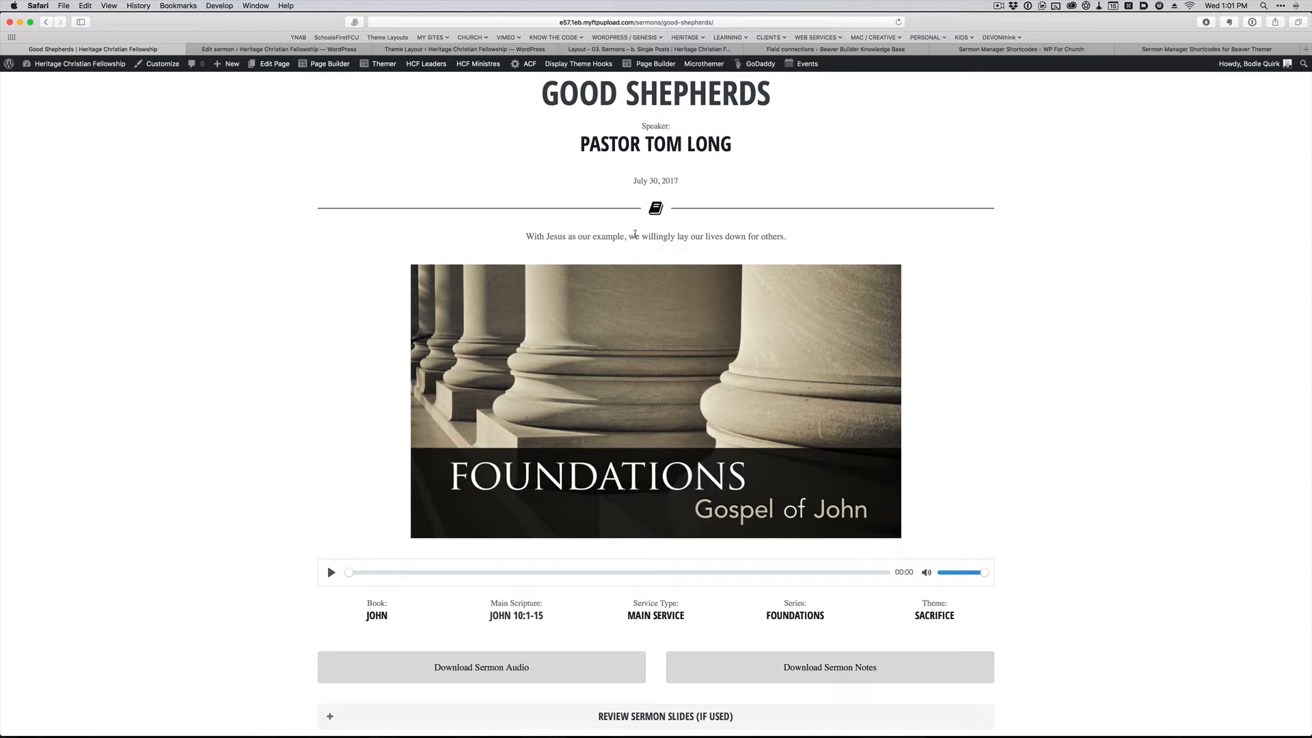
pyautogui.moveTo(293, 618)
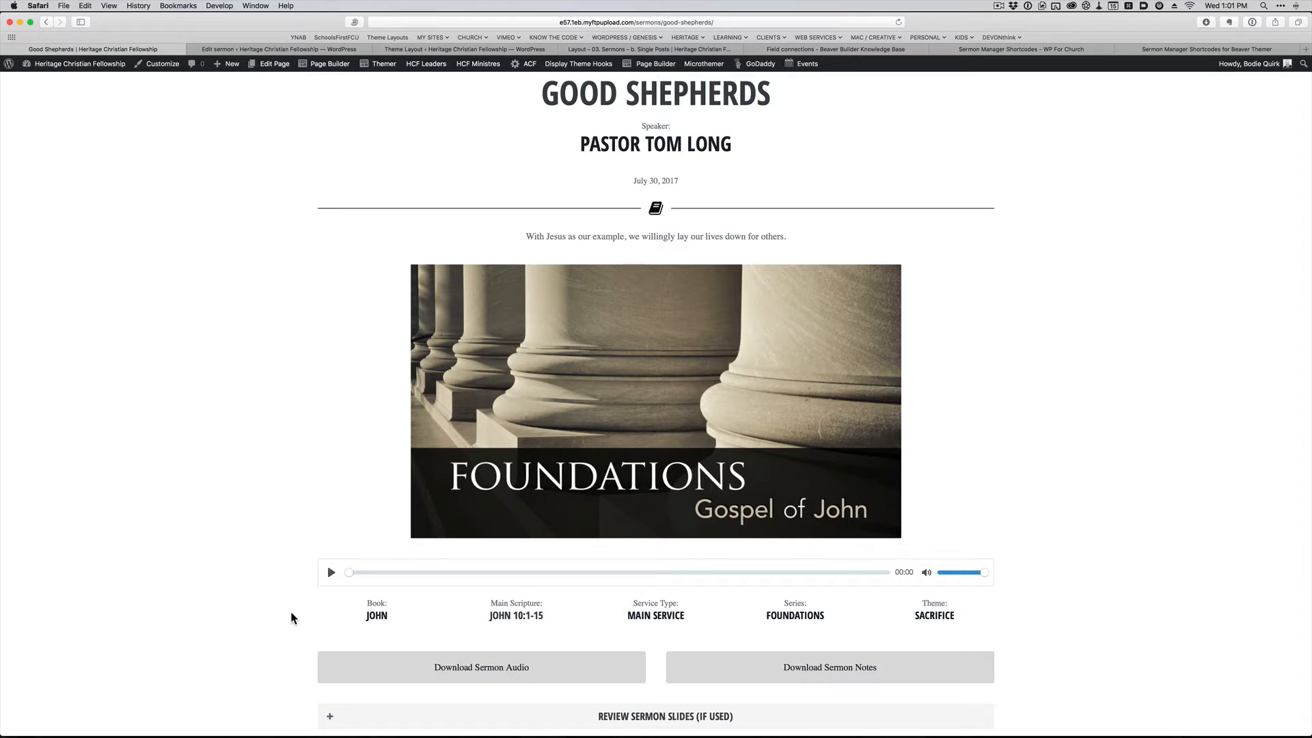
pyautogui.moveTo(655, 616)
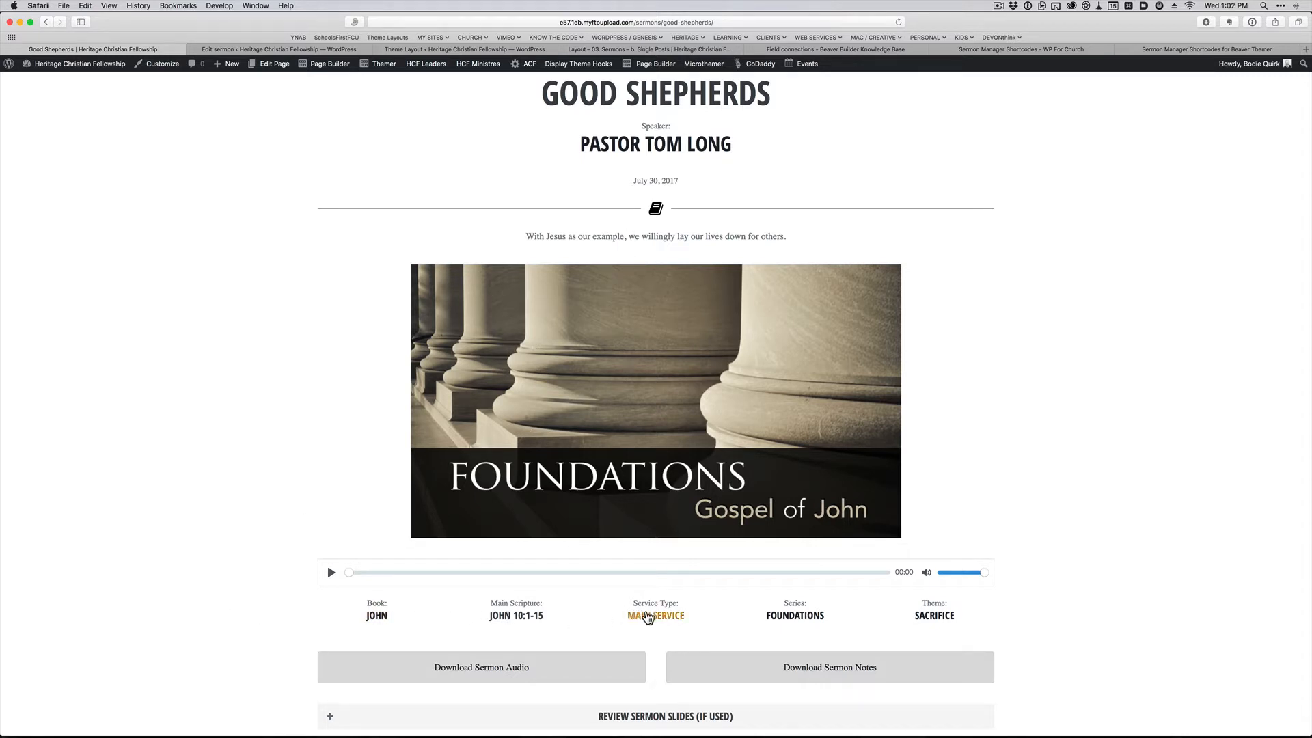
pyautogui.moveTo(968, 604)
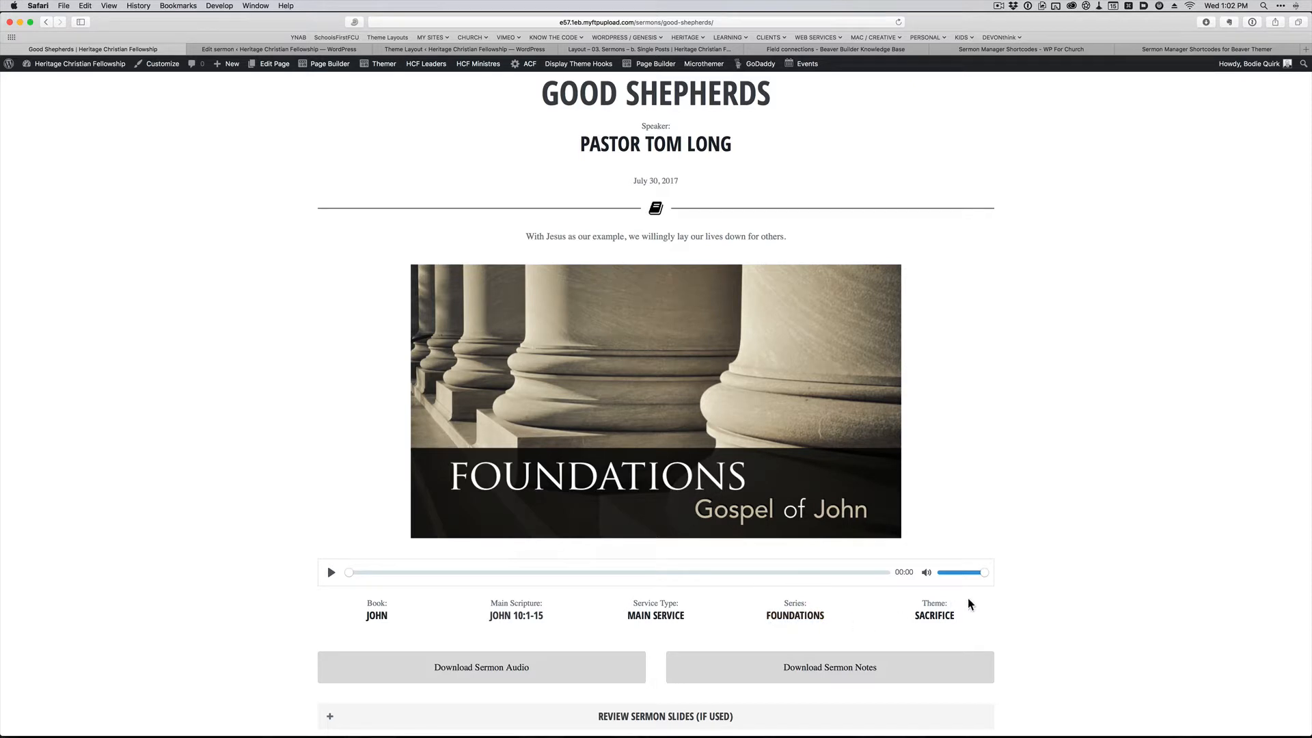
# Step: Review the published Good Shepherds sermon page, expanding and collapsing its sermon slides section
pyautogui.scroll(-3)
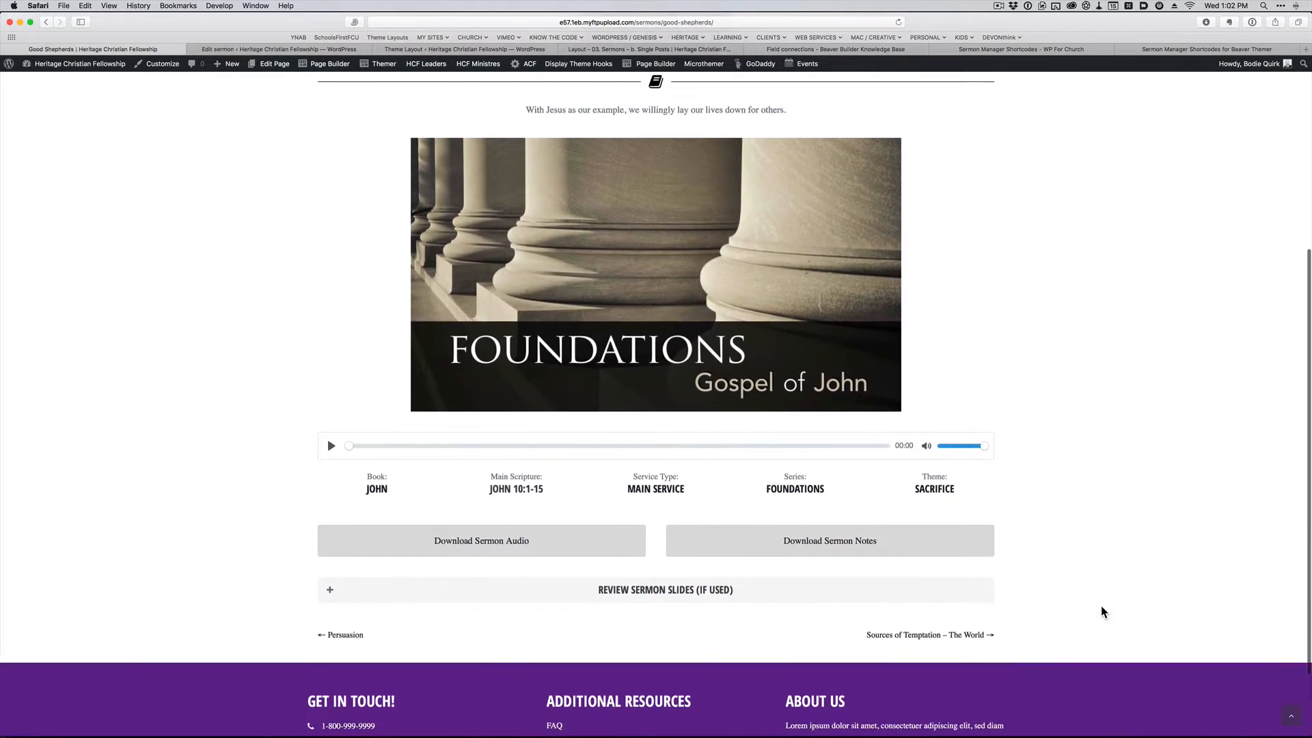
pyautogui.scroll(-3)
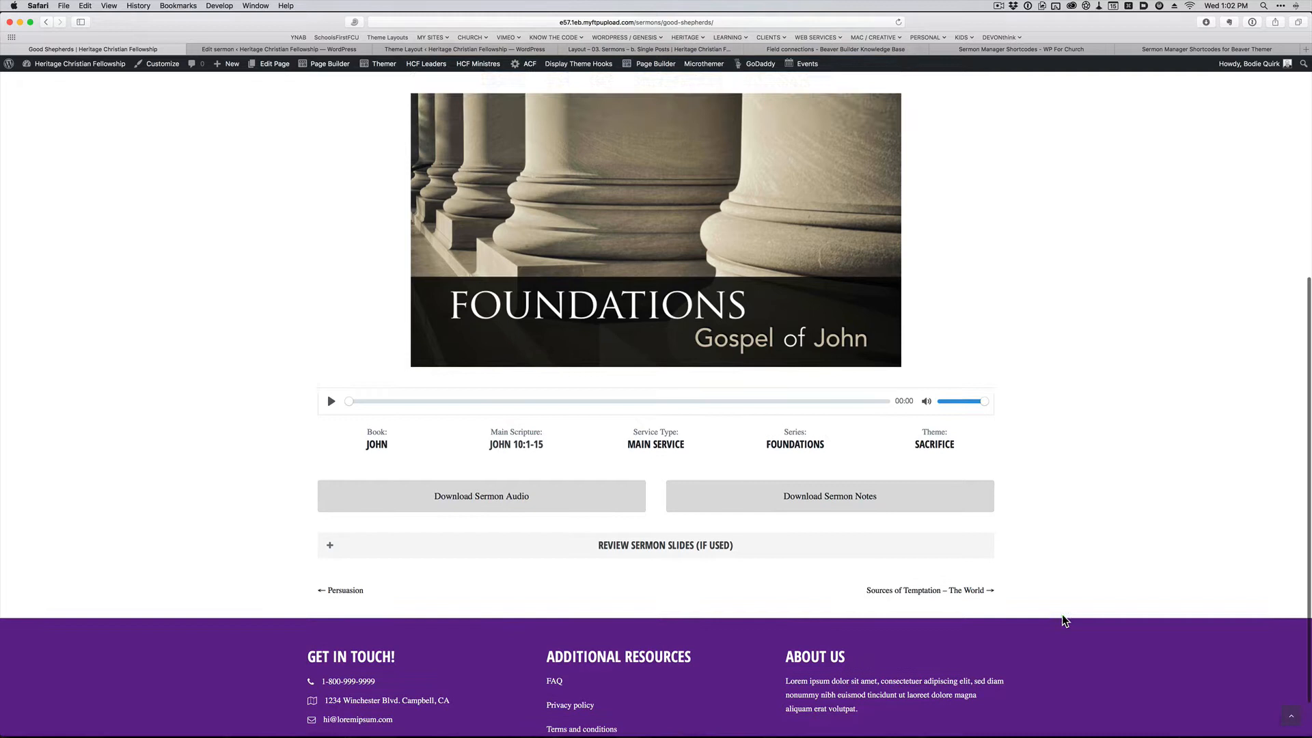
pyautogui.scroll(3)
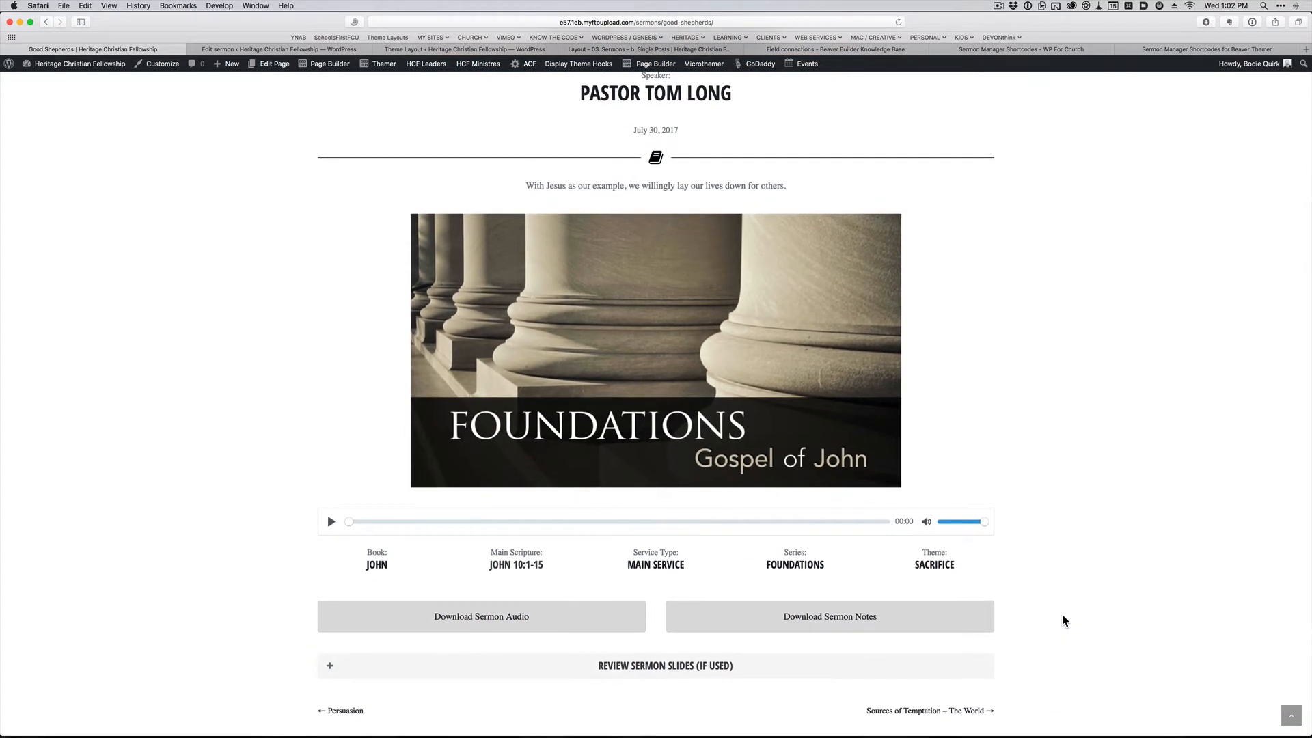
pyautogui.moveTo(481, 616)
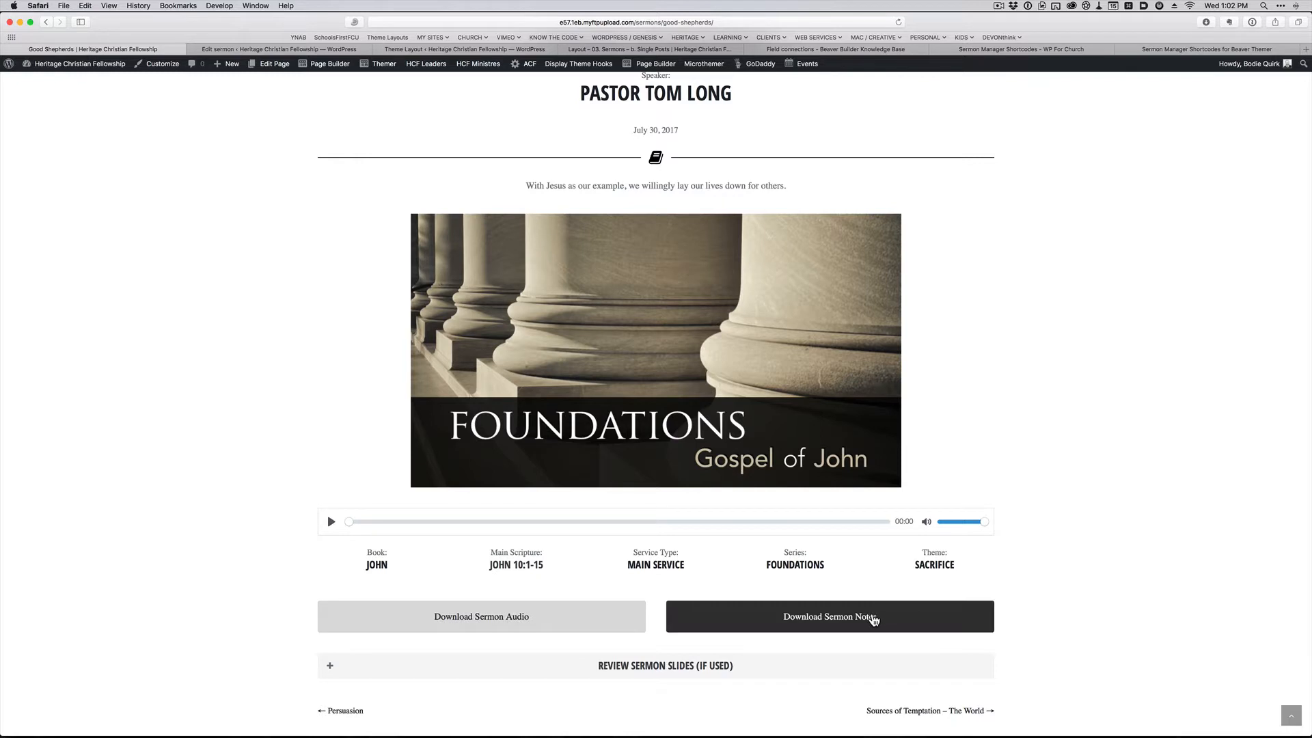
pyautogui.scroll(-3)
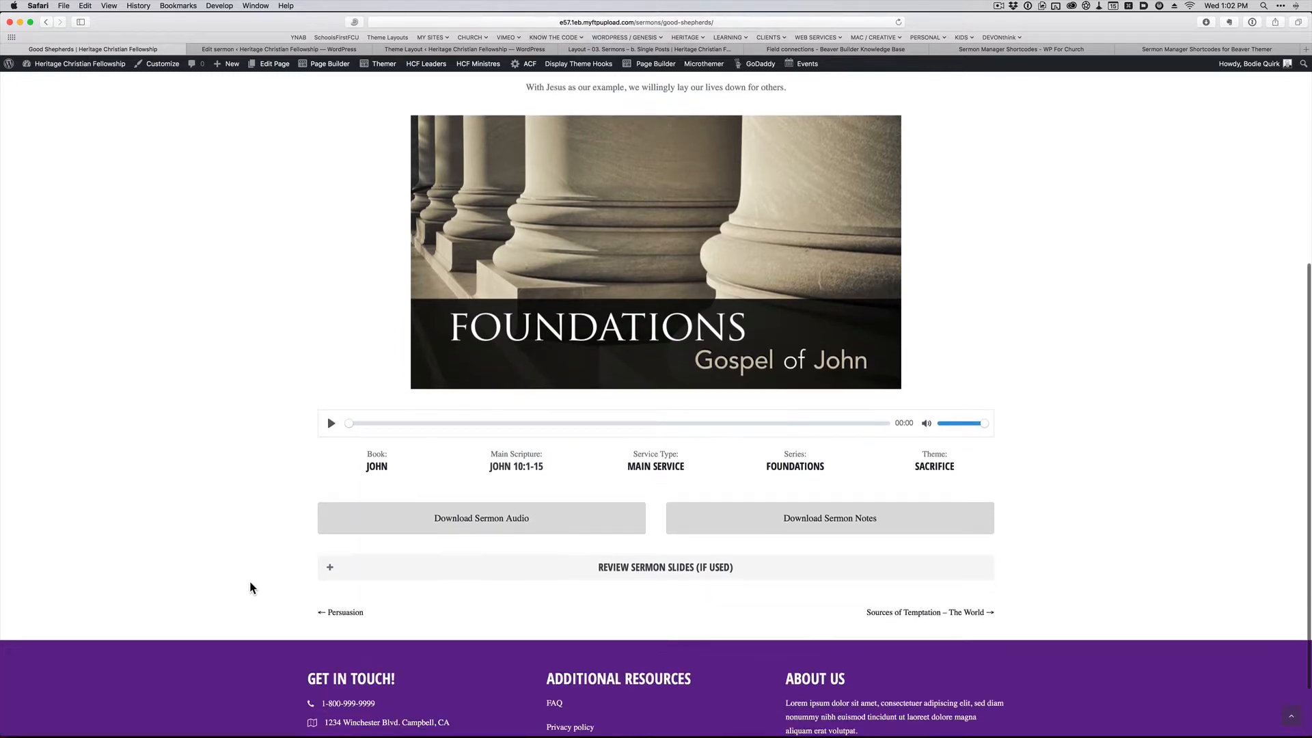
pyautogui.moveTo(490, 586)
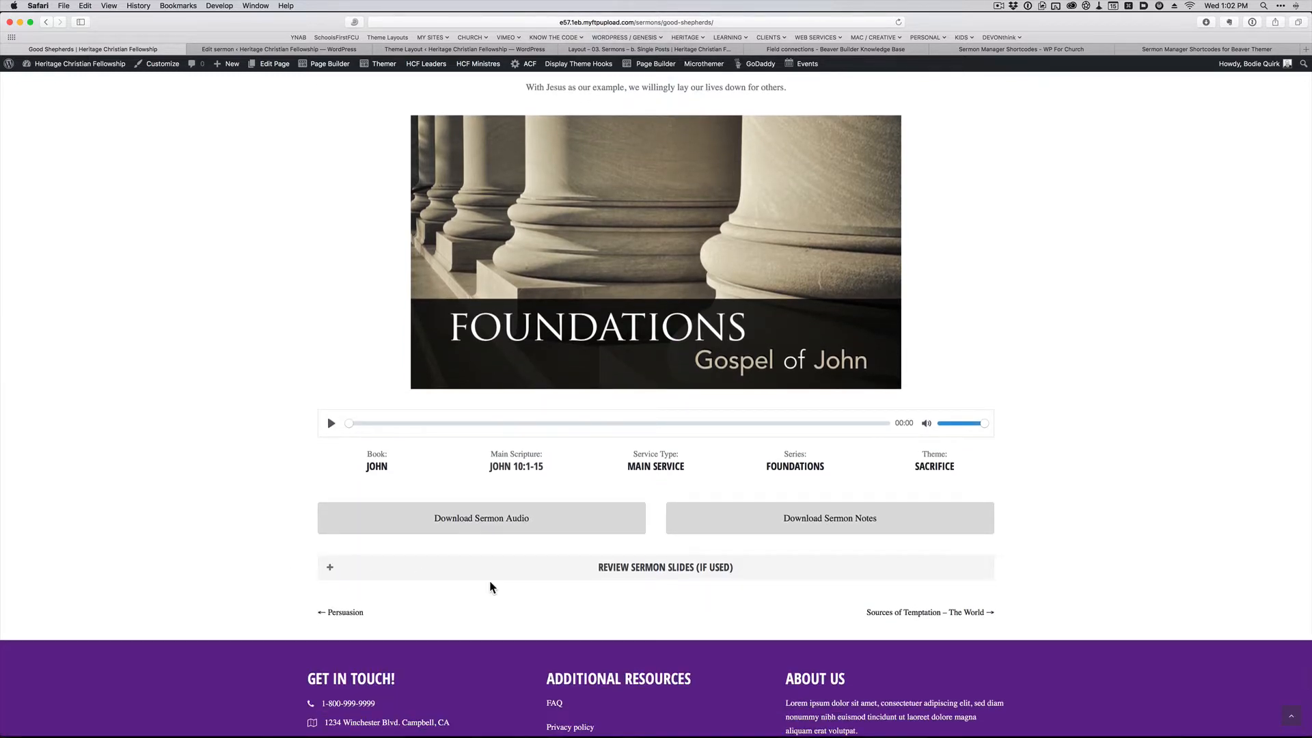
pyautogui.moveTo(611, 575)
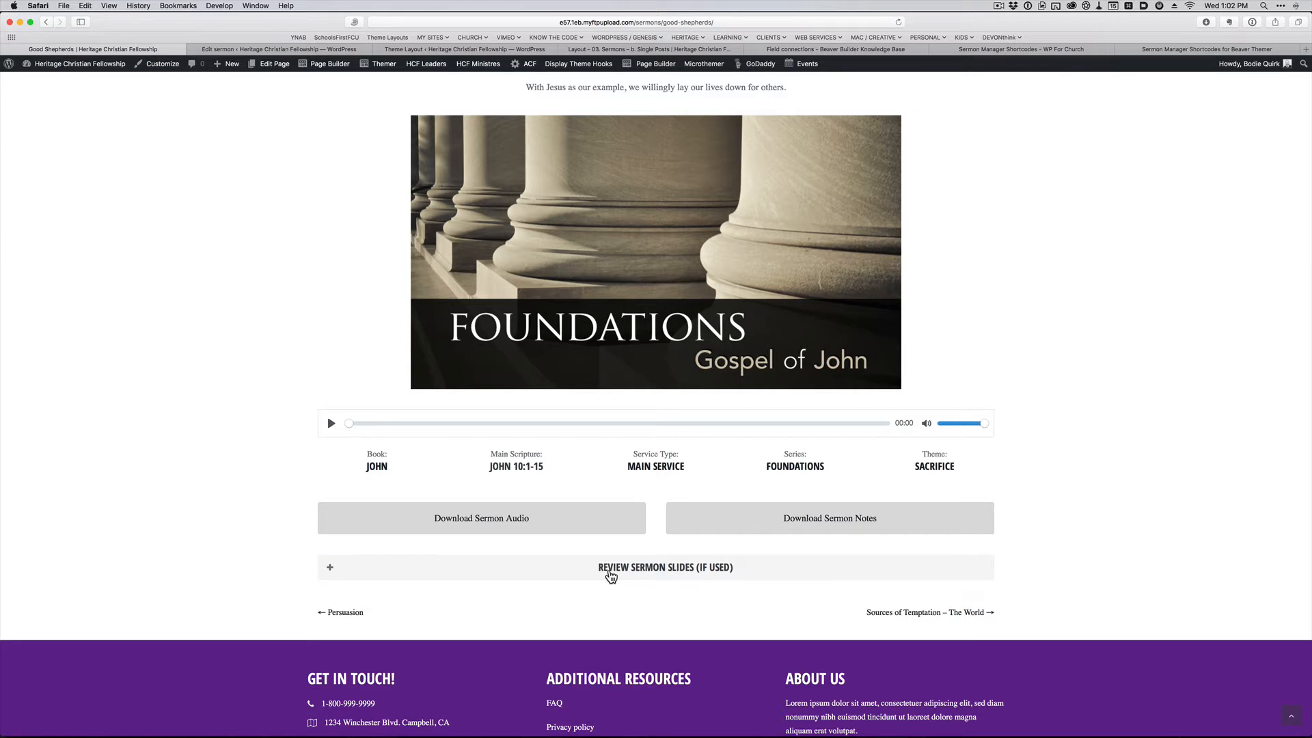
pyautogui.moveTo(734, 573)
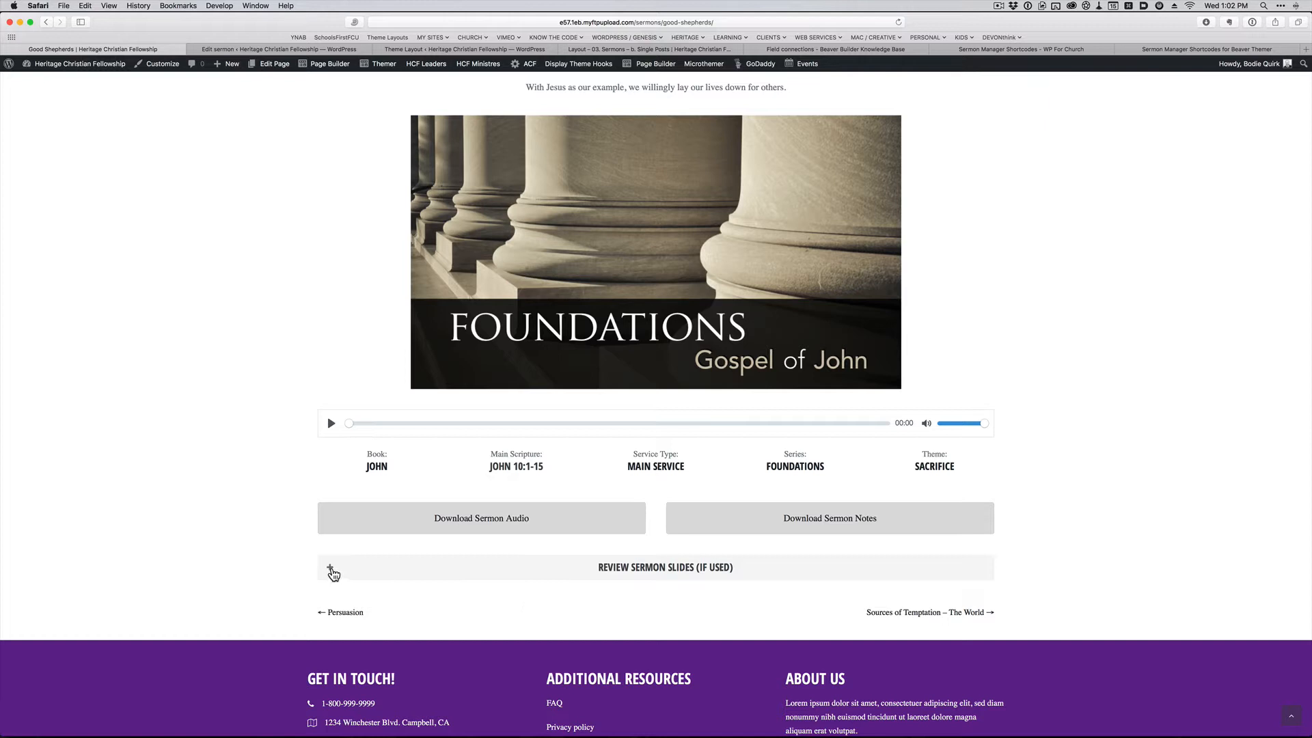
pyautogui.click(332, 572)
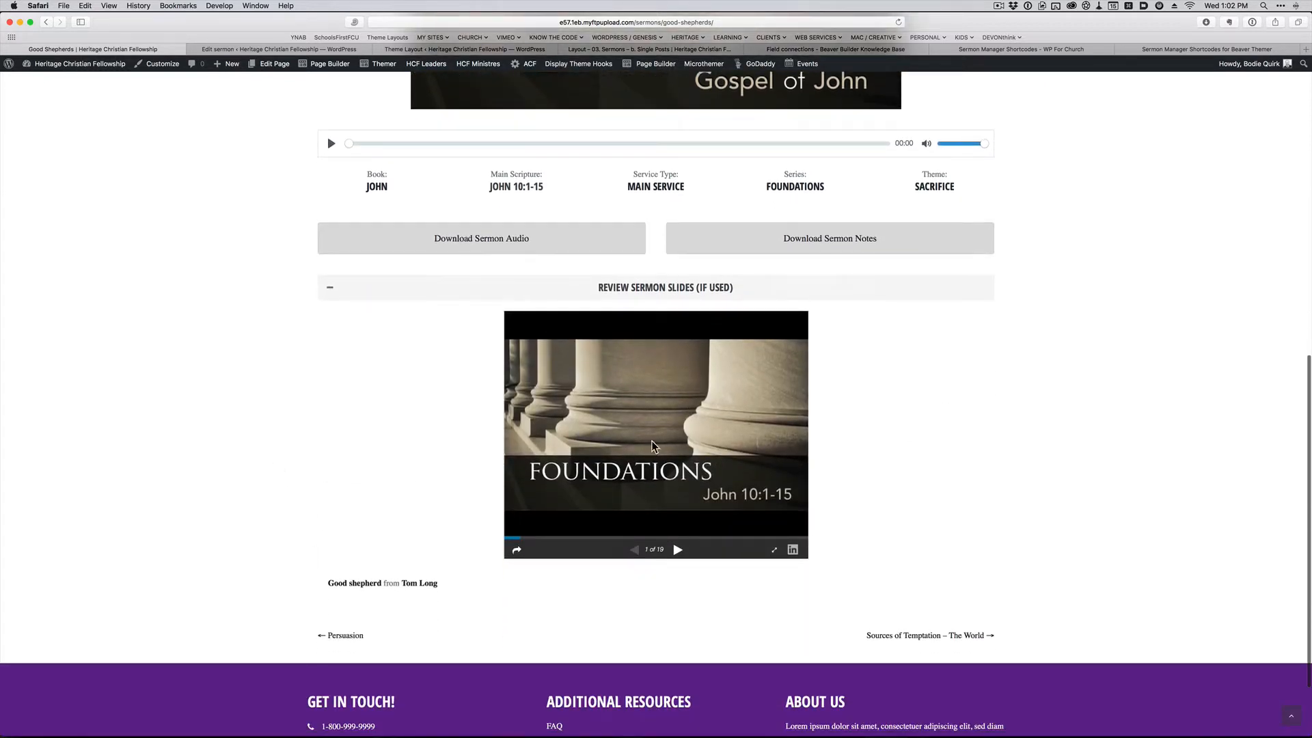
pyautogui.moveTo(733, 450)
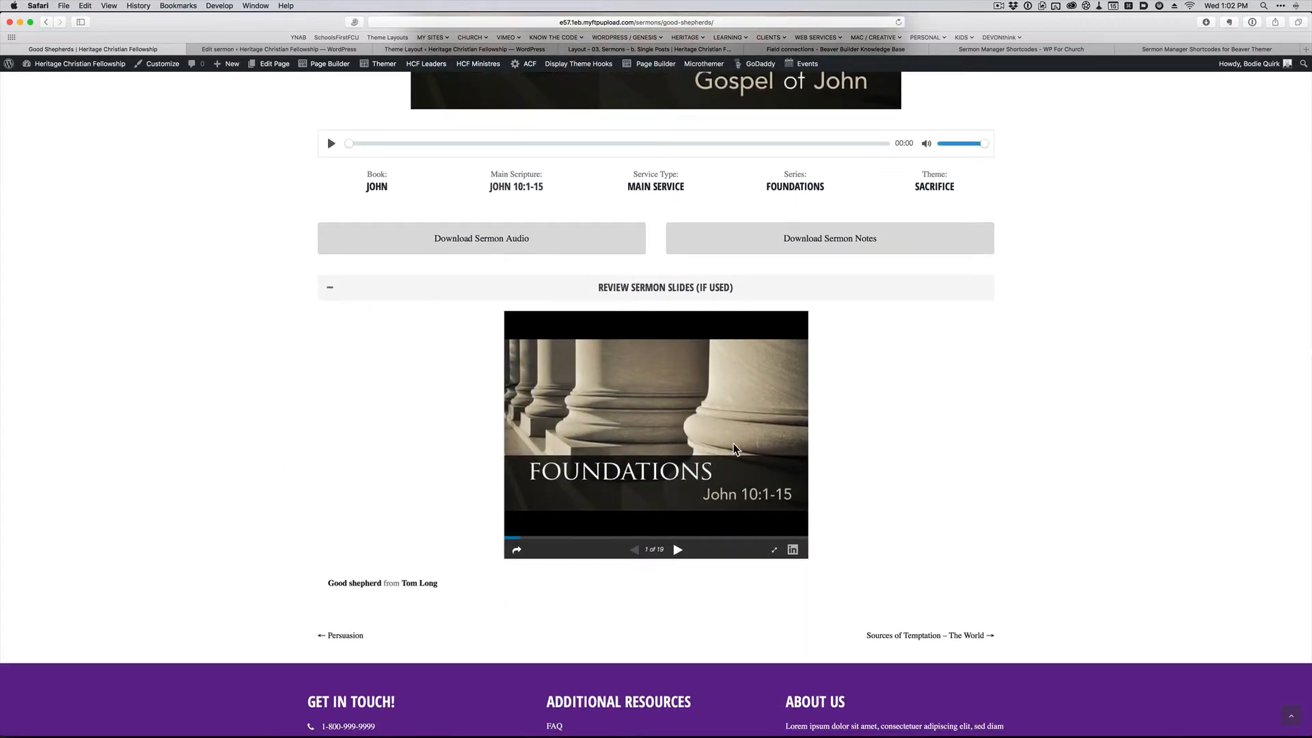
pyautogui.moveTo(615, 391)
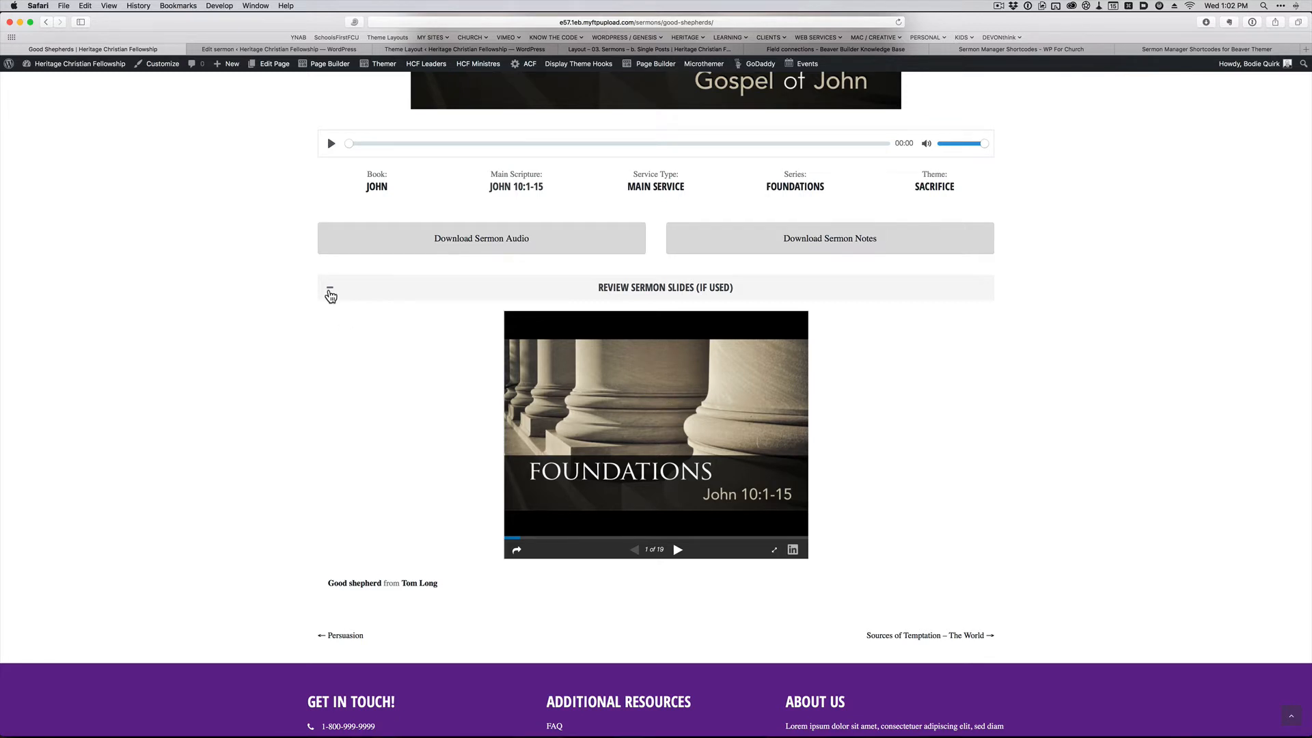
pyautogui.click(329, 294)
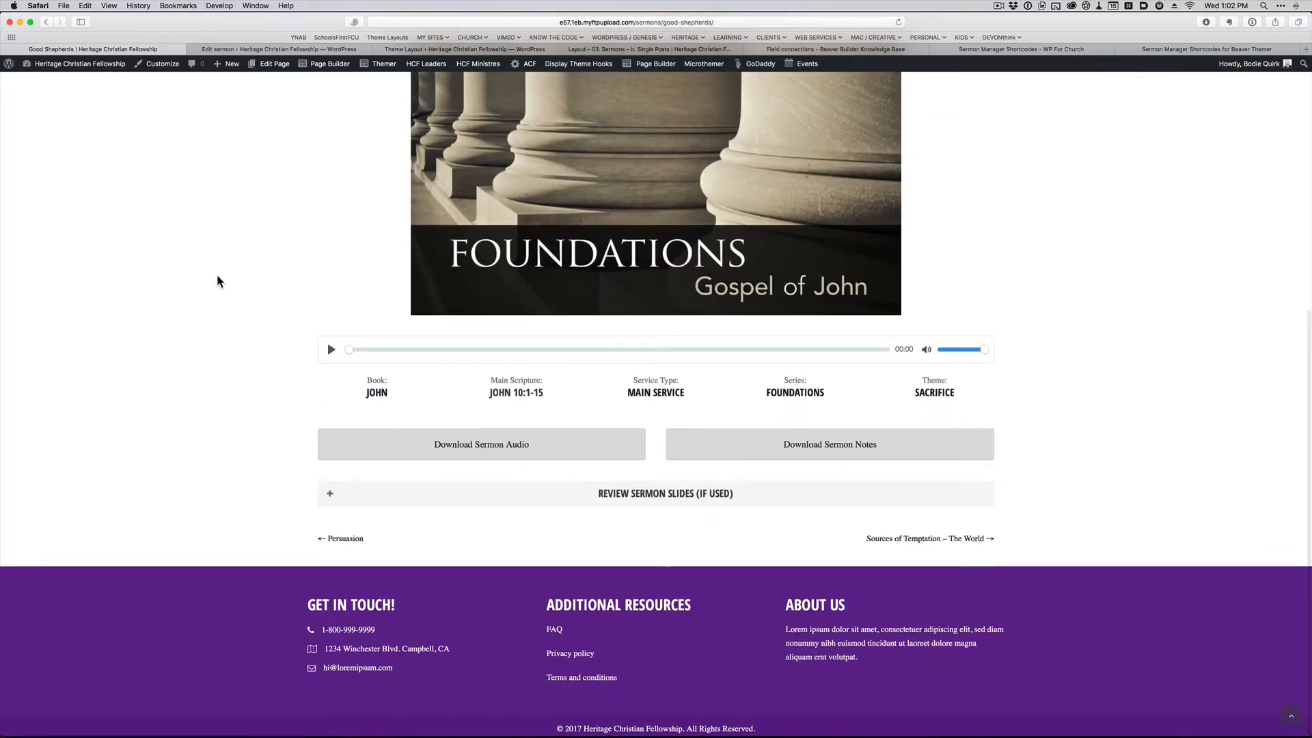
pyautogui.scroll(-3)
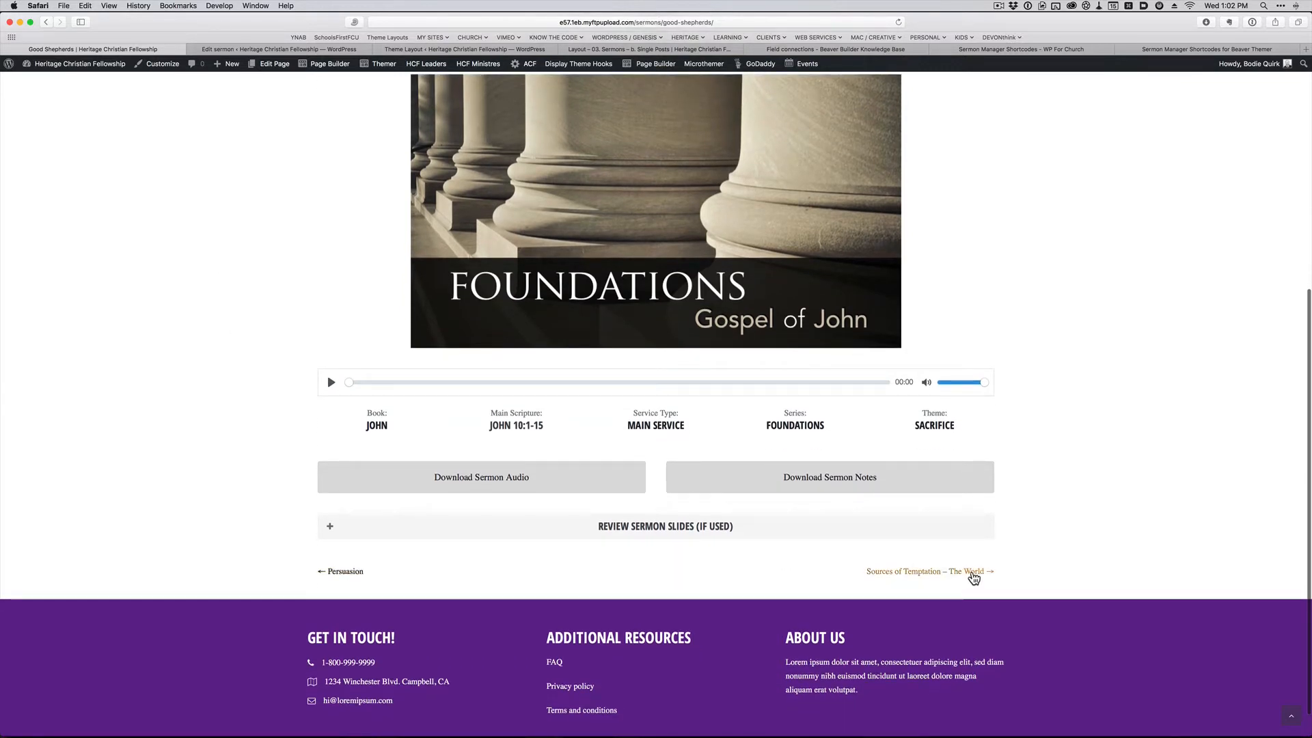
pyautogui.moveTo(271, 521)
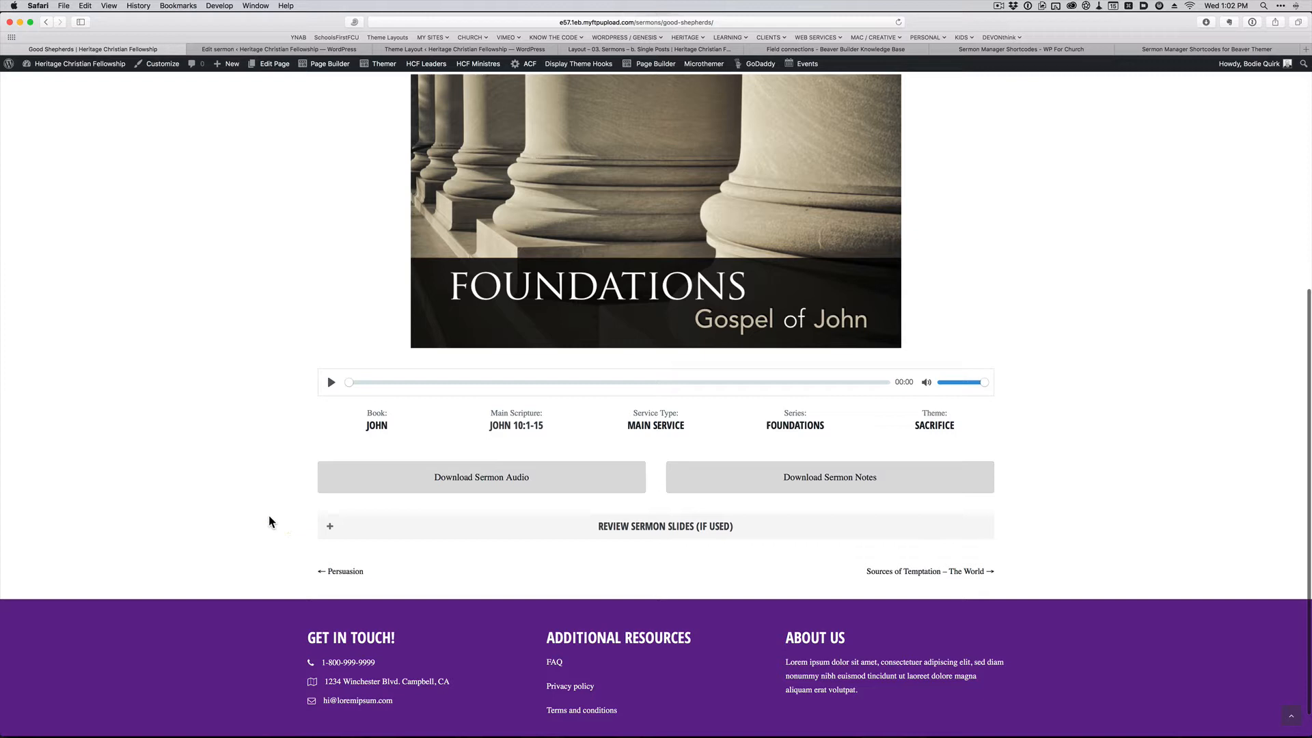
pyautogui.scroll(3)
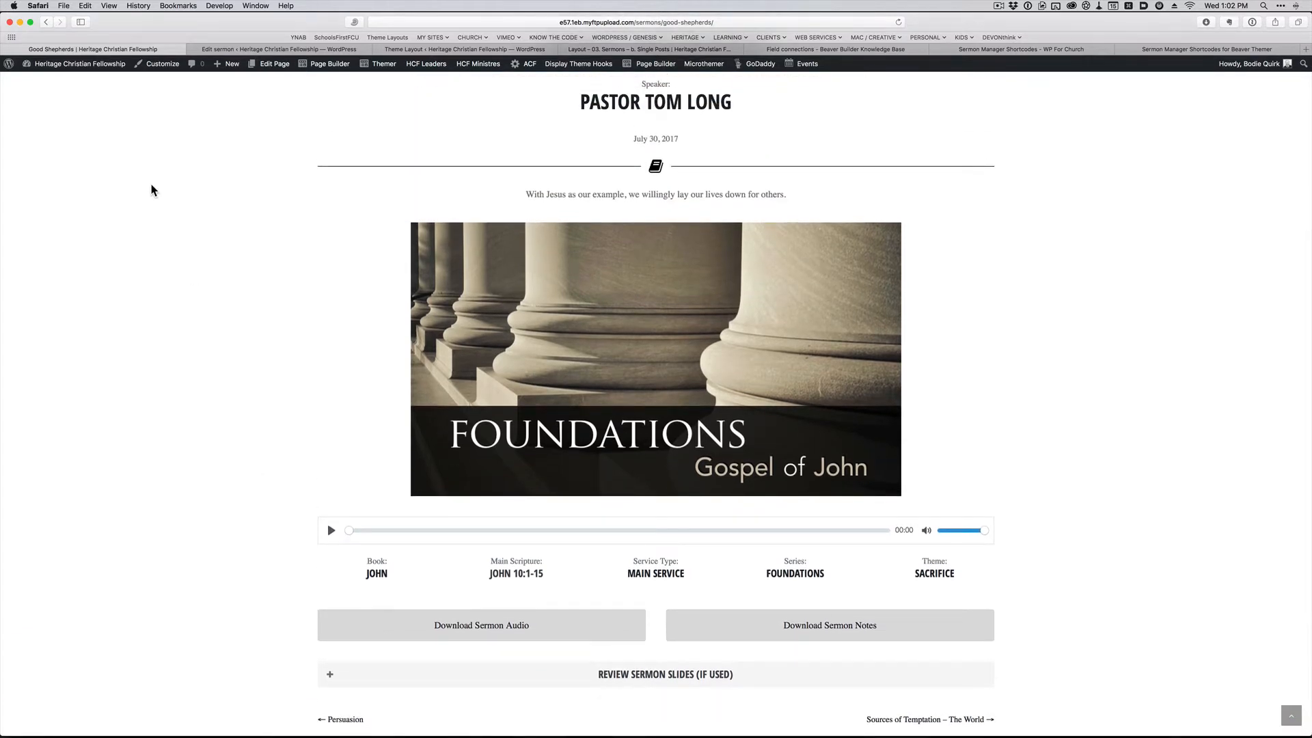
# Step: Look through the Good Shepherds sermon's edit screen fields from top to bottom
pyautogui.click(279, 49)
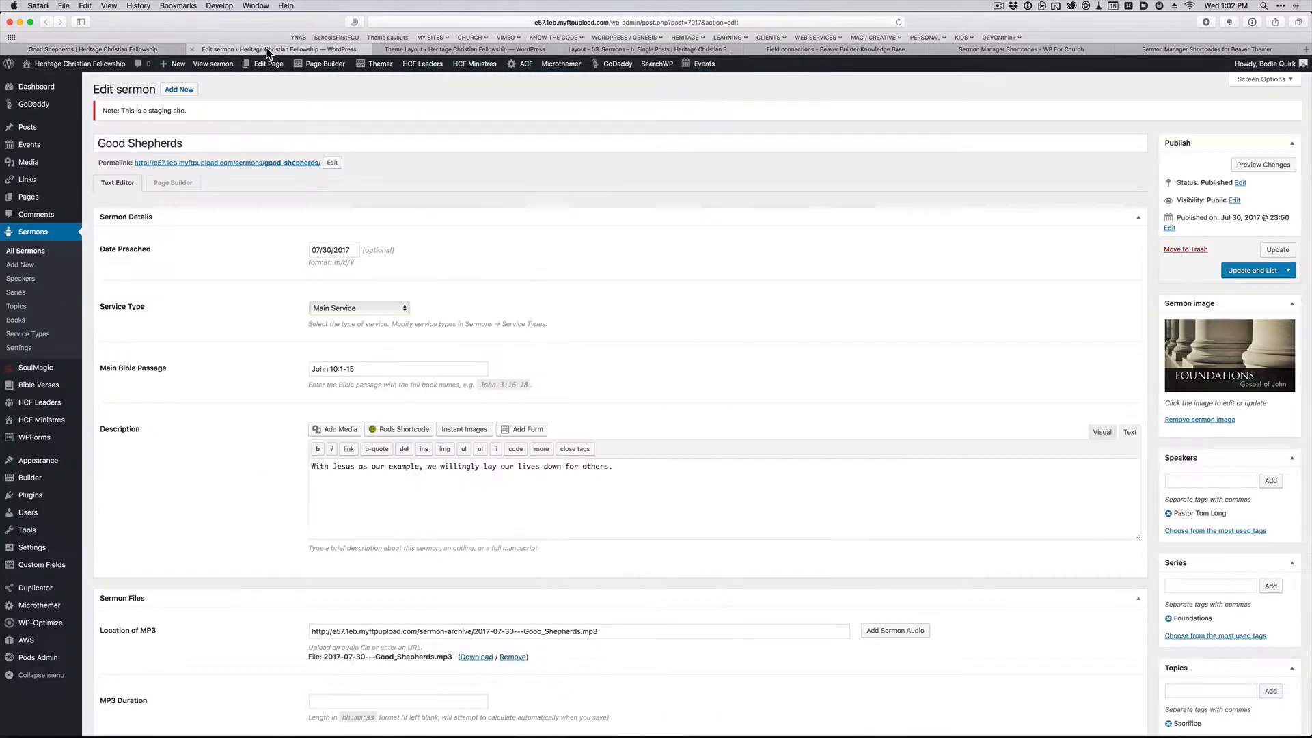
pyautogui.moveTo(460, 176)
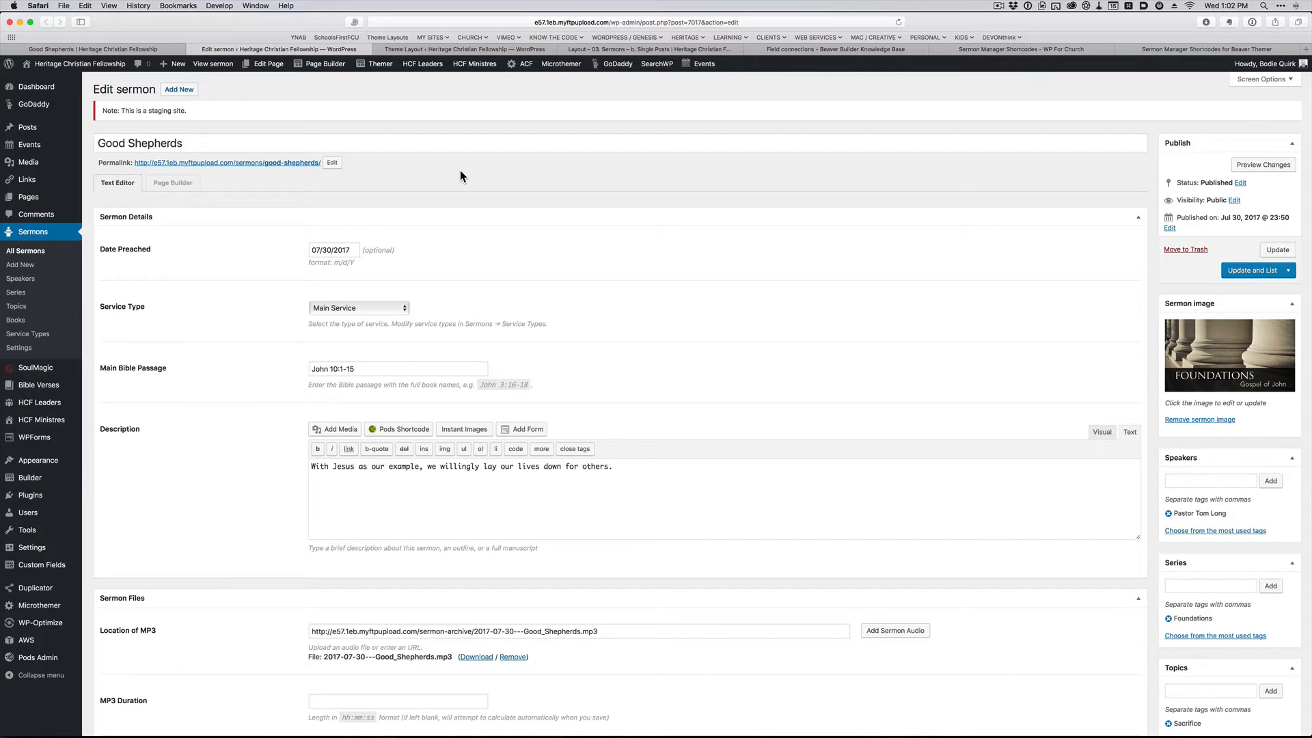
pyautogui.moveTo(500, 197)
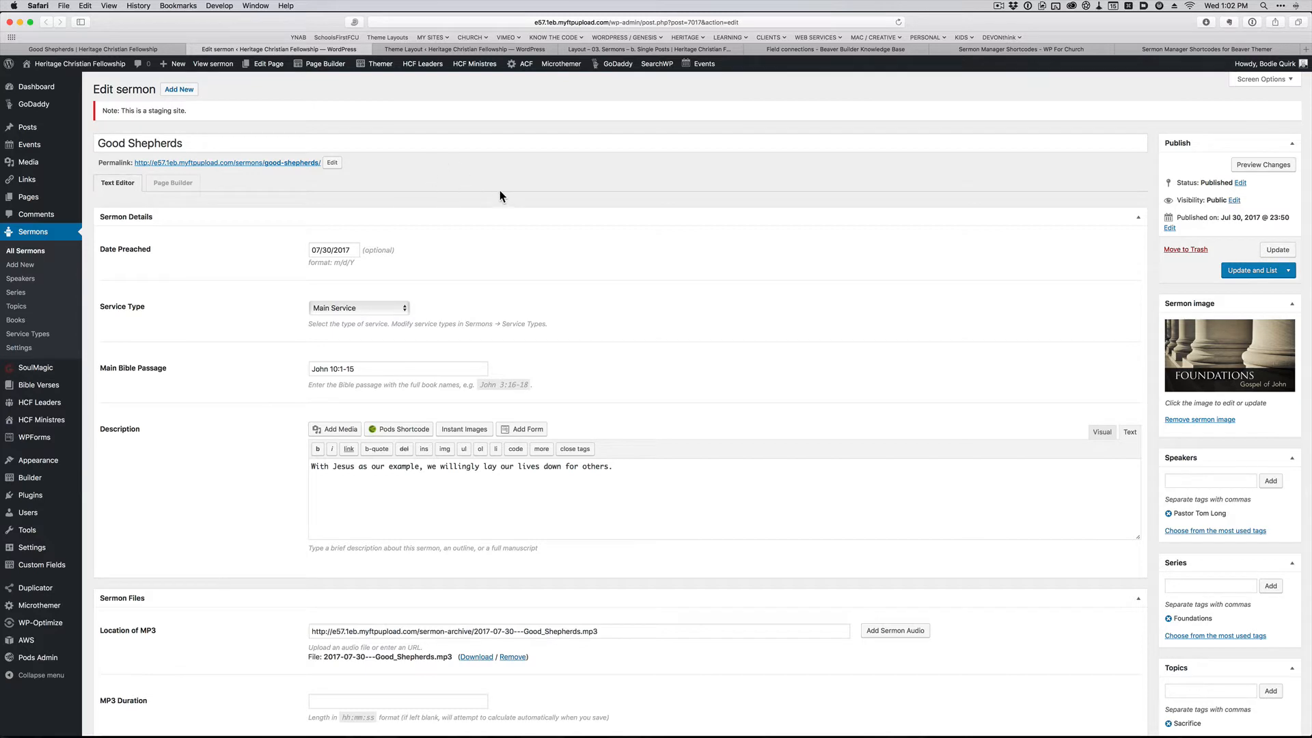
pyautogui.moveTo(491, 203)
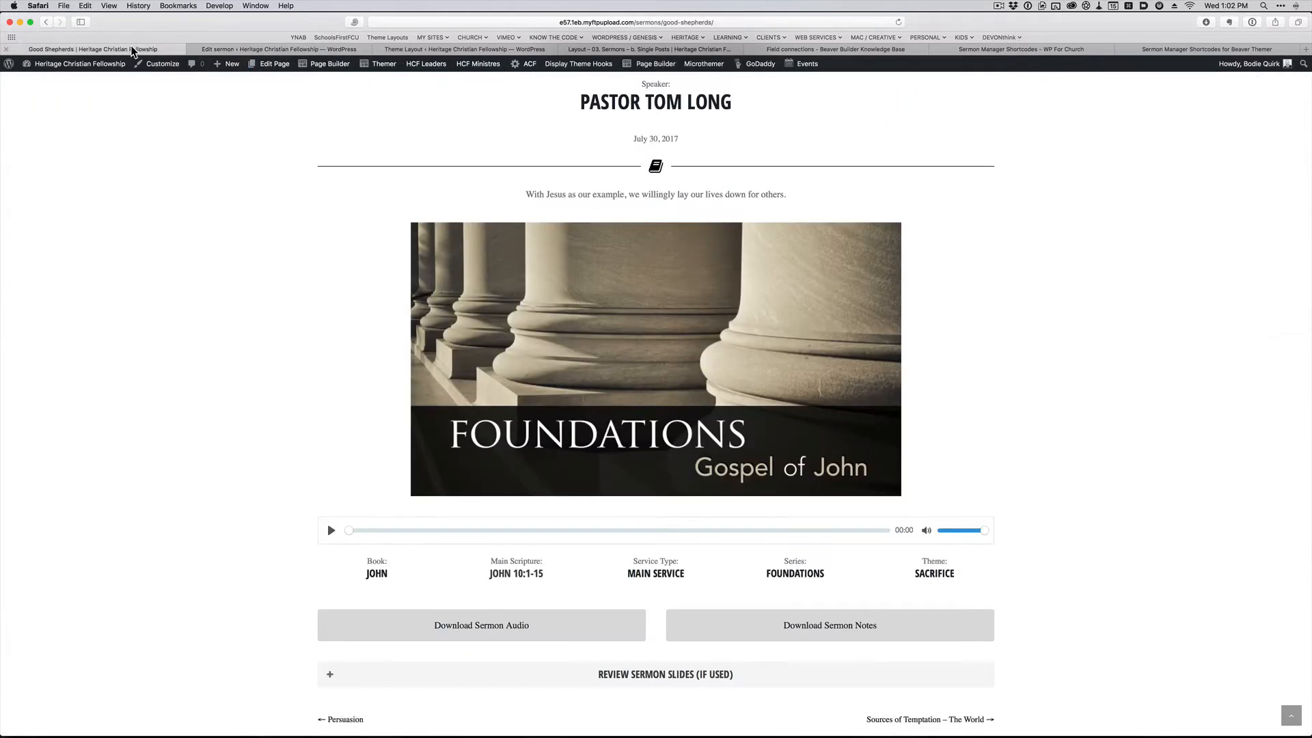
pyautogui.scroll(3)
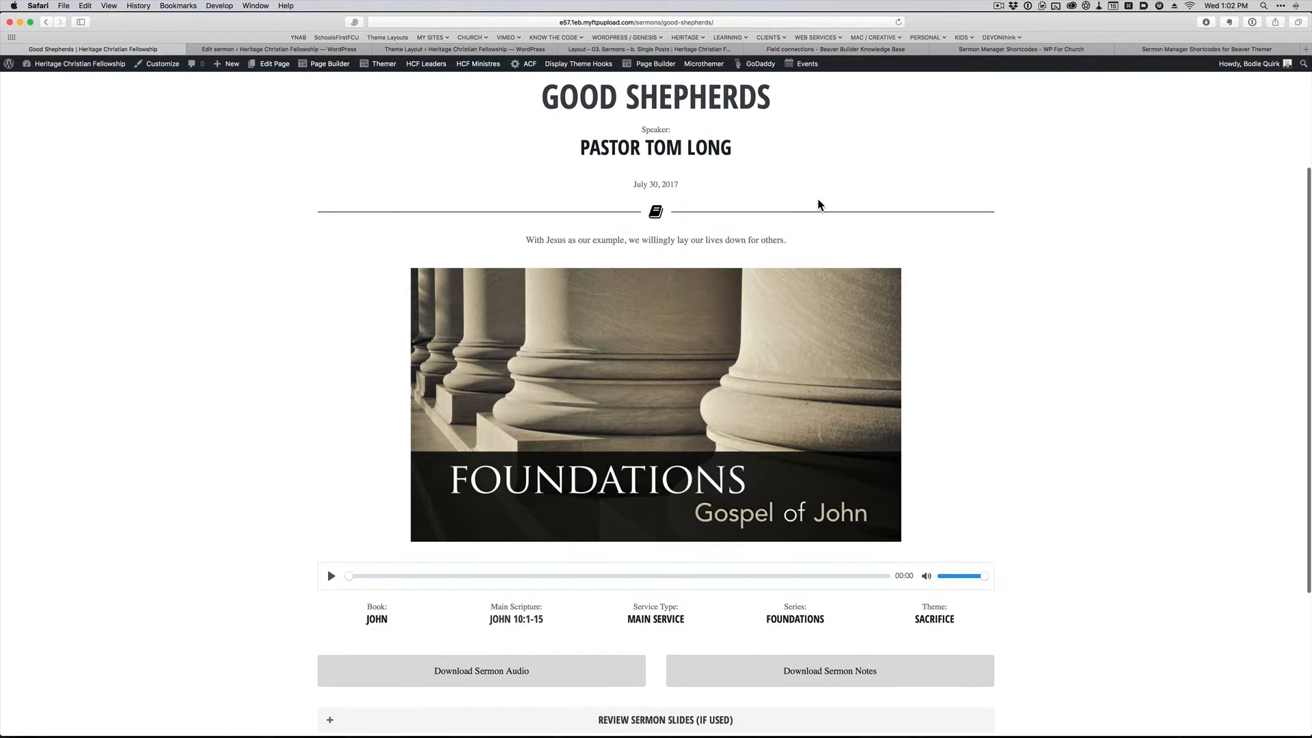
pyautogui.click(271, 63)
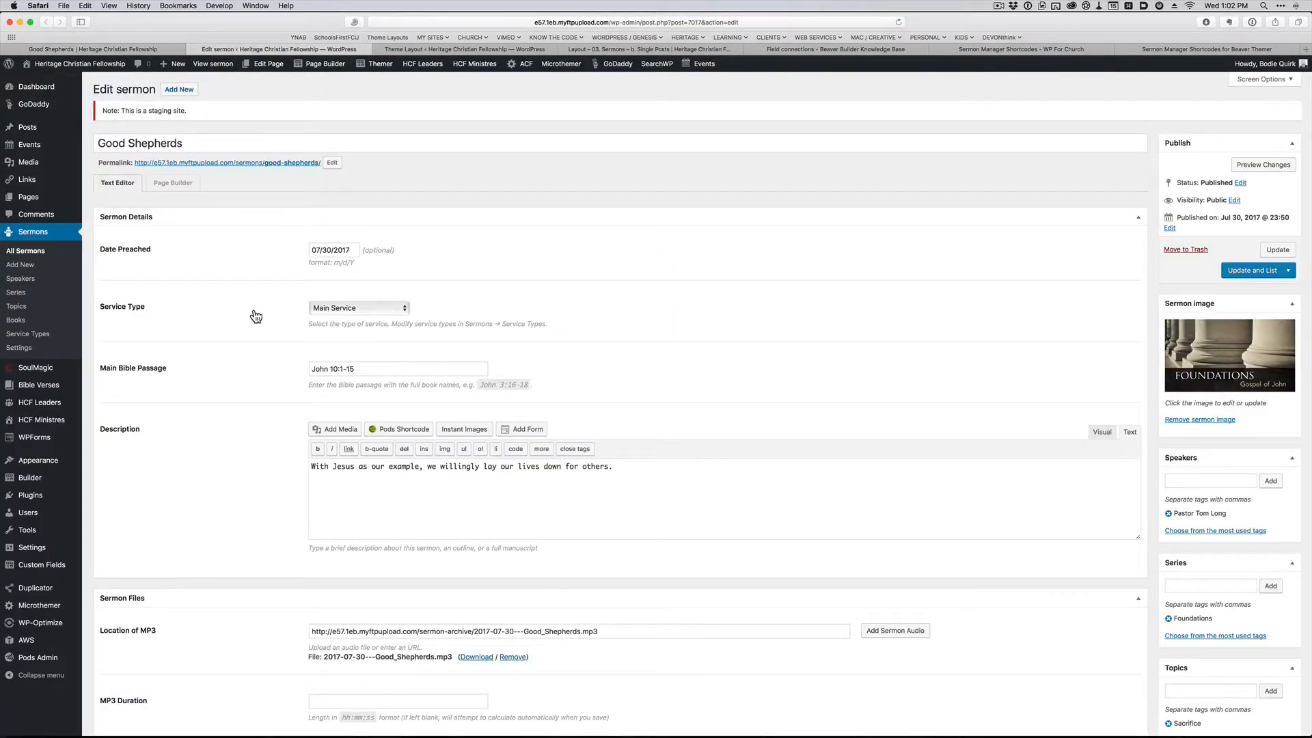
pyautogui.moveTo(468, 341)
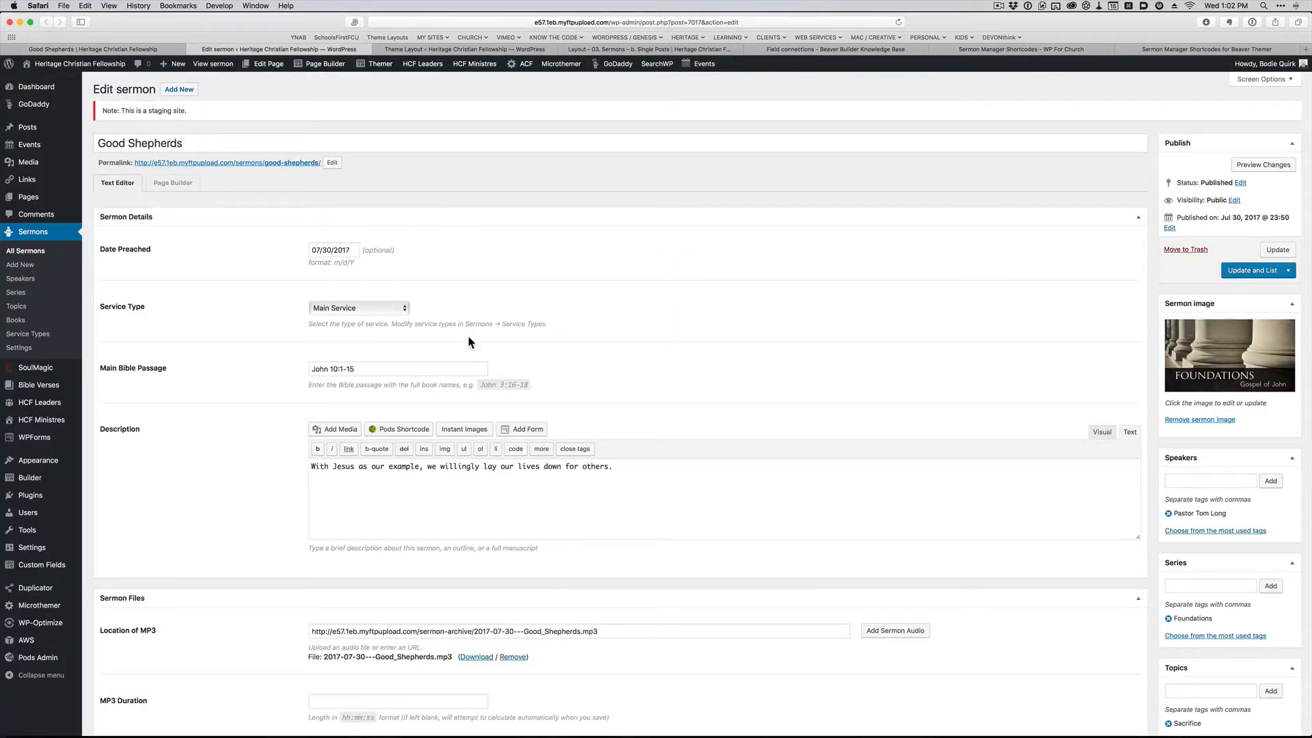
pyautogui.moveTo(746, 390)
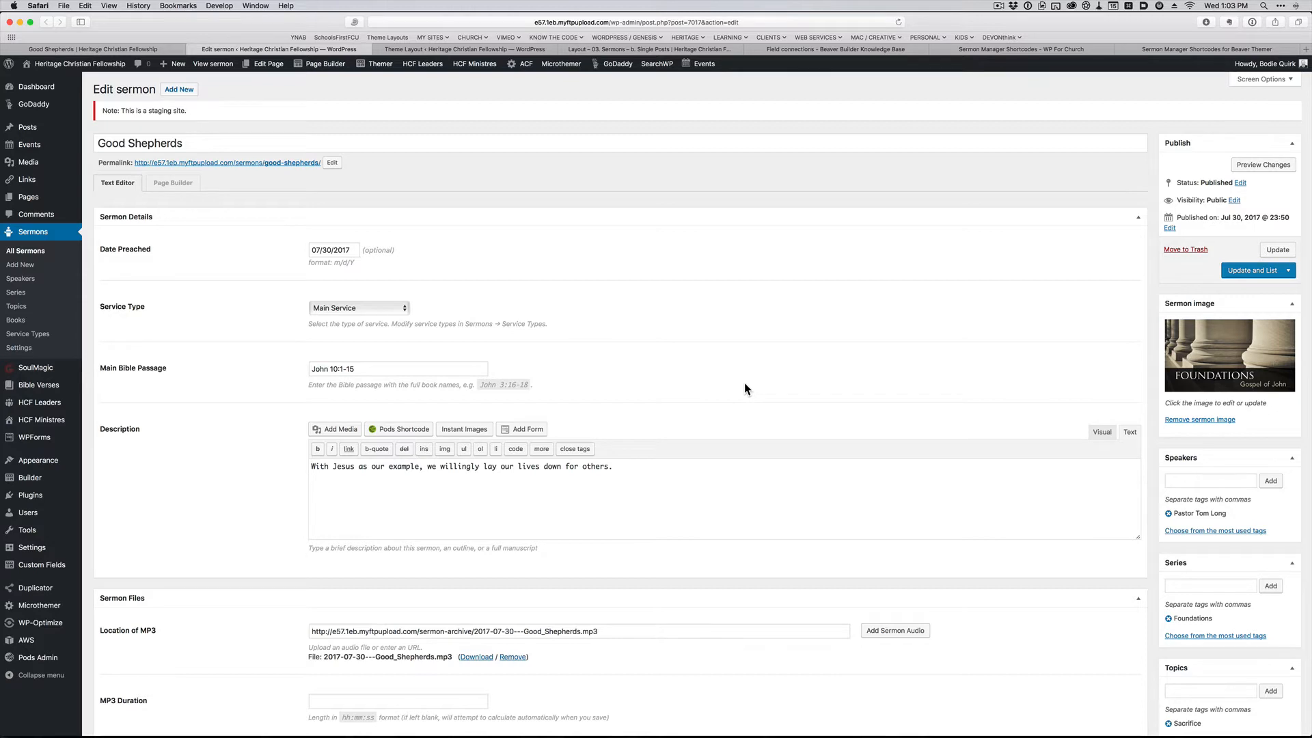
pyautogui.scroll(-3)
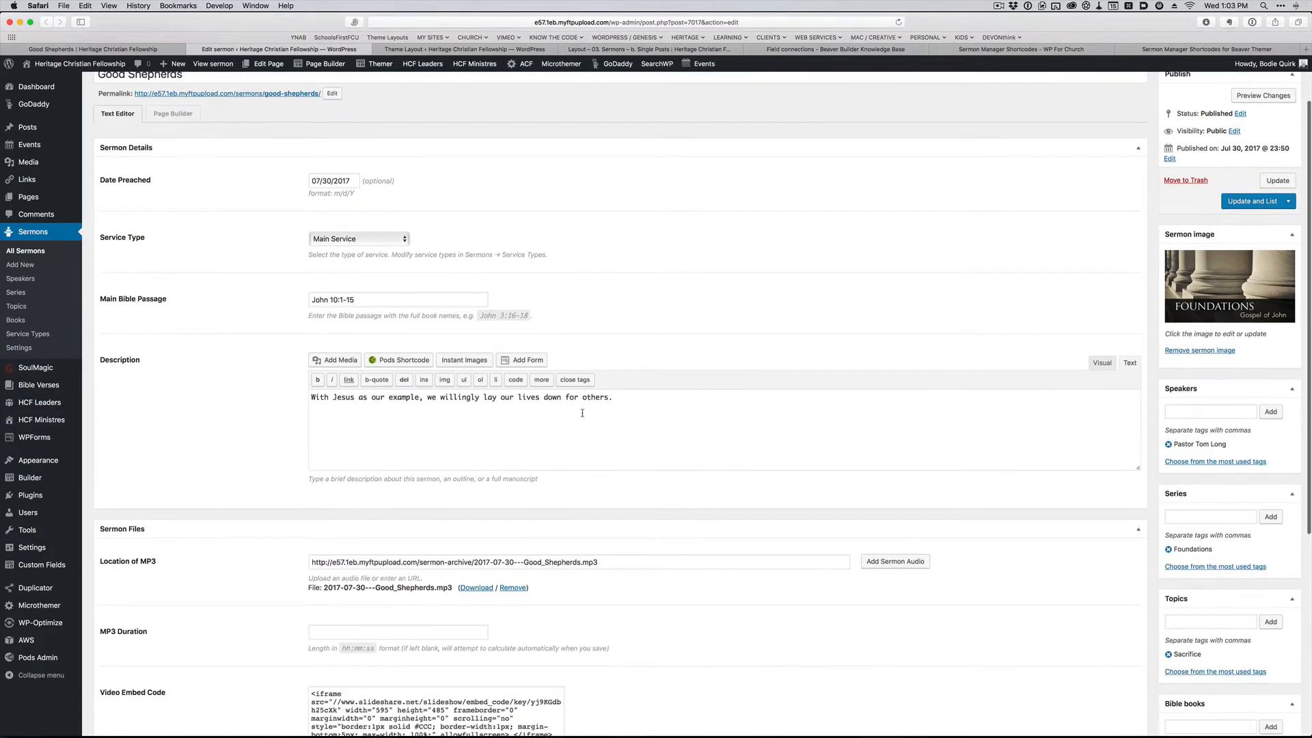
pyautogui.moveTo(1240, 443)
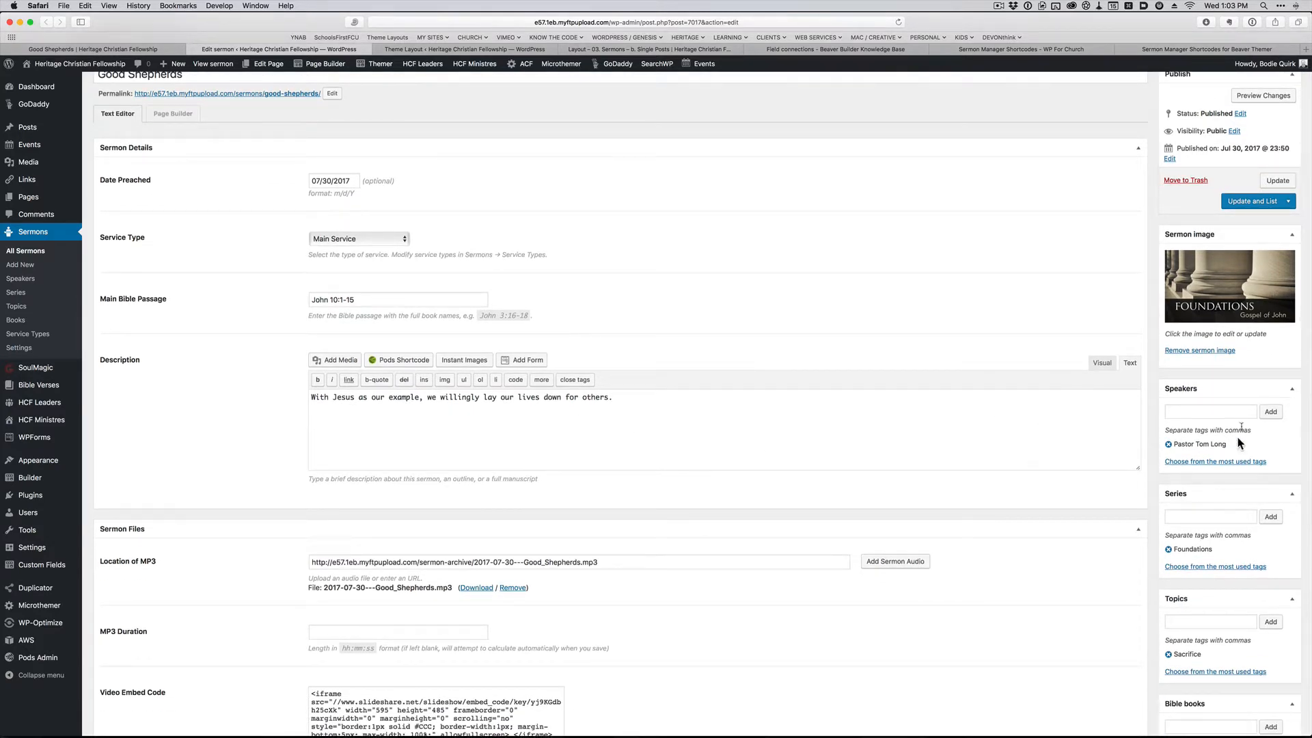
pyautogui.scroll(-3)
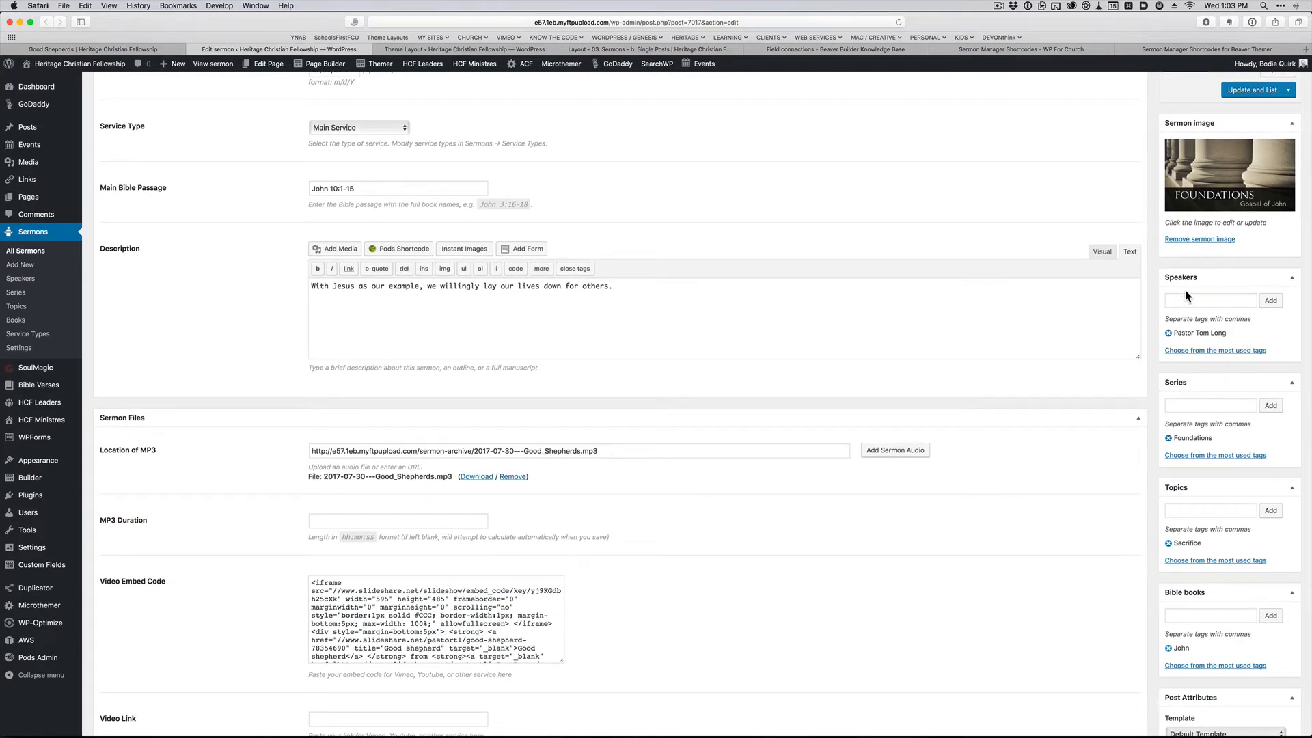
pyautogui.moveTo(1220, 339)
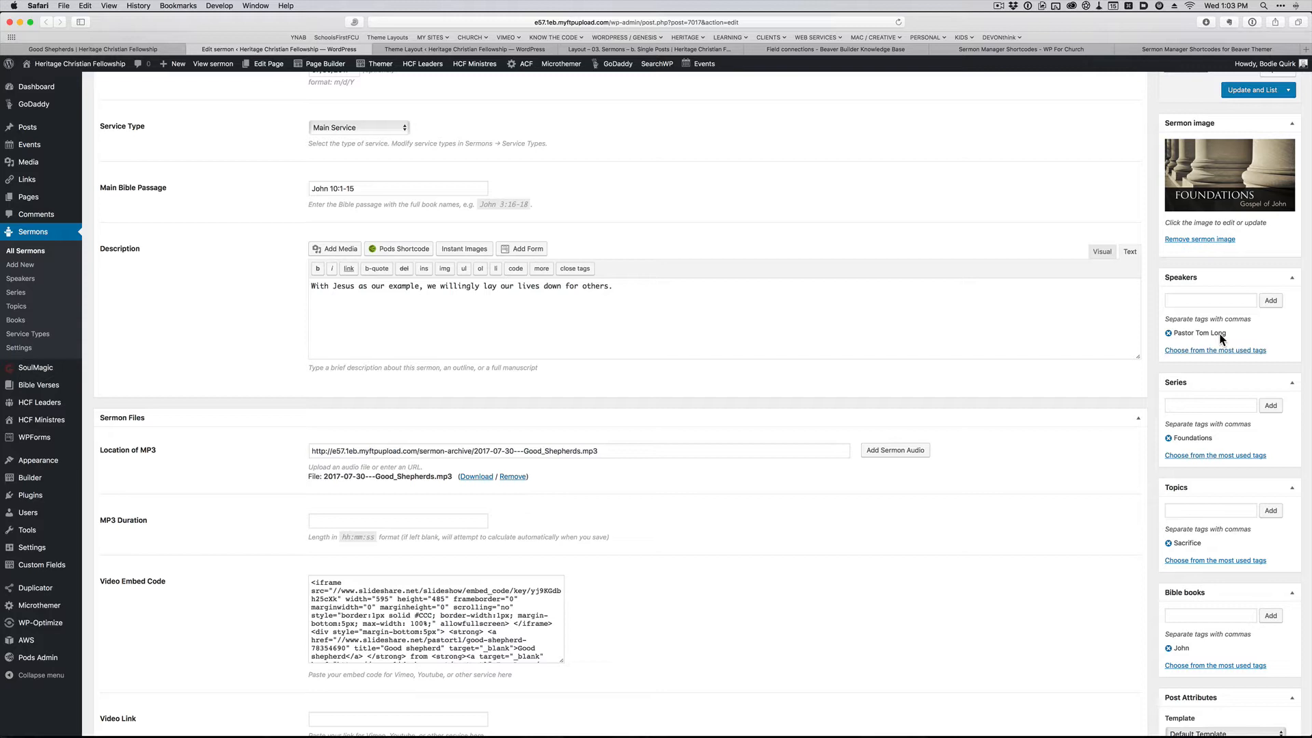
pyautogui.moveTo(1220, 541)
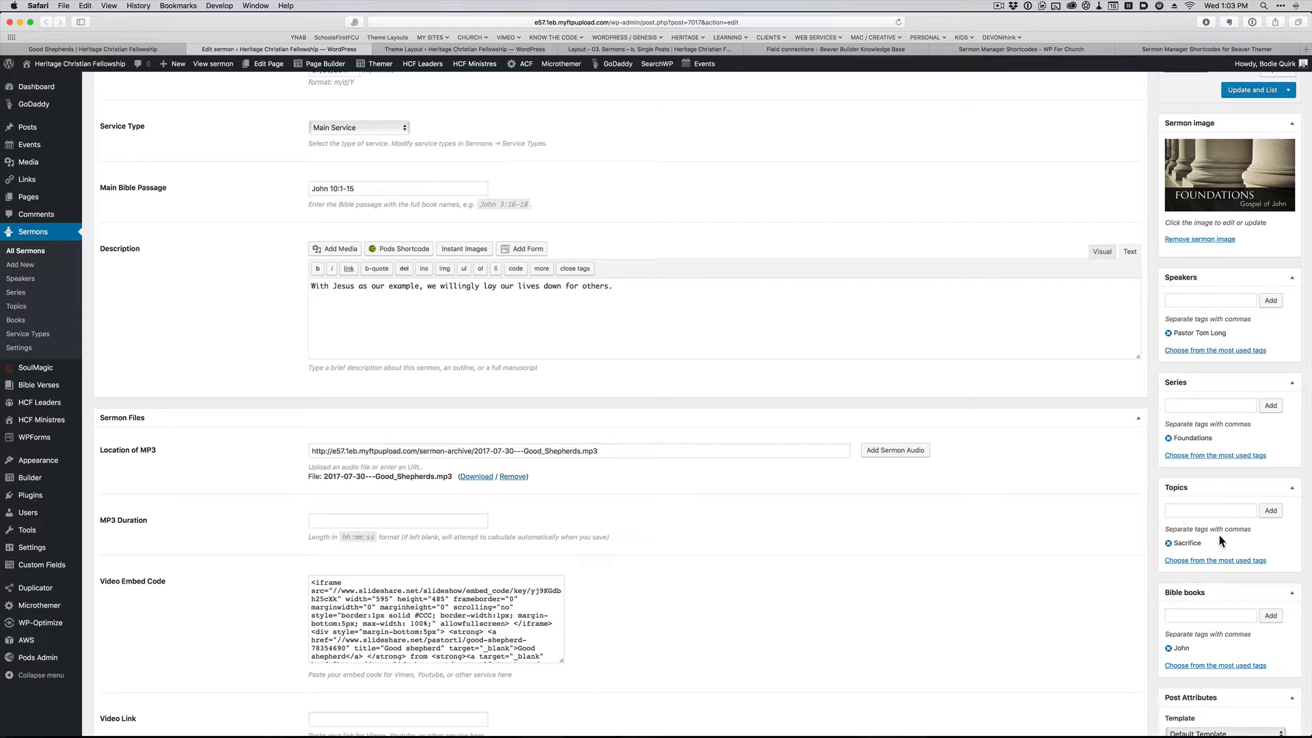
pyautogui.scroll(-3)
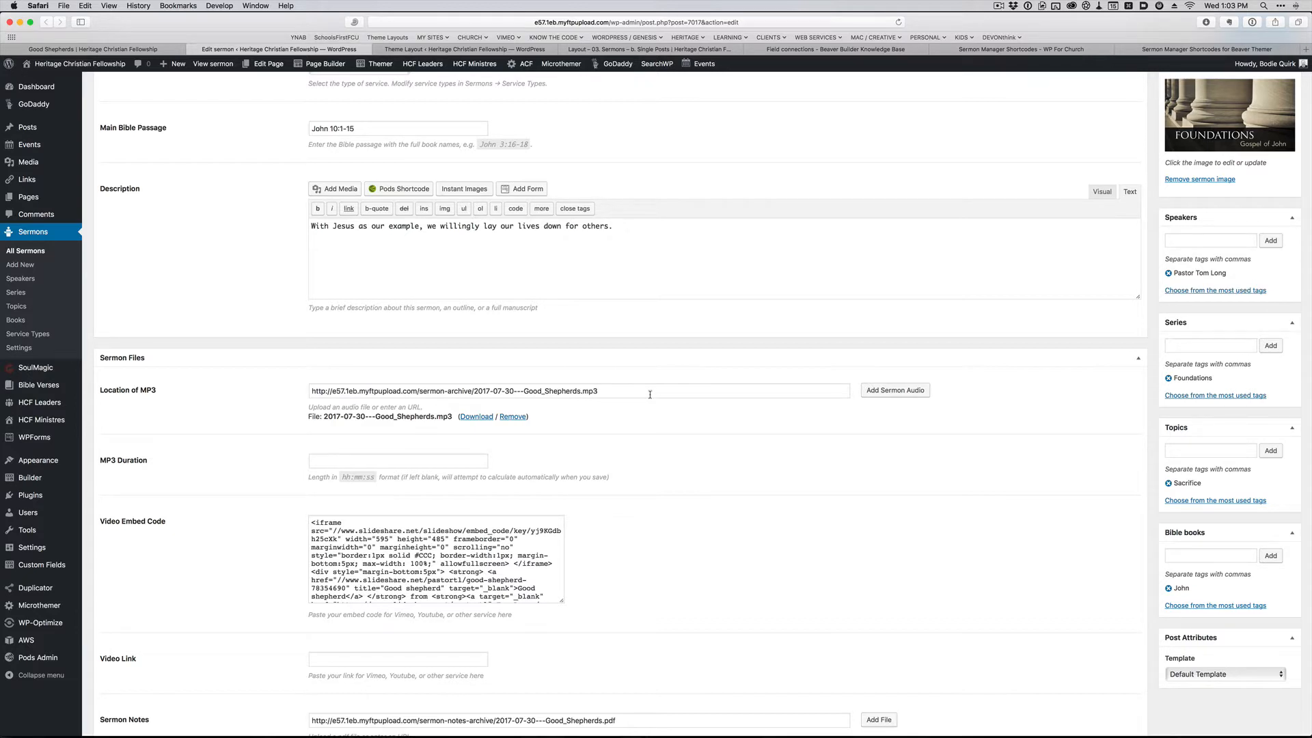
pyautogui.moveTo(107, 515)
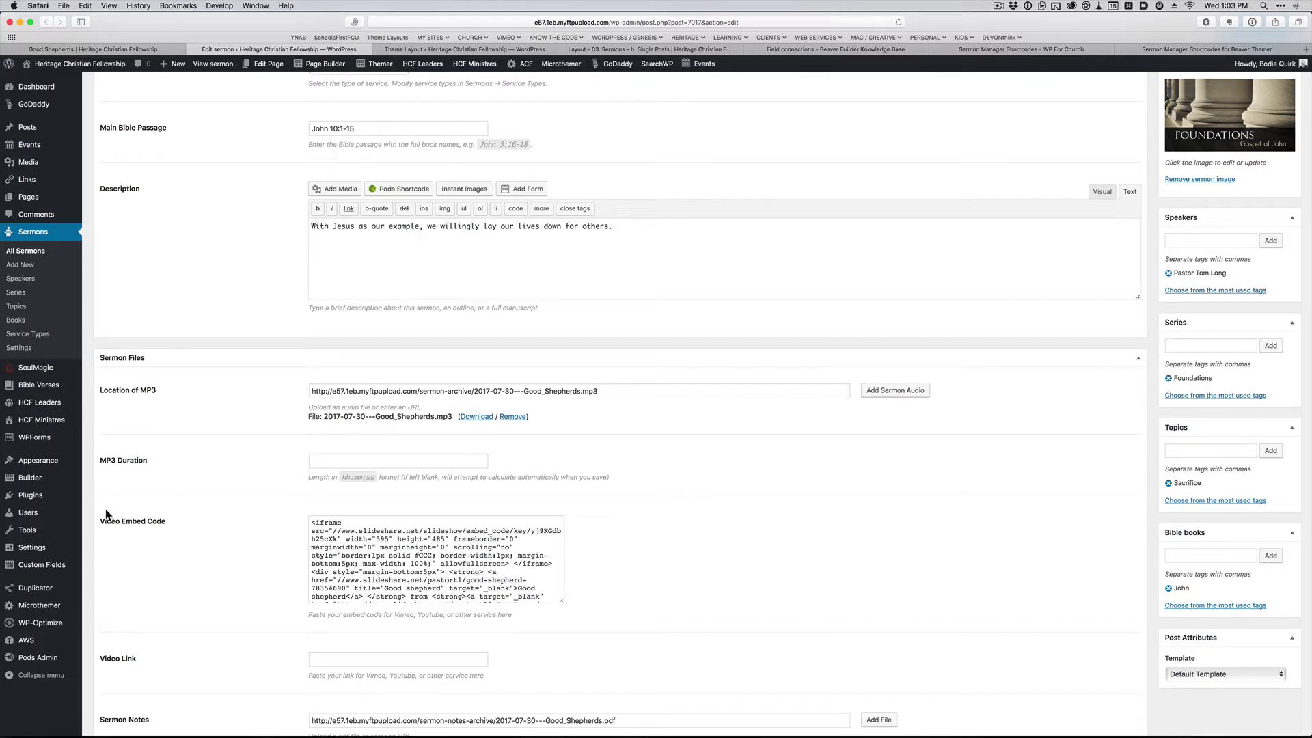
pyautogui.moveTo(181, 530)
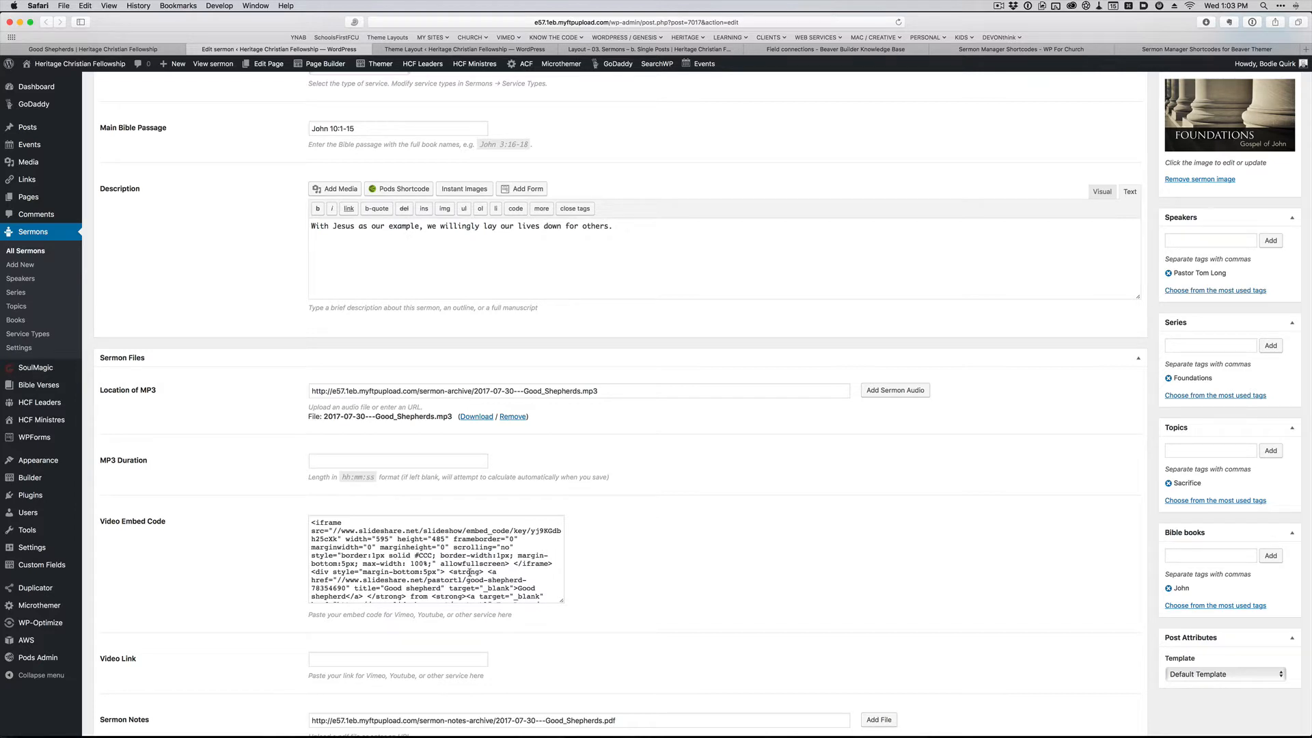
pyautogui.moveTo(572, 567)
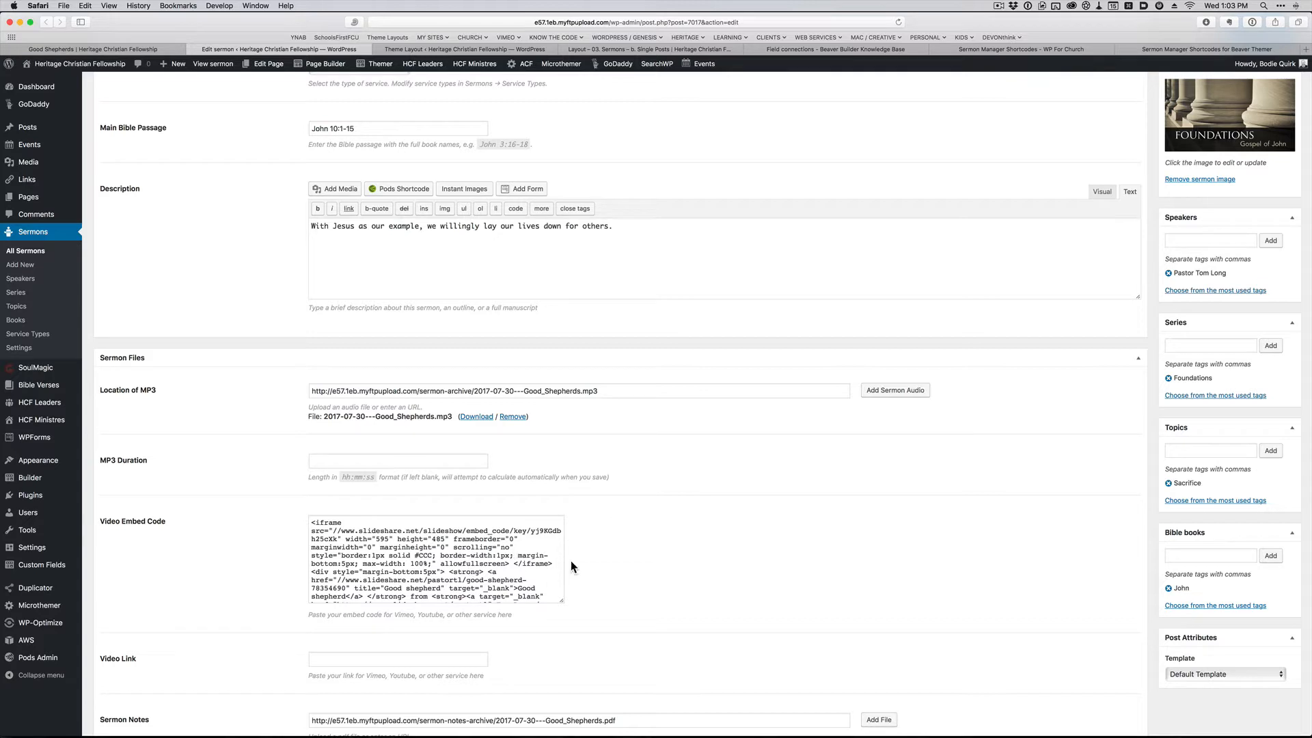
pyautogui.scroll(-3)
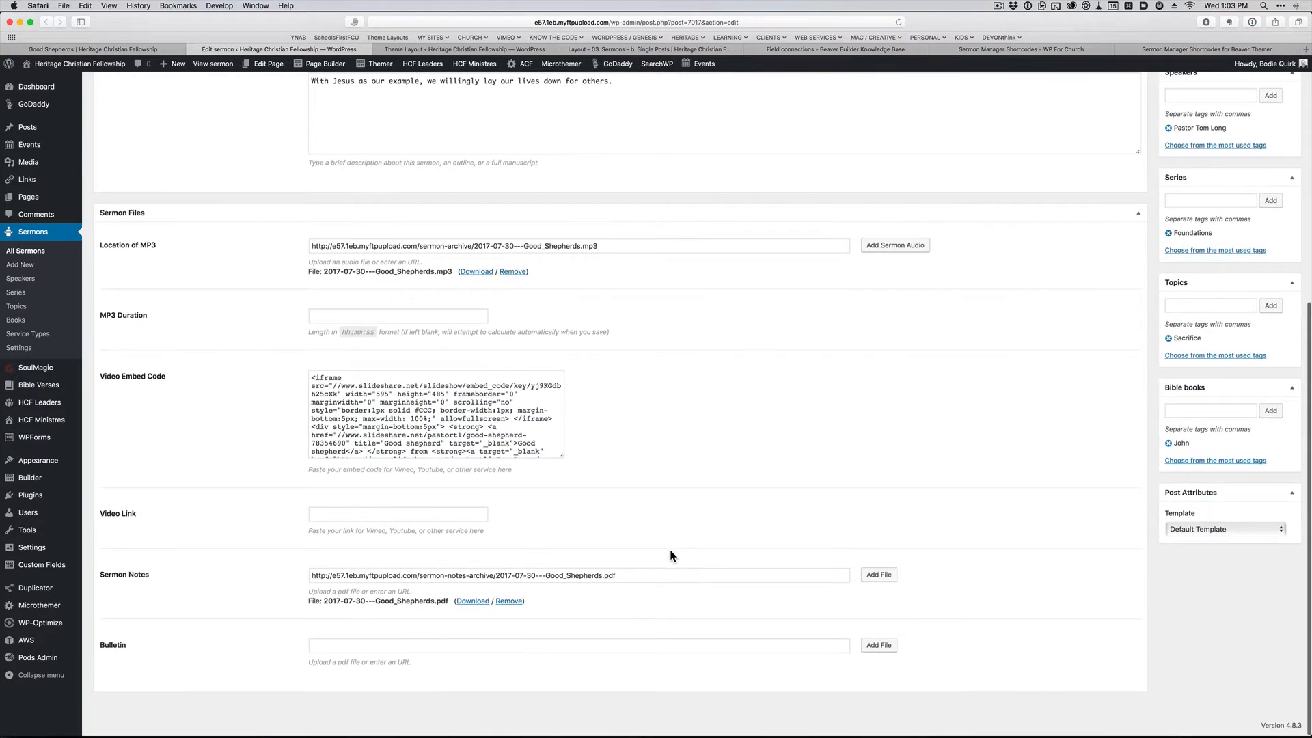
pyautogui.moveTo(596, 543)
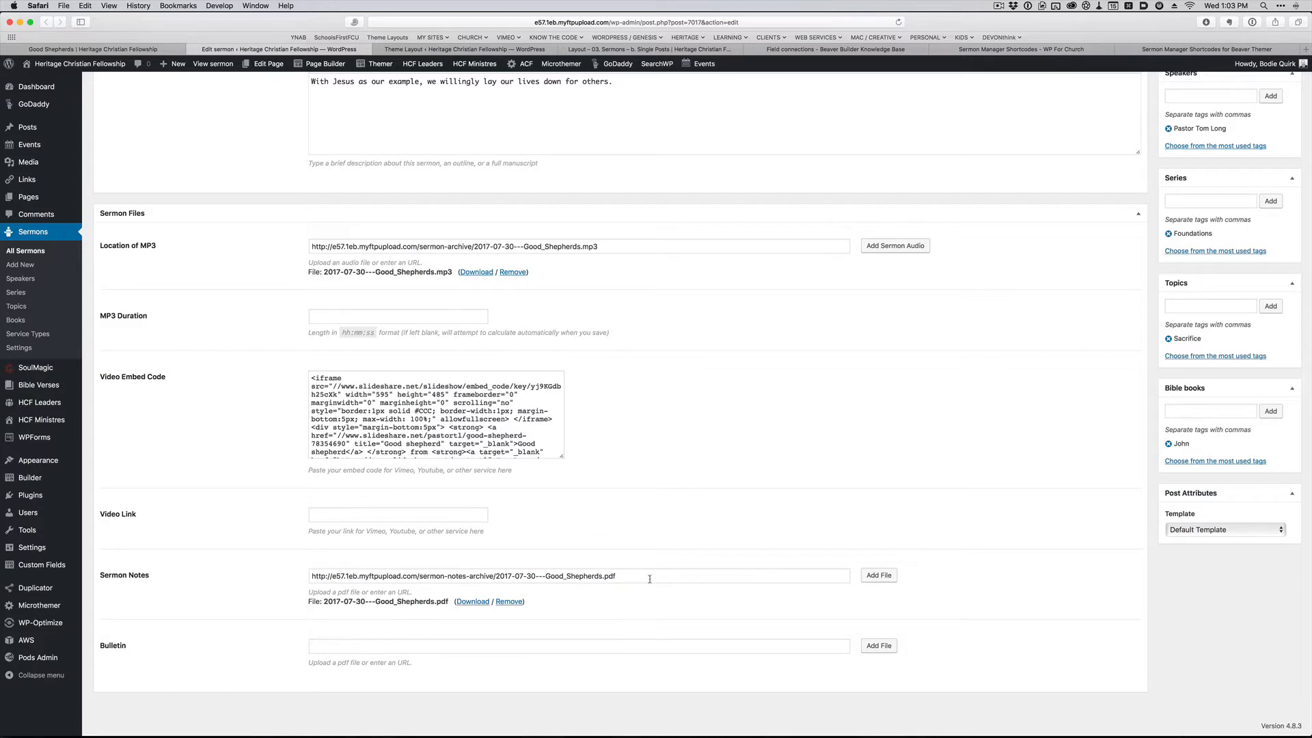
pyautogui.scroll(3)
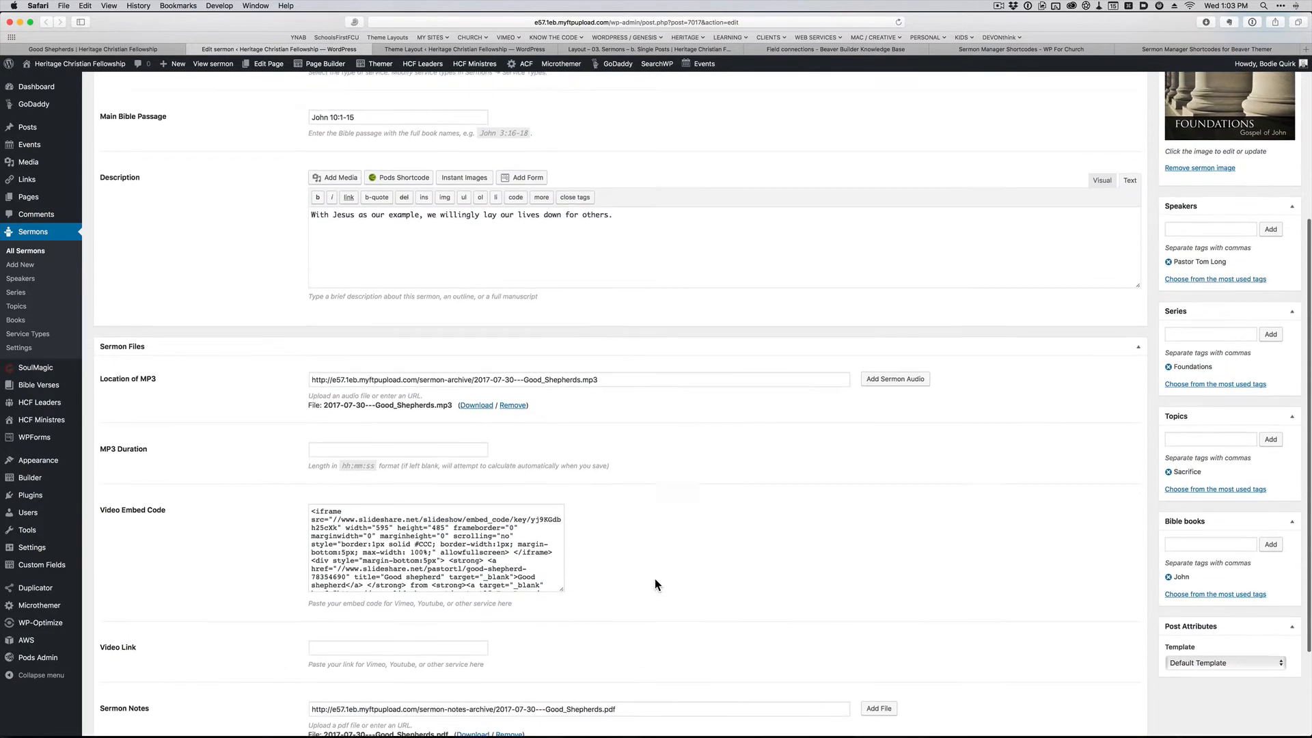
pyautogui.scroll(3)
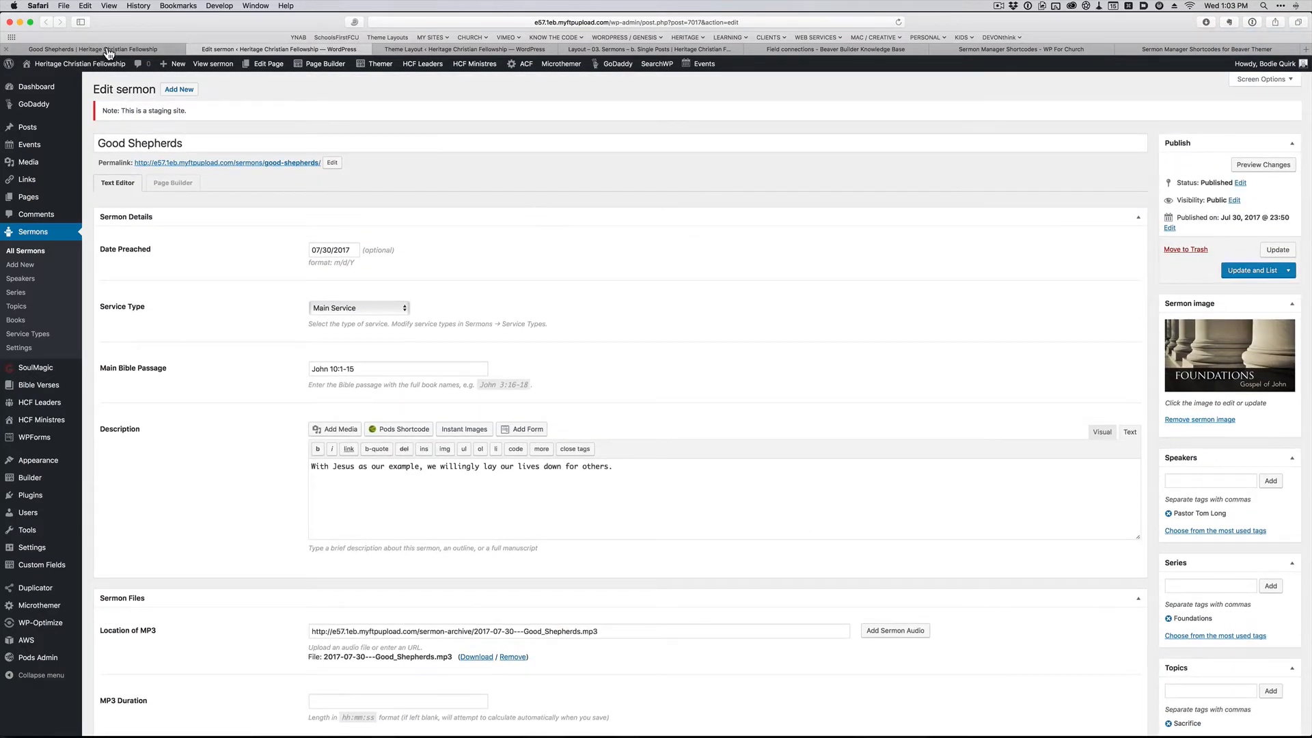
# Step: Recheck the published sermon page before moving to the single-sermon theme layout
pyautogui.click(214, 64)
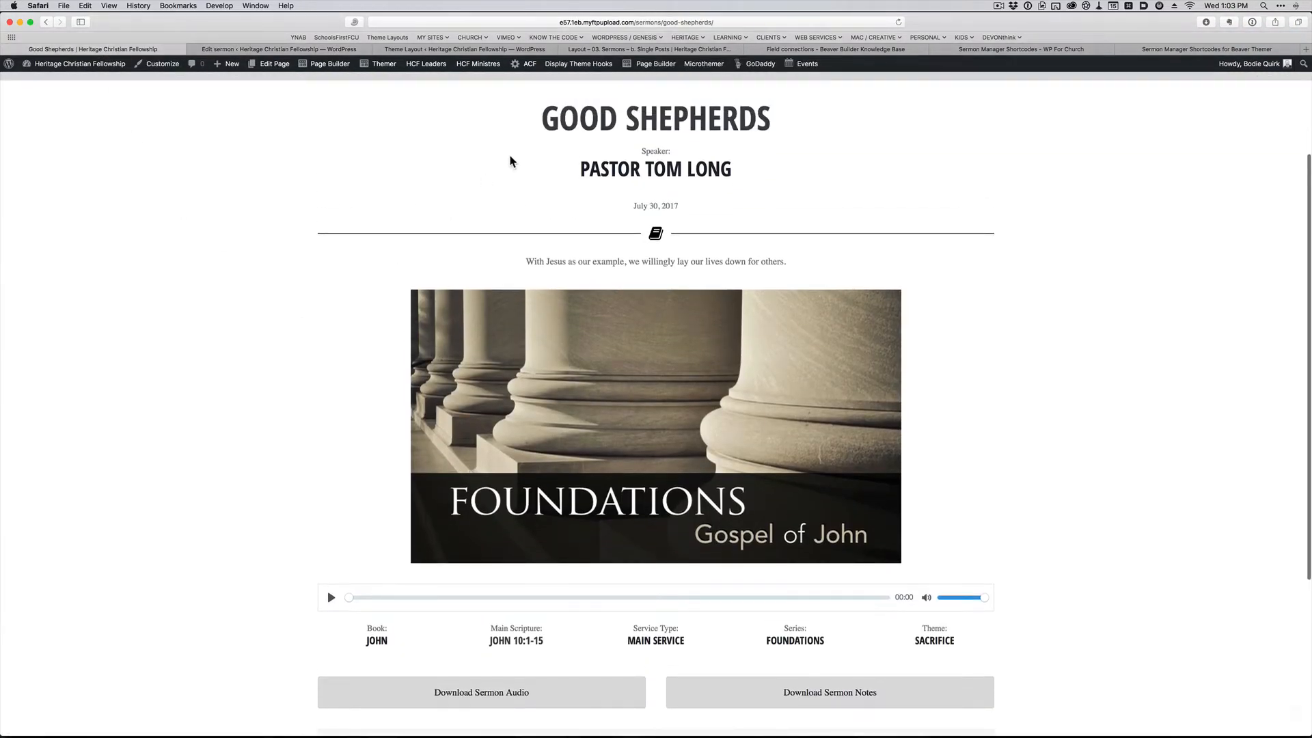
pyautogui.moveTo(184, 408)
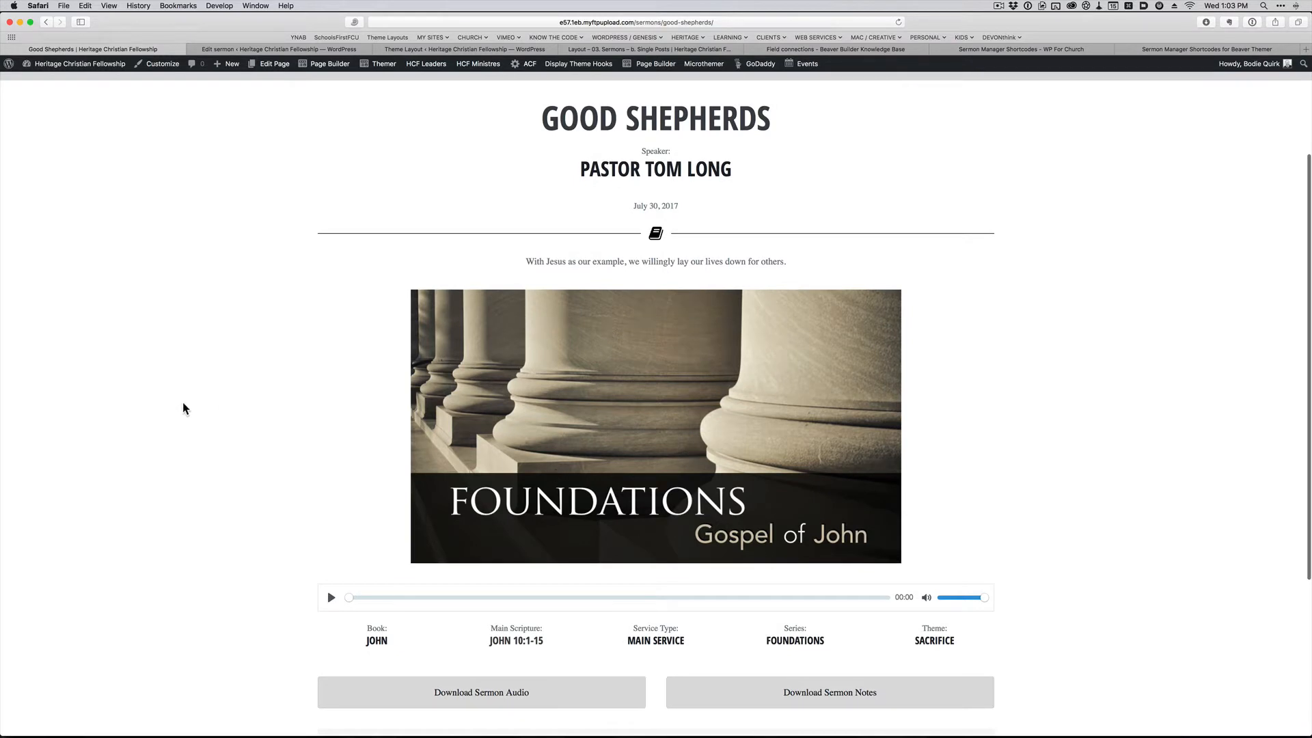
pyautogui.scroll(-3)
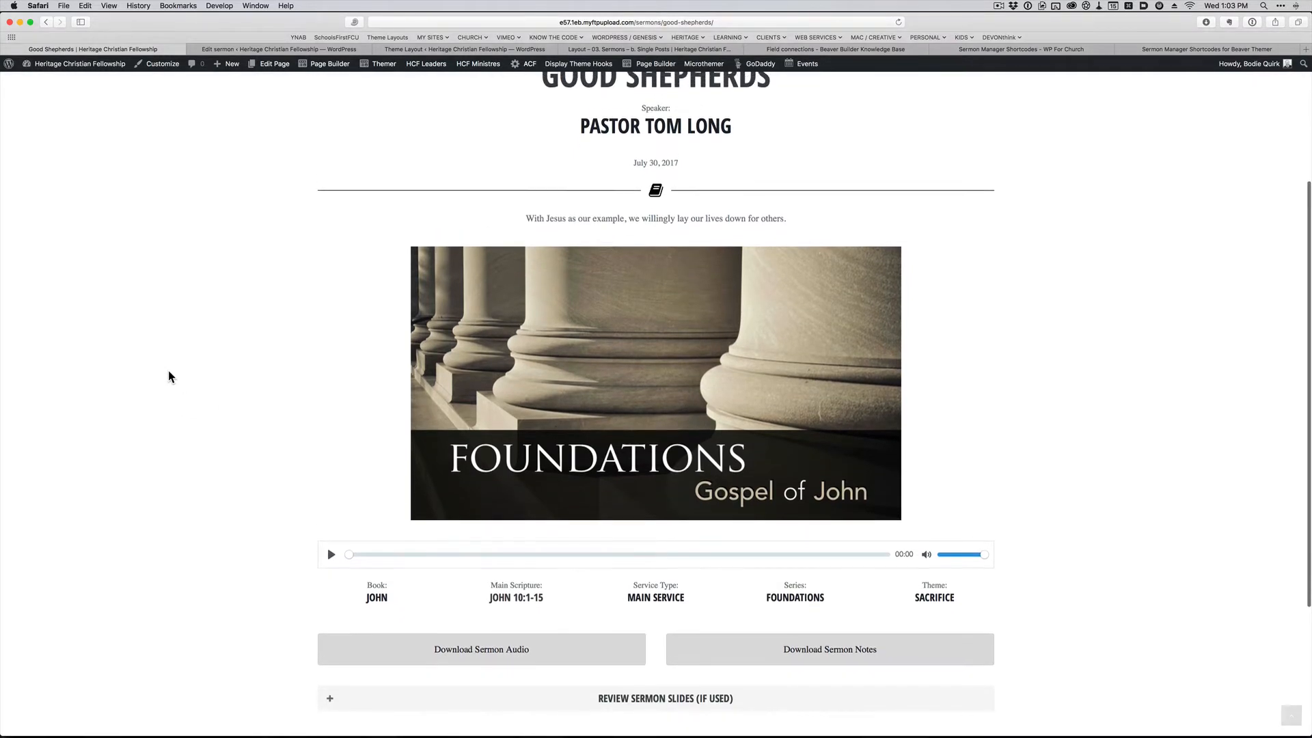
pyautogui.scroll(3)
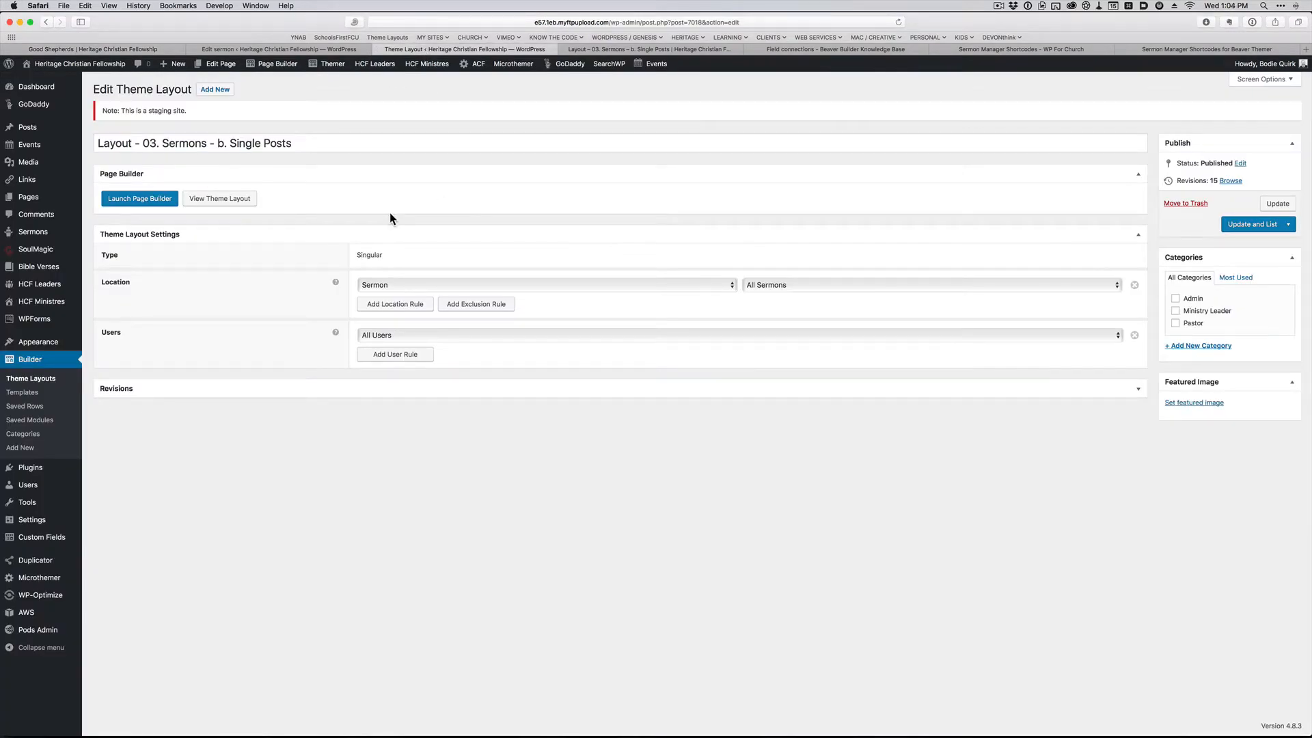
pyautogui.moveTo(282, 233)
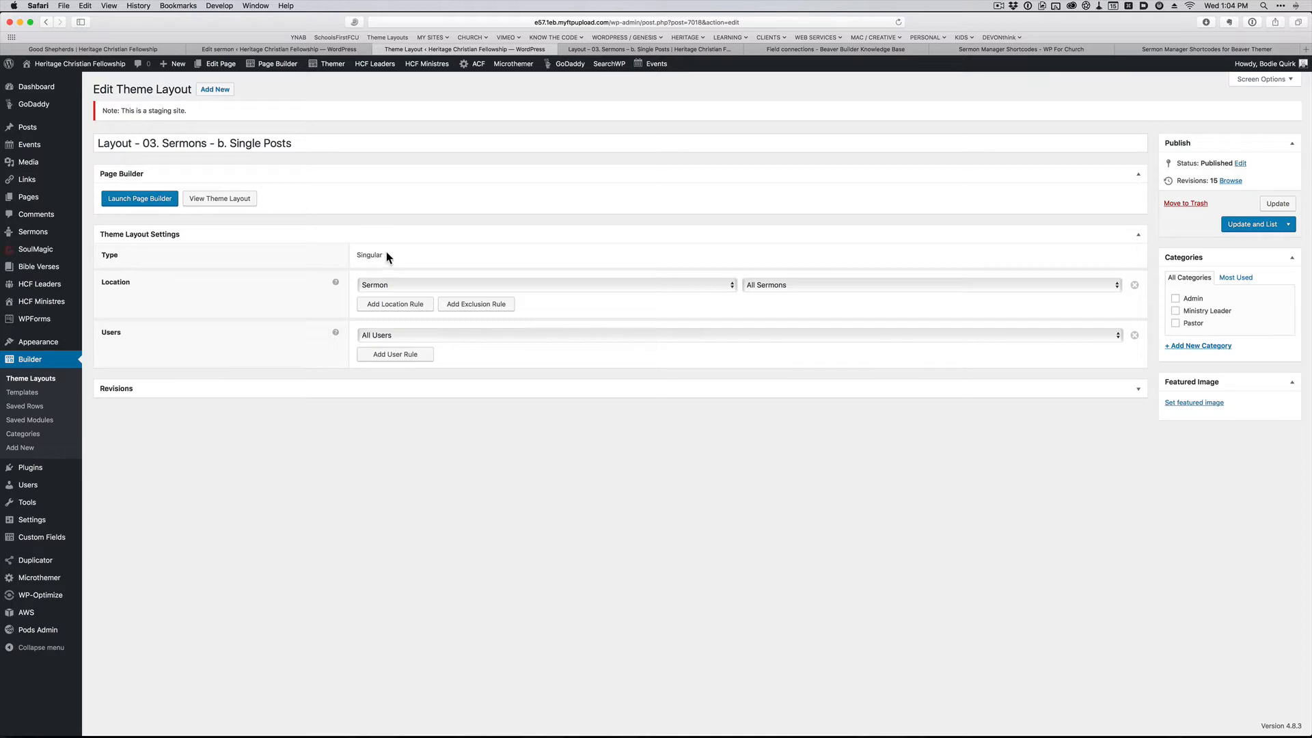
pyautogui.moveTo(472, 260)
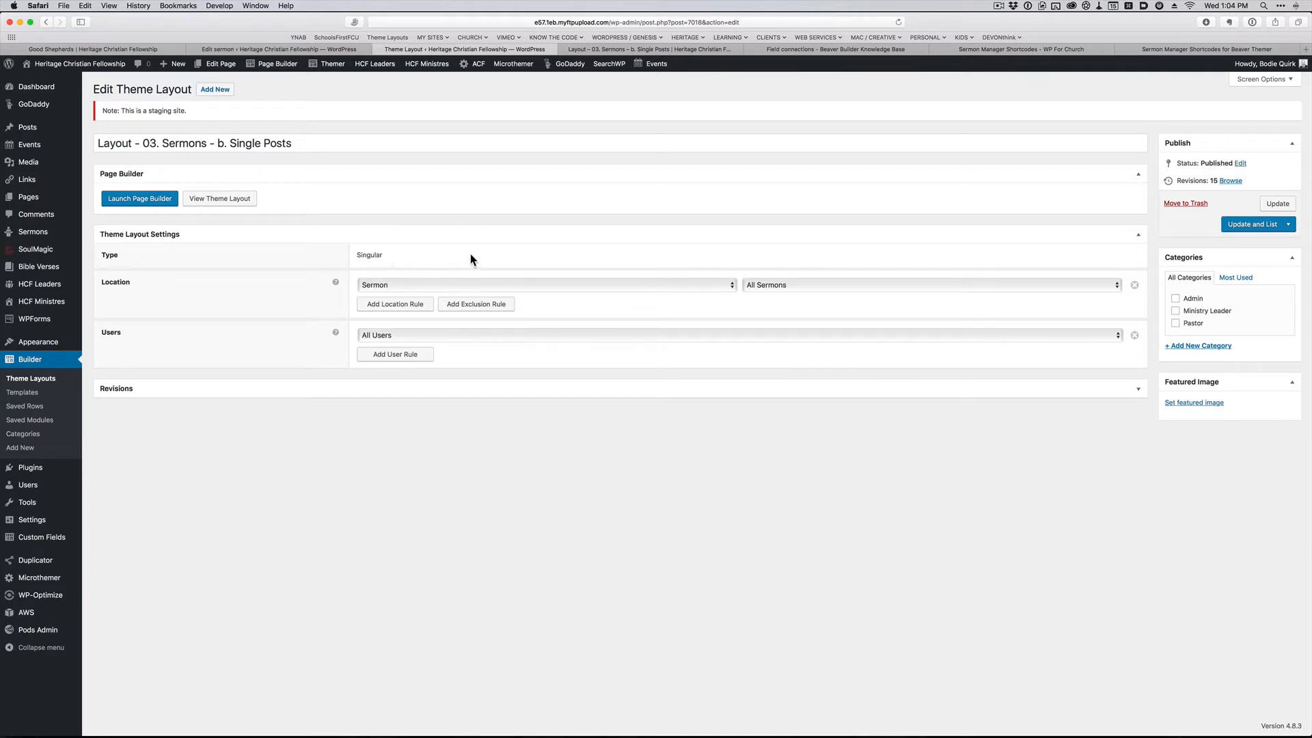
pyautogui.moveTo(778, 290)
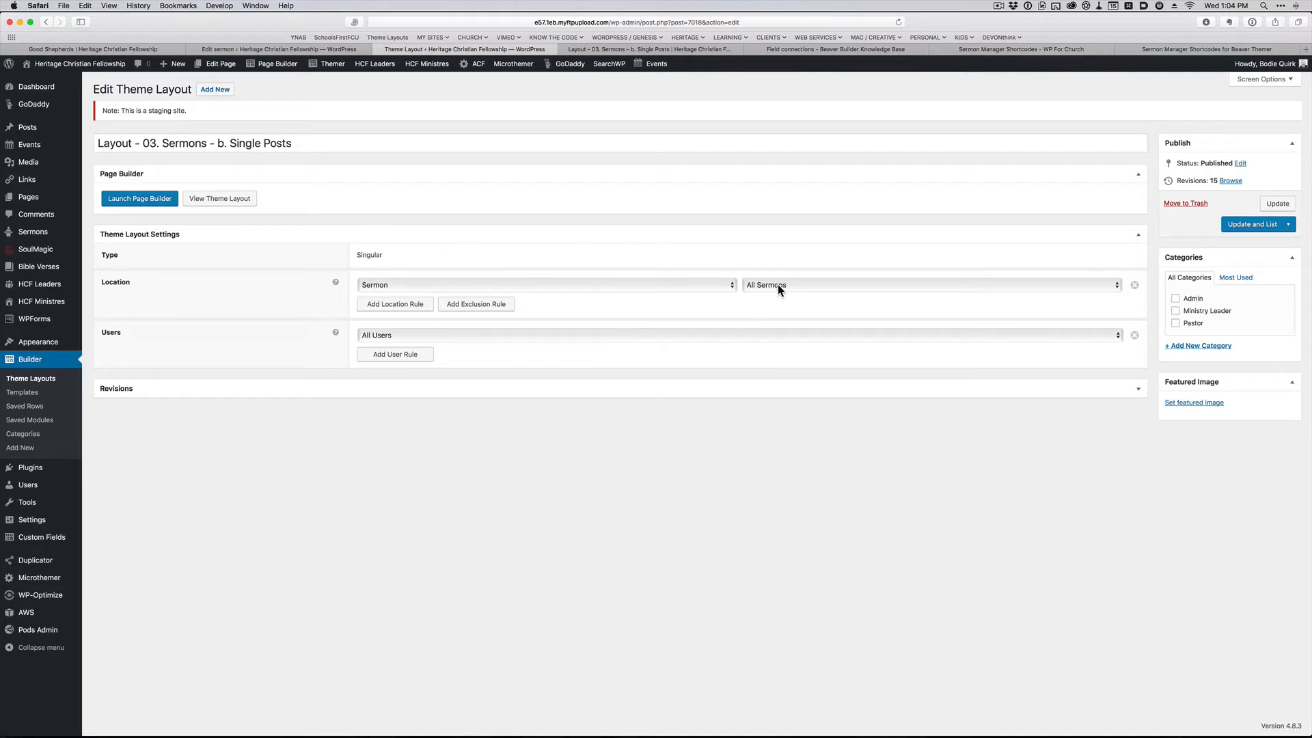
pyautogui.moveTo(567, 281)
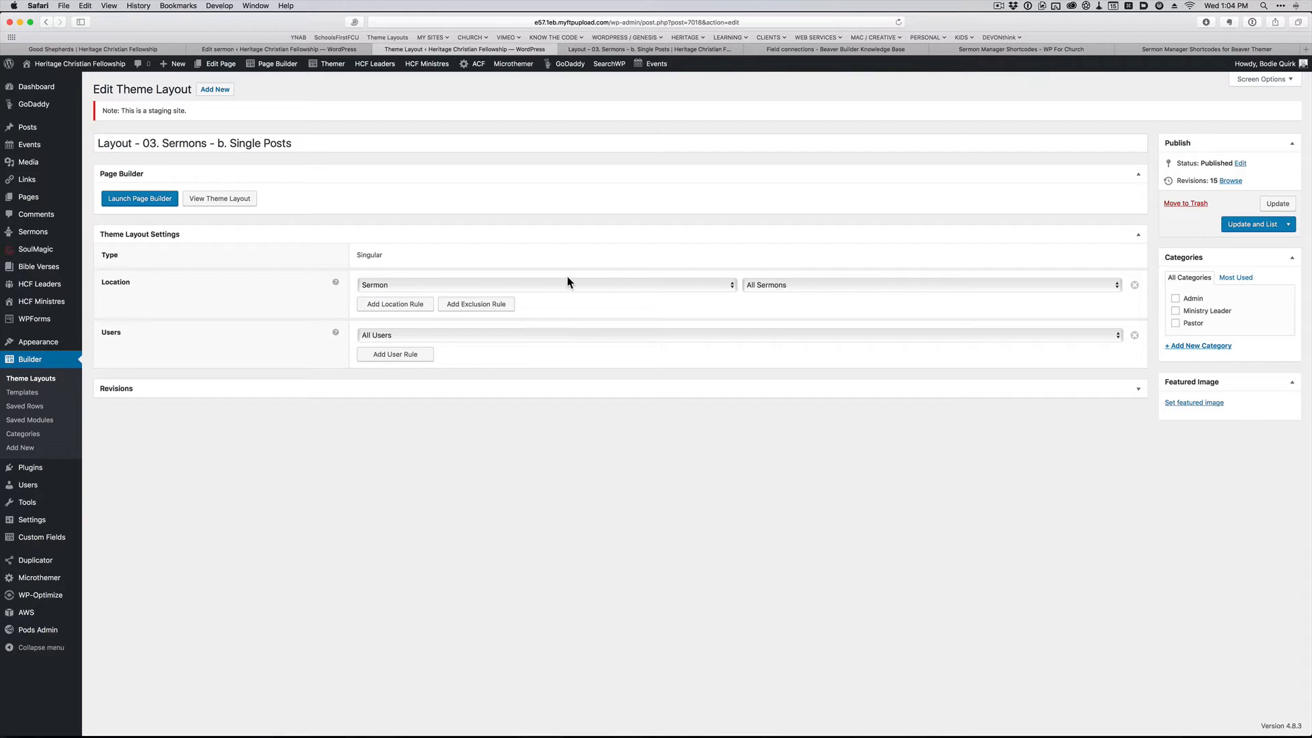
pyautogui.moveTo(582, 206)
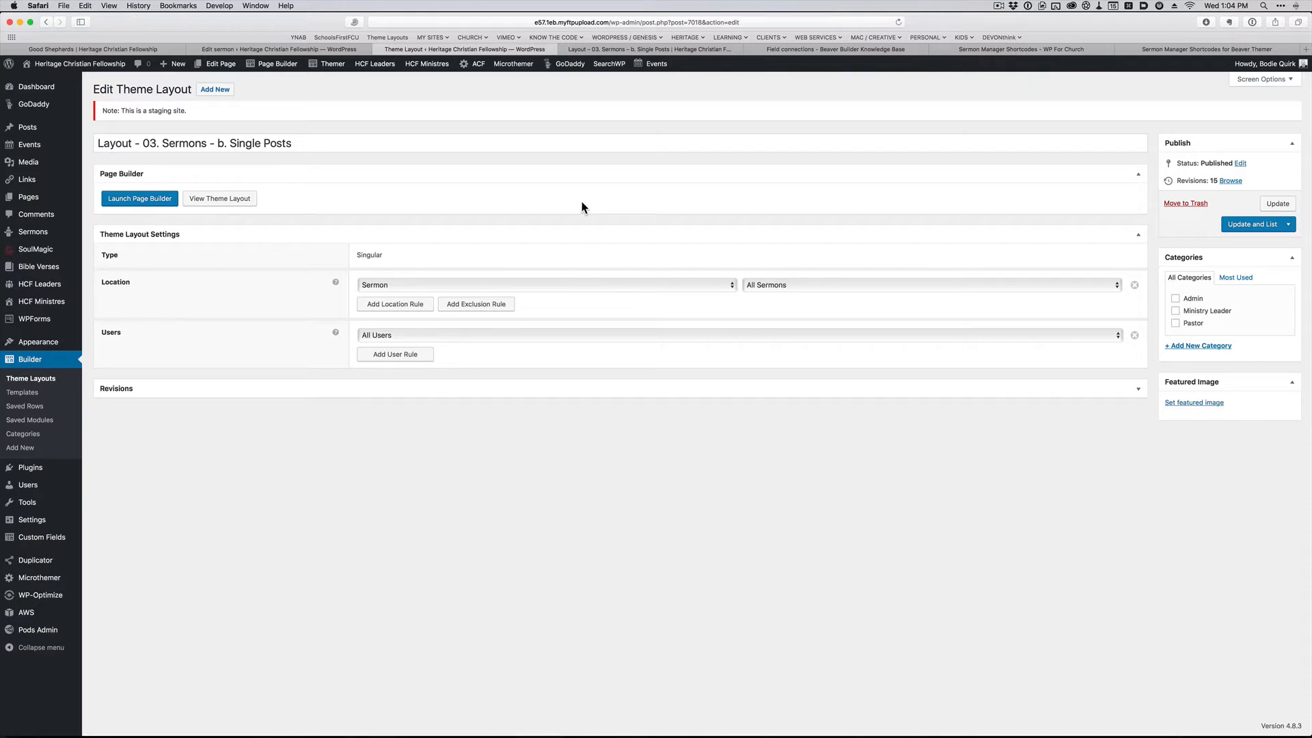
pyautogui.moveTo(356, 255)
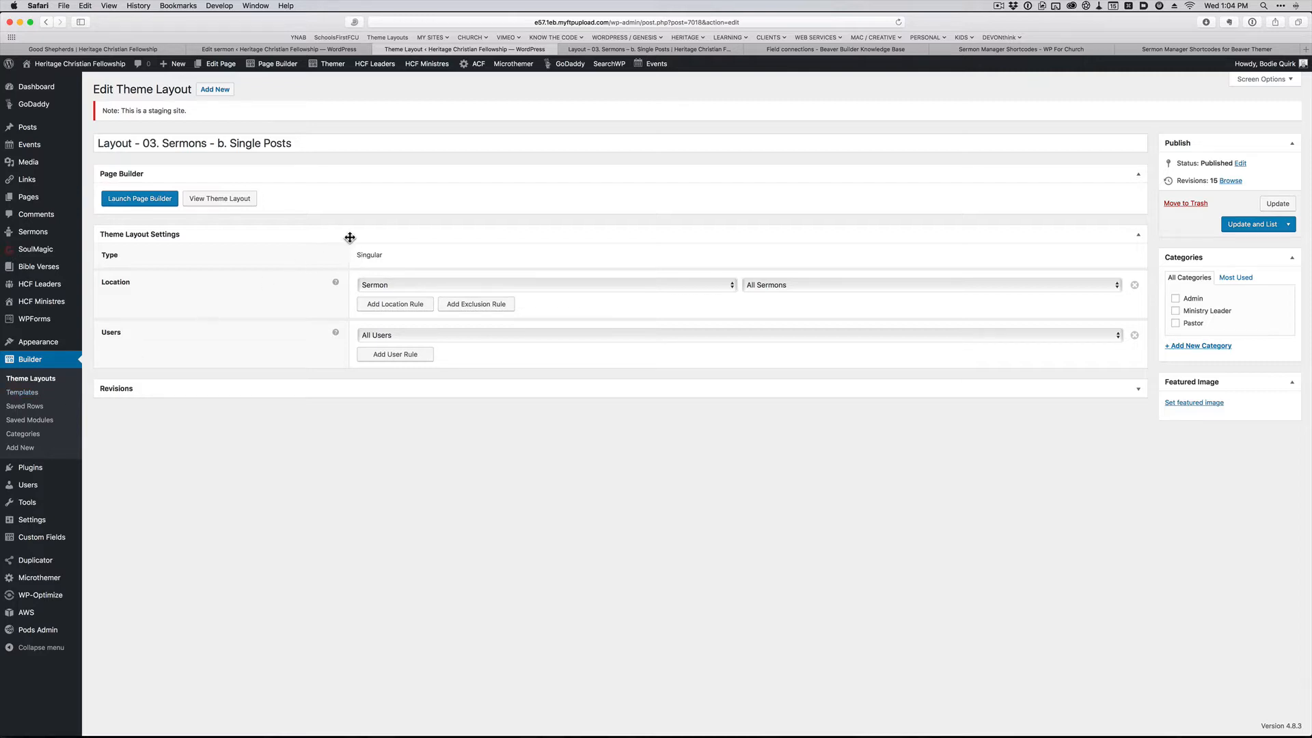
pyautogui.moveTo(404, 261)
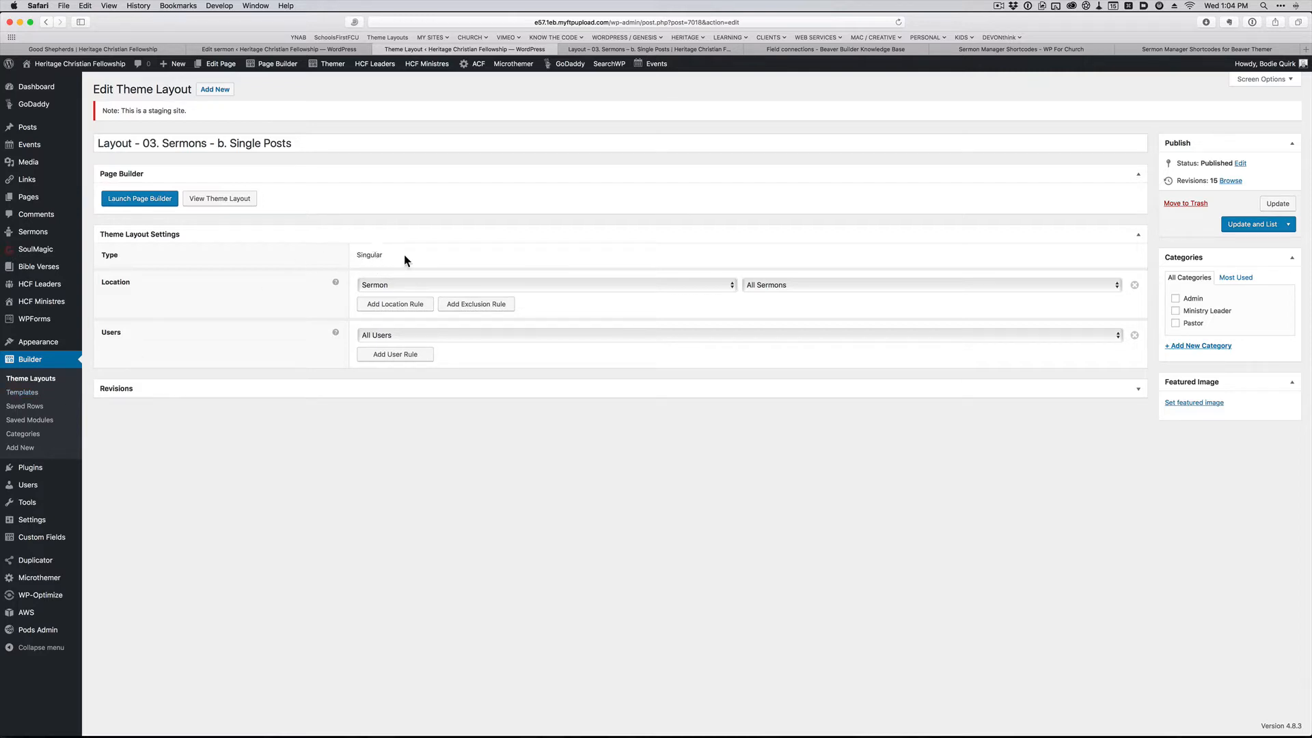
pyautogui.moveTo(626, 38)
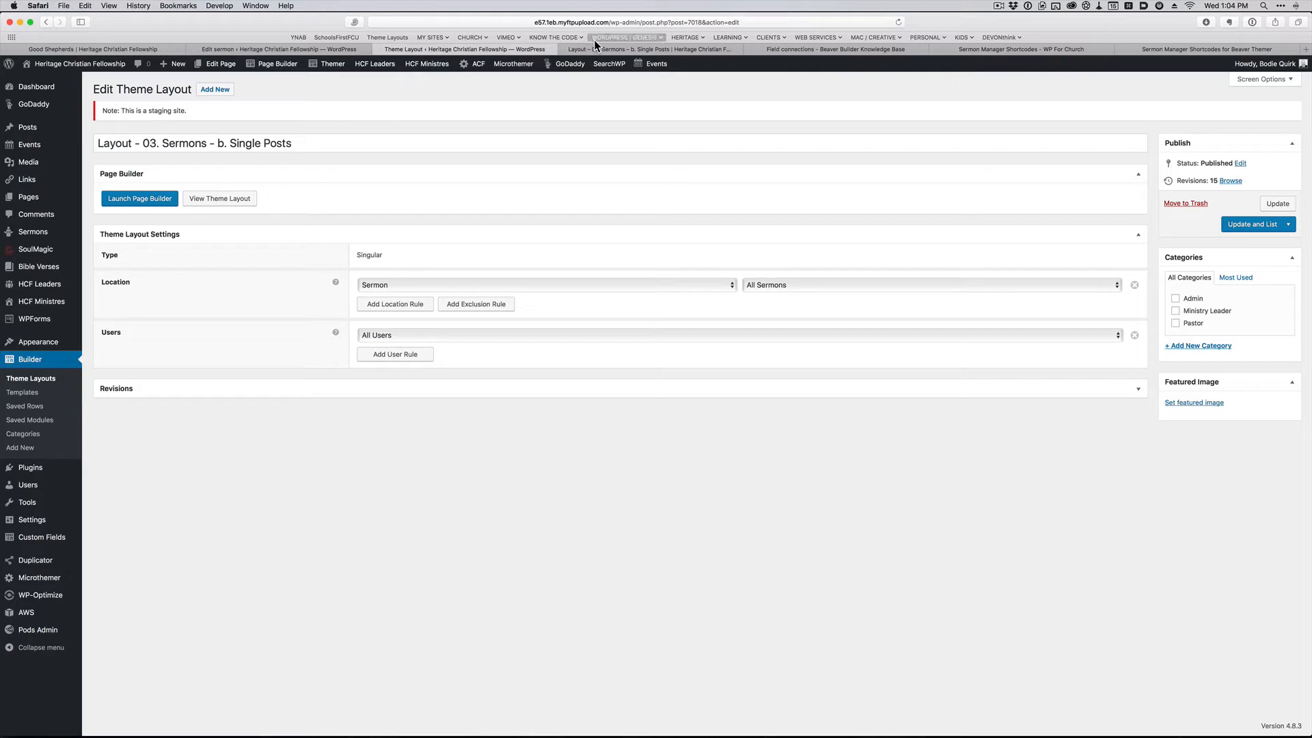
pyautogui.moveTo(640, 50)
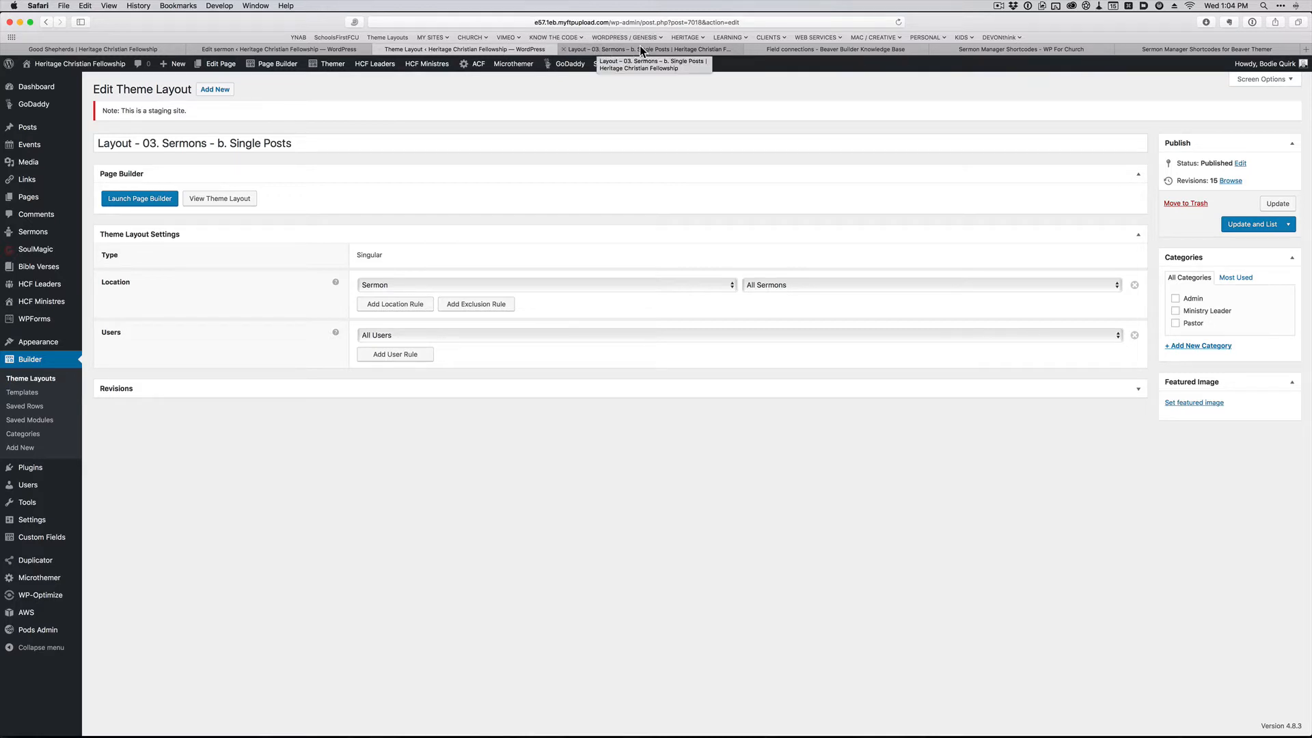
# Step: Bring up the single-sermon layout in Beaver Builder and the speaker terms list's settings
pyautogui.click(139, 198)
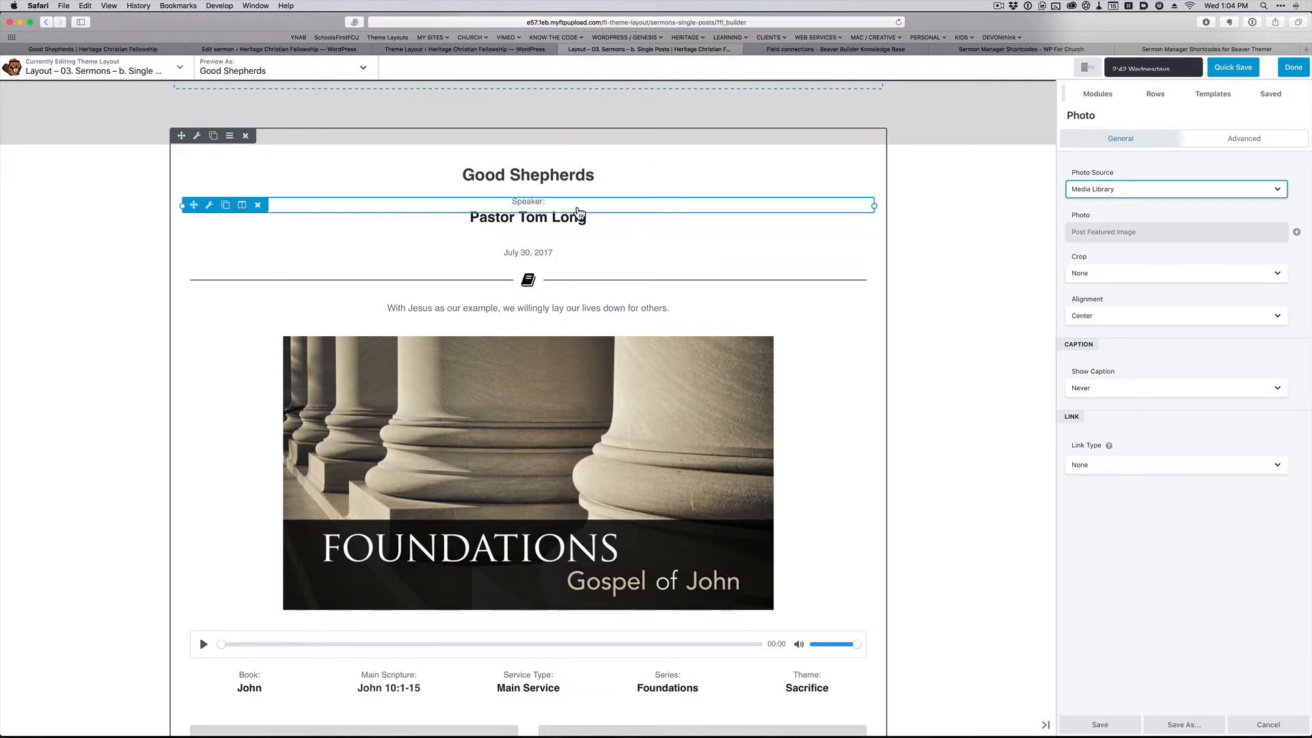
pyautogui.click(527, 175)
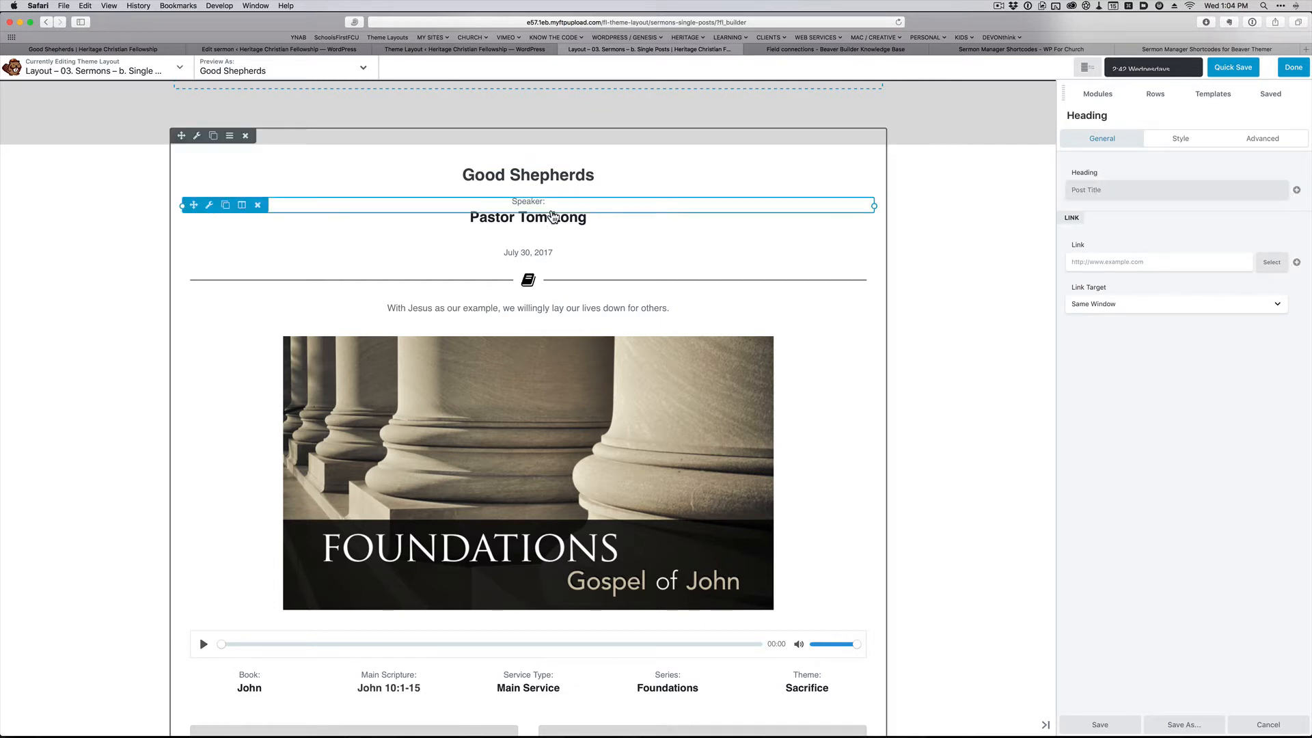
pyautogui.click(528, 217)
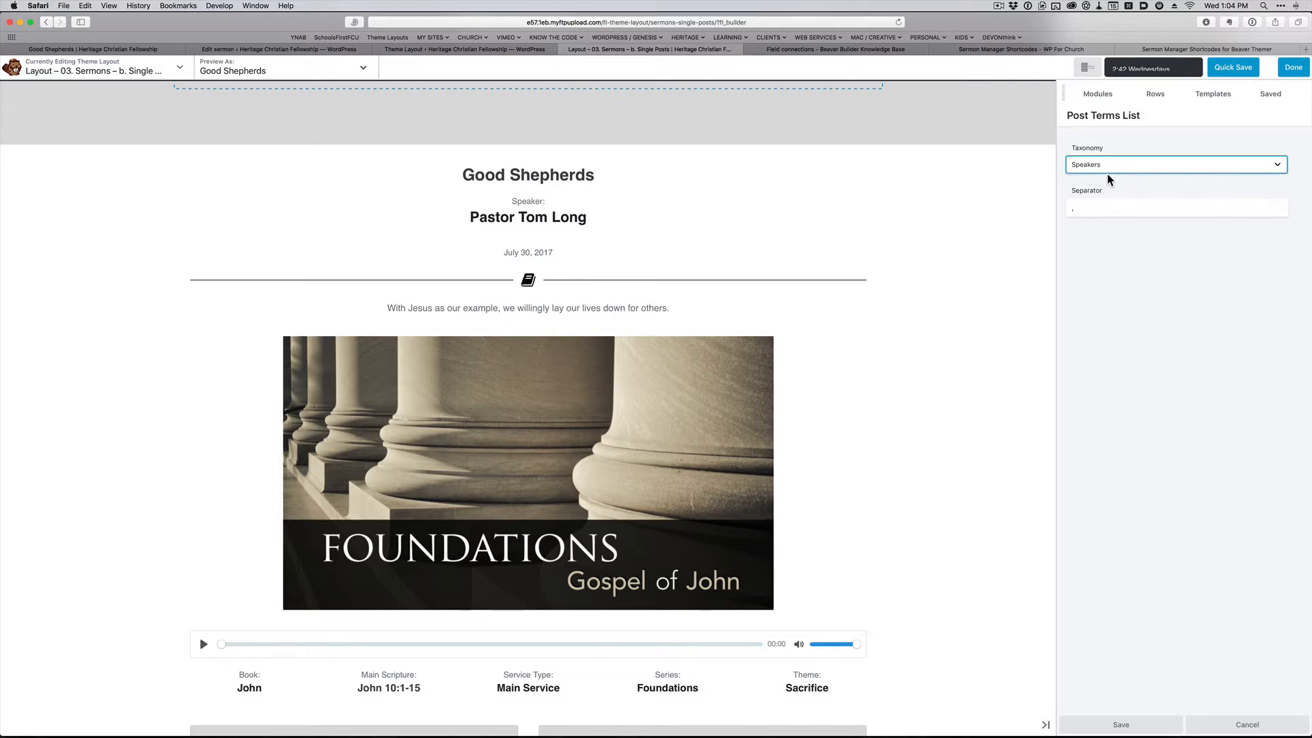
# Step: Keep Speakers as the terms list taxonomy and close its settings
pyautogui.click(1173, 164)
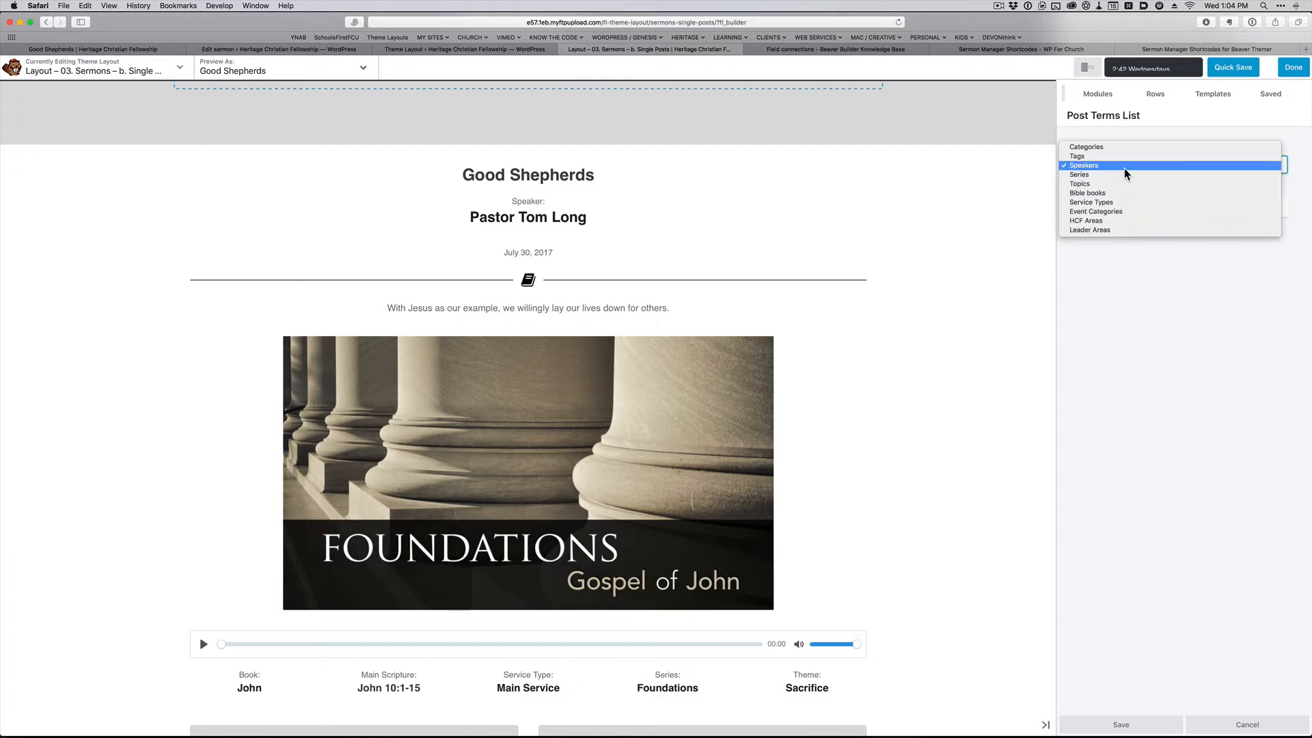
pyautogui.click(1084, 165)
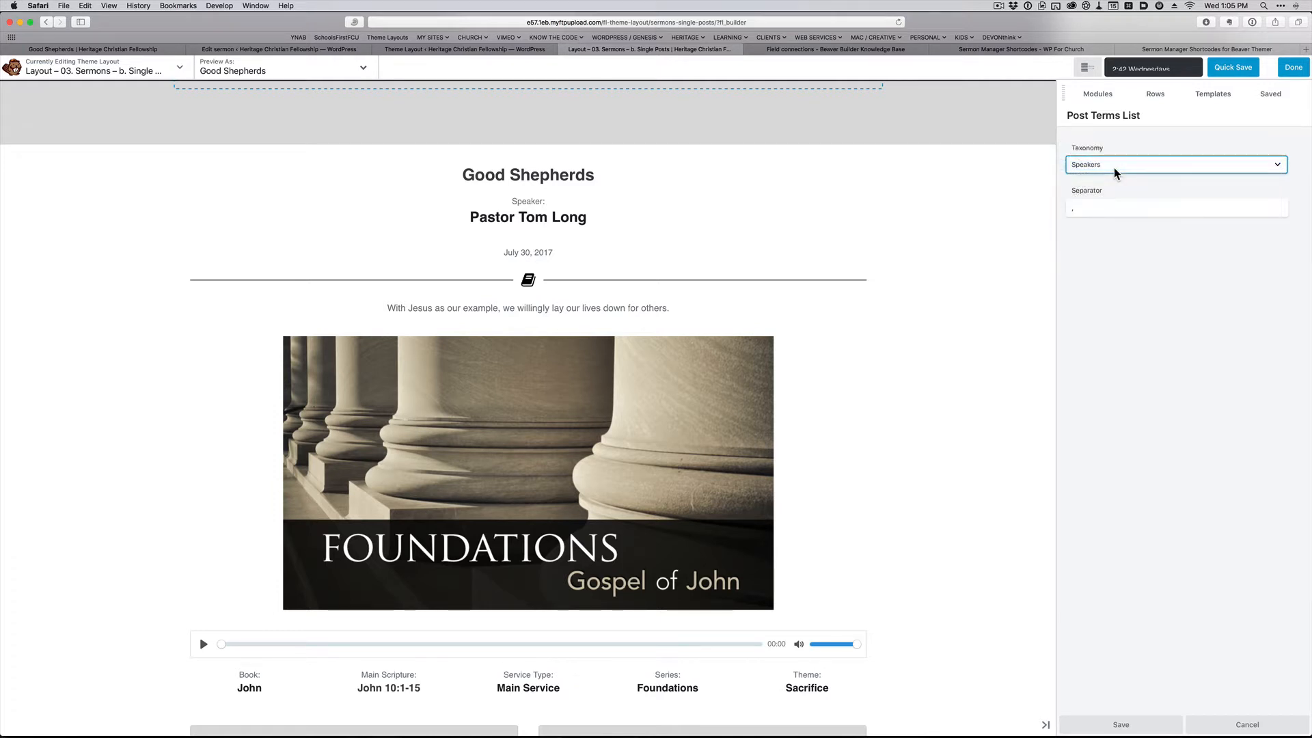
pyautogui.moveTo(1127, 607)
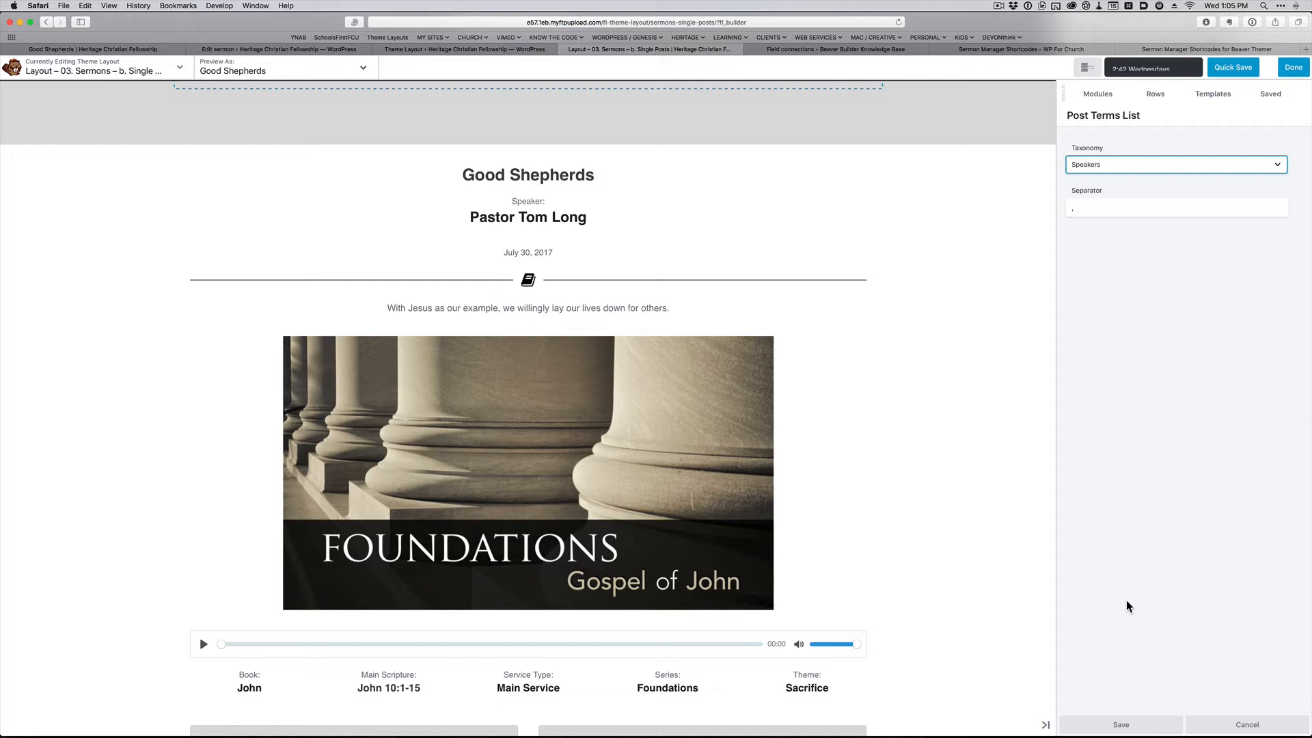
pyautogui.click(528, 307)
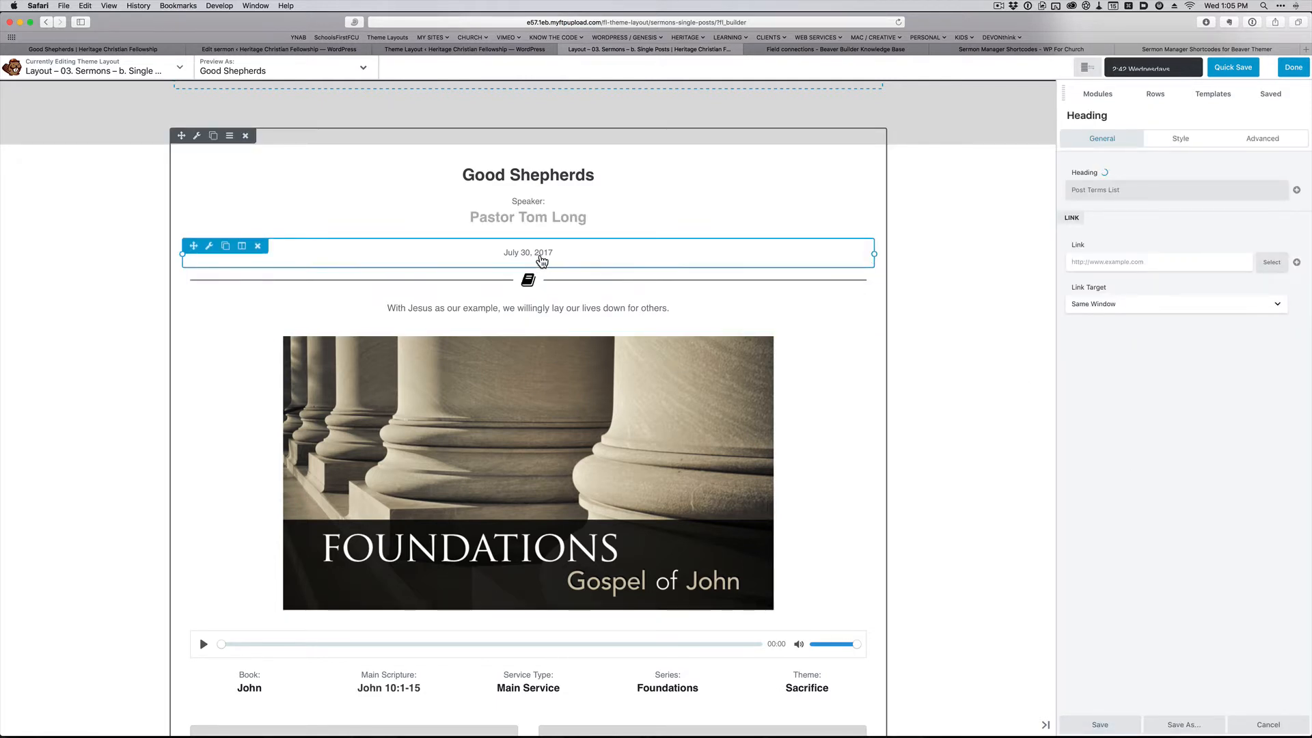
# Step: Check the sermon date module, glance at the other tabs, and return to the layout's description module
pyautogui.click(528, 251)
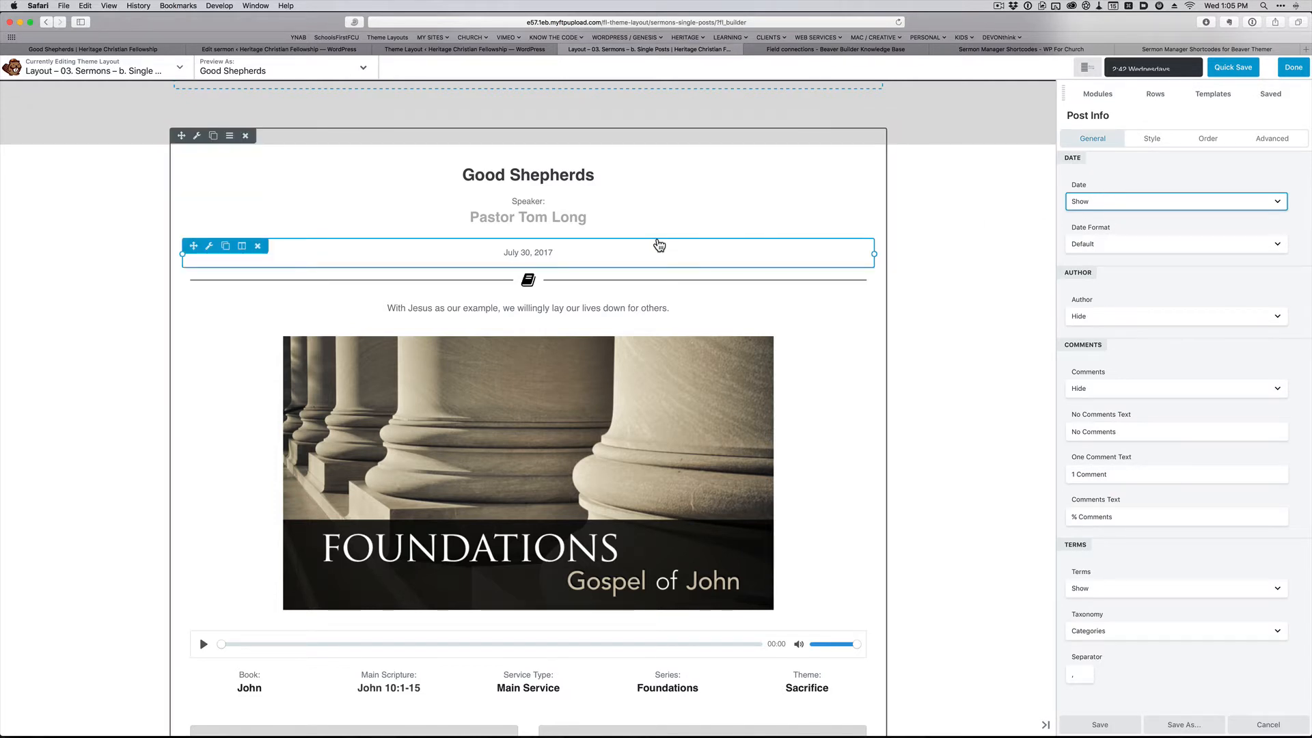
pyautogui.scroll(3)
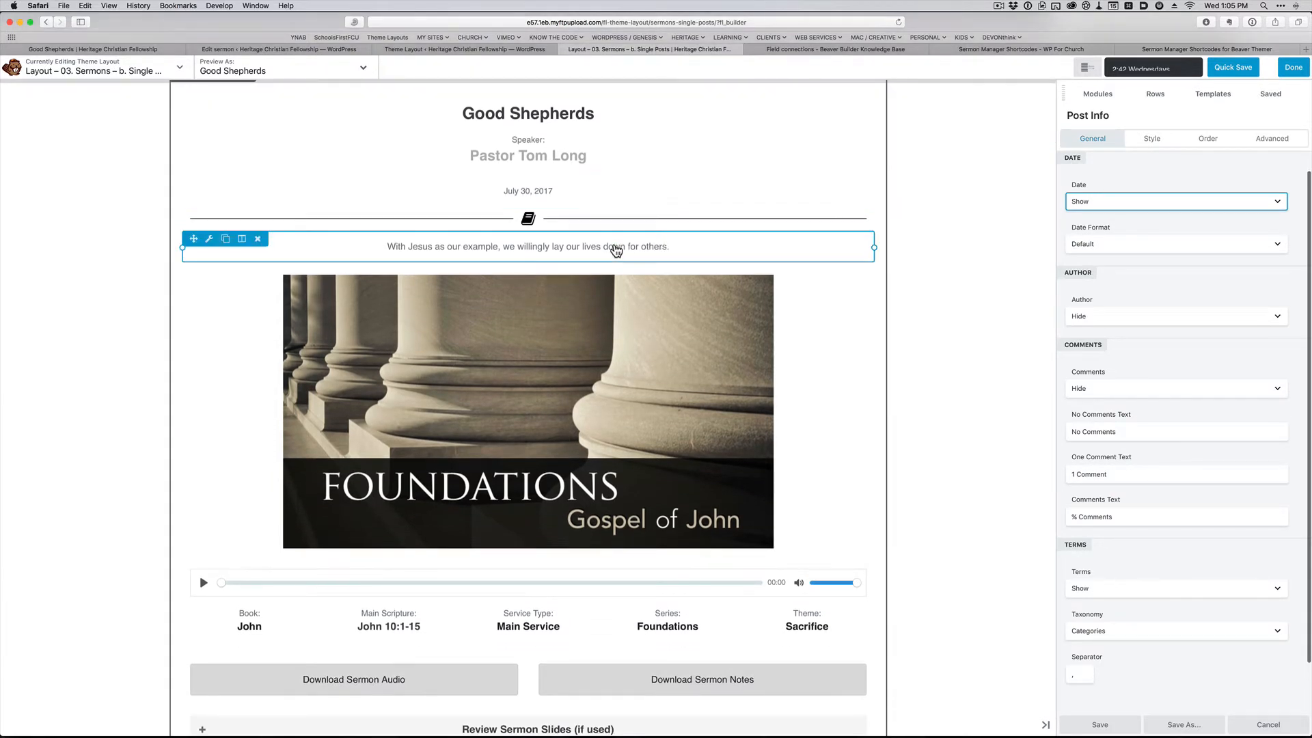
pyautogui.click(1291, 66)
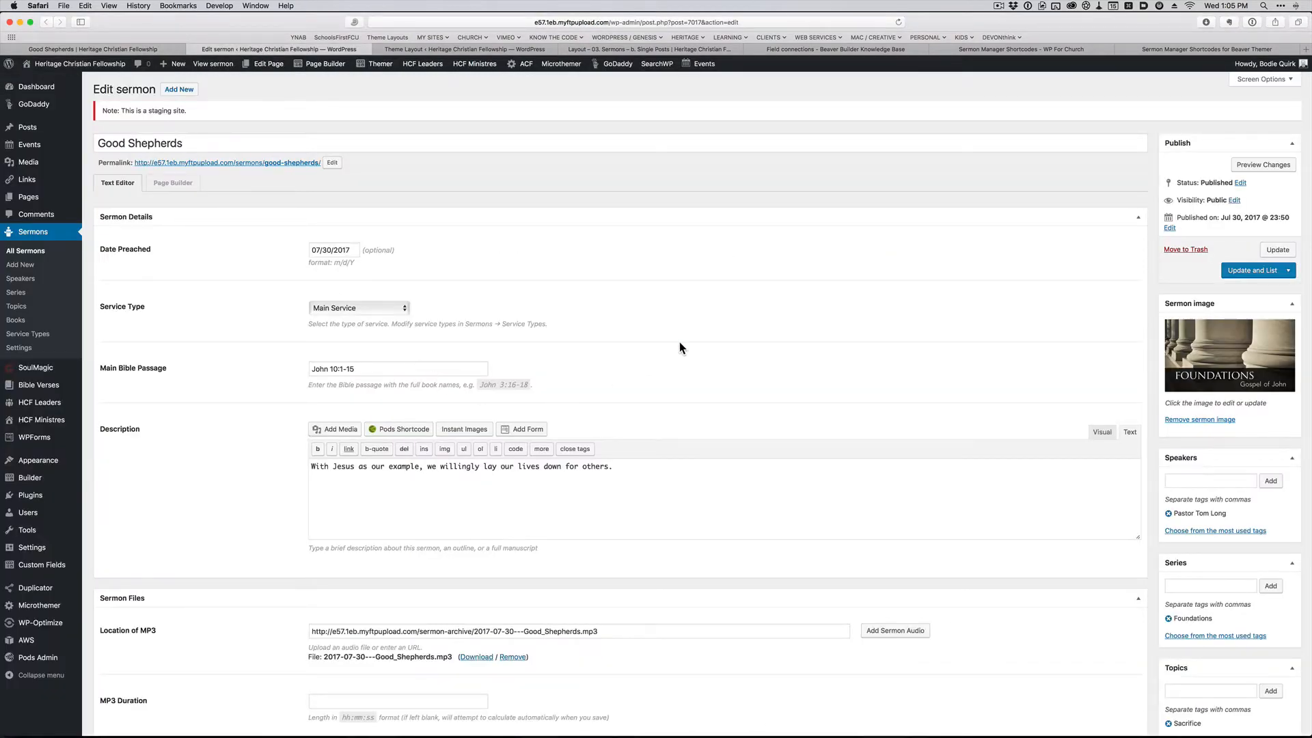
pyautogui.scroll(-3)
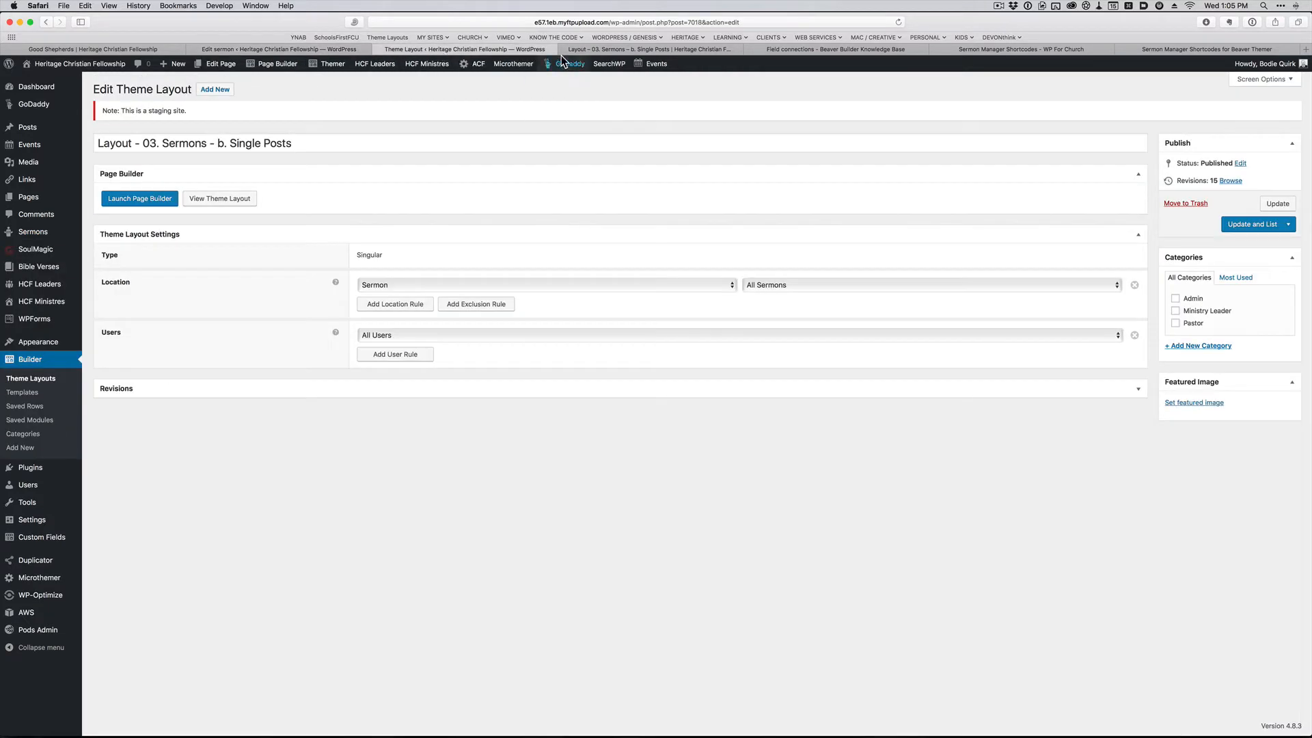
pyautogui.click(139, 198)
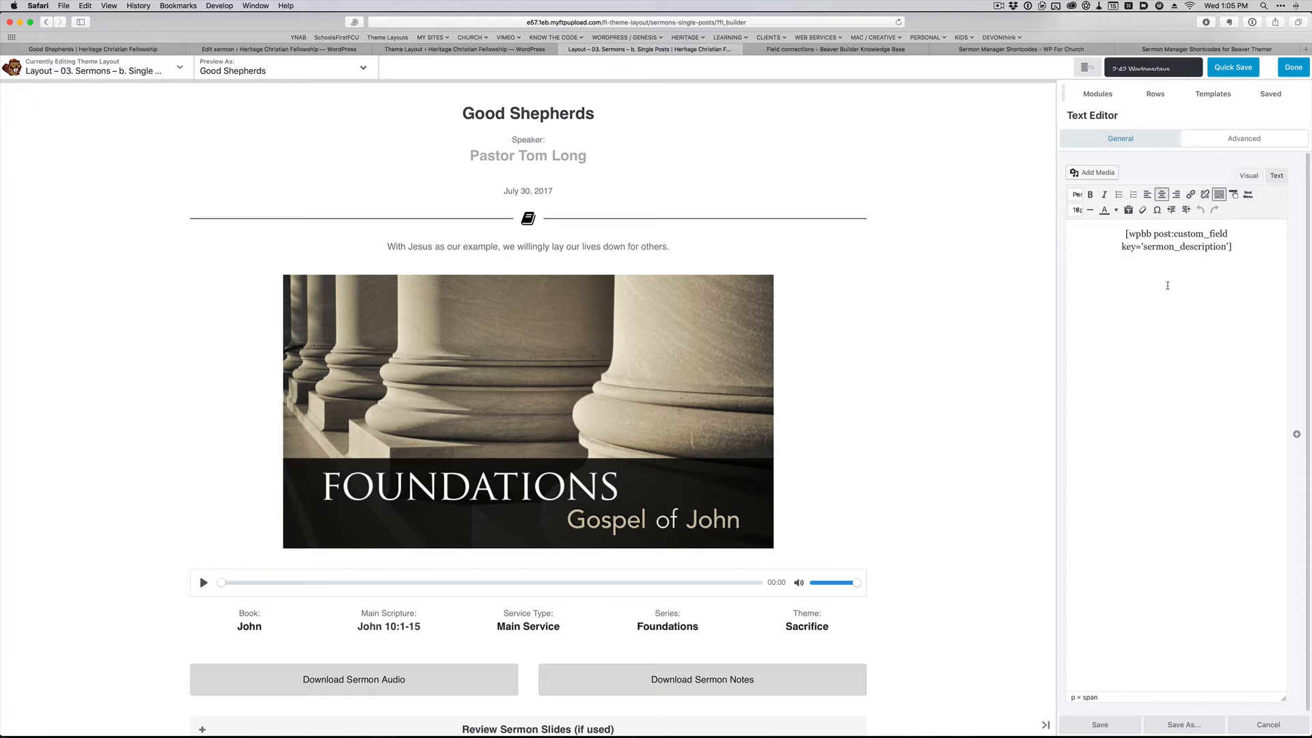
pyautogui.moveTo(907, 183)
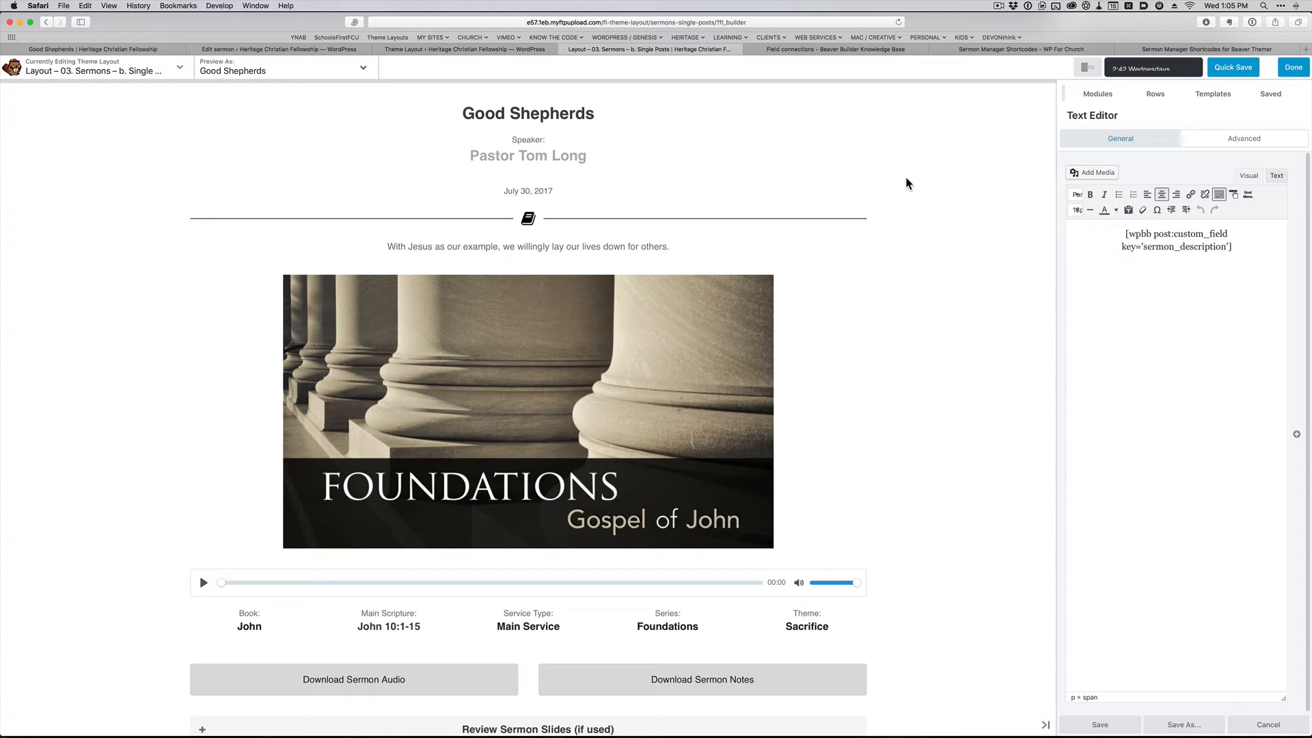
pyautogui.moveTo(528, 155)
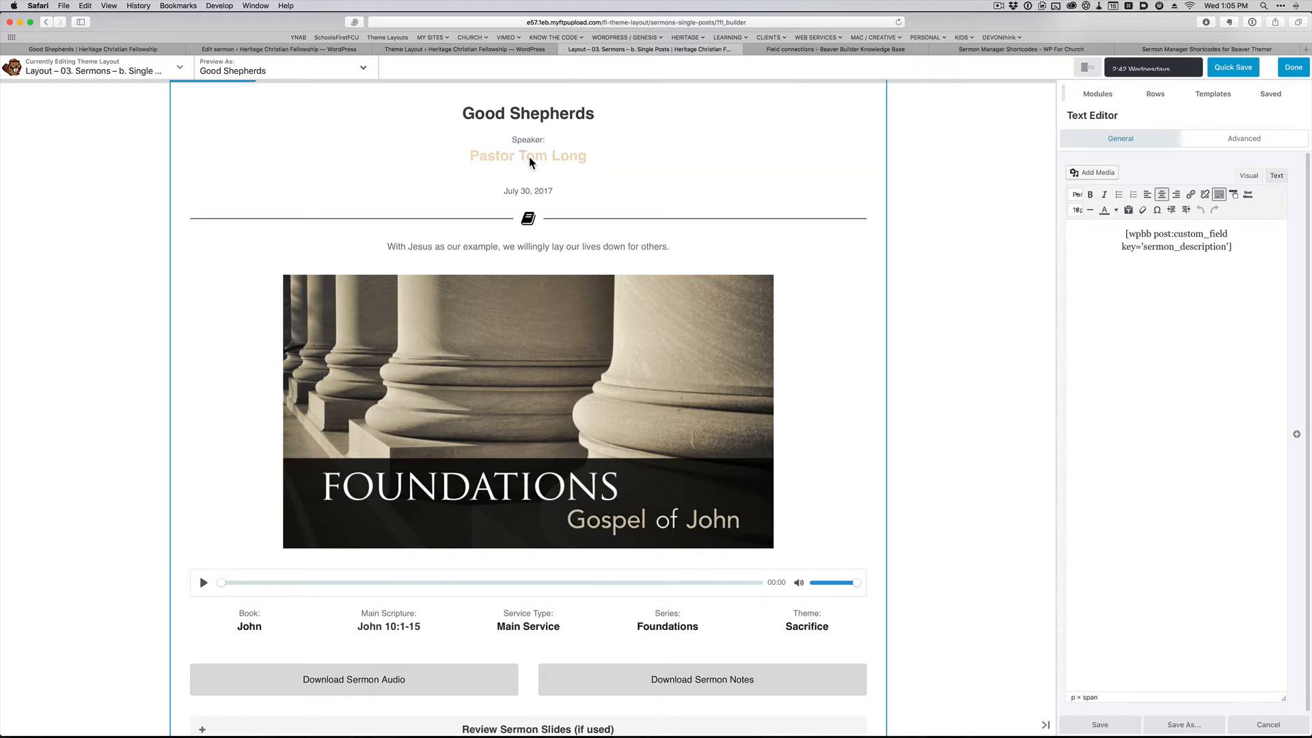
pyautogui.moveTo(595, 155)
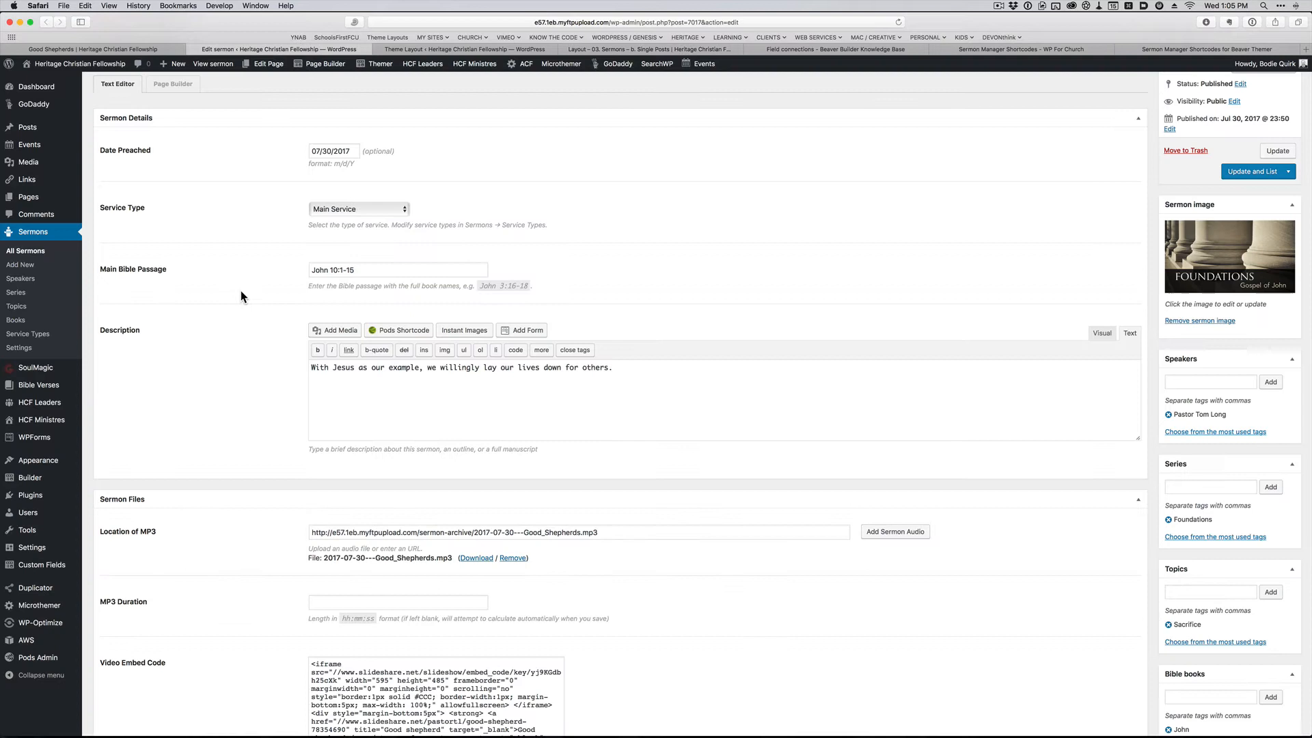
pyautogui.moveTo(834, 182)
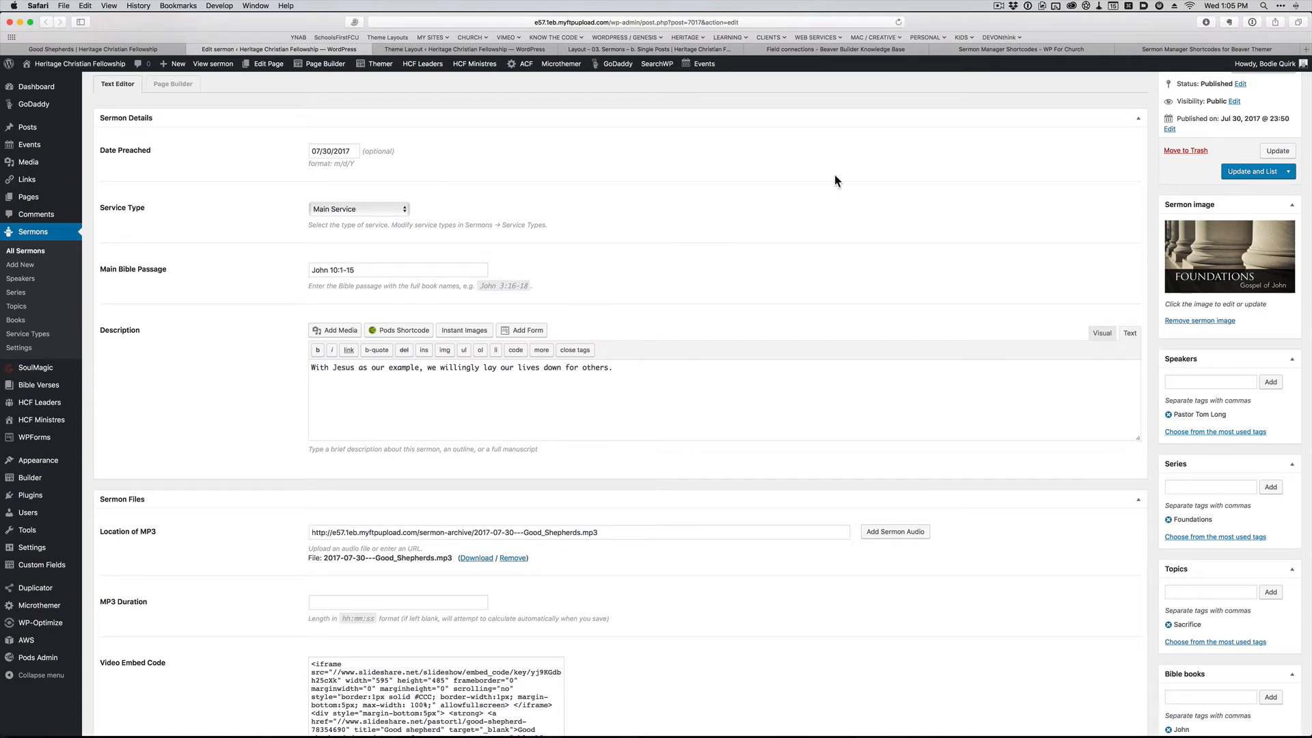
pyautogui.moveTo(776, 177)
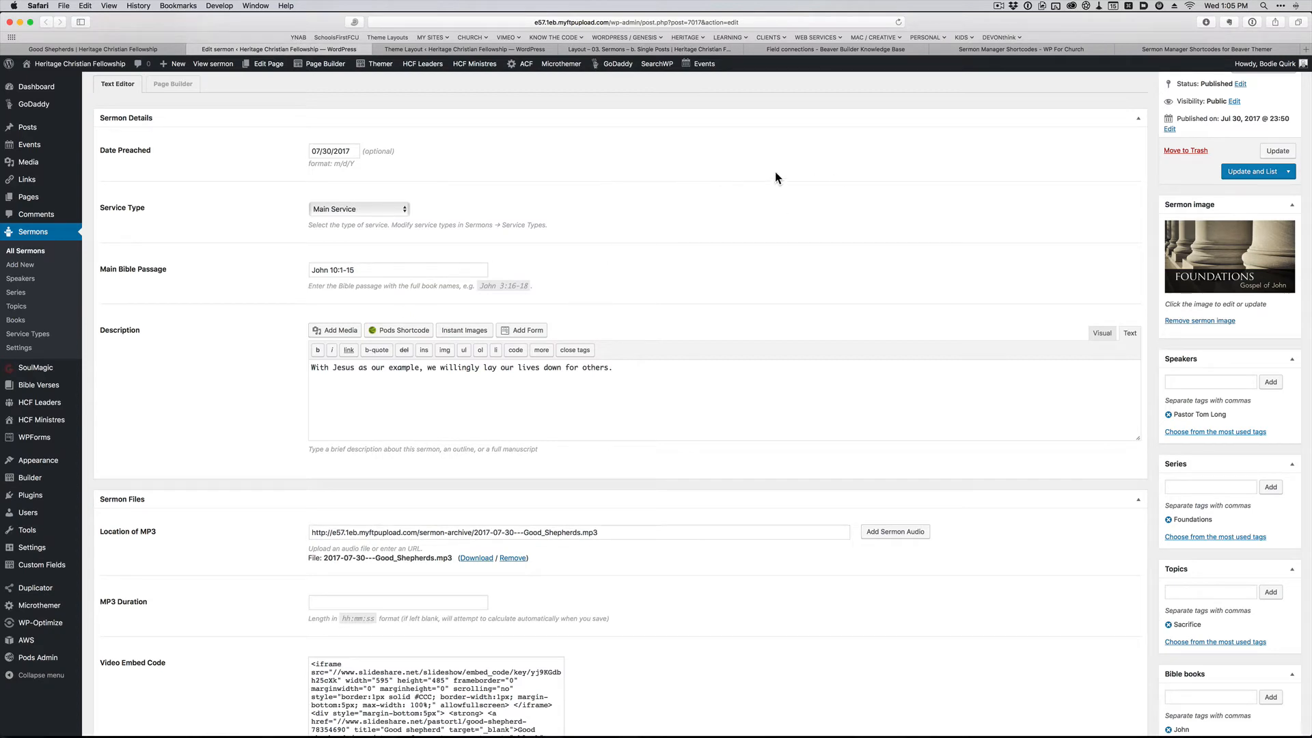
# Step: Read the Sermon Manager Shortcodes article through arguments, series grids, latest series image and sorting
pyautogui.click(1019, 49)
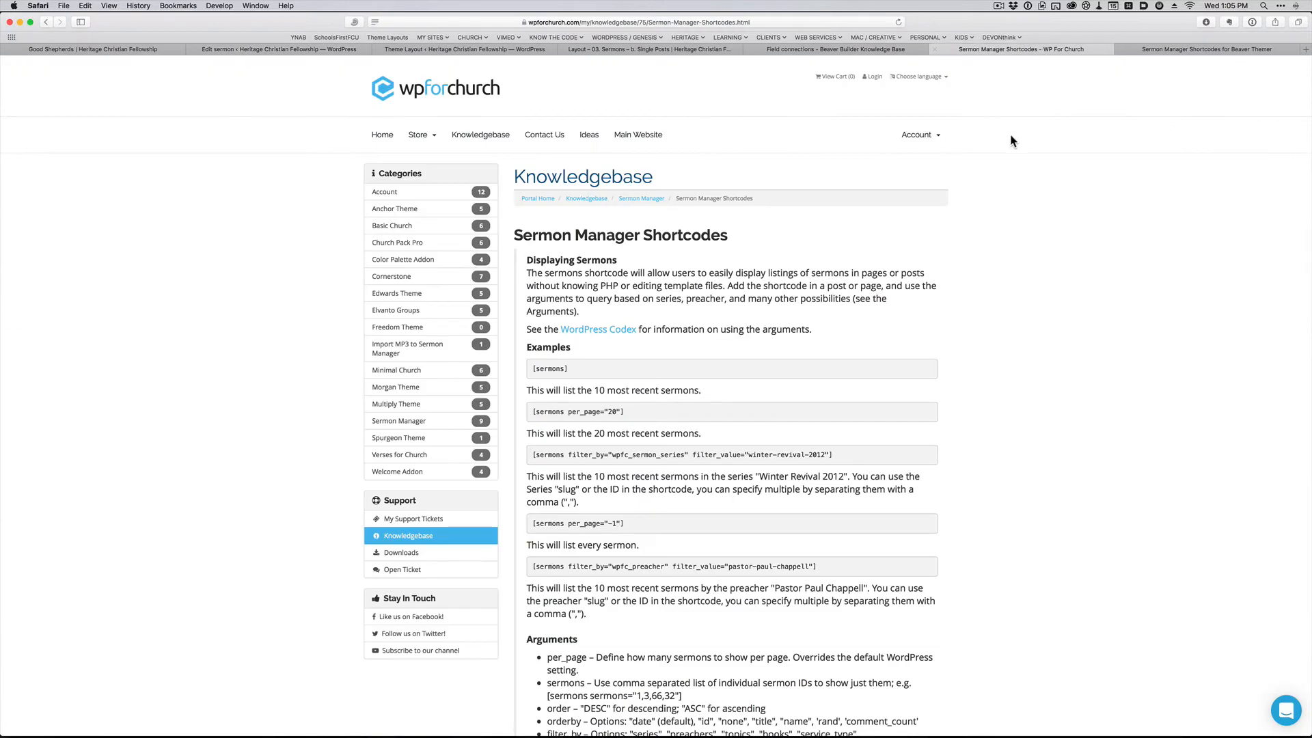
pyautogui.moveTo(1019, 191)
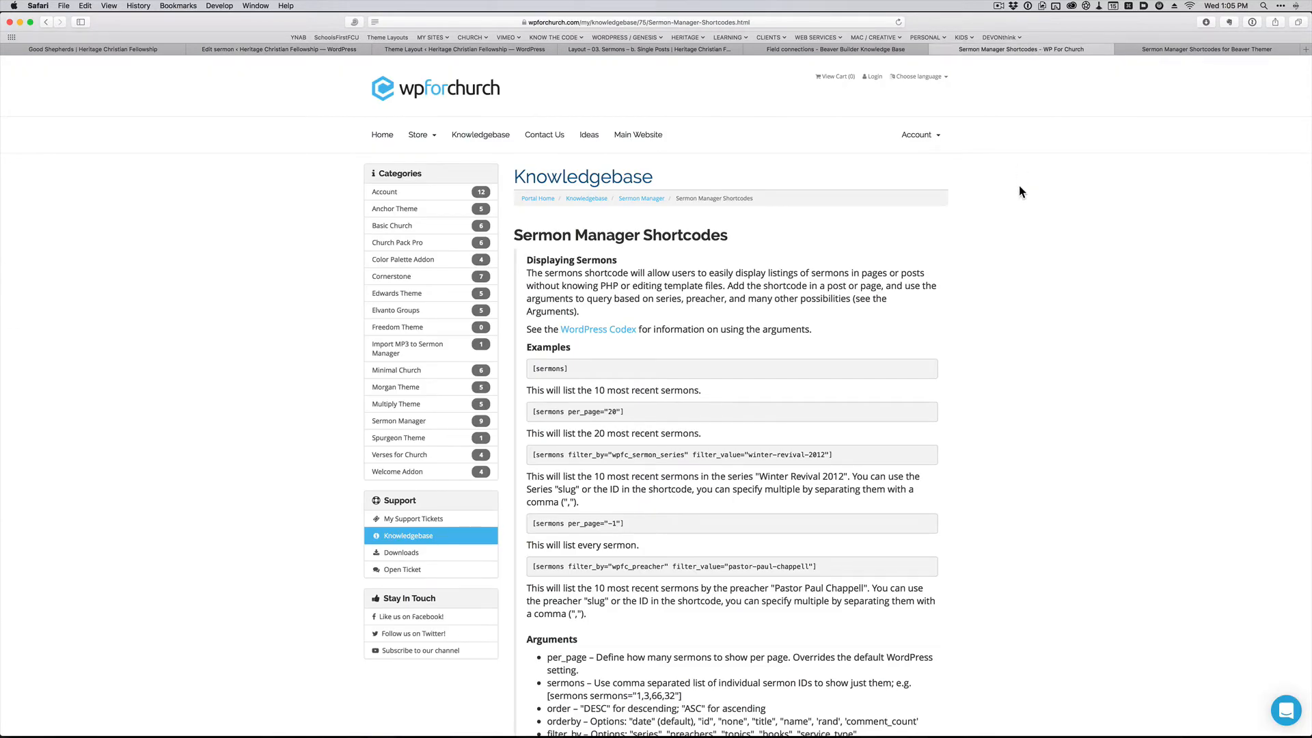
pyautogui.moveTo(800, 192)
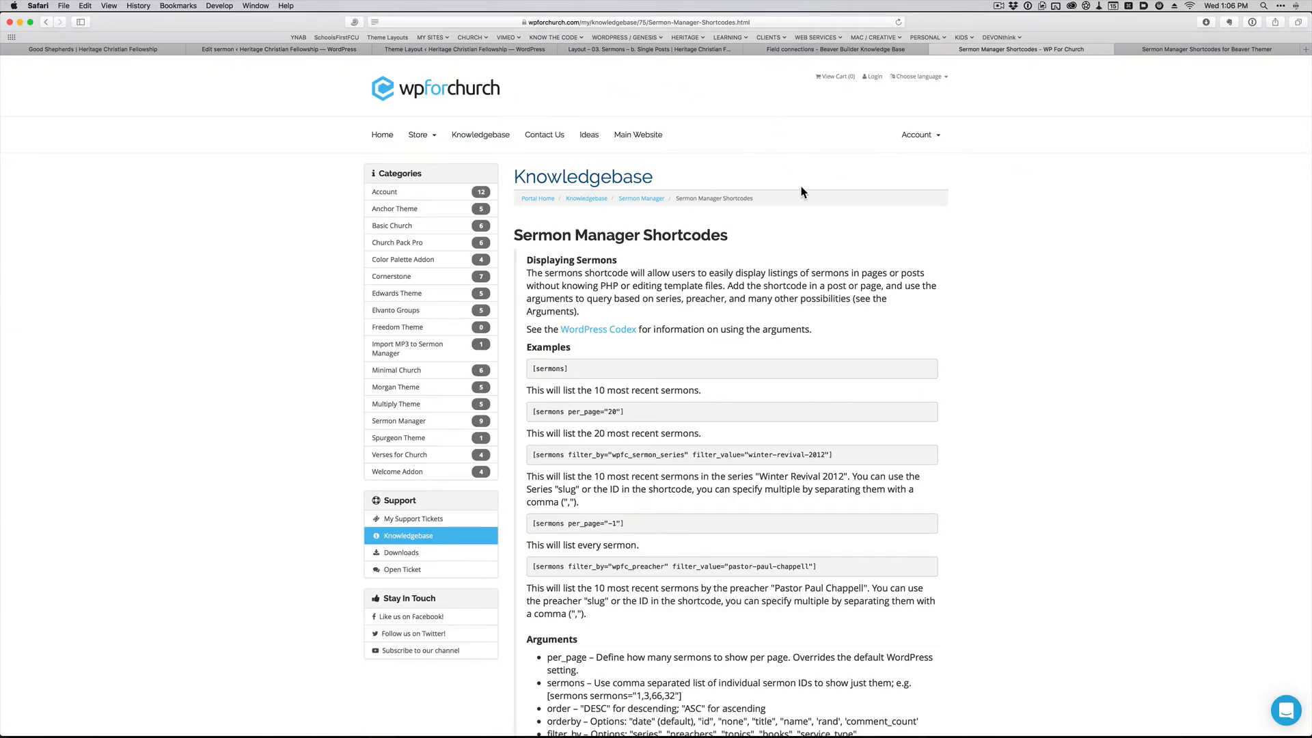
pyautogui.scroll(-3)
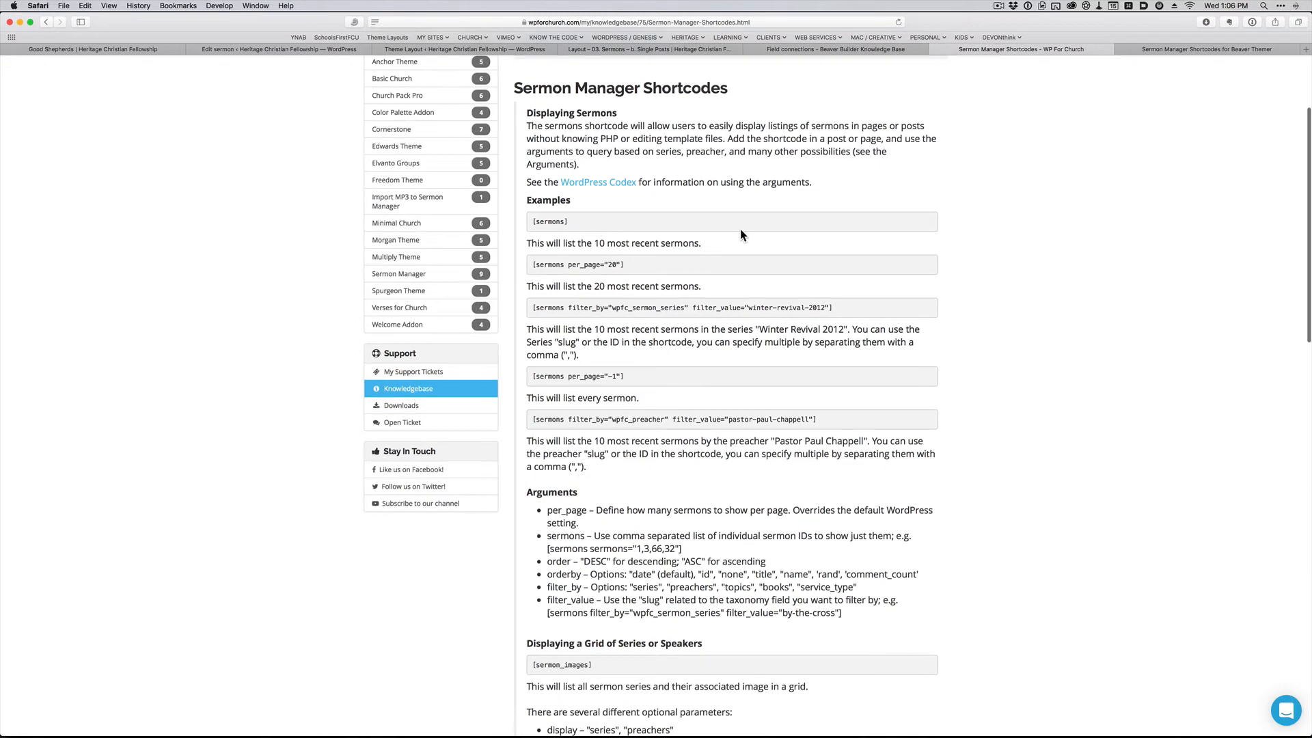
pyautogui.scroll(-3)
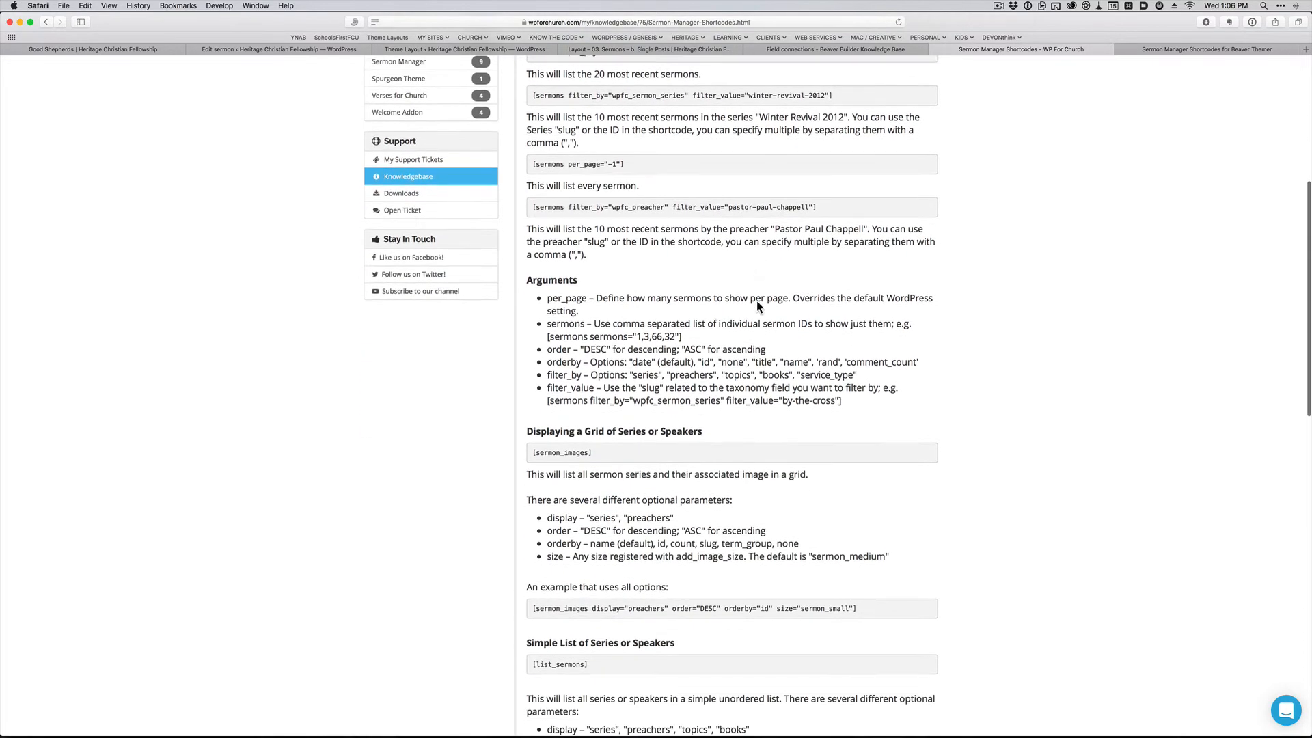
pyautogui.scroll(-3)
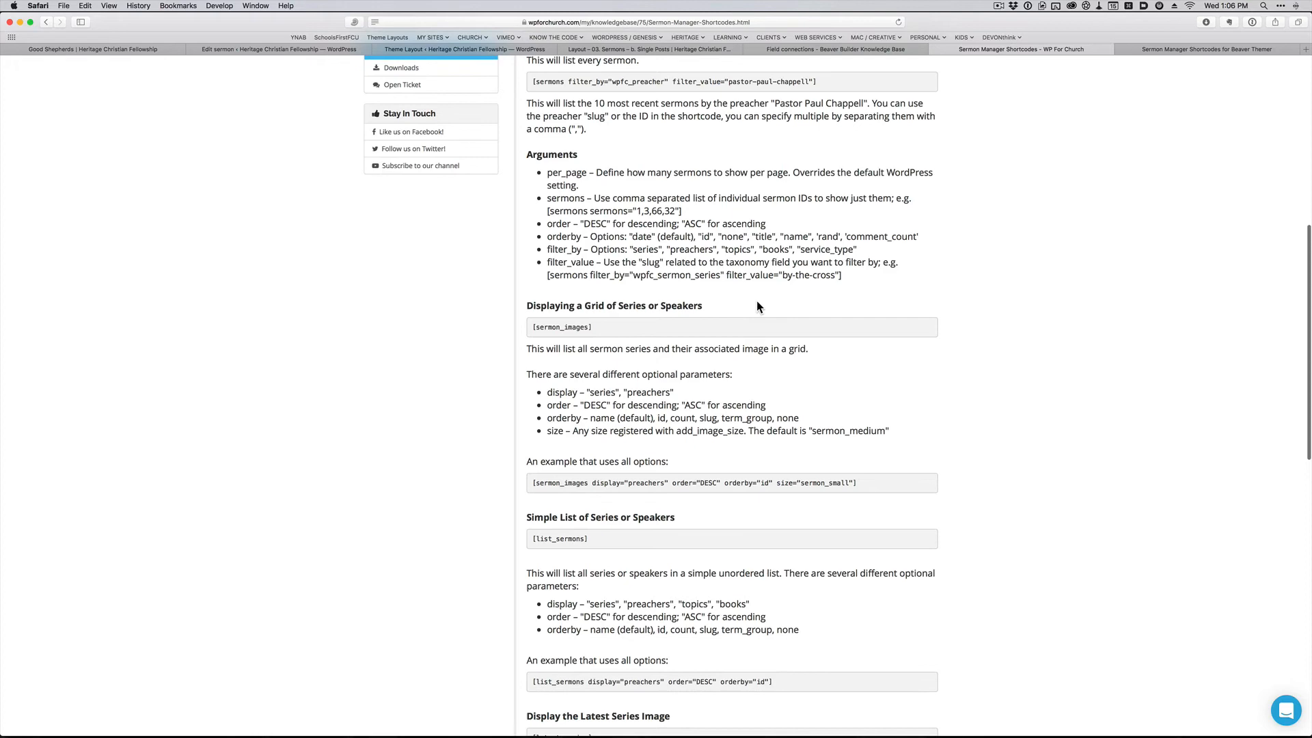
pyautogui.scroll(-3)
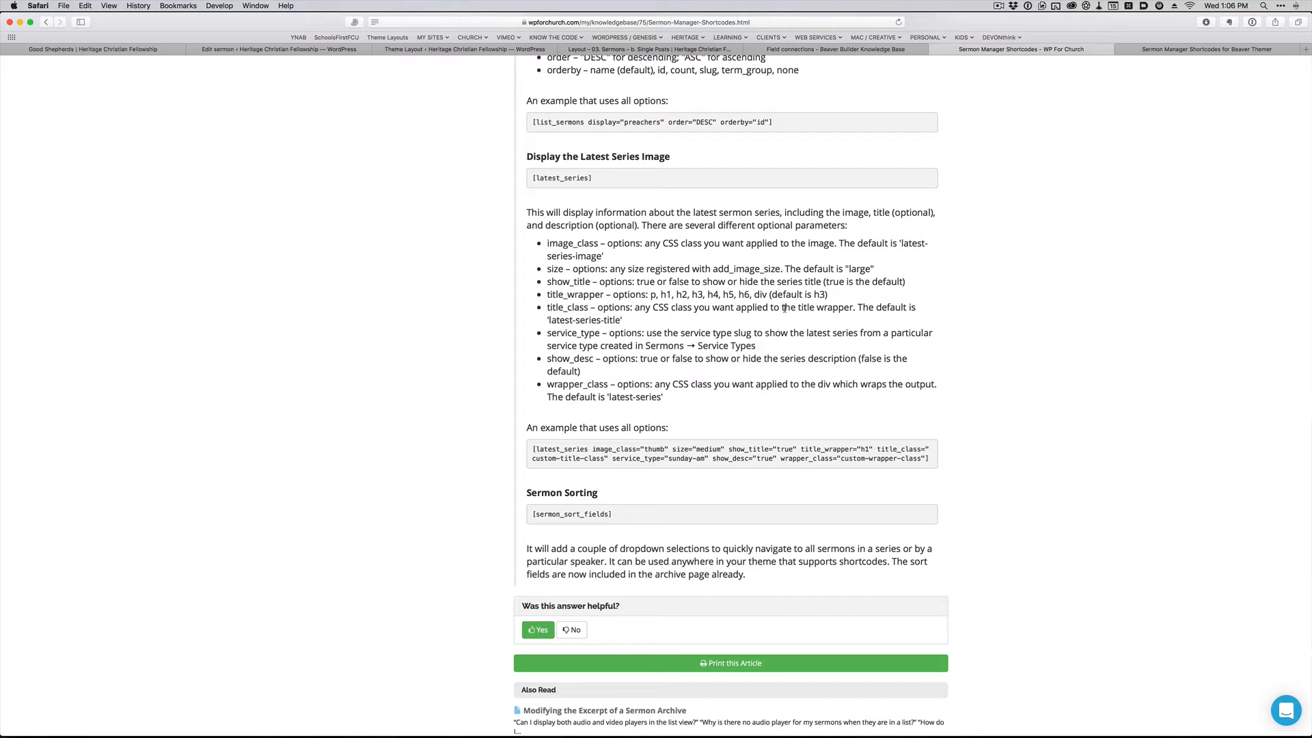
pyautogui.moveTo(435, 98)
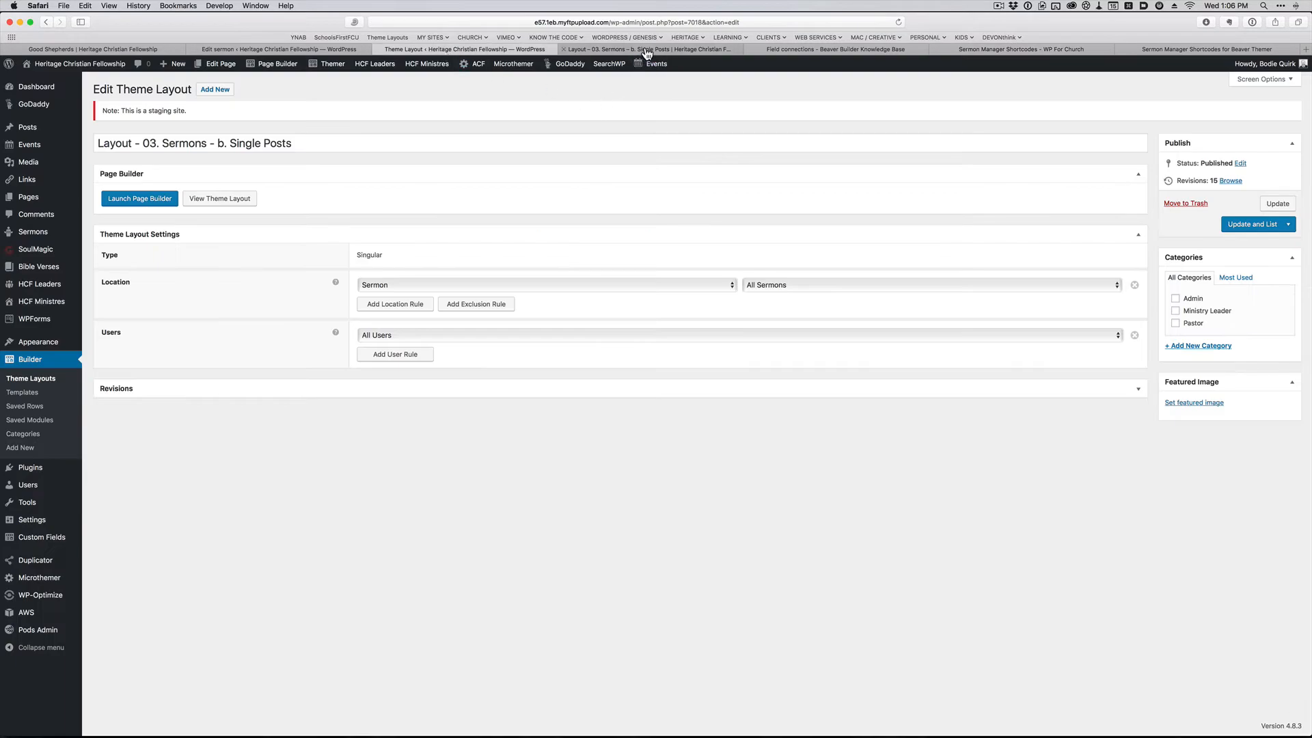
# Step: Return to the sermon layout to recheck the sermon_description custom field shortcode
pyautogui.click(139, 198)
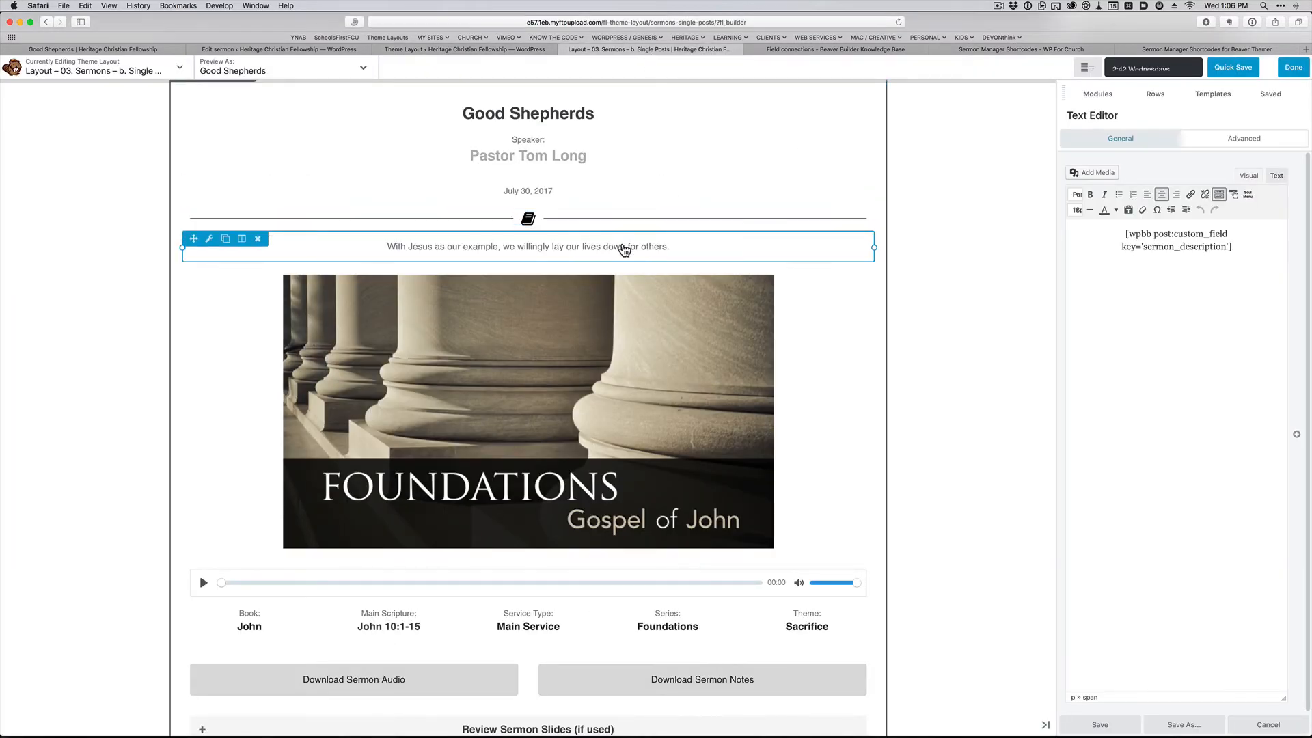
pyautogui.moveTo(586, 251)
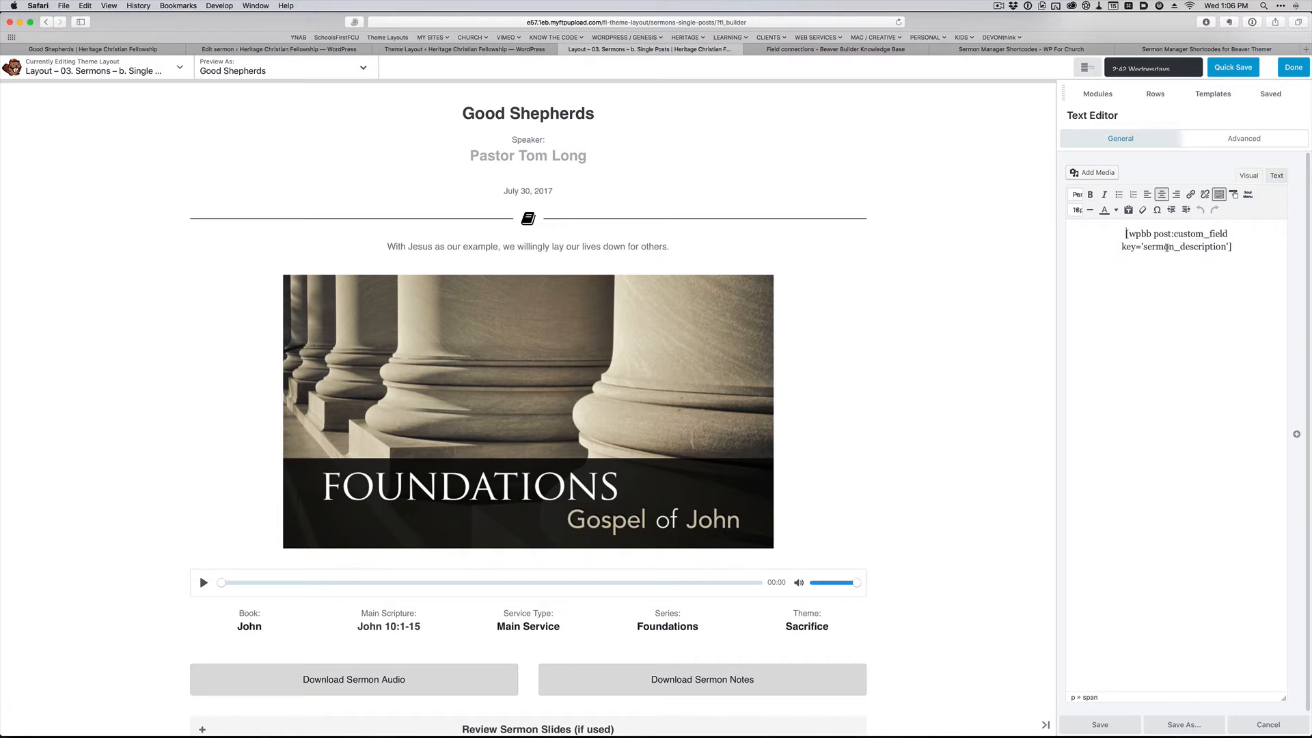
pyautogui.moveTo(861, 83)
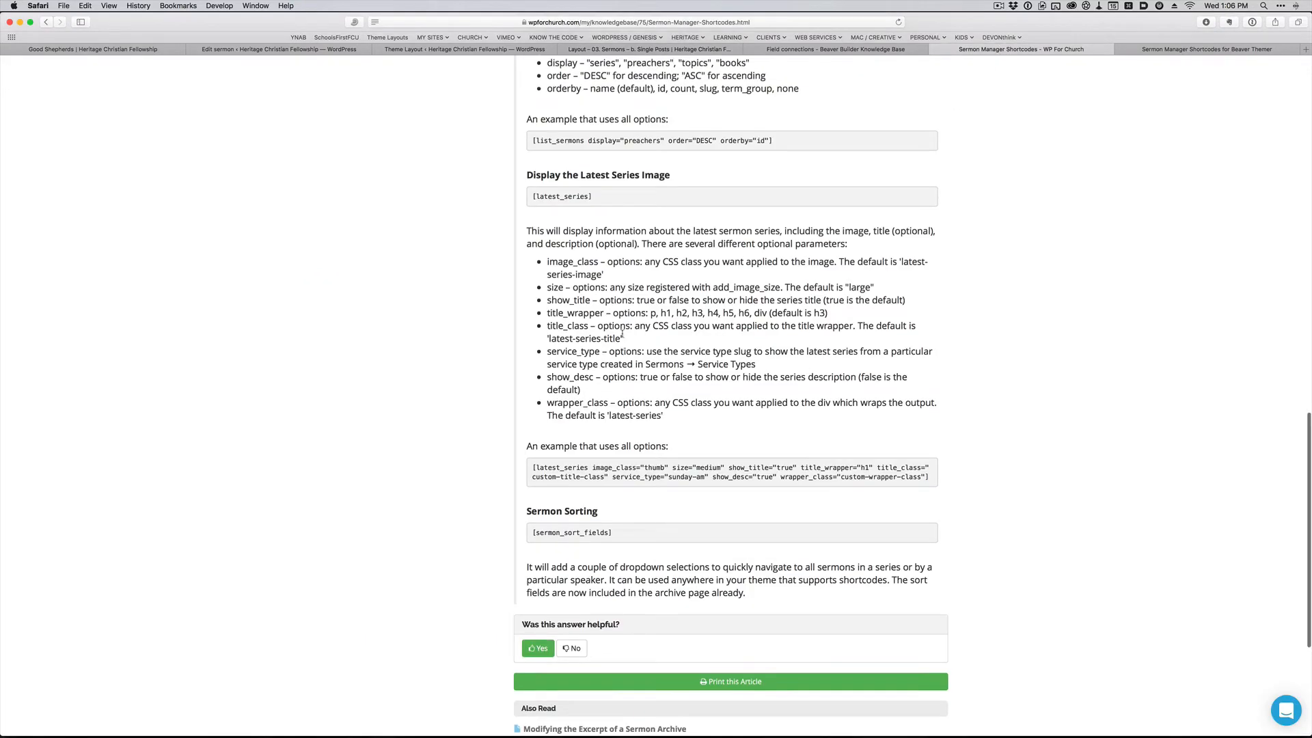
# Step: Review the series and speakers listing shortcodes, then go back to the sermon layout
pyautogui.scroll(3)
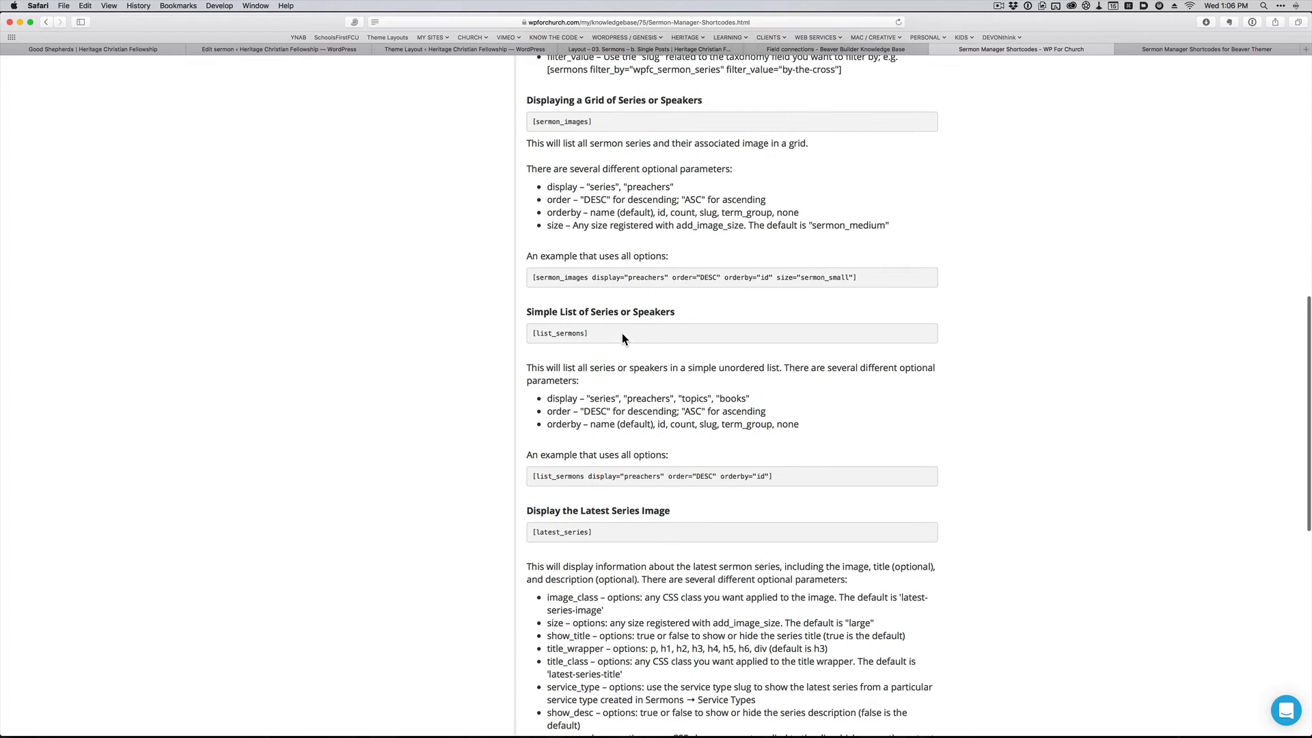
pyautogui.scroll(3)
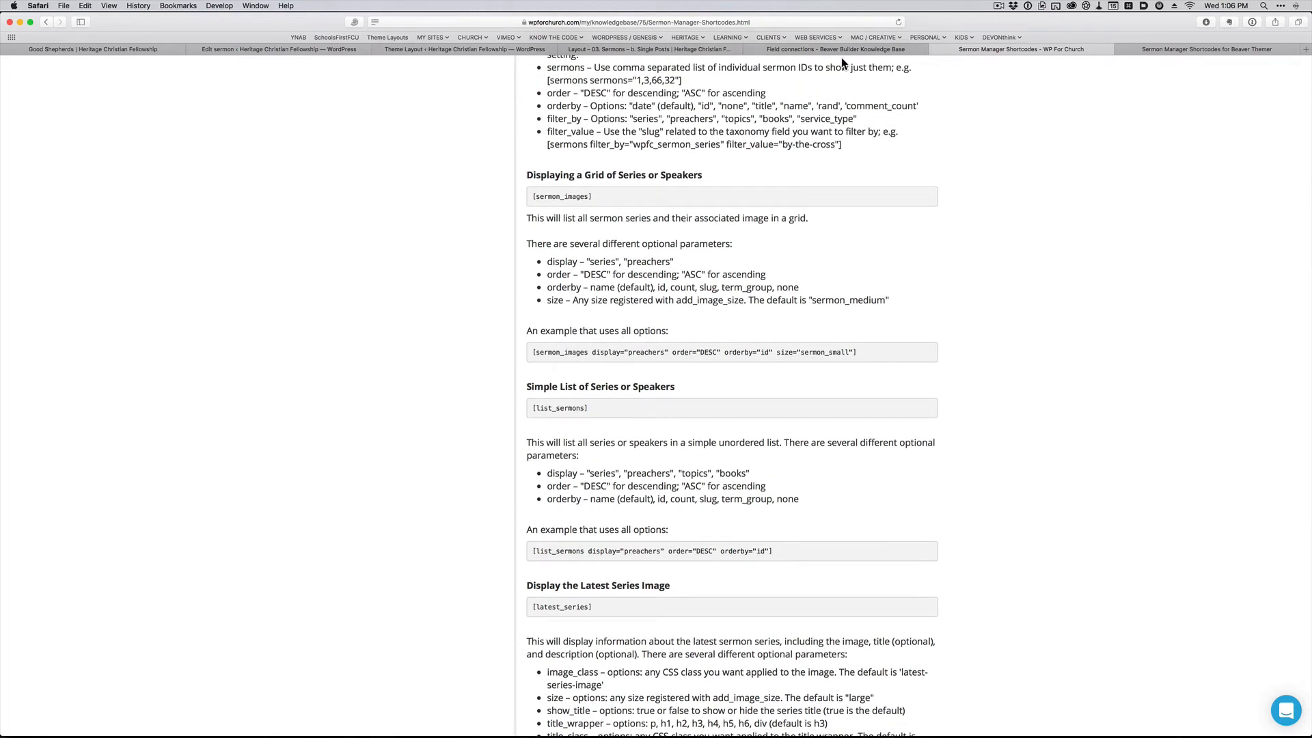
pyautogui.click(623, 50)
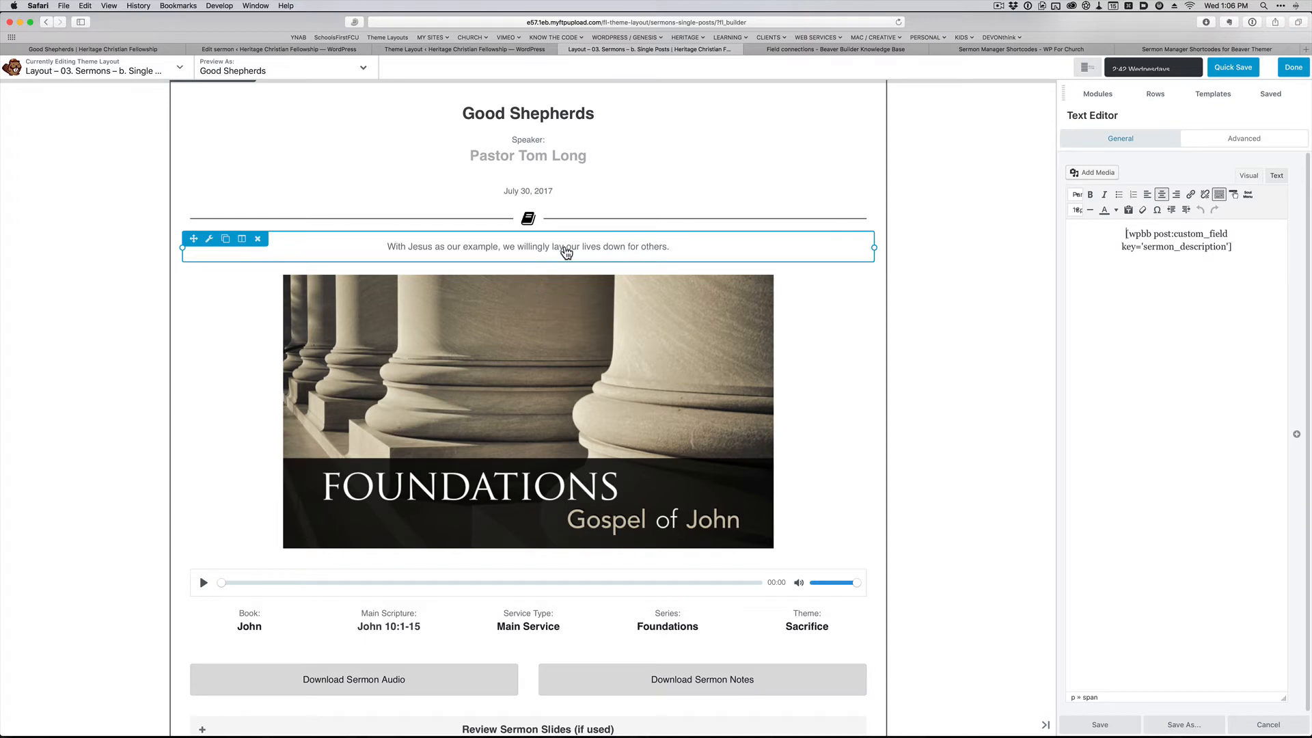
pyautogui.moveTo(560, 234)
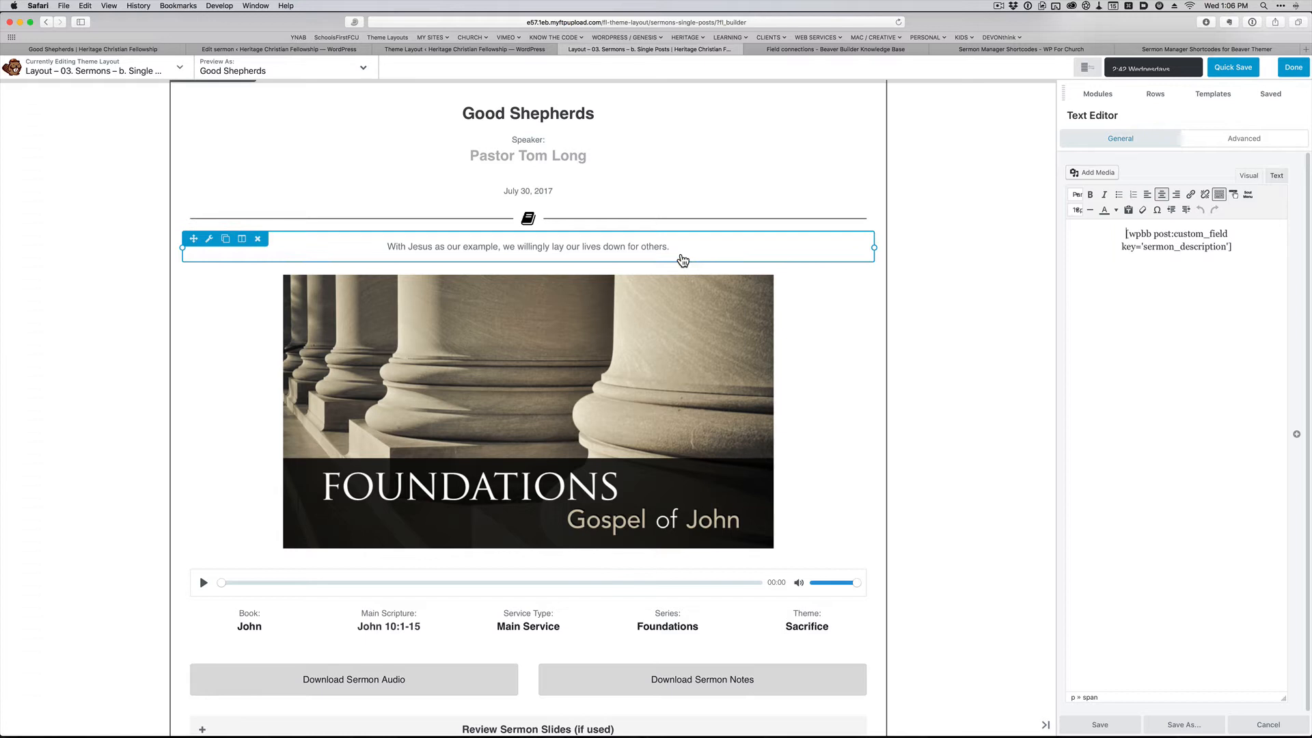
pyautogui.moveTo(629, 268)
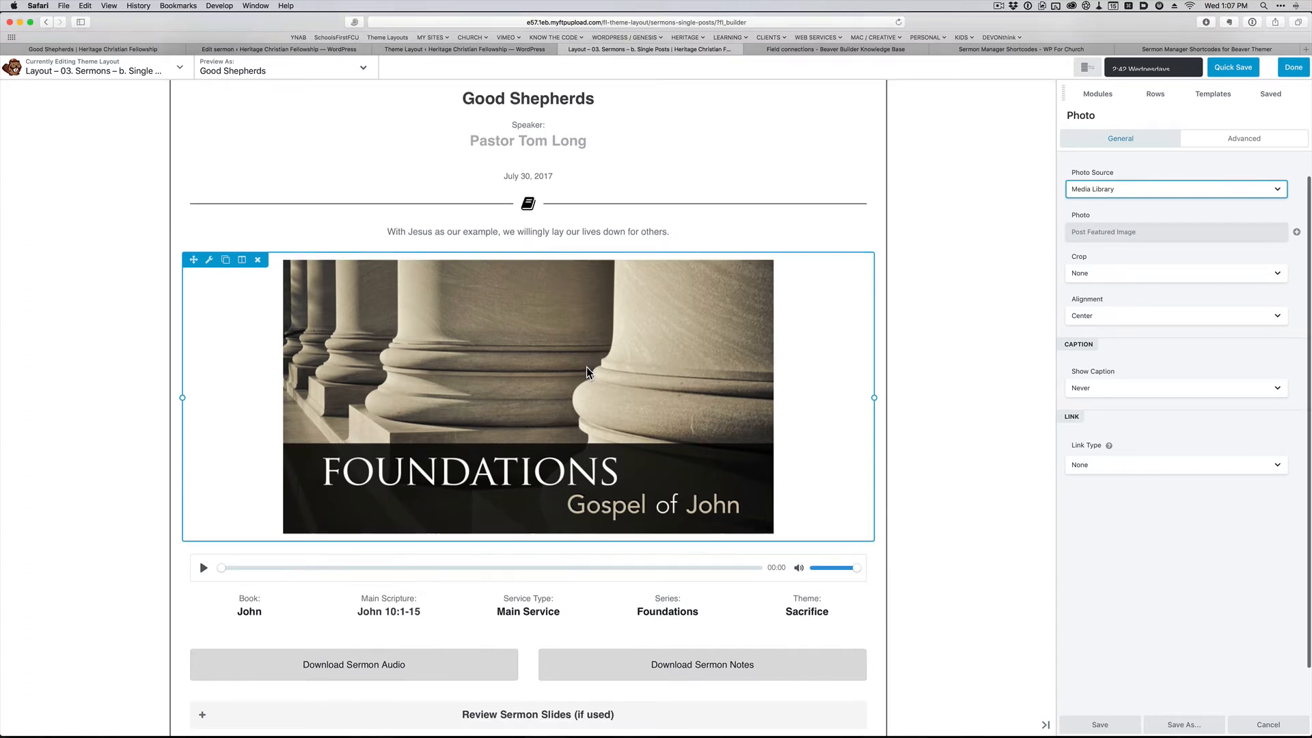
# Step: Inspect the Book terms list, Main Scripture bible_passage field and Service Type detail modules
pyautogui.scroll(-3)
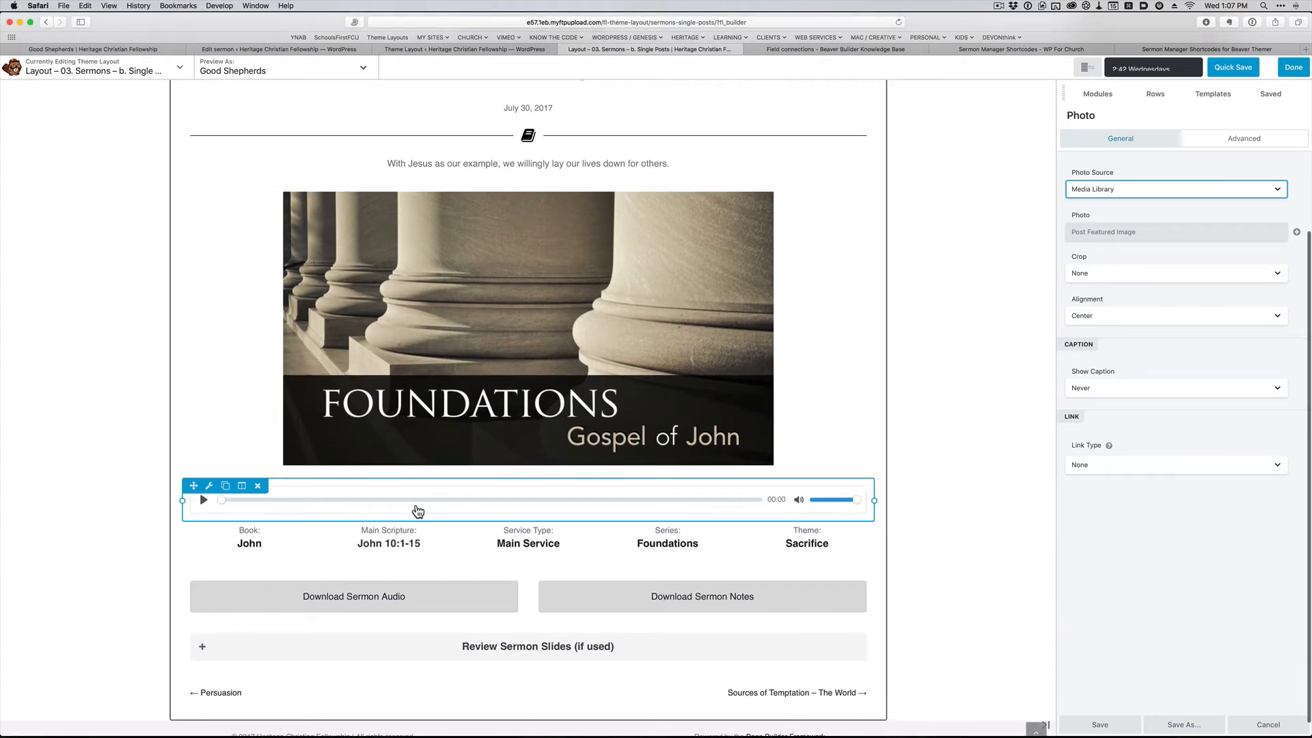
pyautogui.click(388, 552)
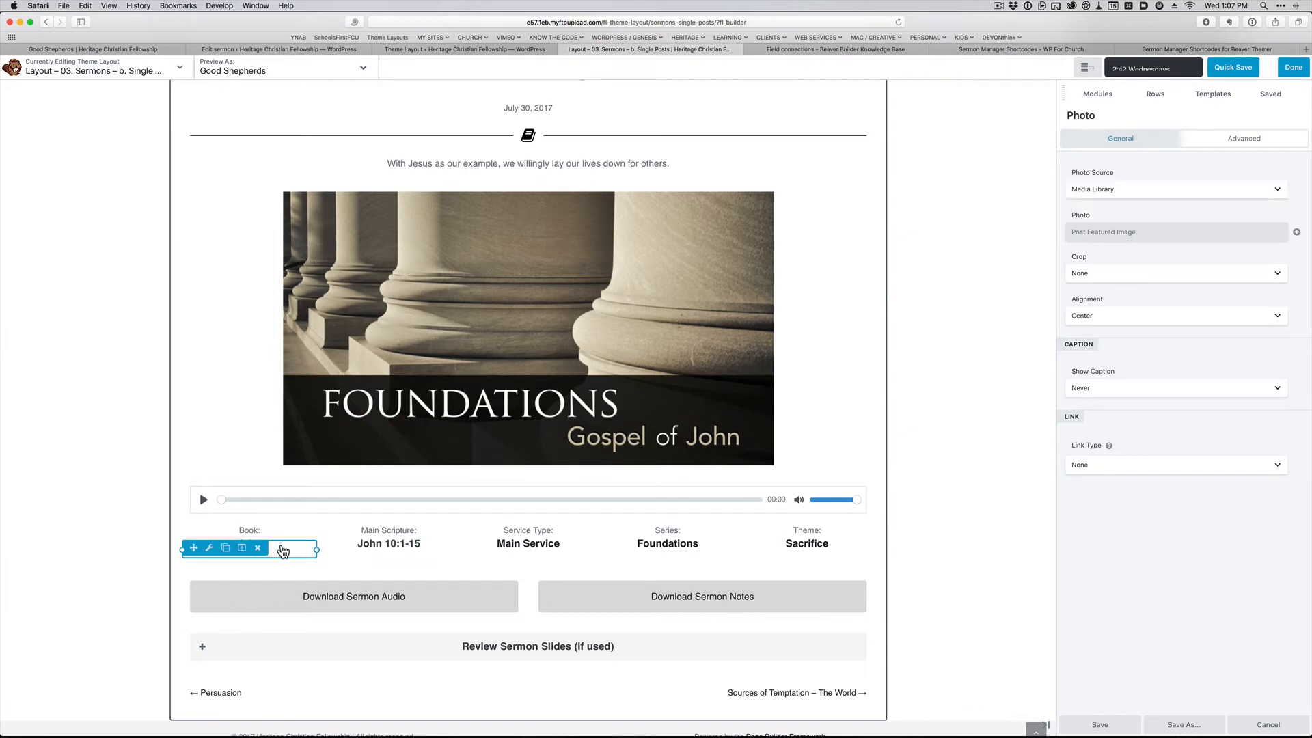
pyautogui.click(249, 543)
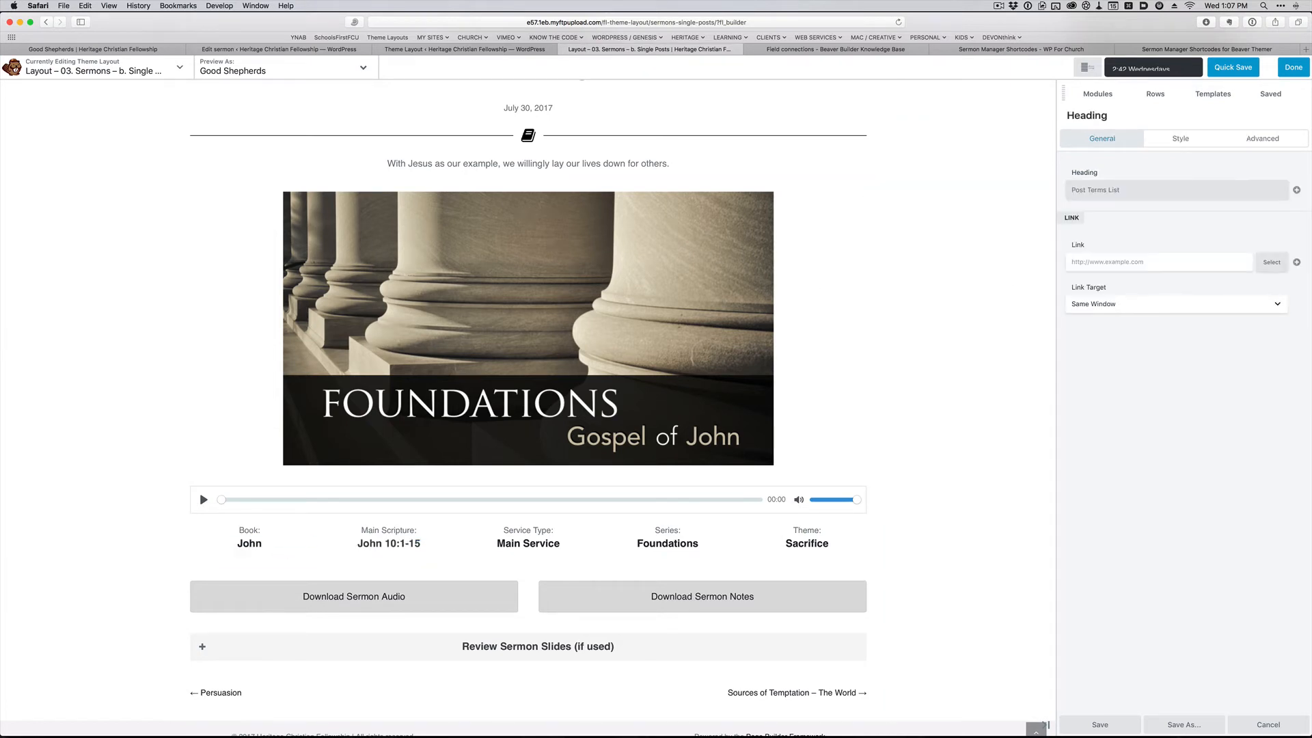
pyautogui.moveTo(1182, 190)
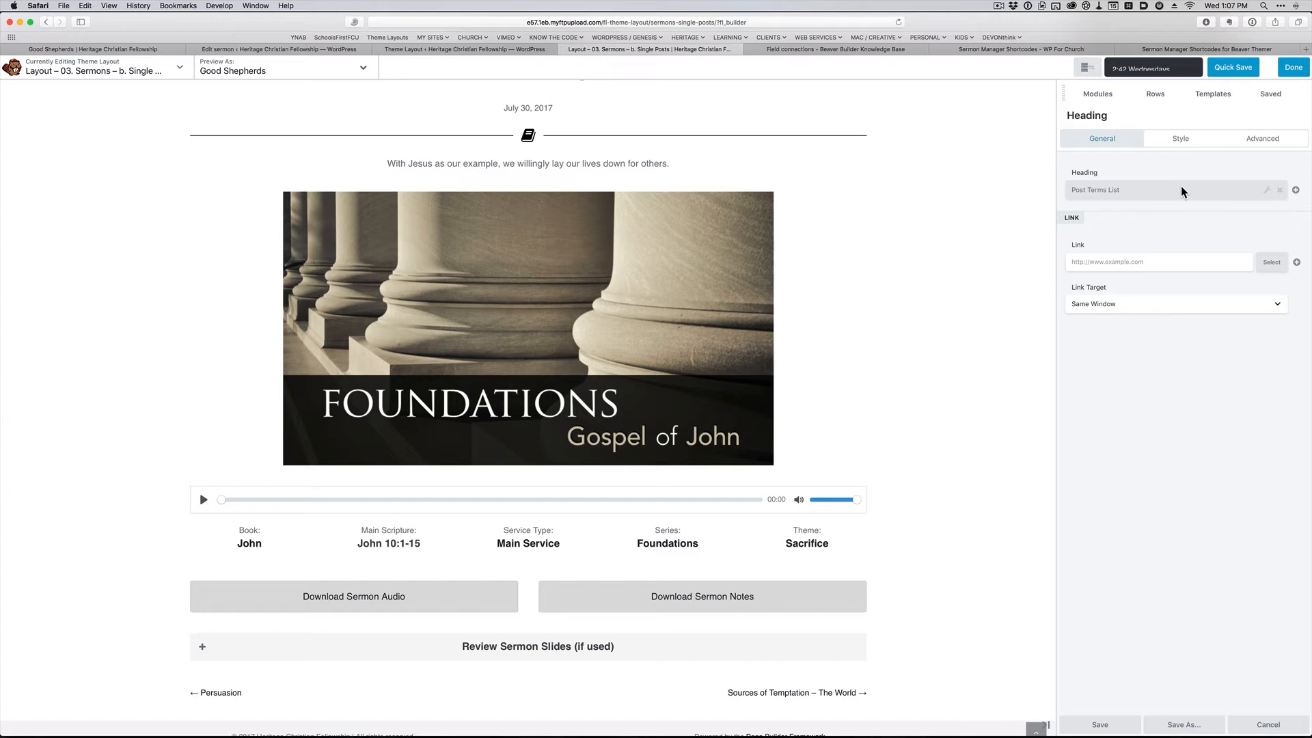
pyautogui.moveTo(1254, 187)
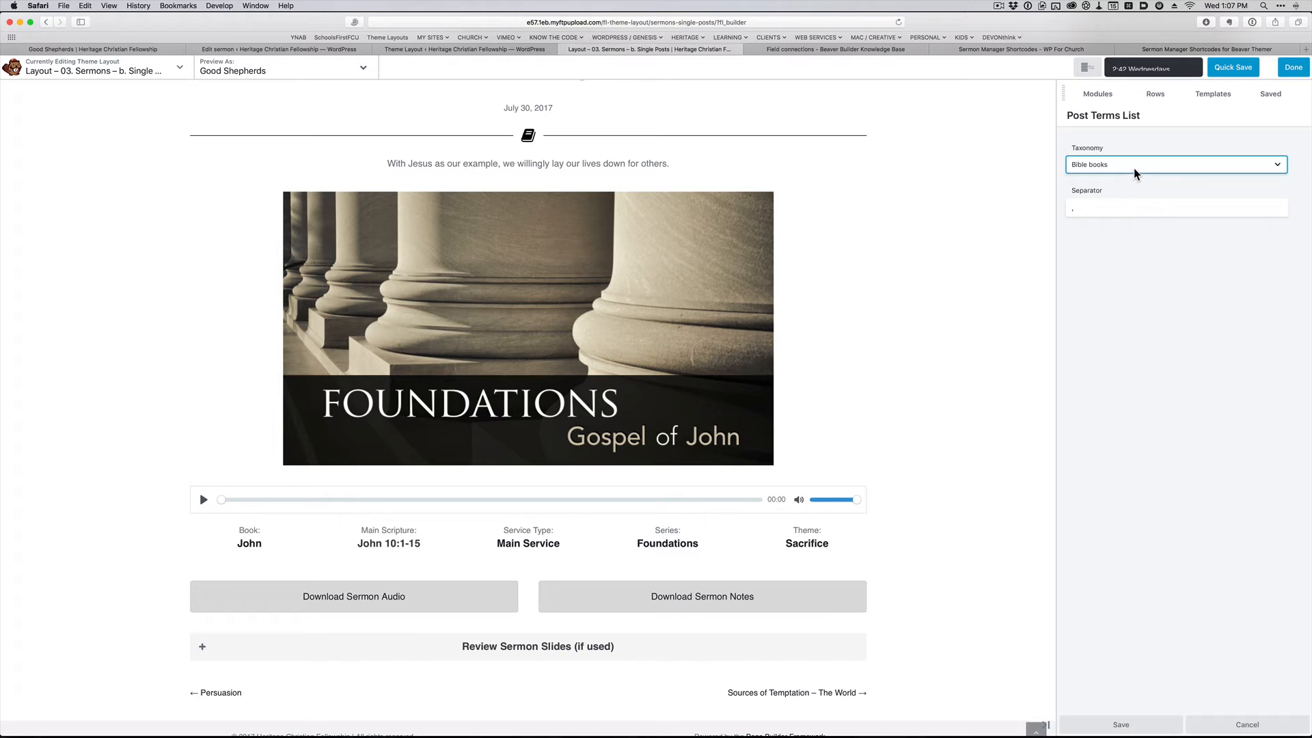
pyautogui.click(1175, 164)
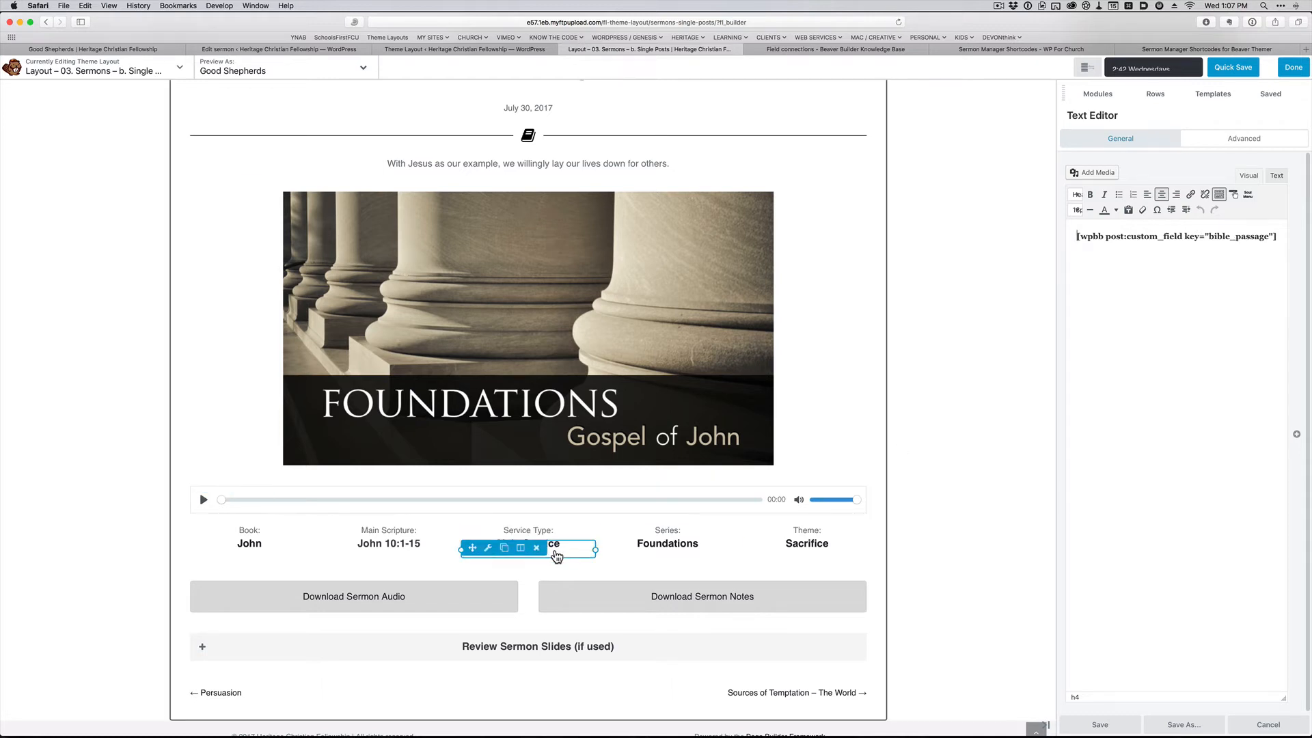
pyautogui.click(667, 543)
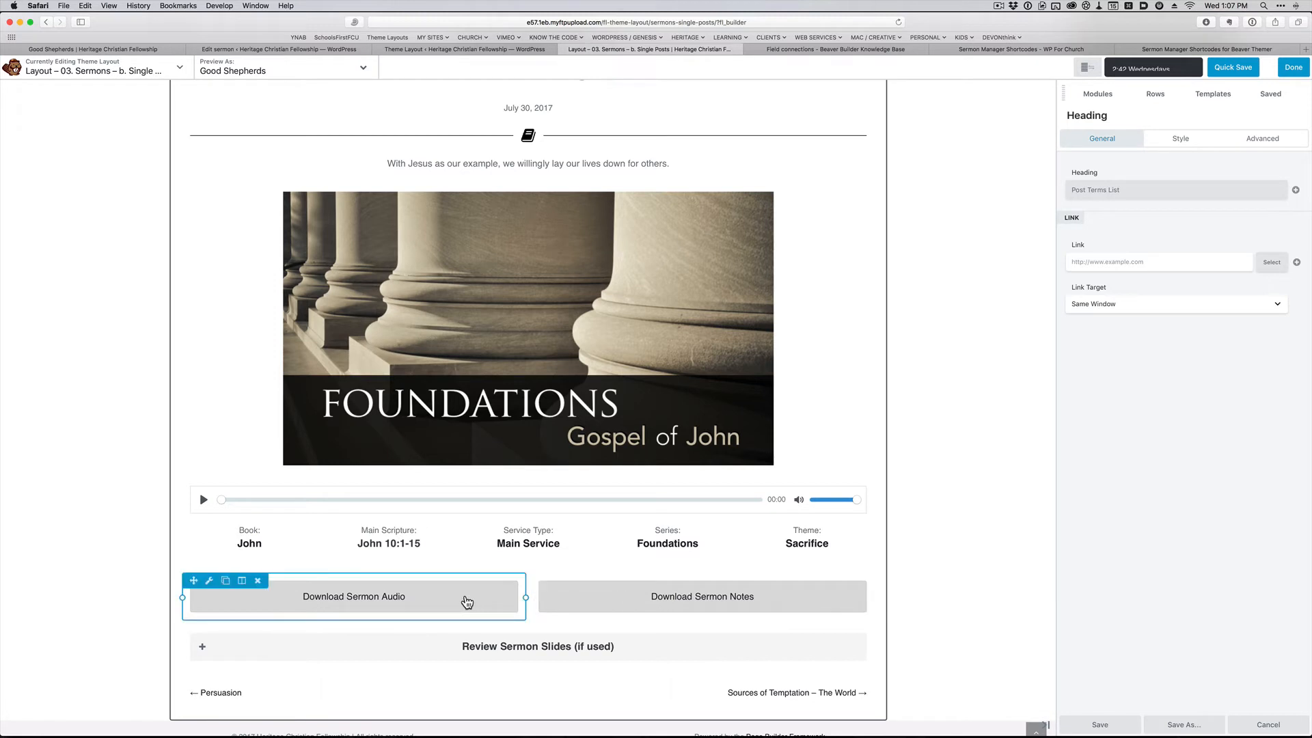
# Step: Confirm the Download Sermon Audio button links to the sermon_audio custom field in a new window
pyautogui.click(353, 596)
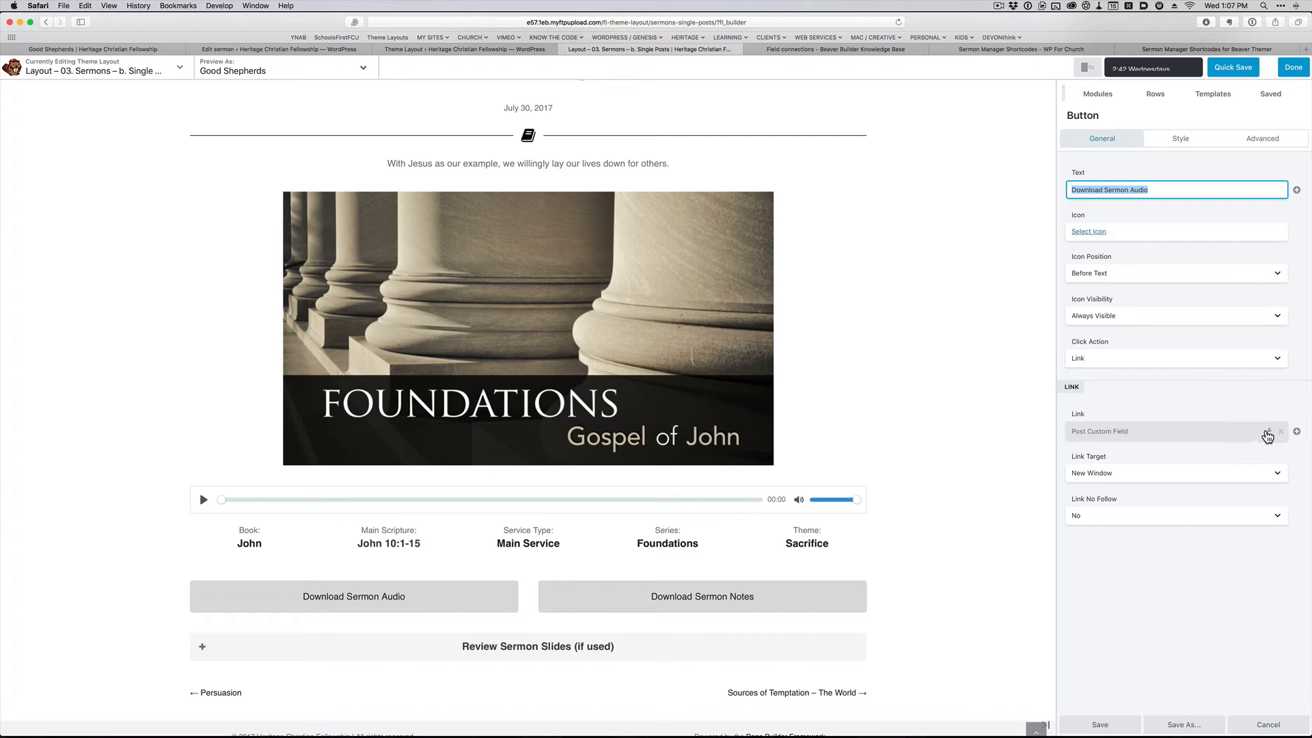
pyautogui.click(1268, 434)
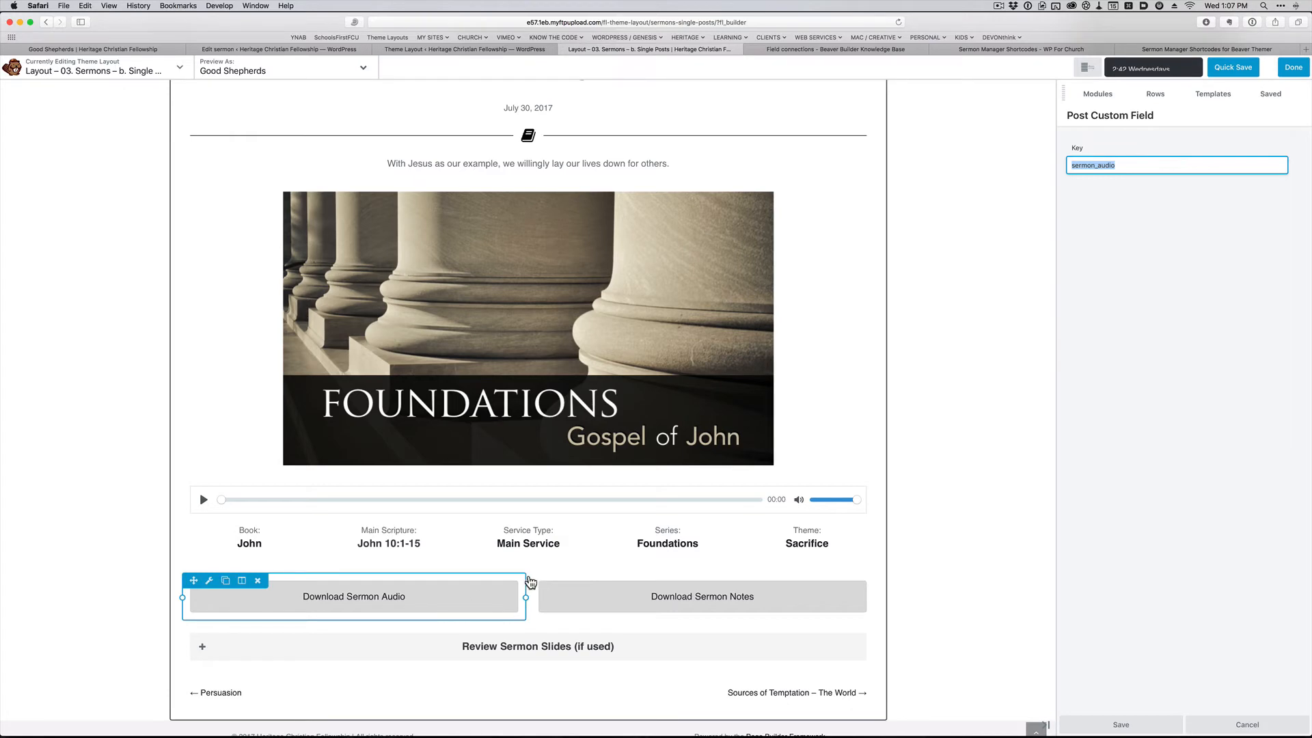
pyautogui.moveTo(444, 76)
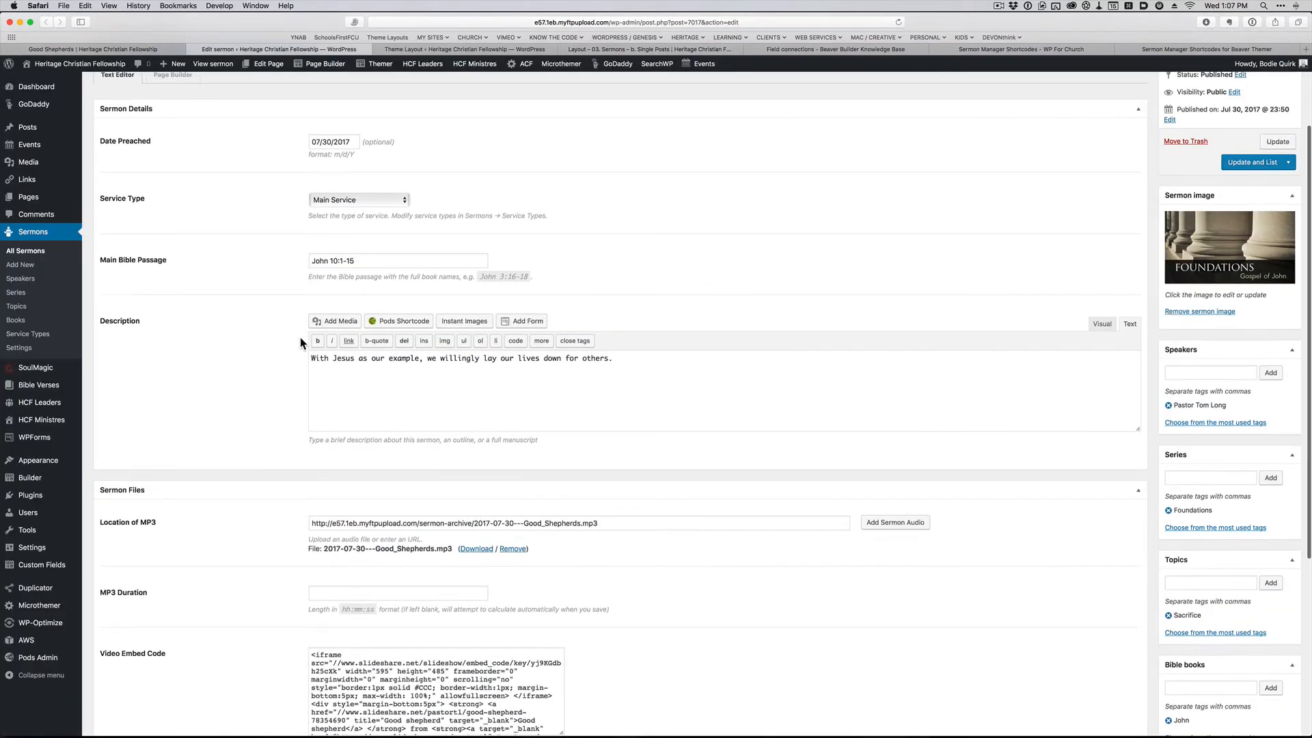
# Step: Check the sermon's Location of MP3 and notes file, then return to the builder showing sermon_audio
pyautogui.scroll(-3)
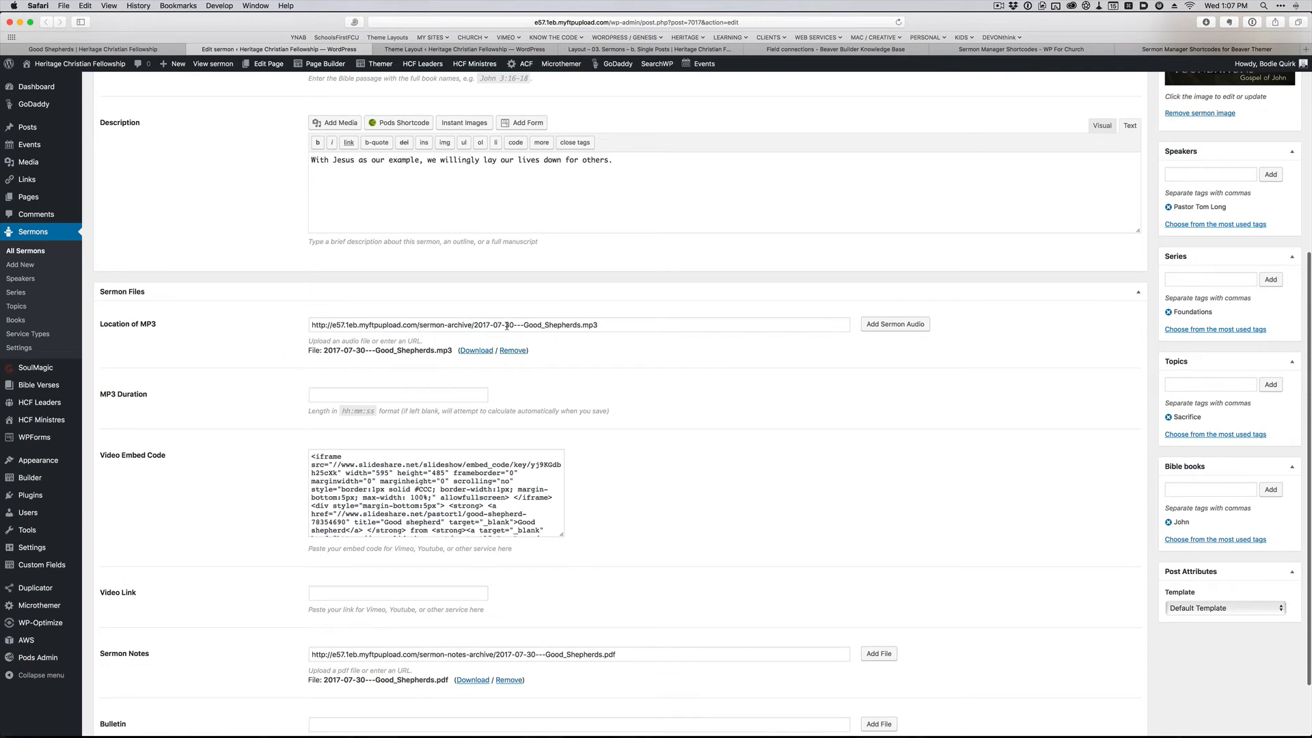
pyautogui.moveTo(461, 54)
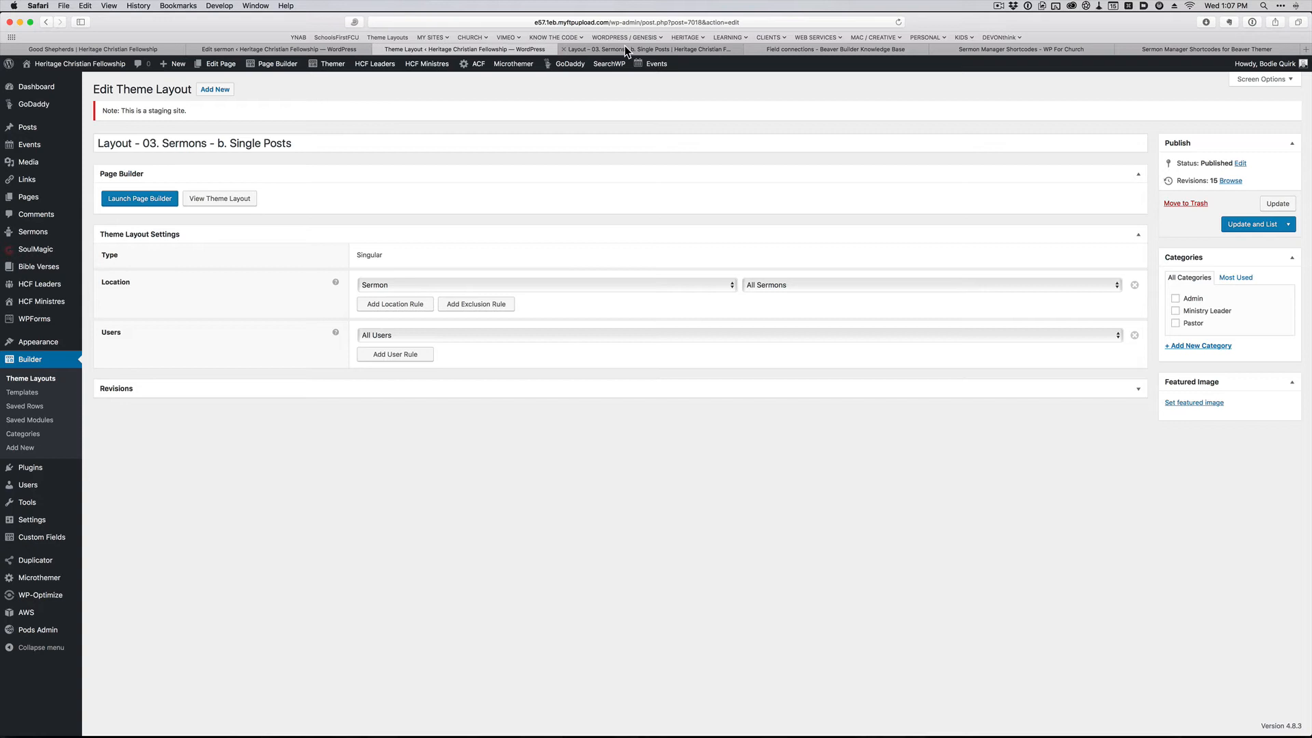
pyautogui.click(139, 198)
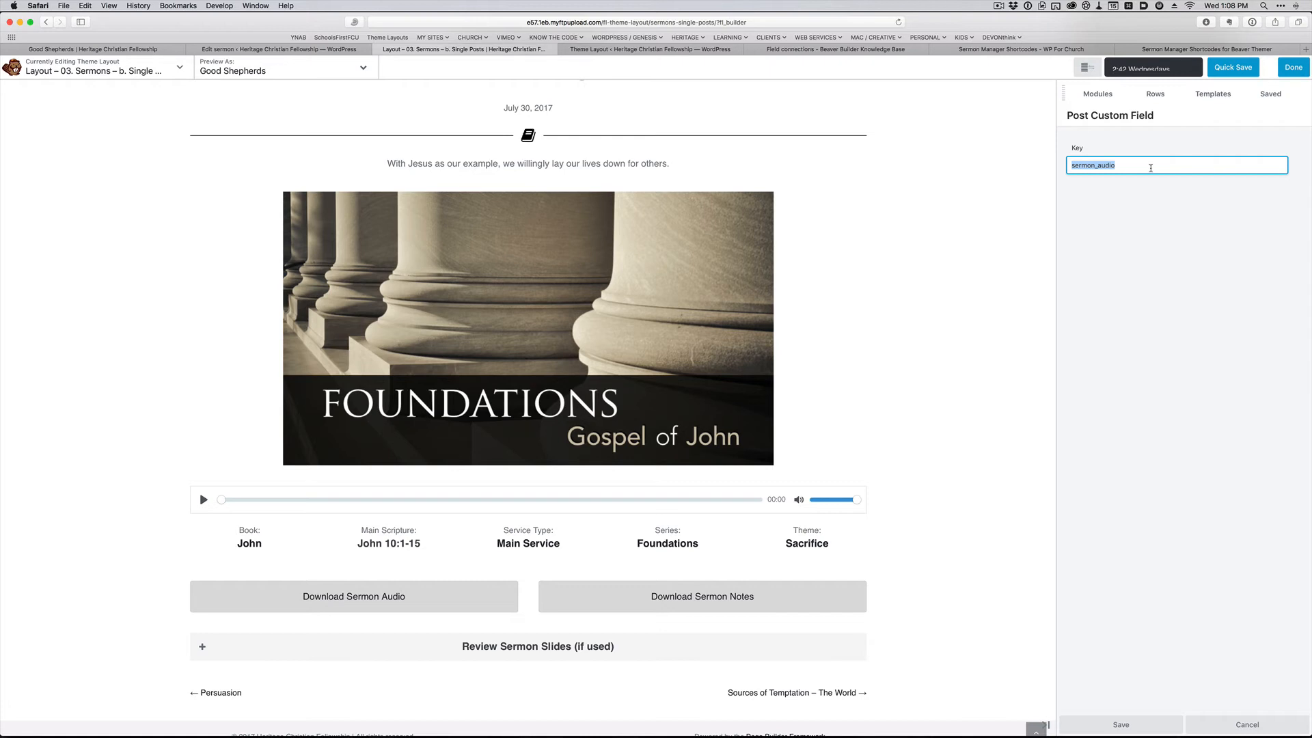
pyautogui.moveTo(1020, 328)
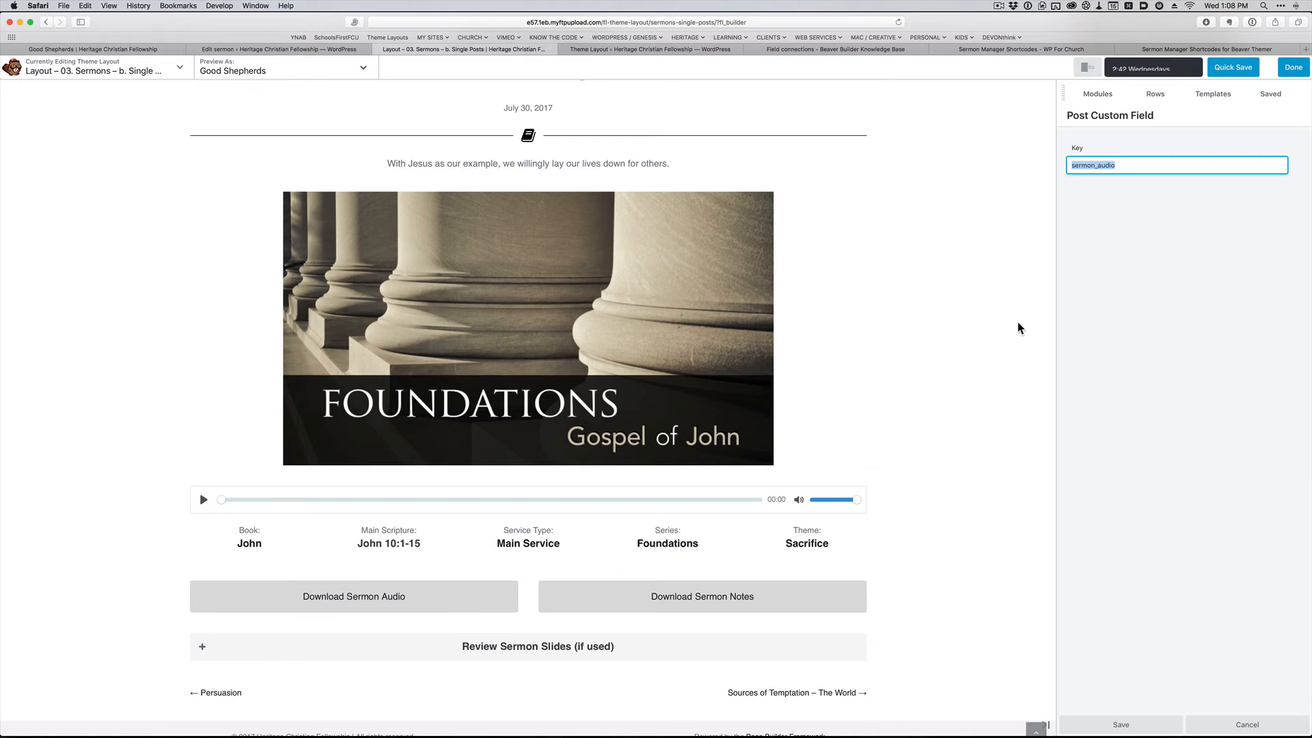
pyautogui.moveTo(1128, 722)
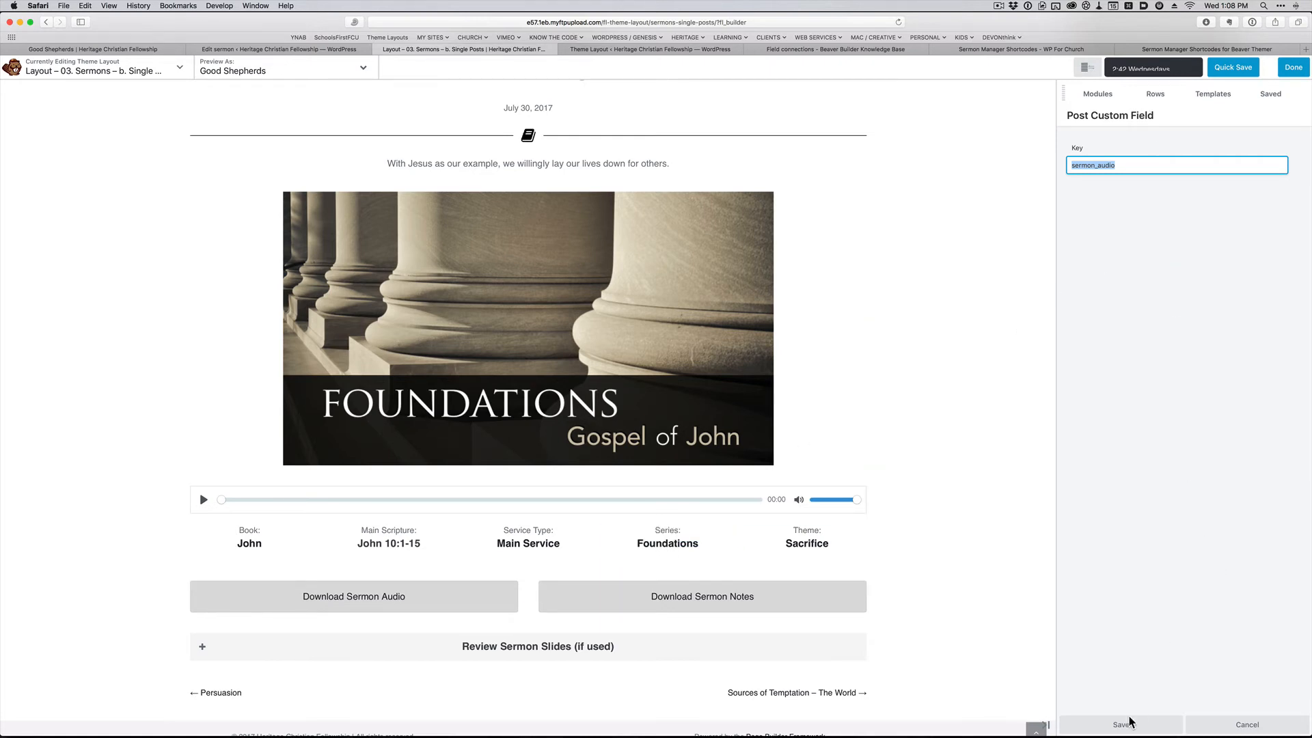
# Step: Save the sermon_audio link connection and move down to the Review Sermon Slides accordion
pyautogui.click(702, 595)
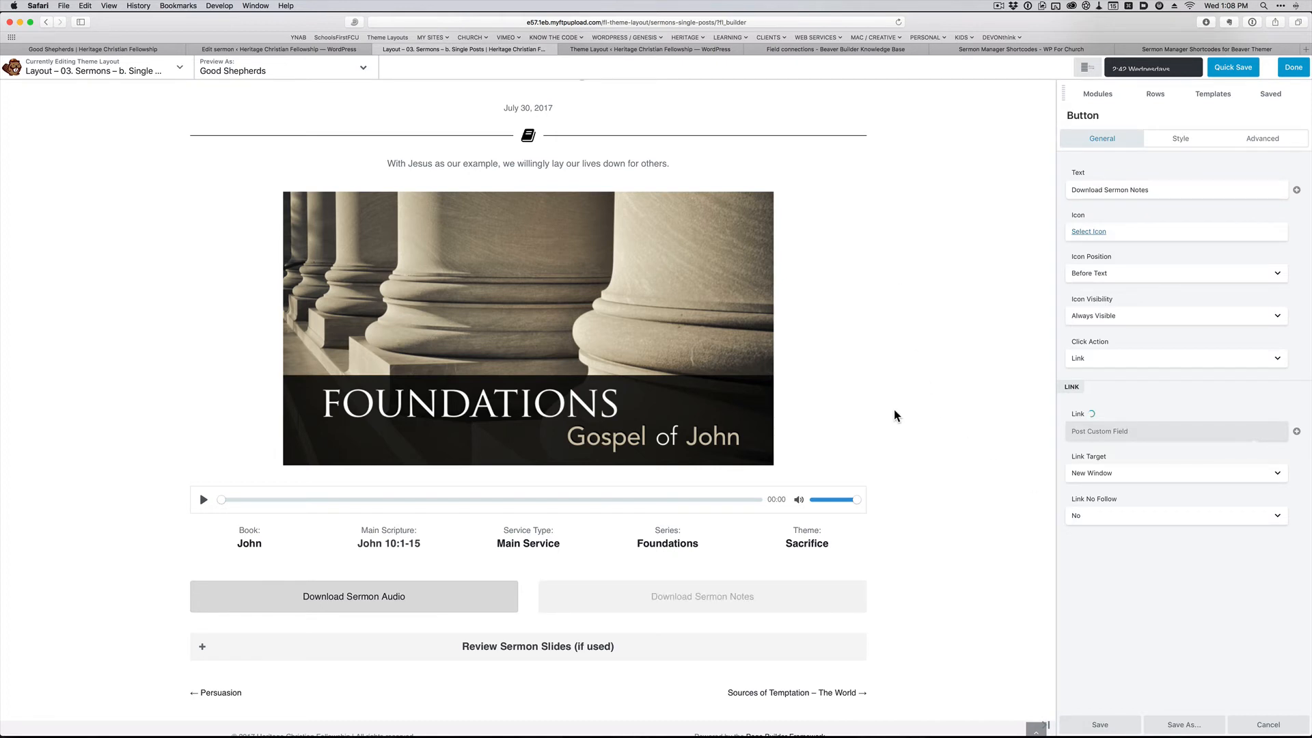
pyautogui.scroll(-3)
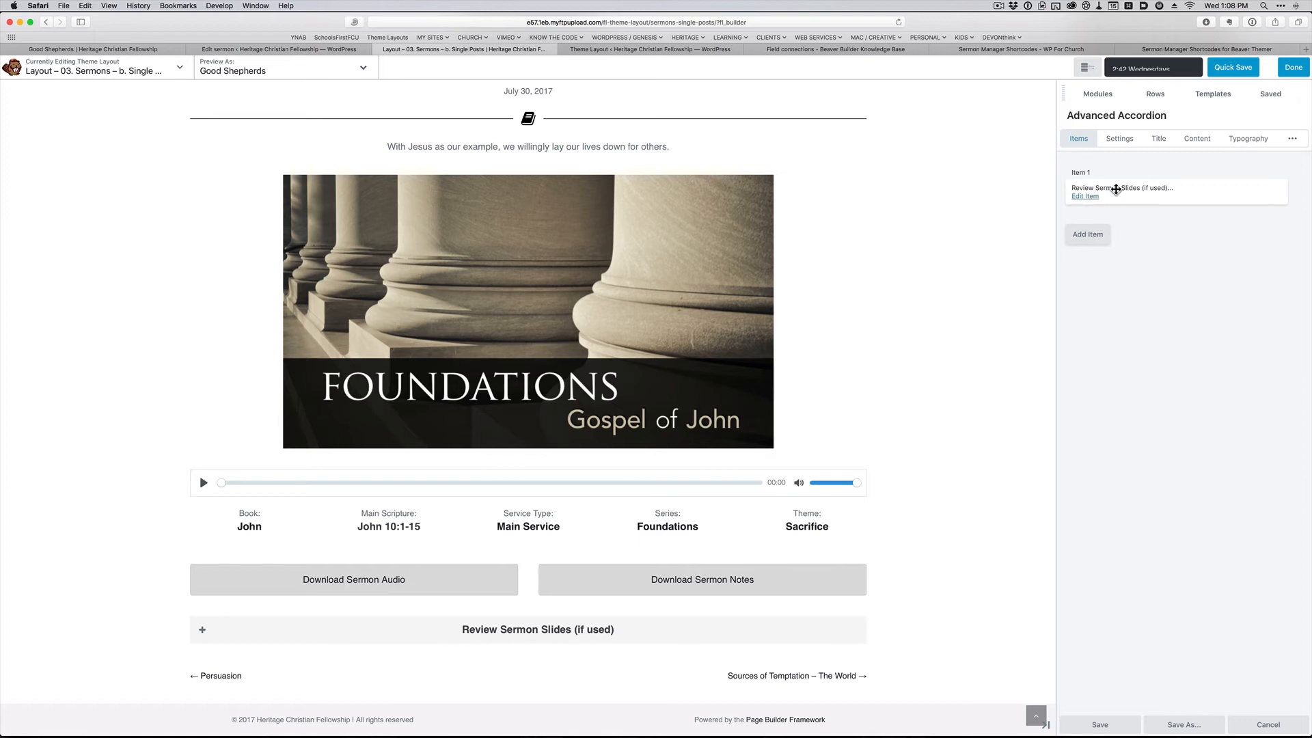
# Step: View the accordion item's [themer_sermon_slides] content, then switch to the Sermon Manager Shortcodes gist
pyautogui.click(1083, 196)
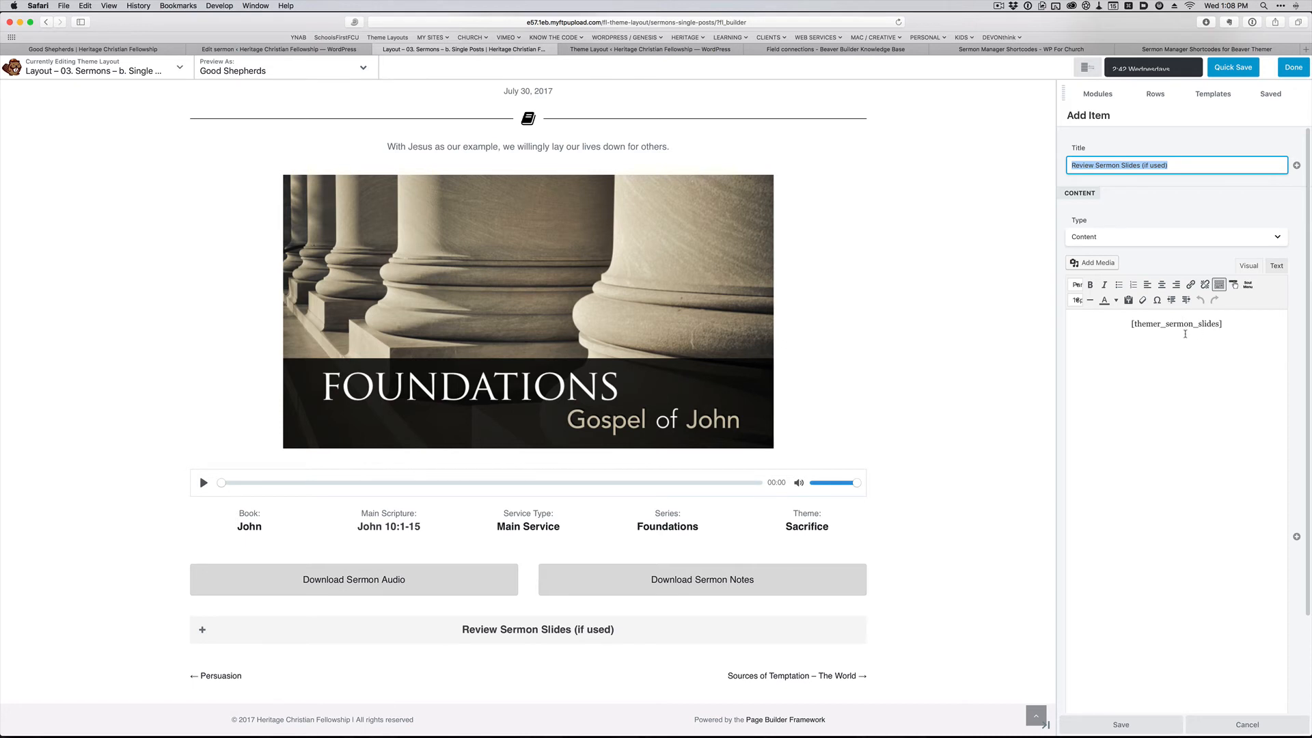
pyautogui.moveTo(1145, 349)
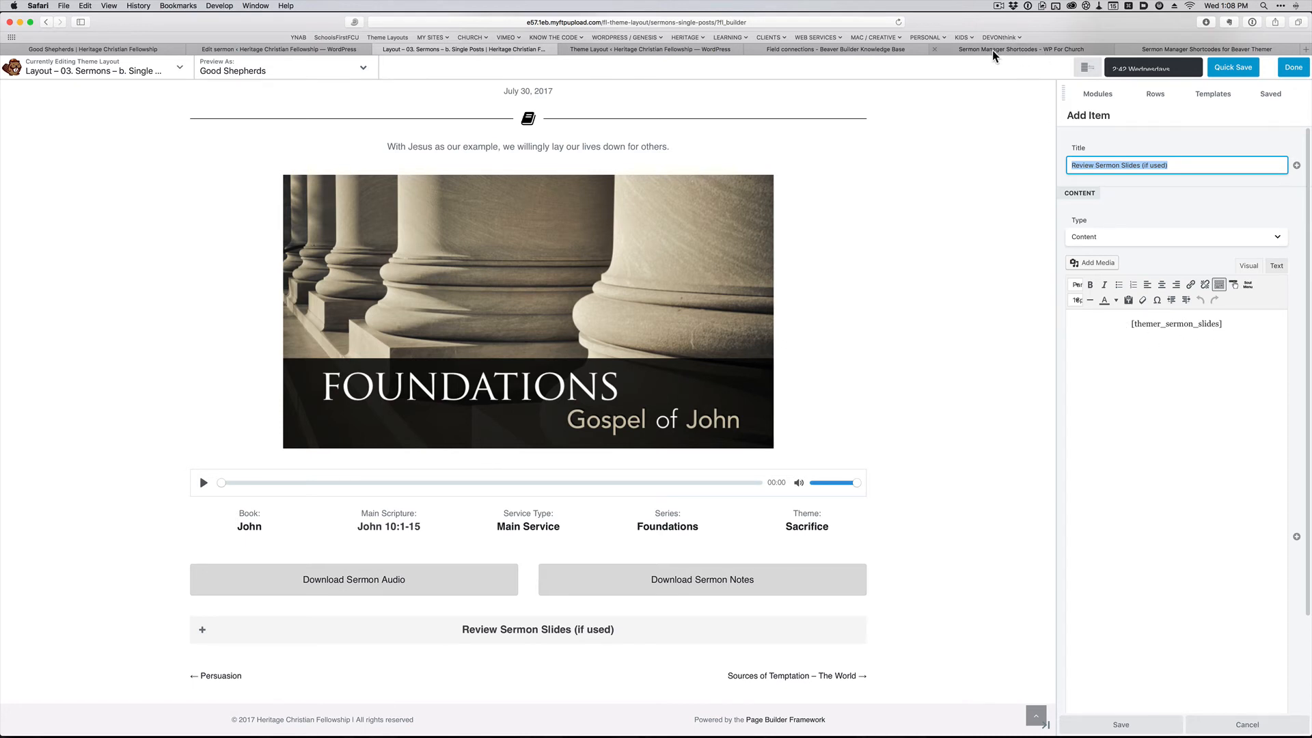
pyautogui.click(1206, 50)
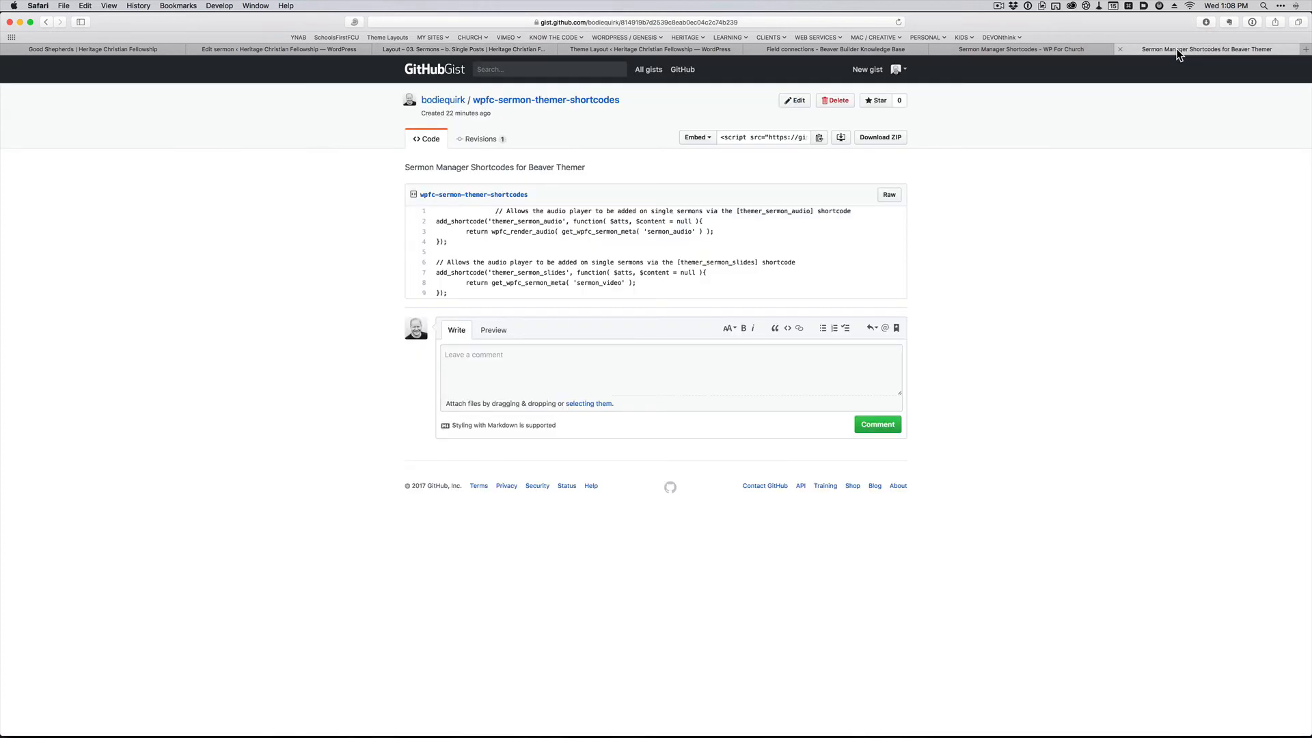
pyautogui.moveTo(1003, 232)
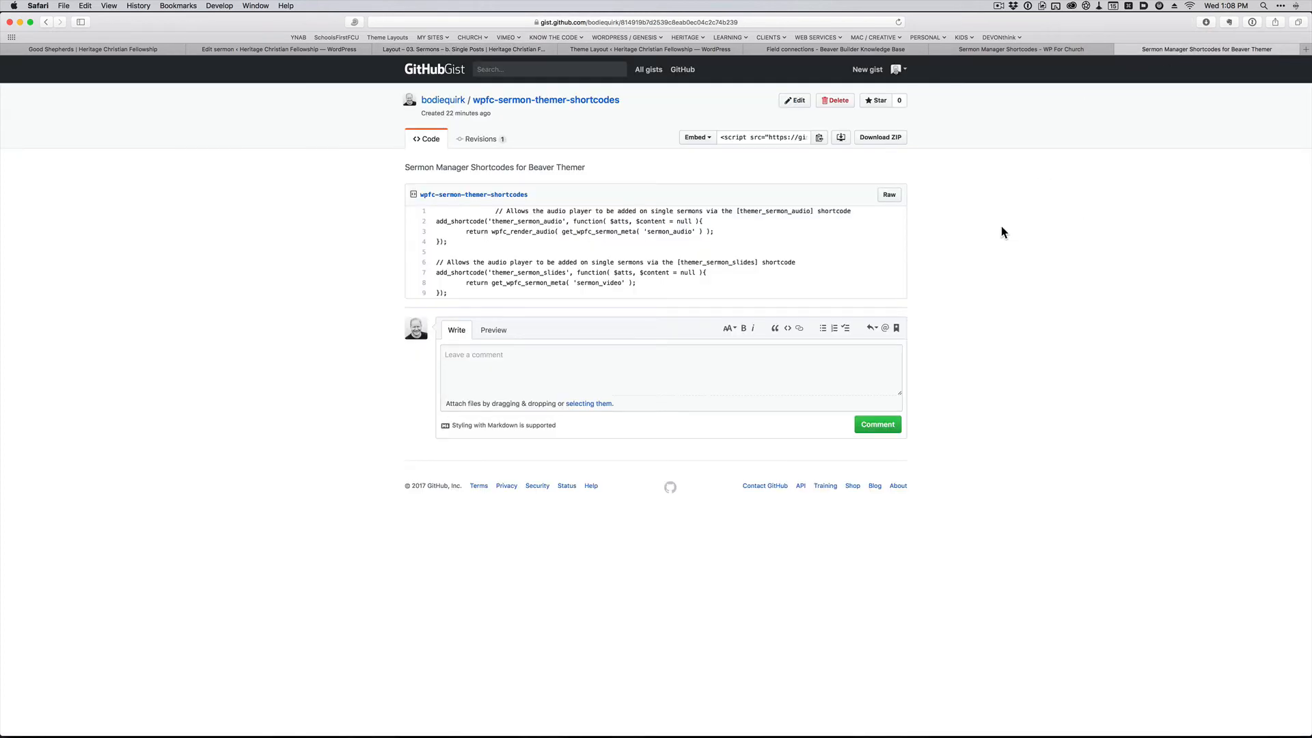
pyautogui.moveTo(542, 258)
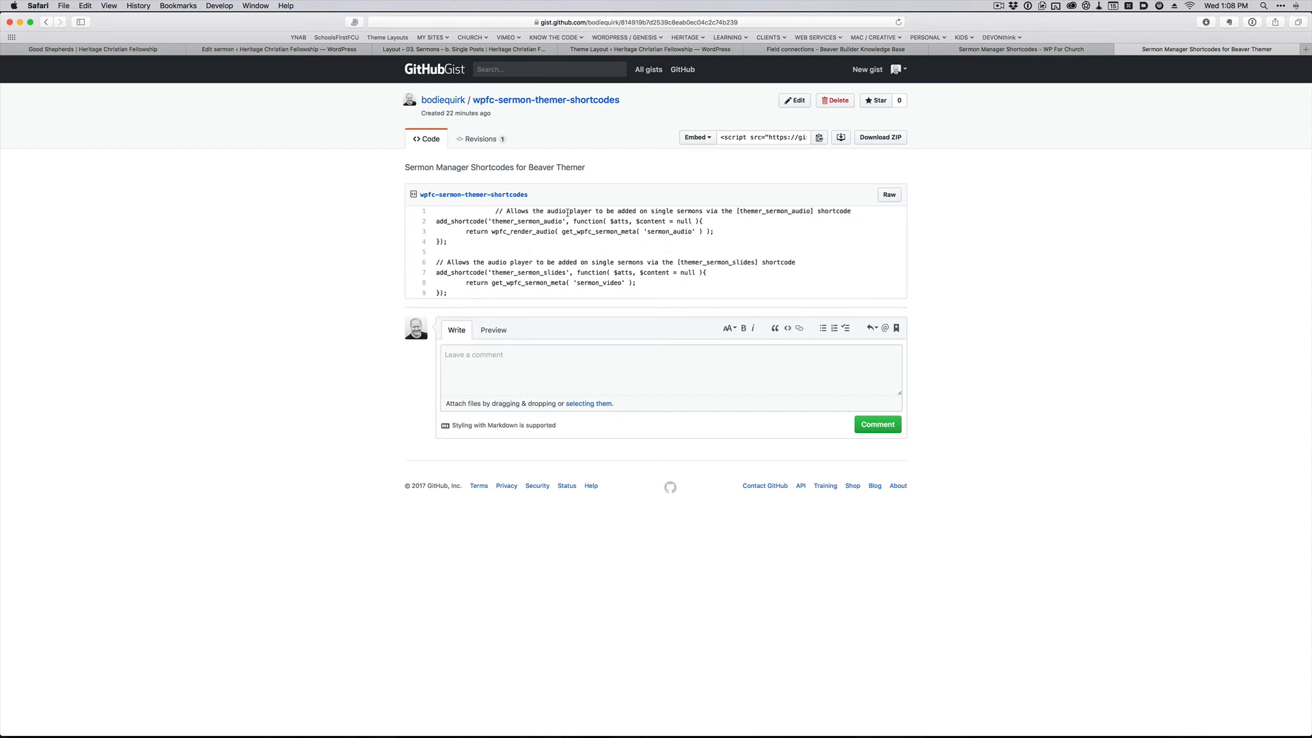
pyautogui.moveTo(1064, 106)
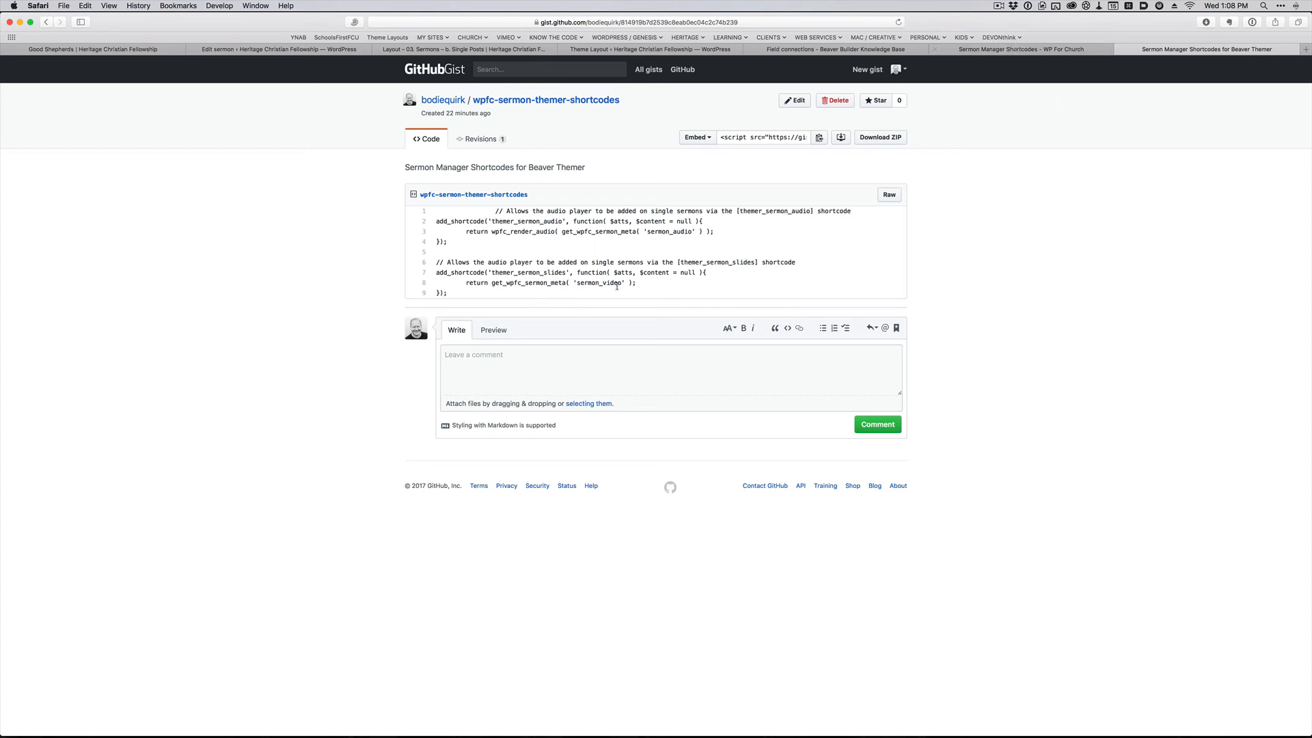
# Step: Return to the 'Layout - 03. Sermons - b. Single Posts' theme layout edit page
pyautogui.click(1019, 49)
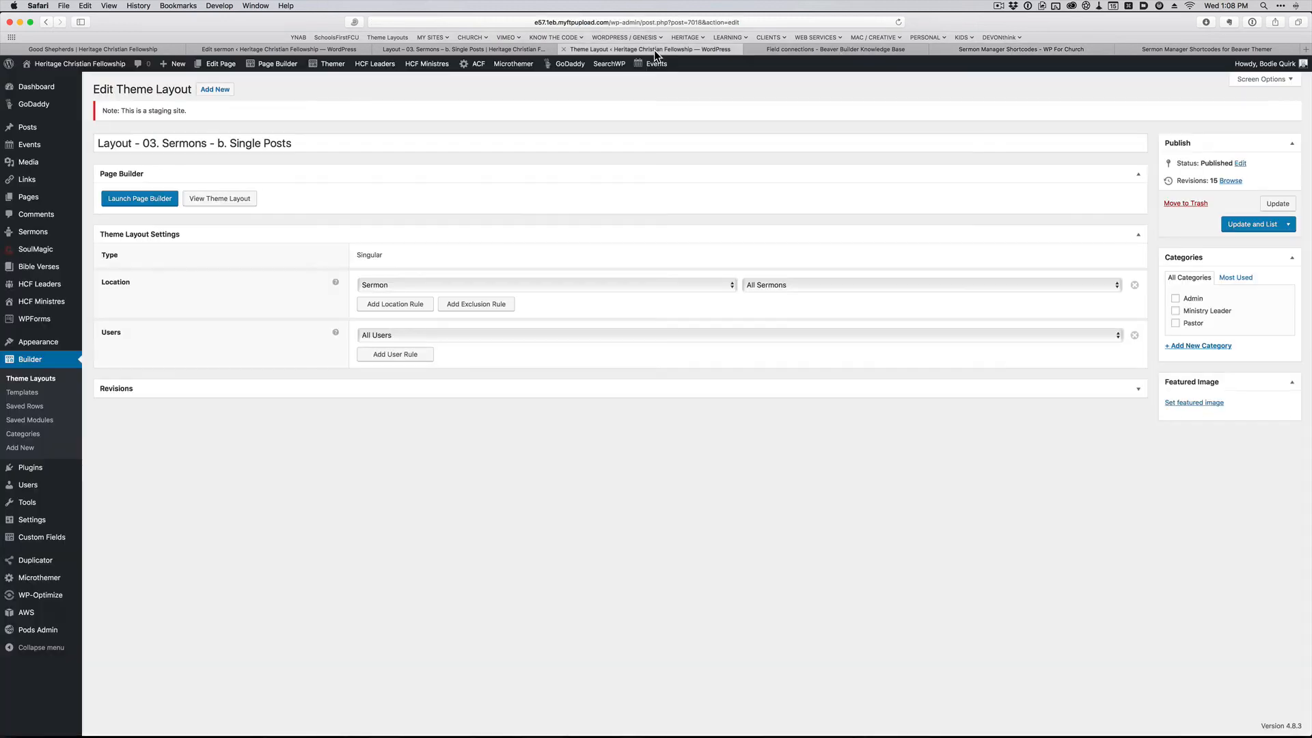
# Step: Reopen the sermon layout in the builder, check the [themer_sermon_audio] text module, then revisit the gist
pyautogui.click(139, 199)
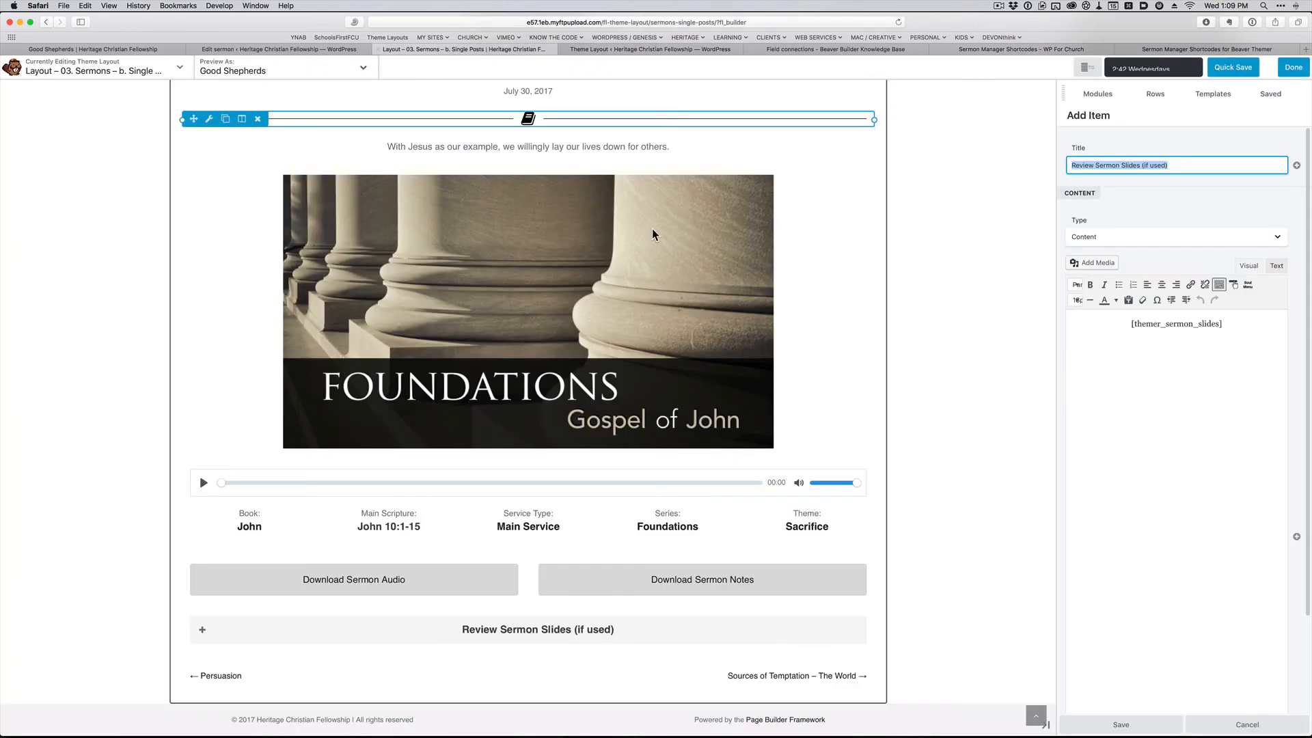
pyautogui.scroll(3)
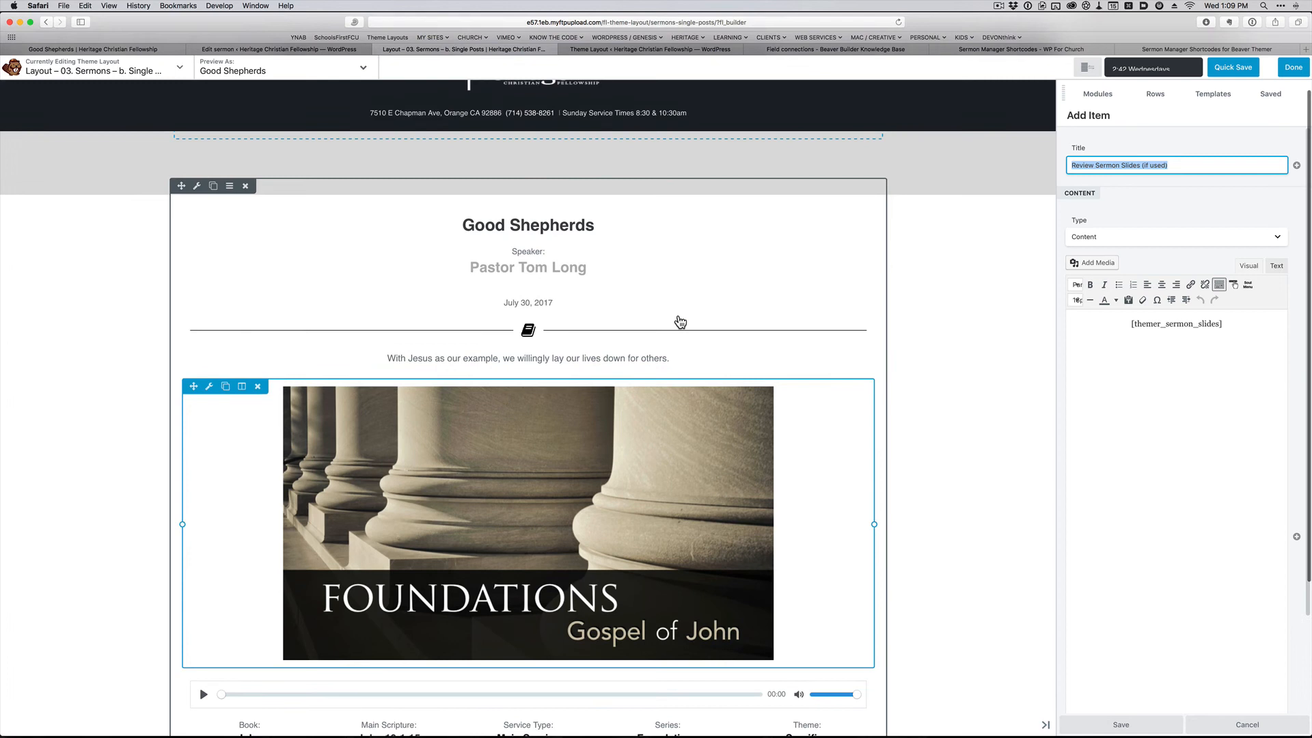
pyautogui.scroll(-3)
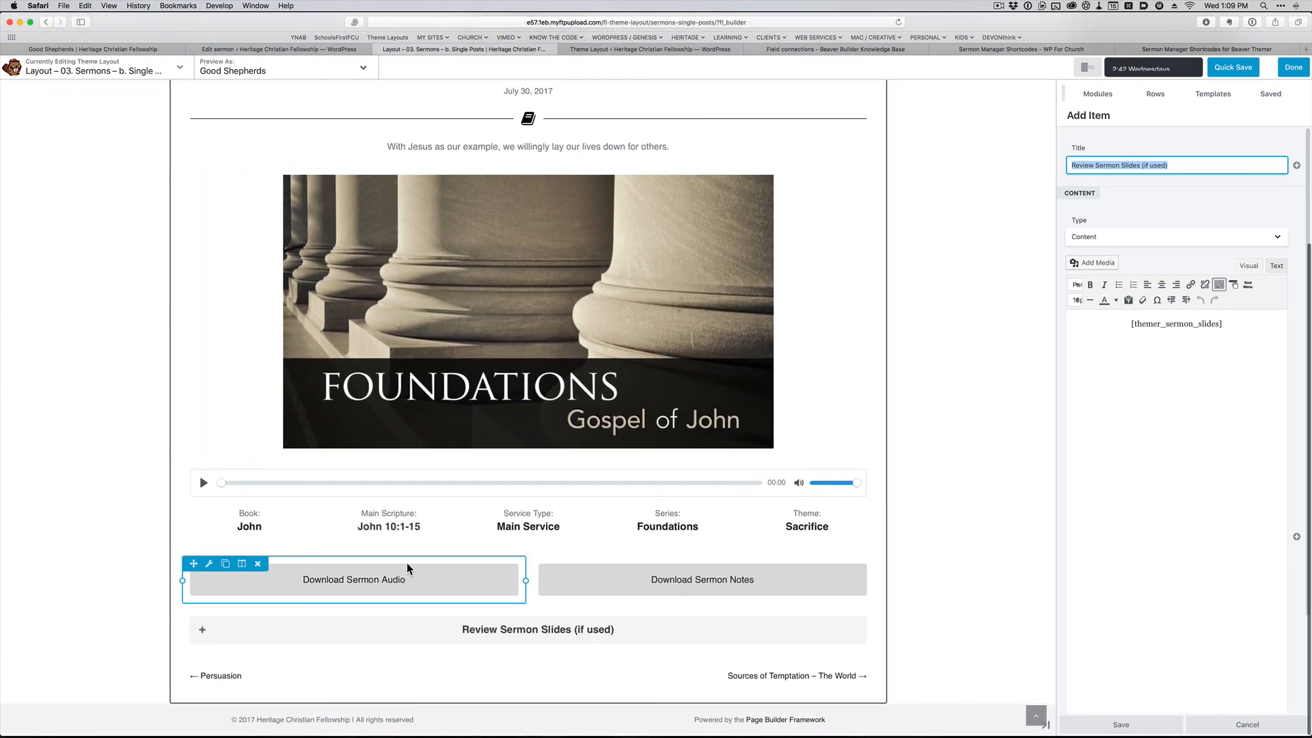
pyautogui.moveTo(439, 576)
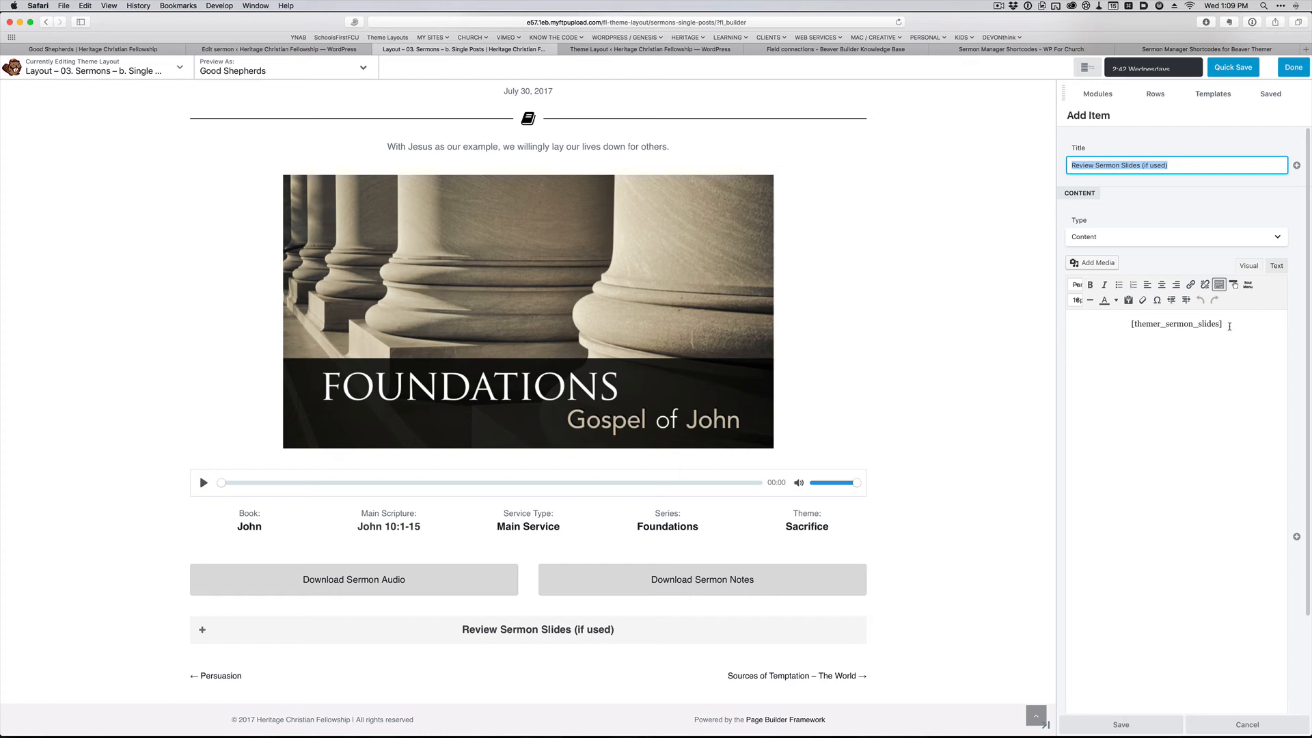
pyautogui.moveTo(1041, 35)
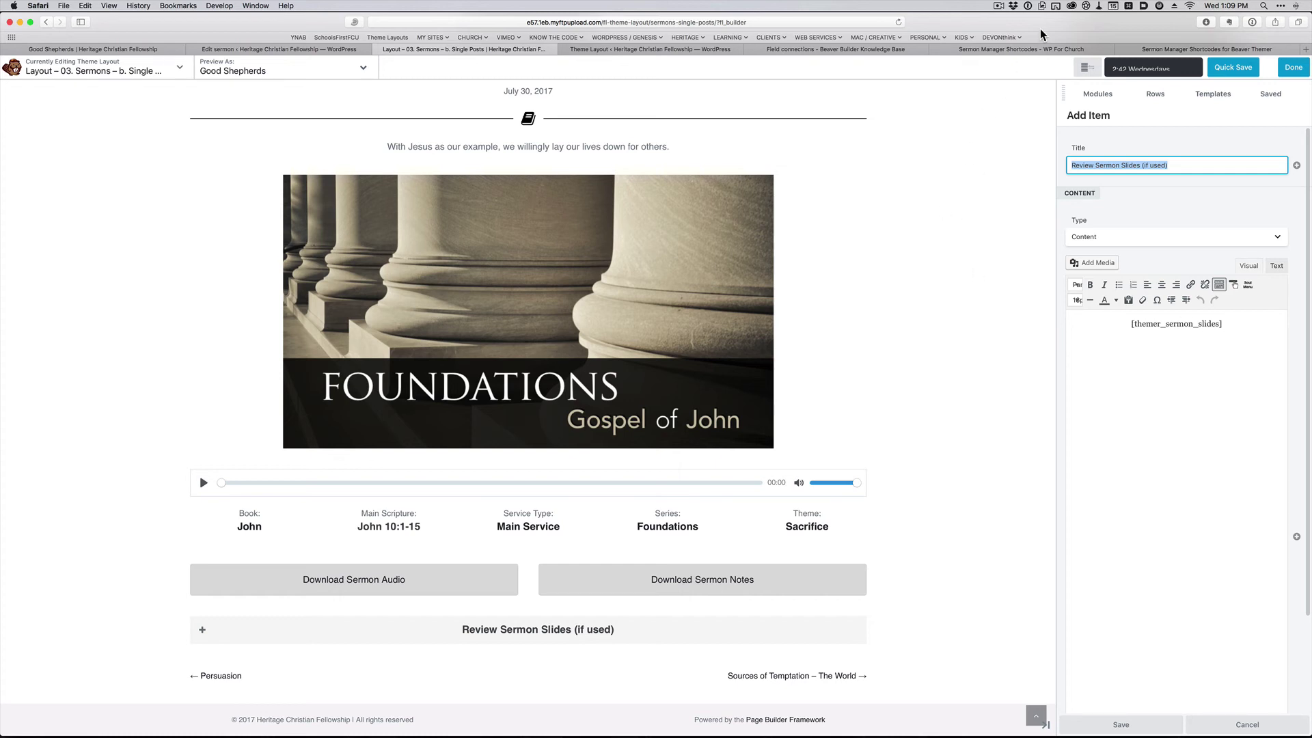
pyautogui.moveTo(977, 188)
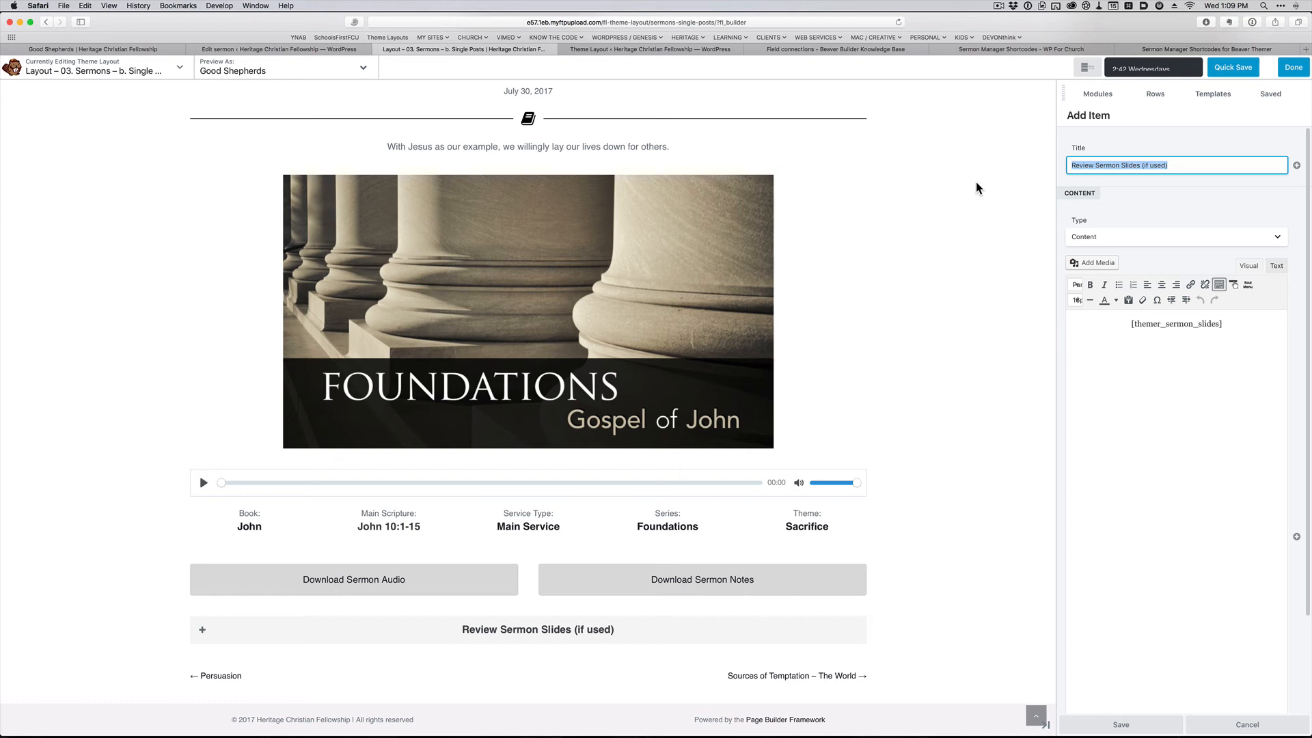
pyautogui.moveTo(980, 246)
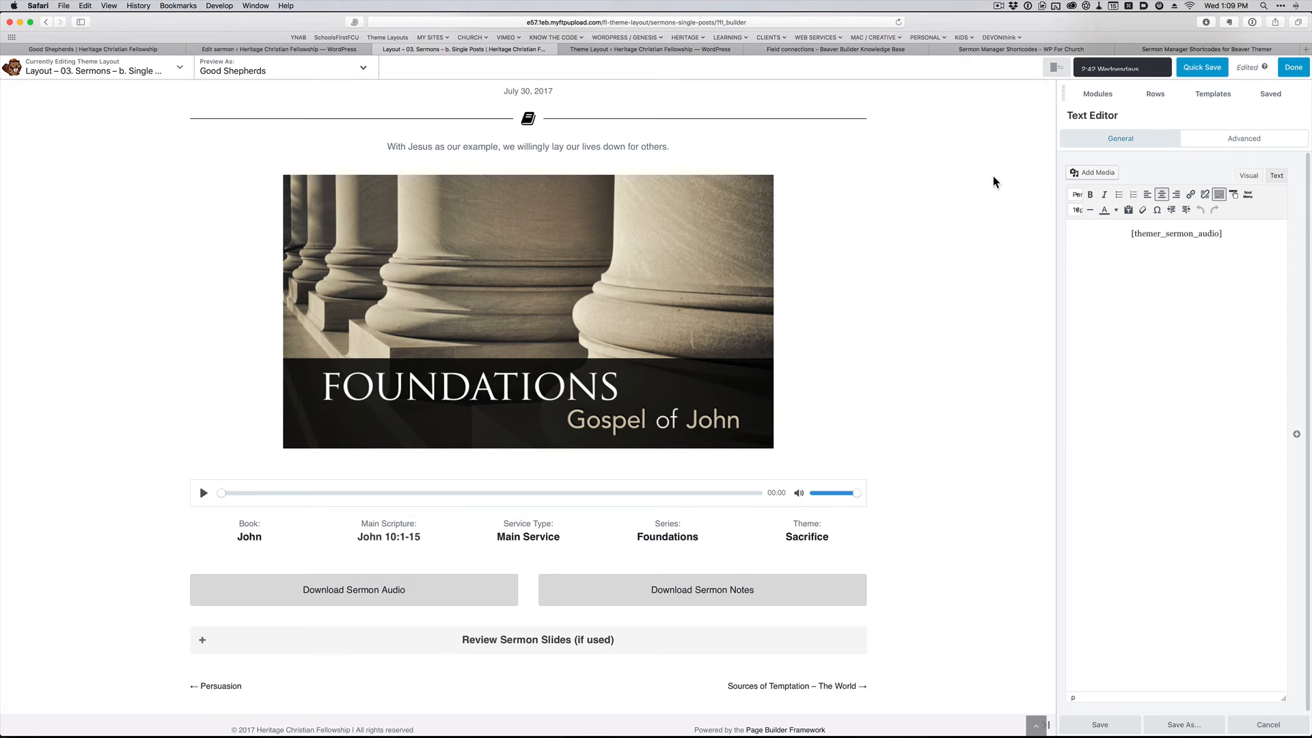
pyautogui.moveTo(1197, 53)
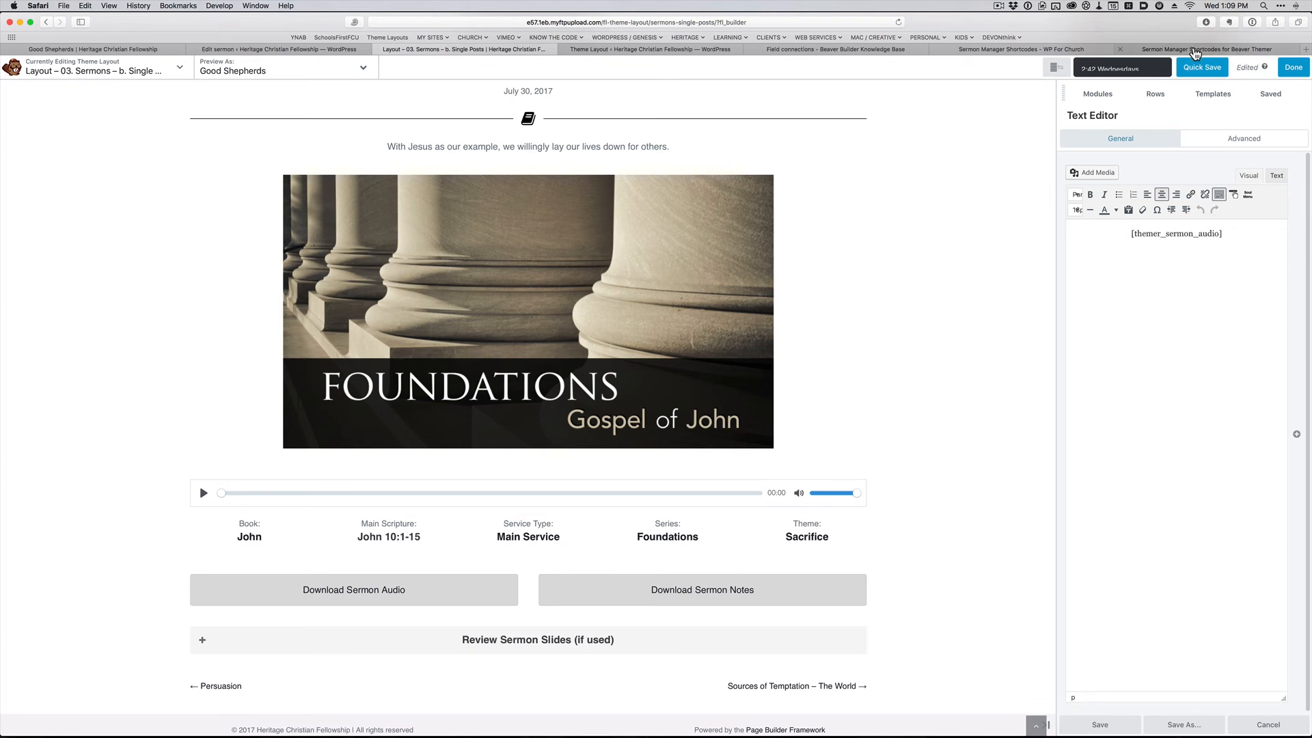
pyautogui.click(1205, 50)
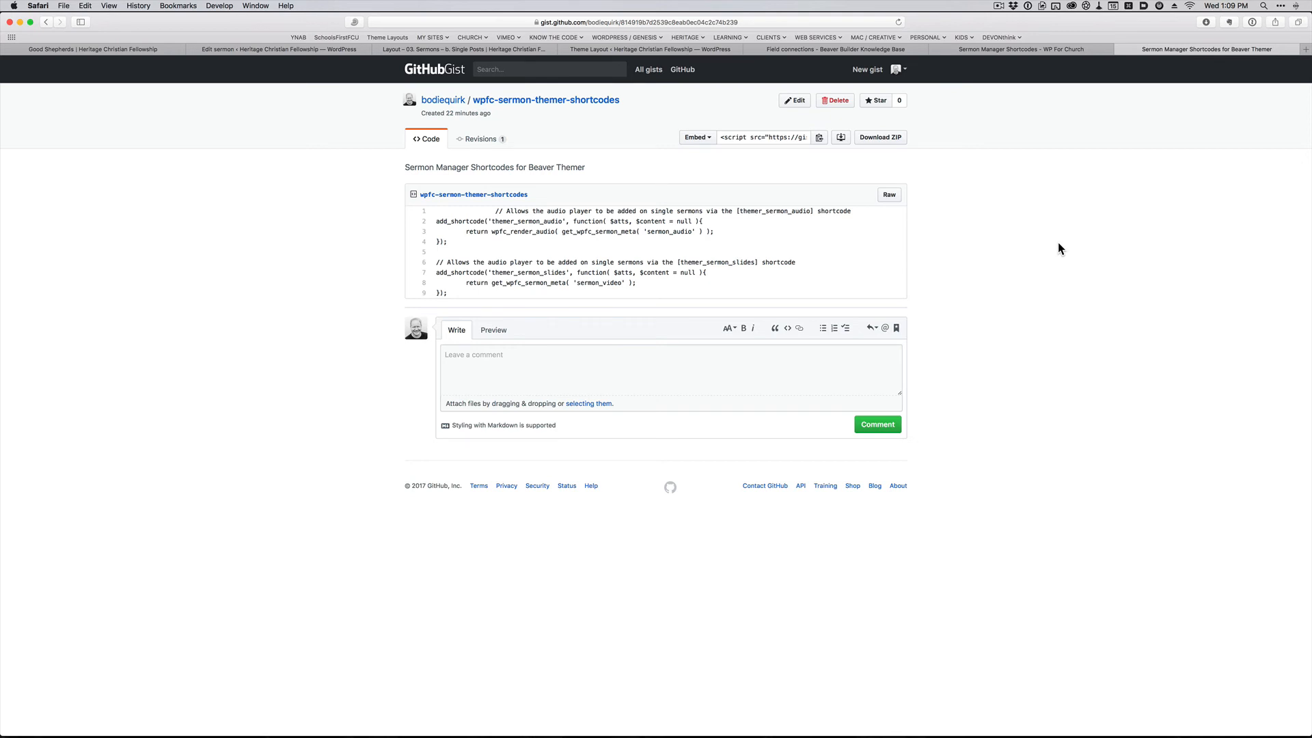
pyautogui.moveTo(1033, 178)
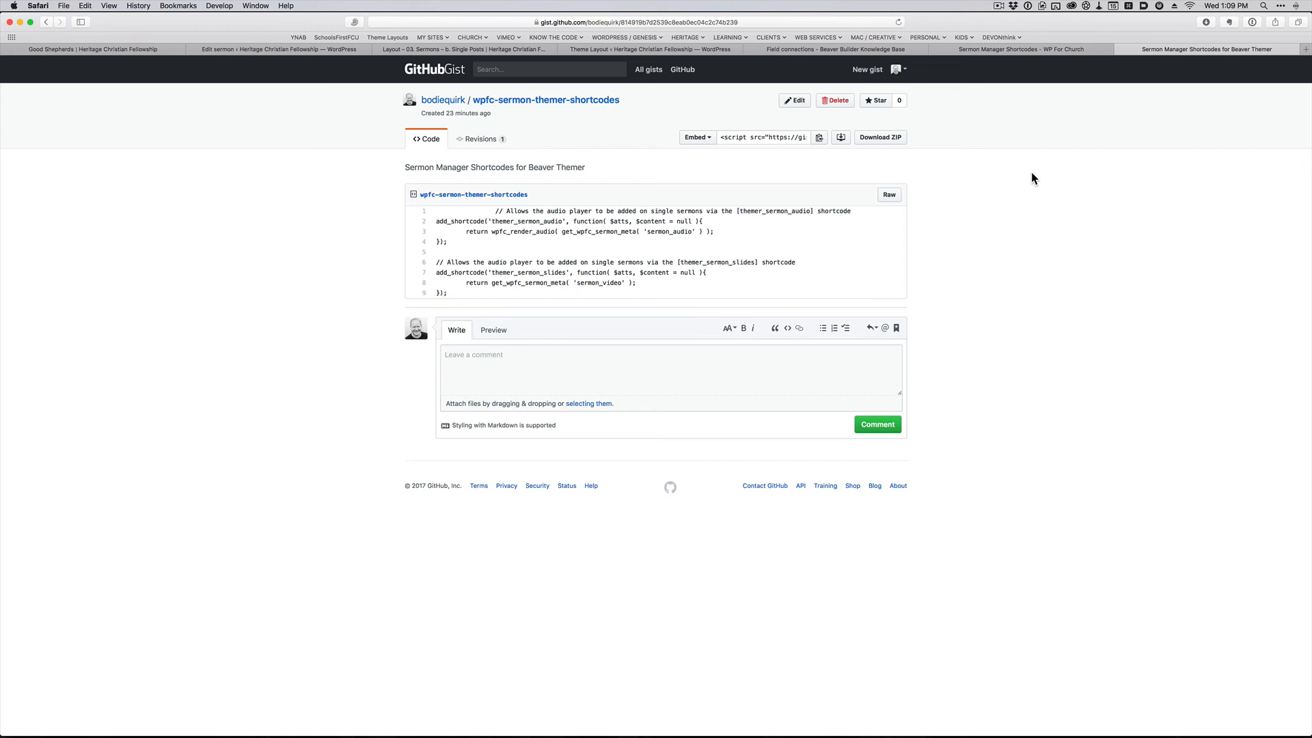
pyautogui.moveTo(795, 241)
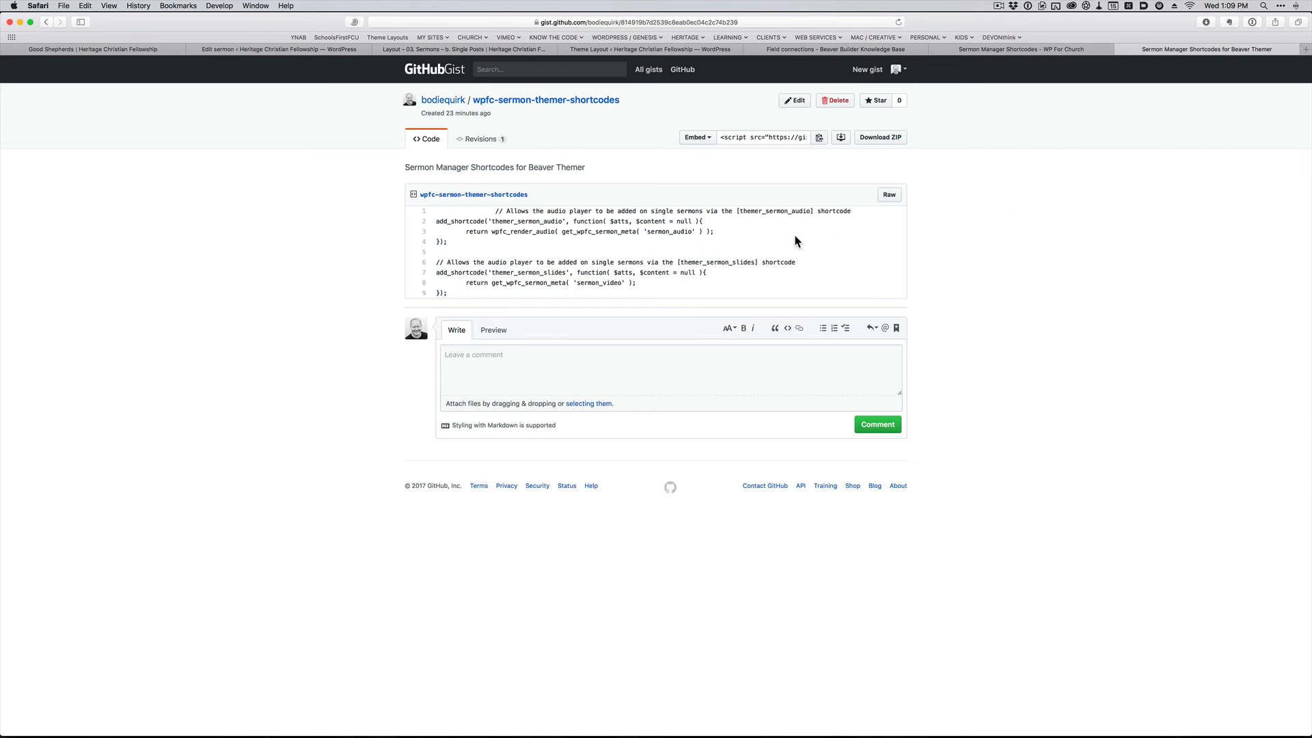
pyautogui.moveTo(557, 212)
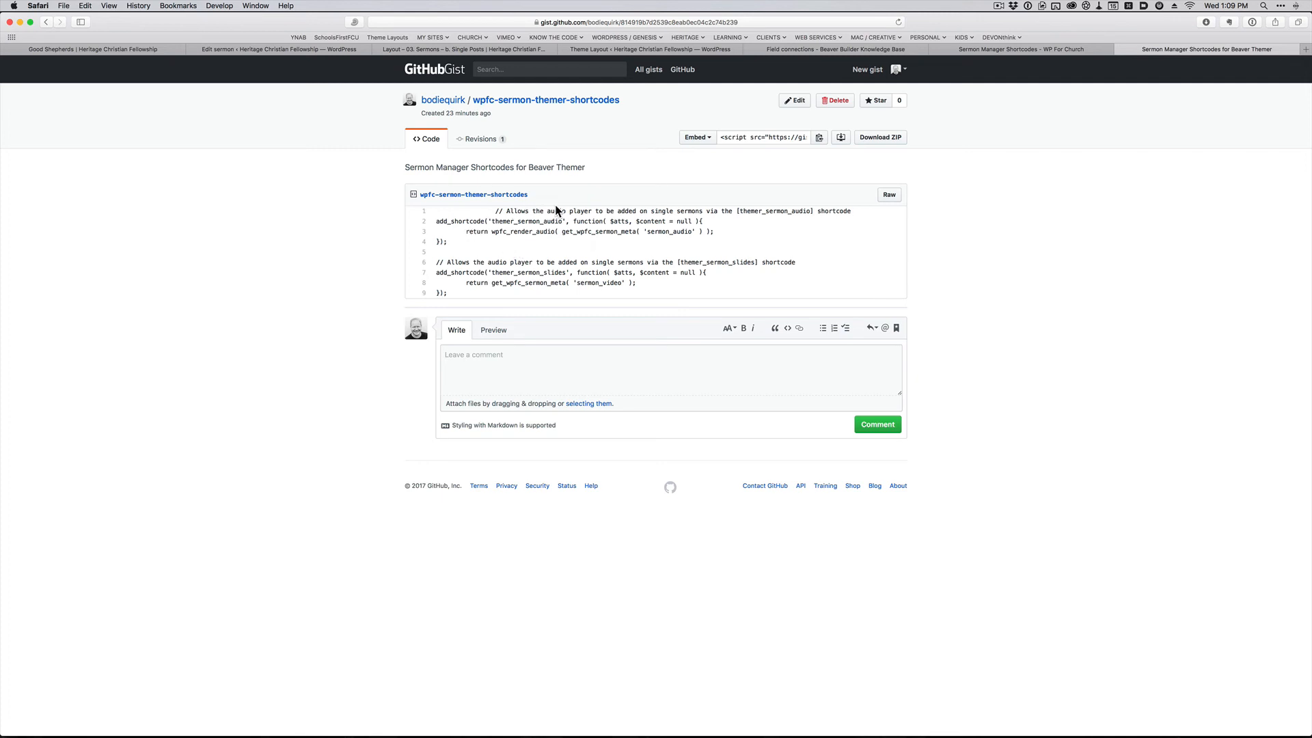
pyautogui.moveTo(829, 202)
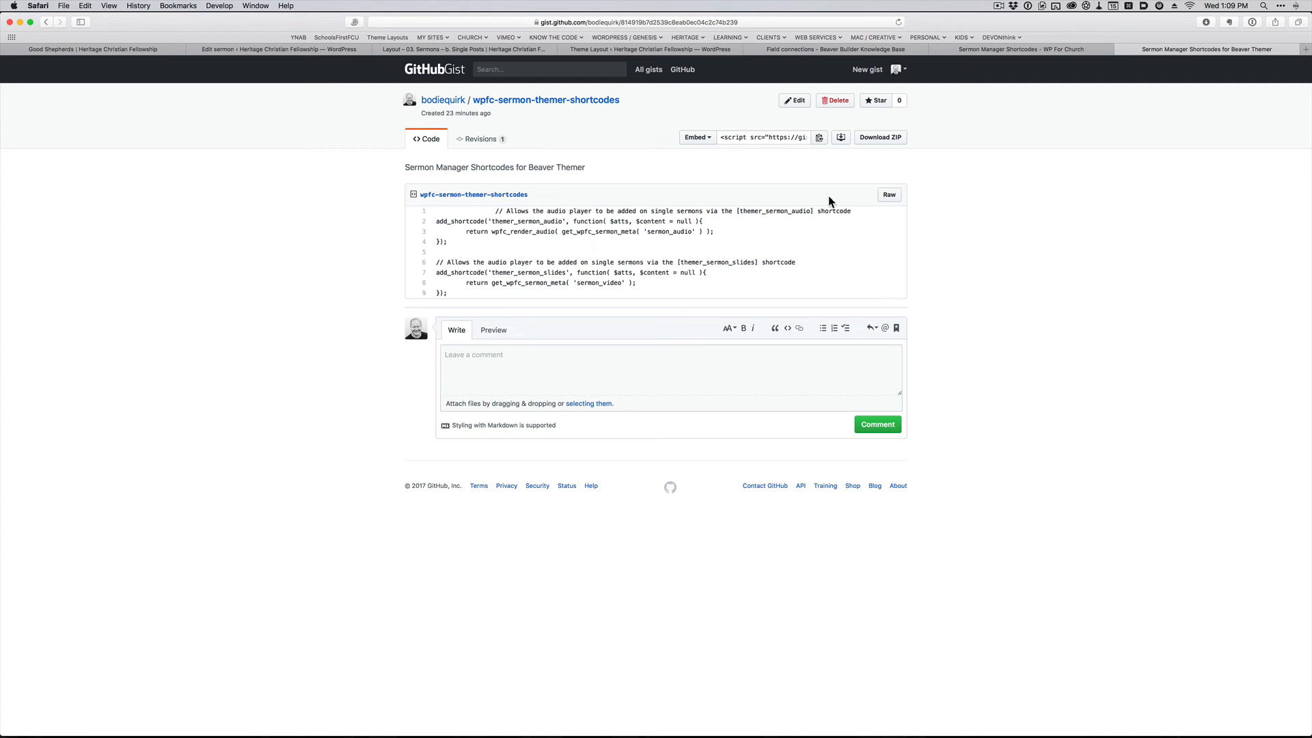
pyautogui.moveTo(757, 214)
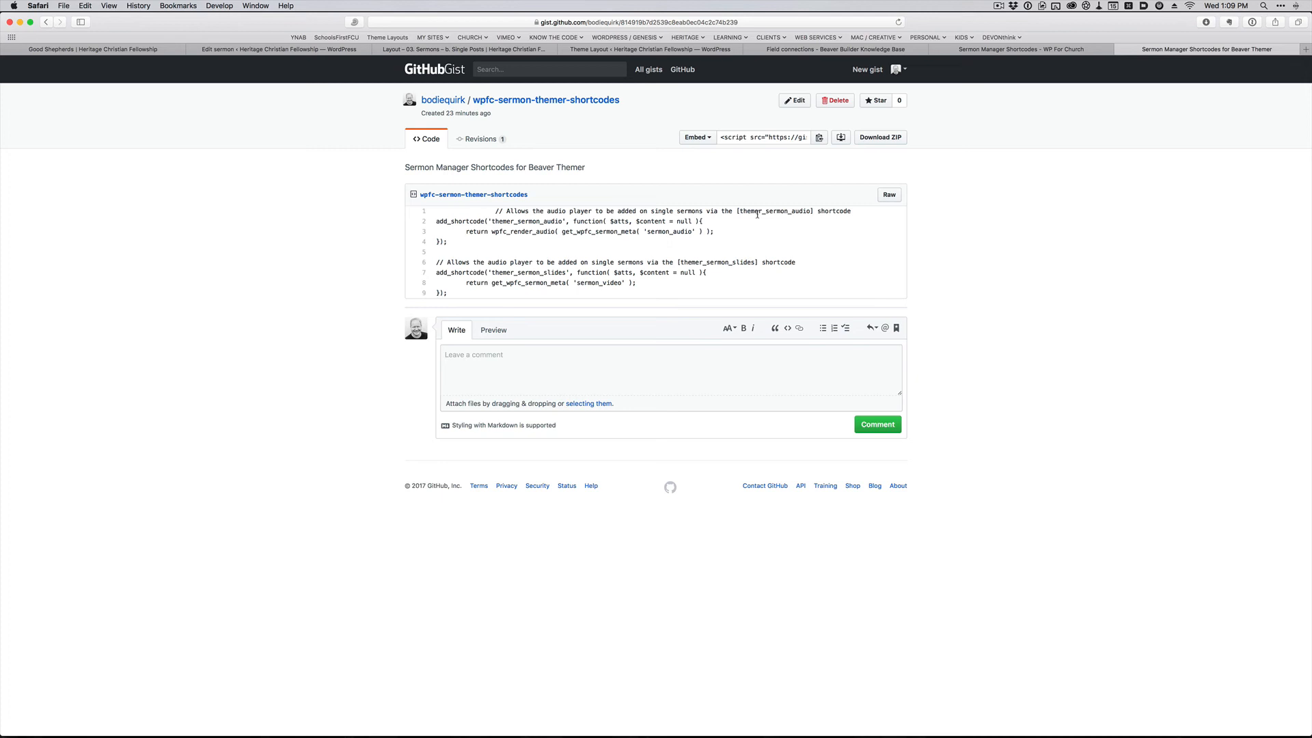
pyautogui.moveTo(441, 261)
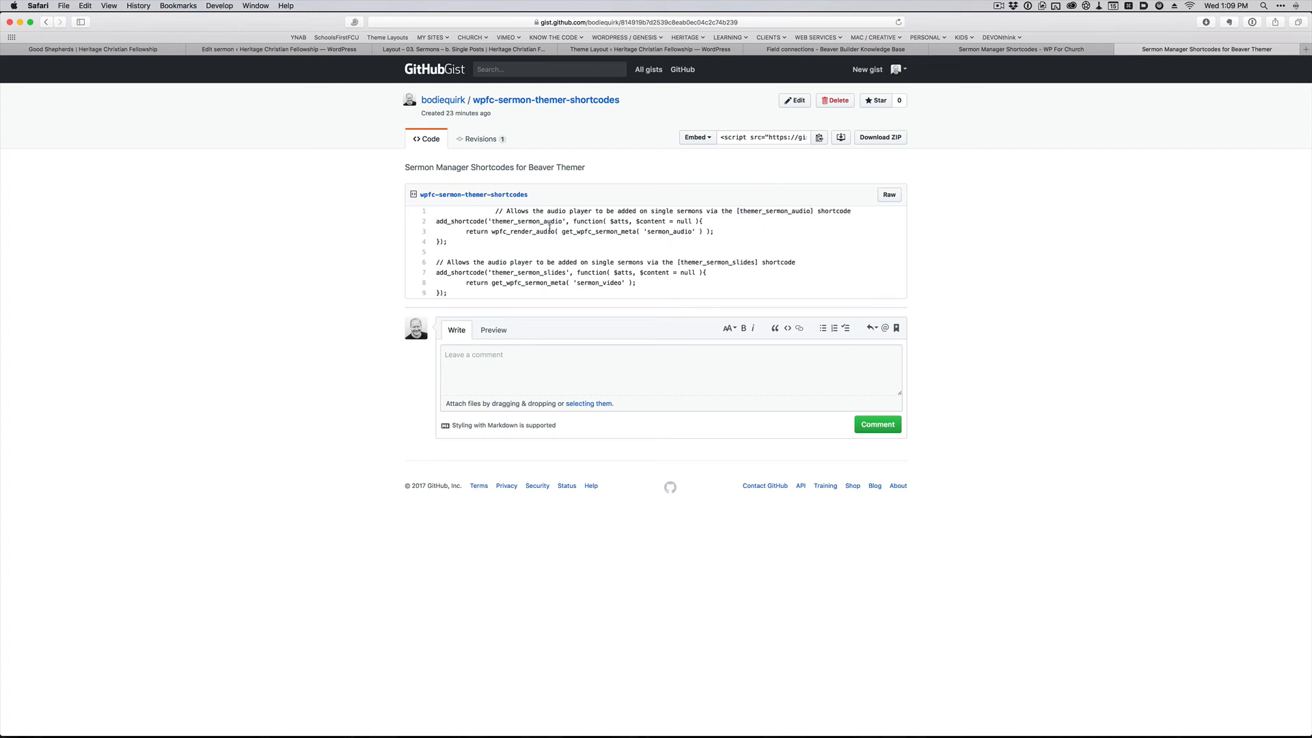
pyautogui.moveTo(670, 234)
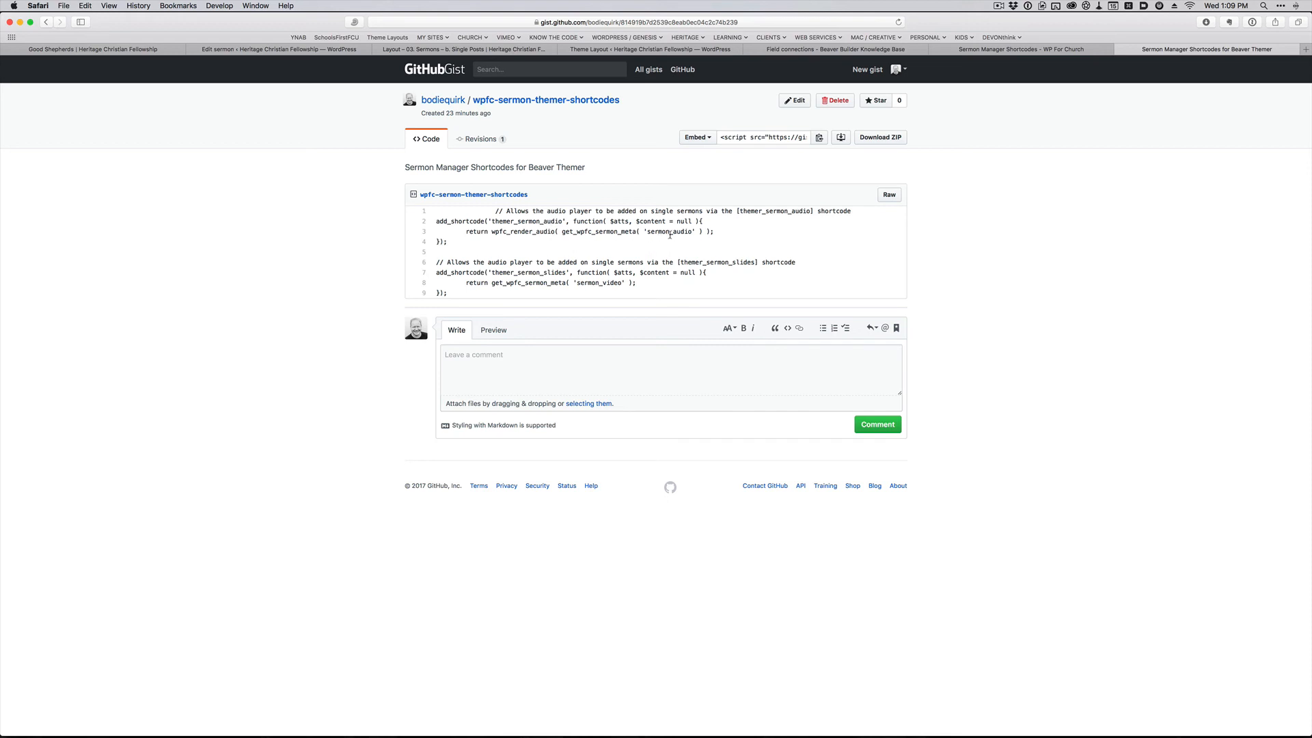
pyautogui.moveTo(669, 243)
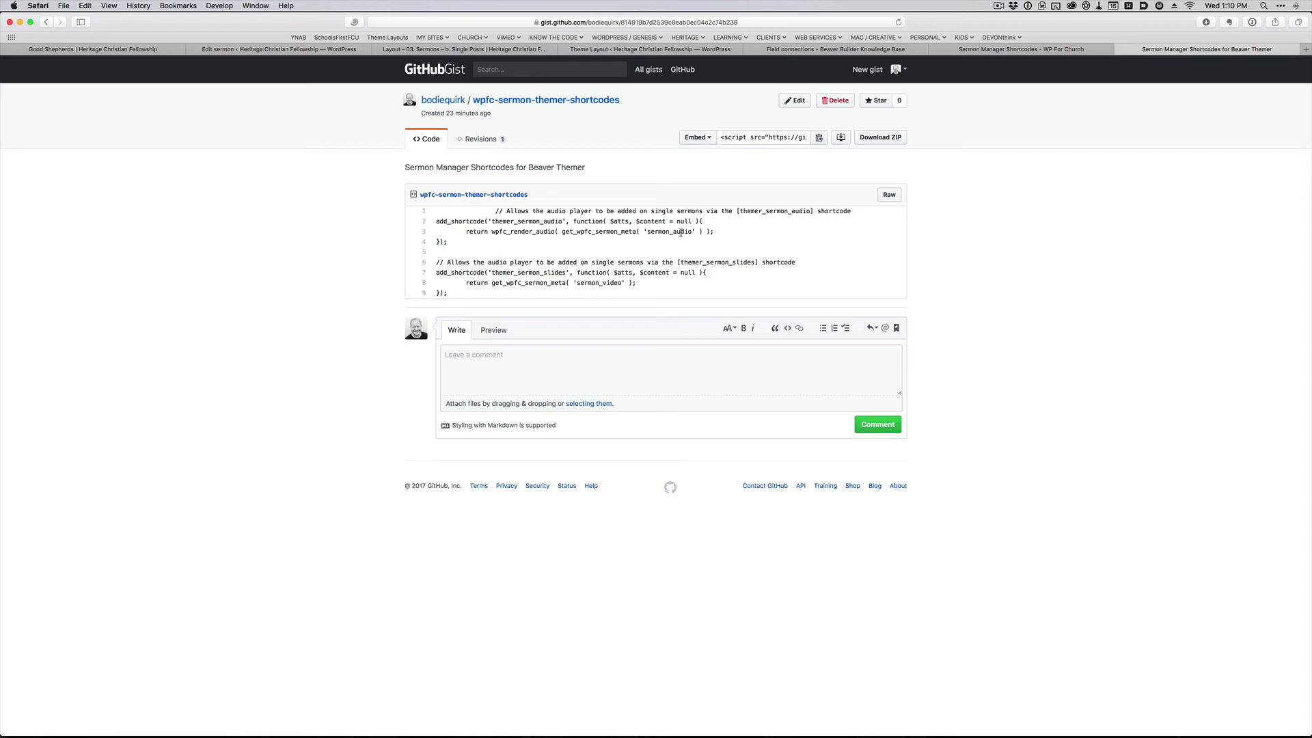
pyautogui.moveTo(732, 232)
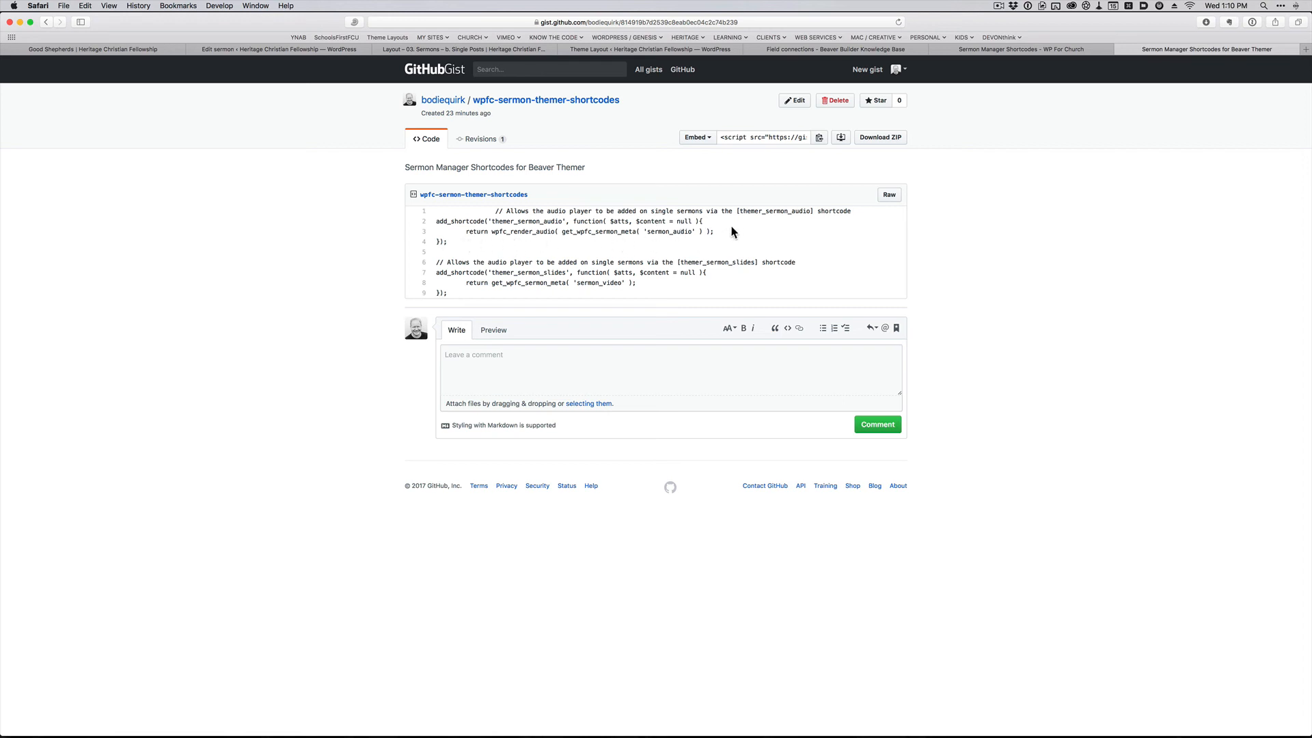
pyautogui.moveTo(811, 210)
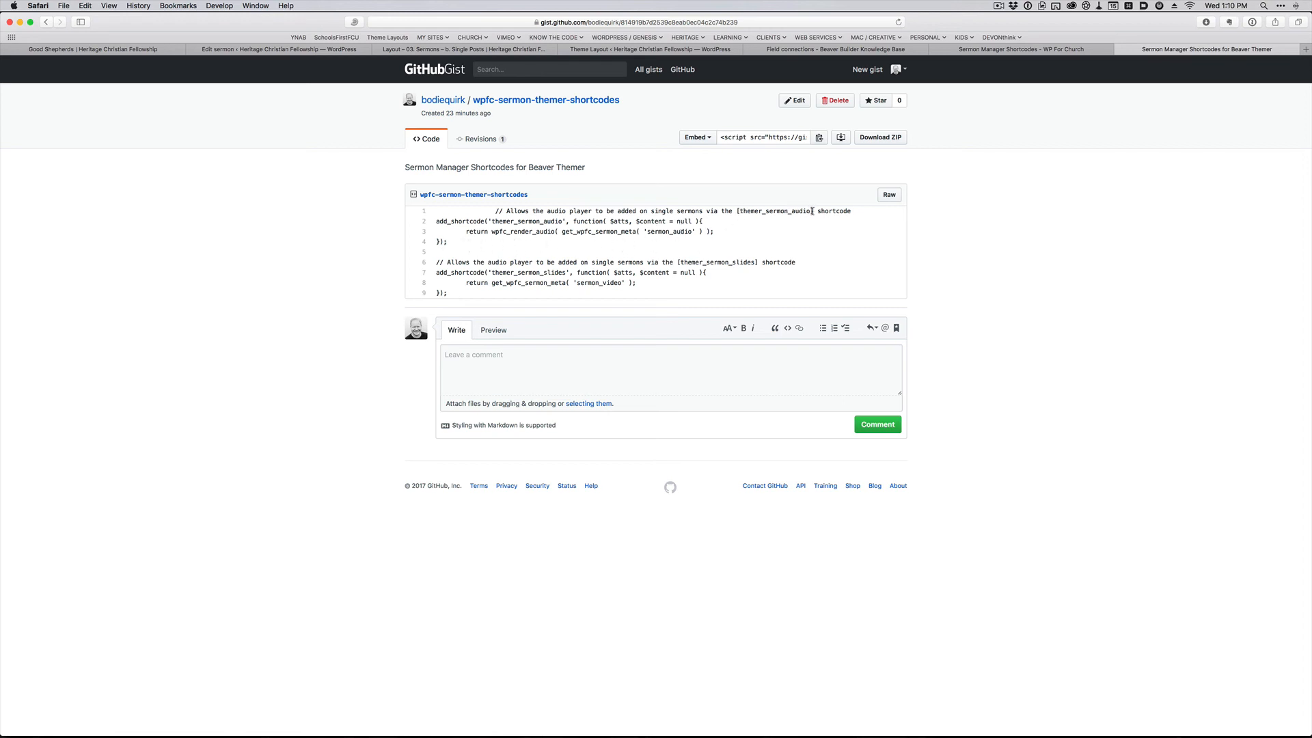
pyautogui.moveTo(519, 232)
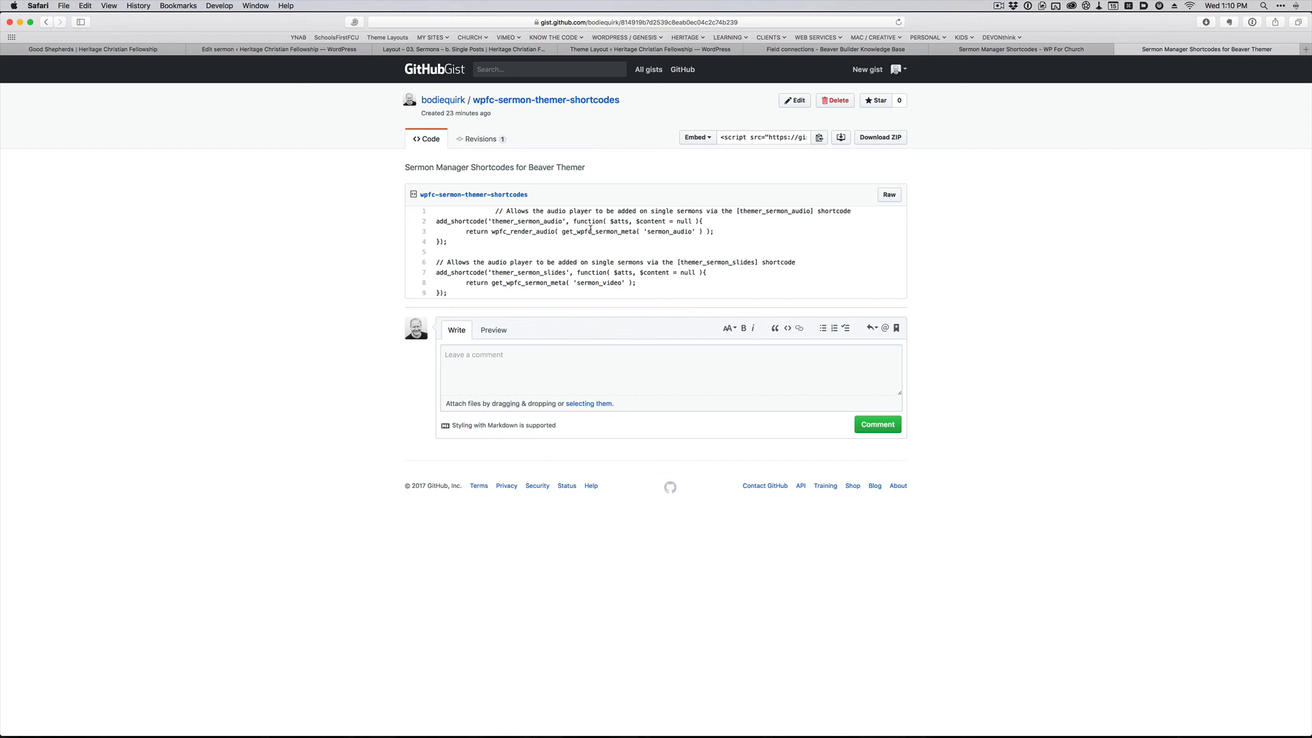
pyautogui.moveTo(1092, 154)
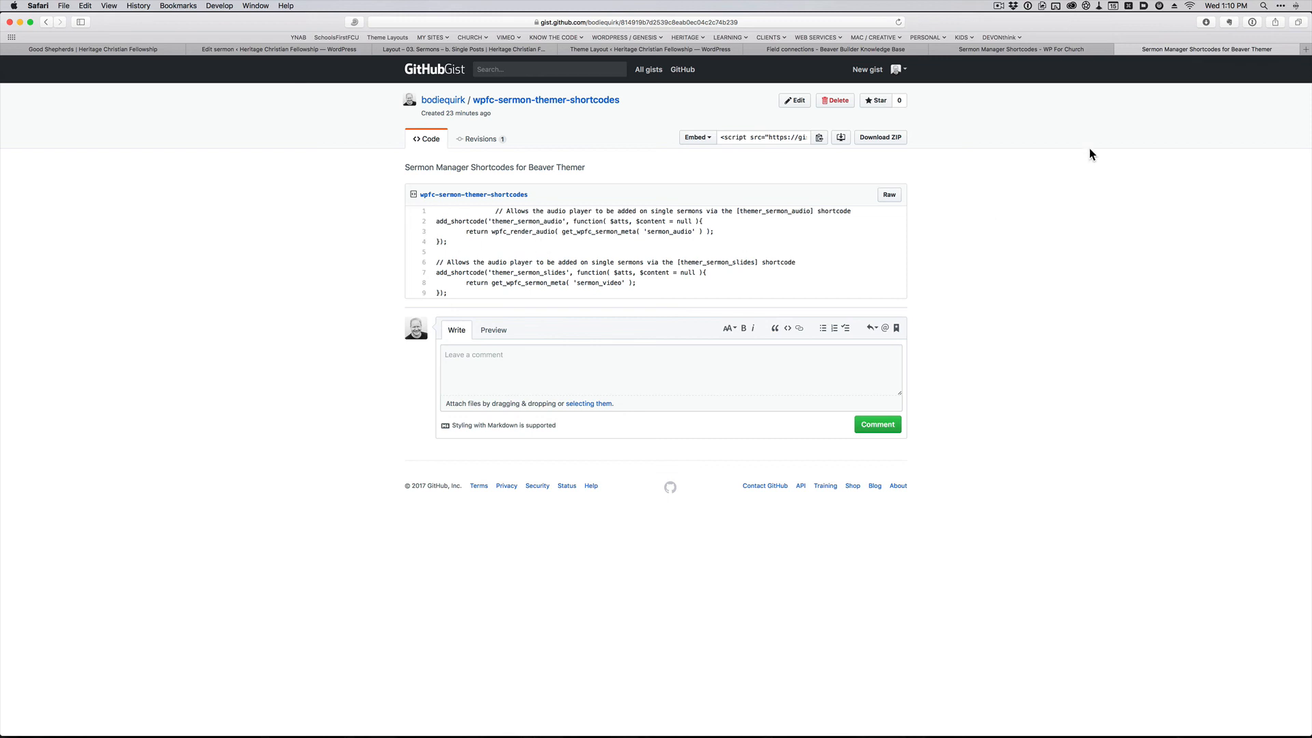
pyautogui.click(445, 50)
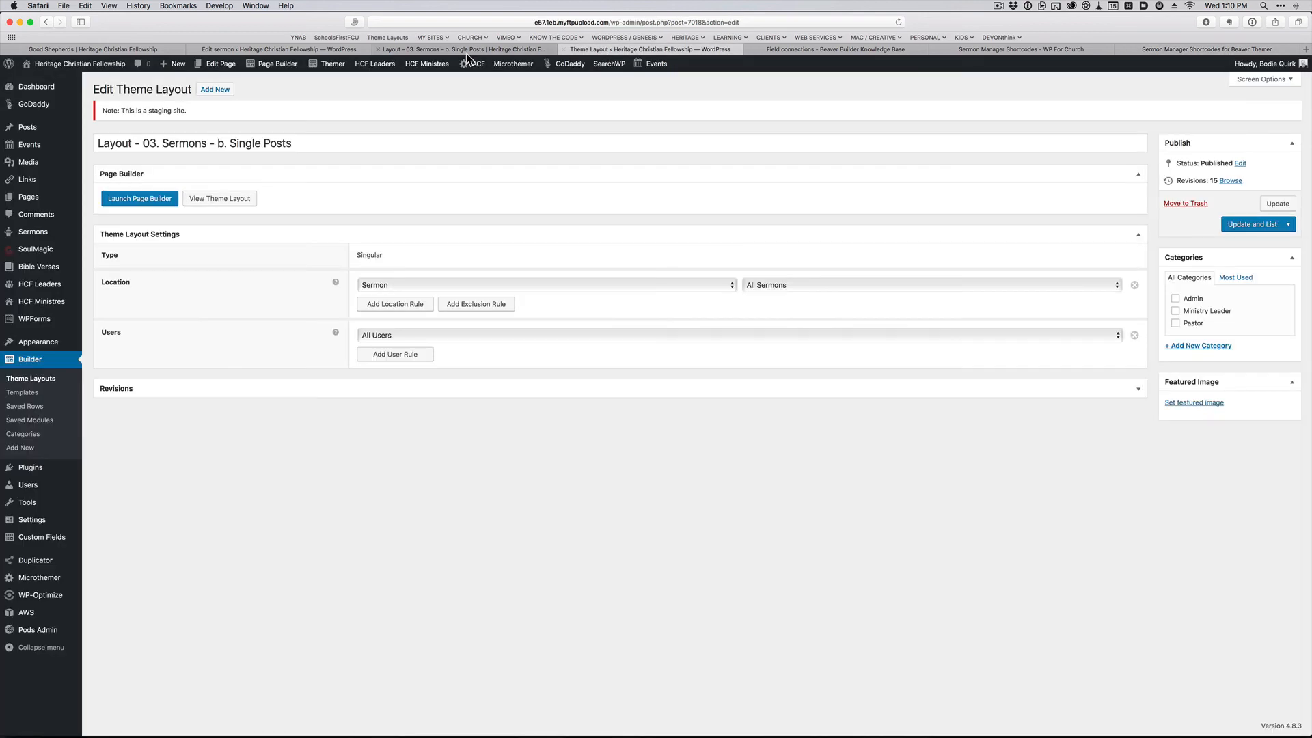
pyautogui.click(139, 198)
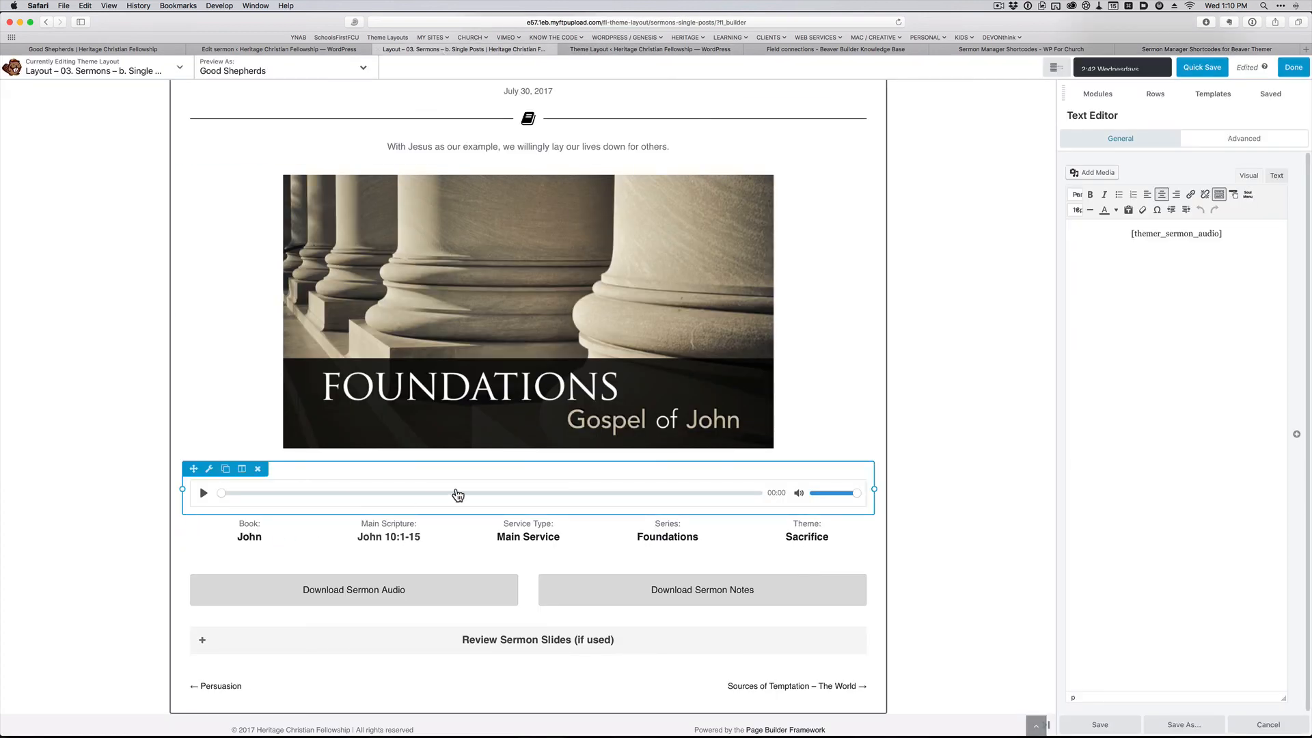
pyautogui.moveTo(627, 500)
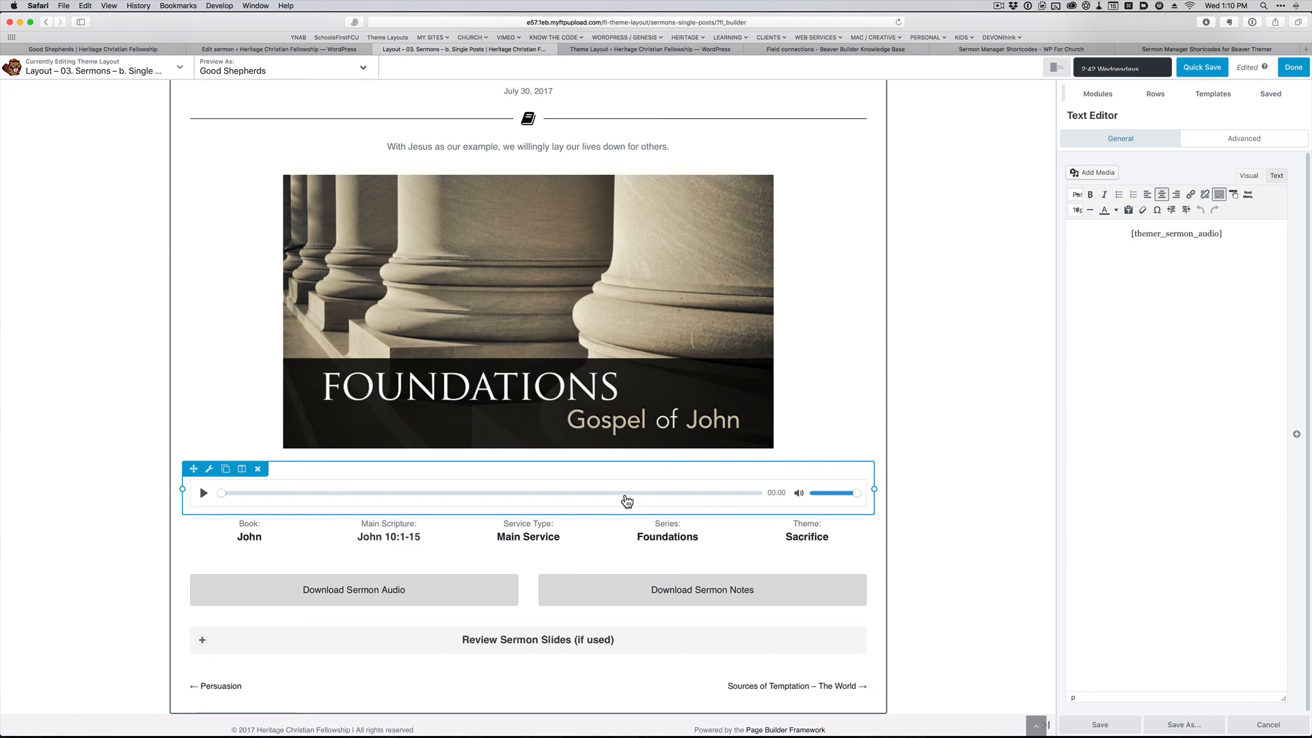
pyautogui.moveTo(572, 492)
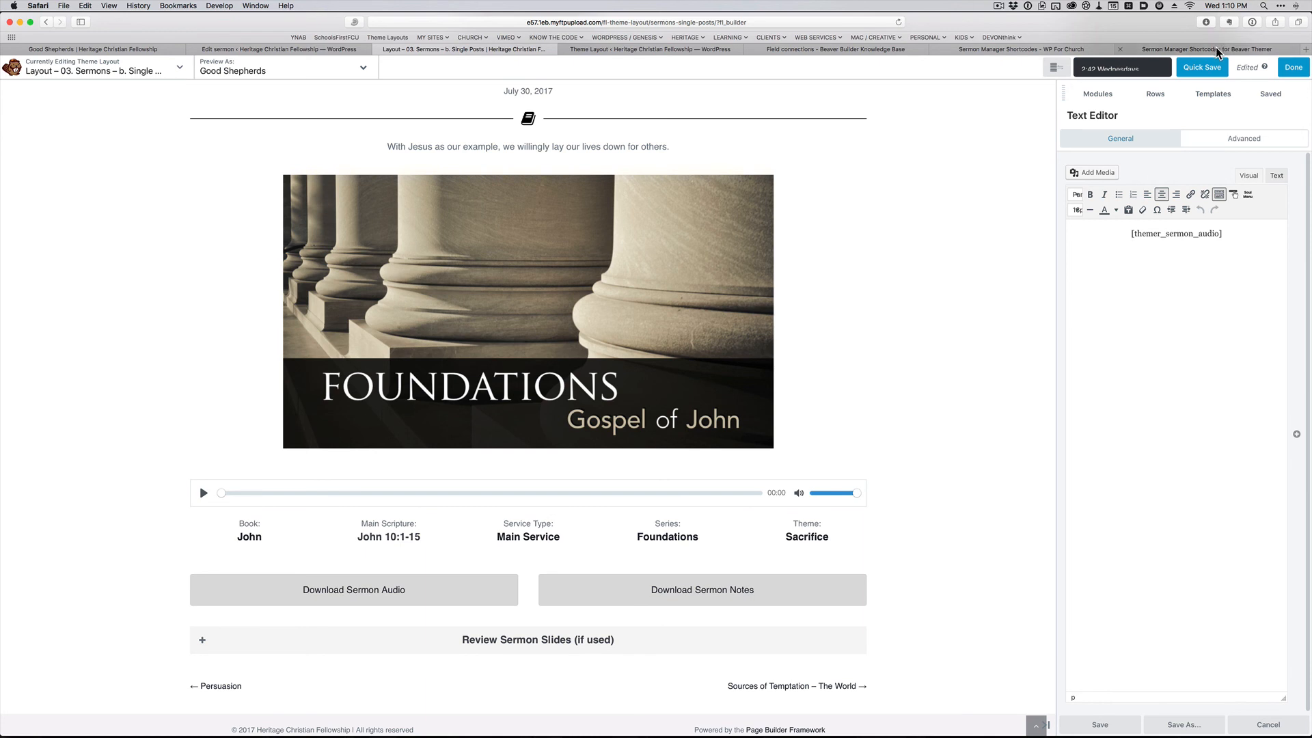
pyautogui.click(1205, 49)
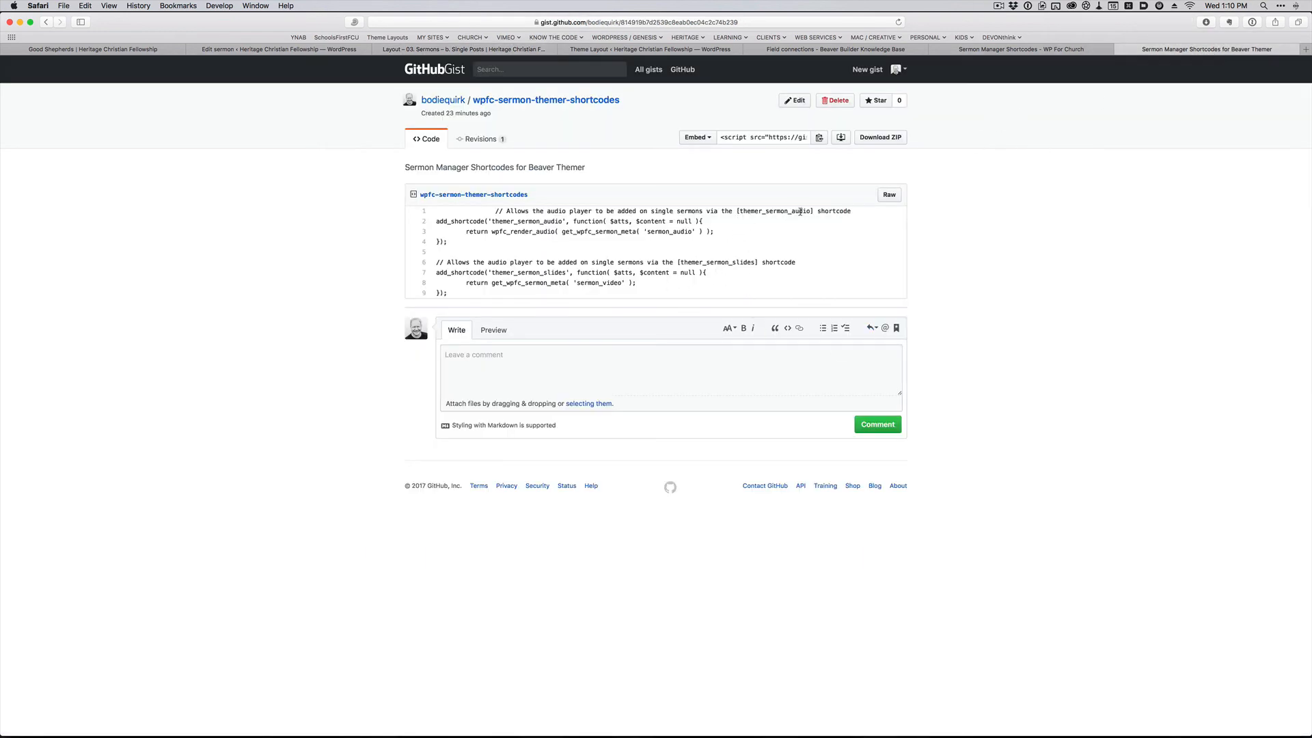
pyautogui.moveTo(636, 53)
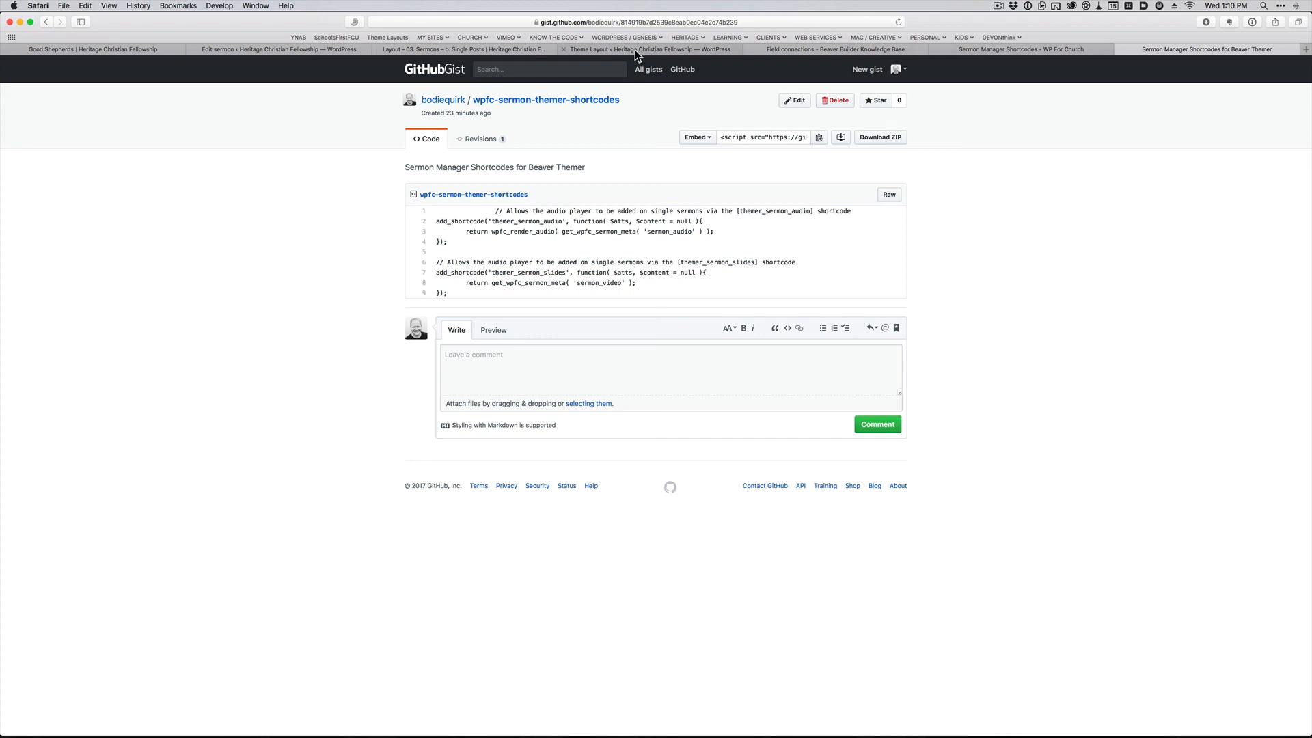
# Step: Check the Download Sermon Audio button's link settings and end editing with Done
pyautogui.click(461, 49)
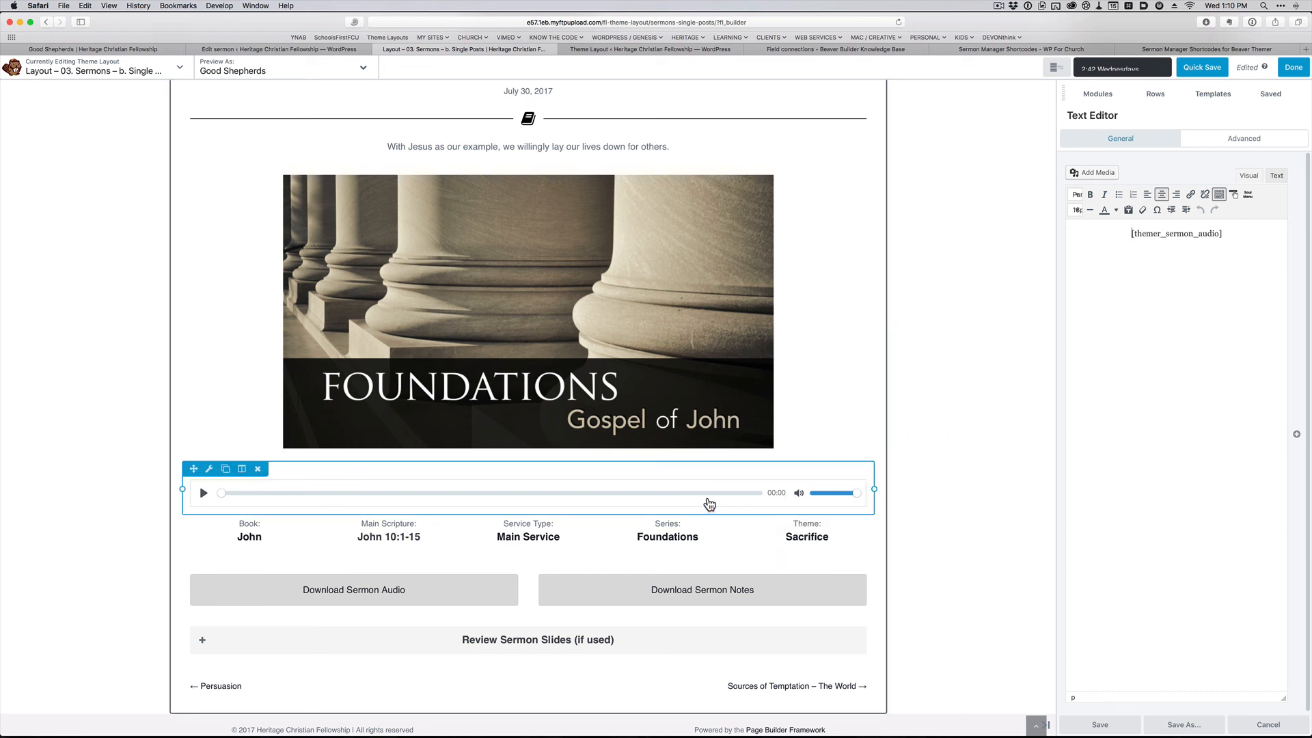
pyautogui.moveTo(591, 502)
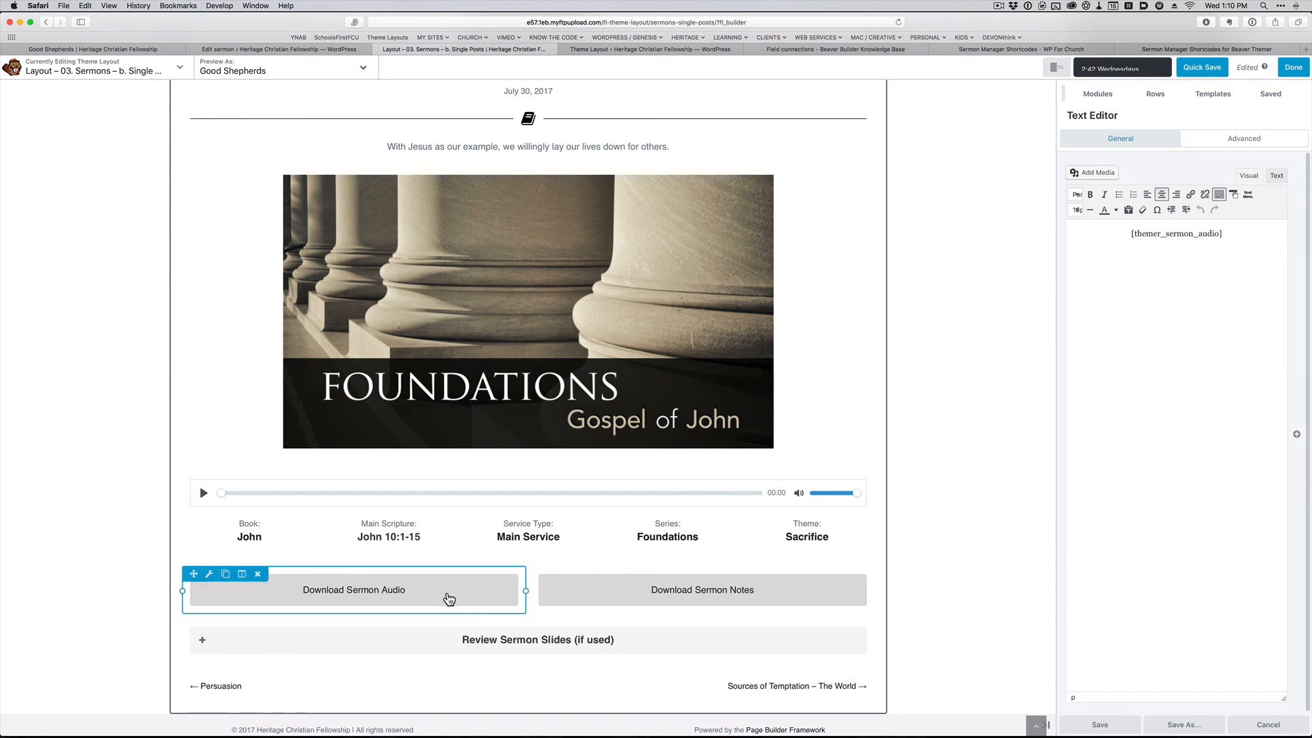
pyautogui.click(353, 589)
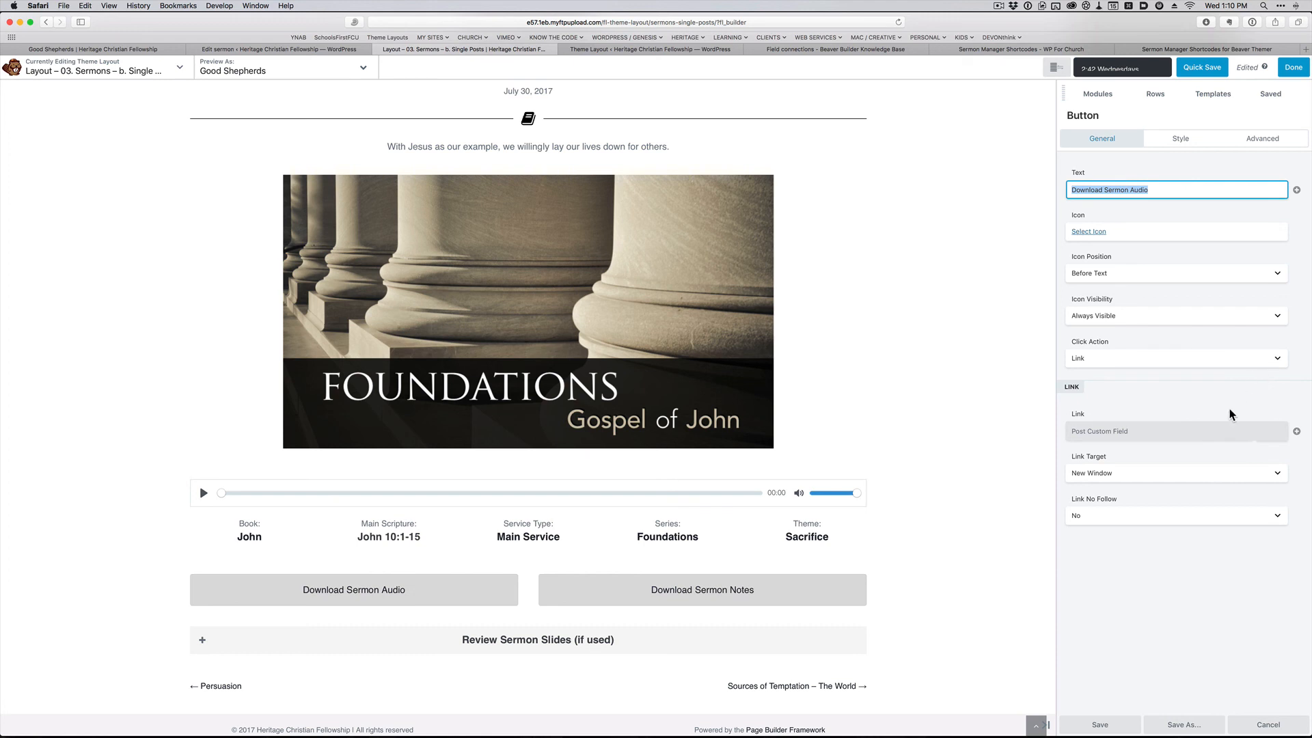
pyautogui.moveTo(973, 501)
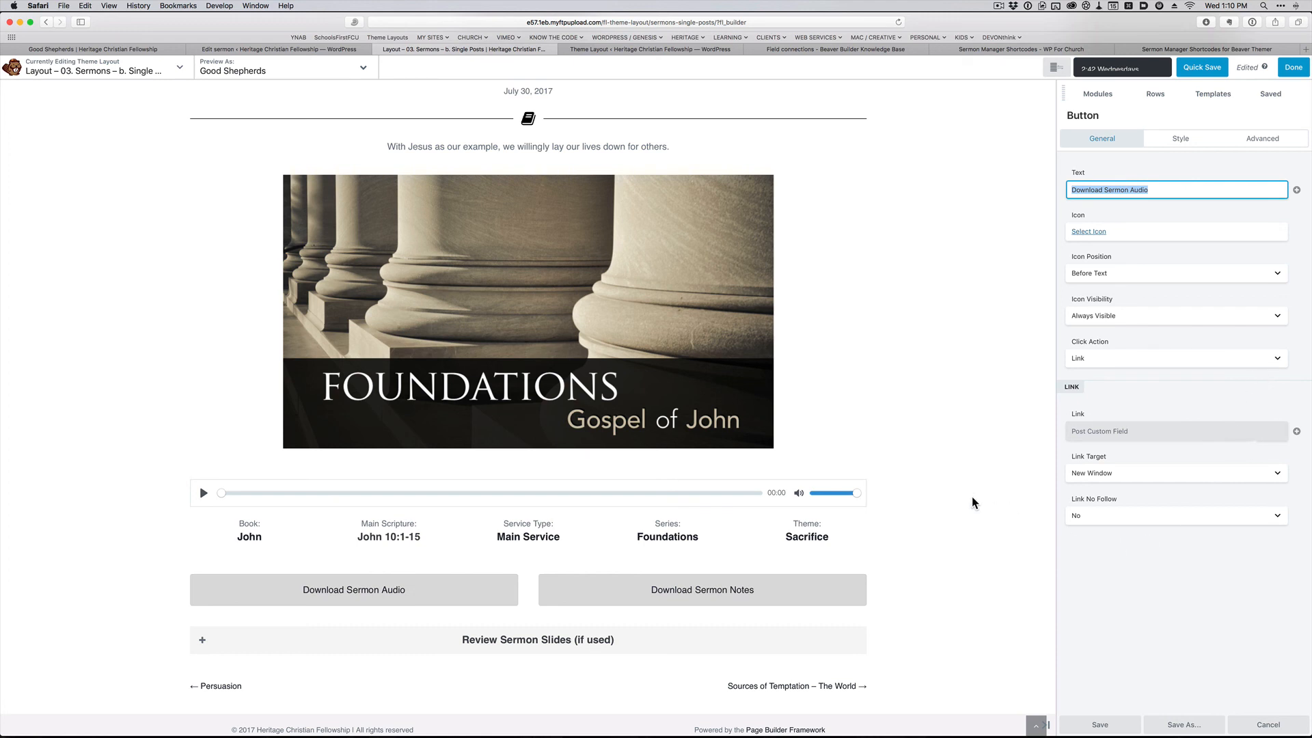
pyautogui.moveTo(1112, 717)
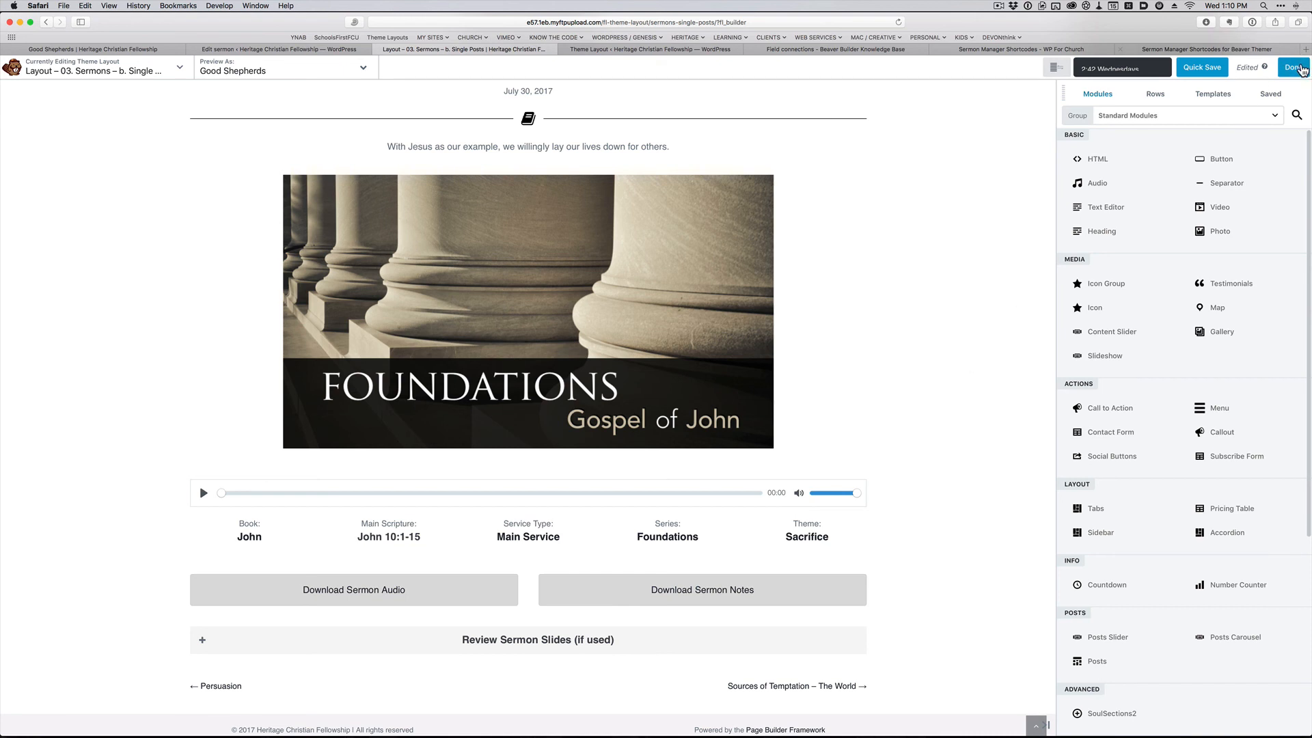
pyautogui.click(1296, 67)
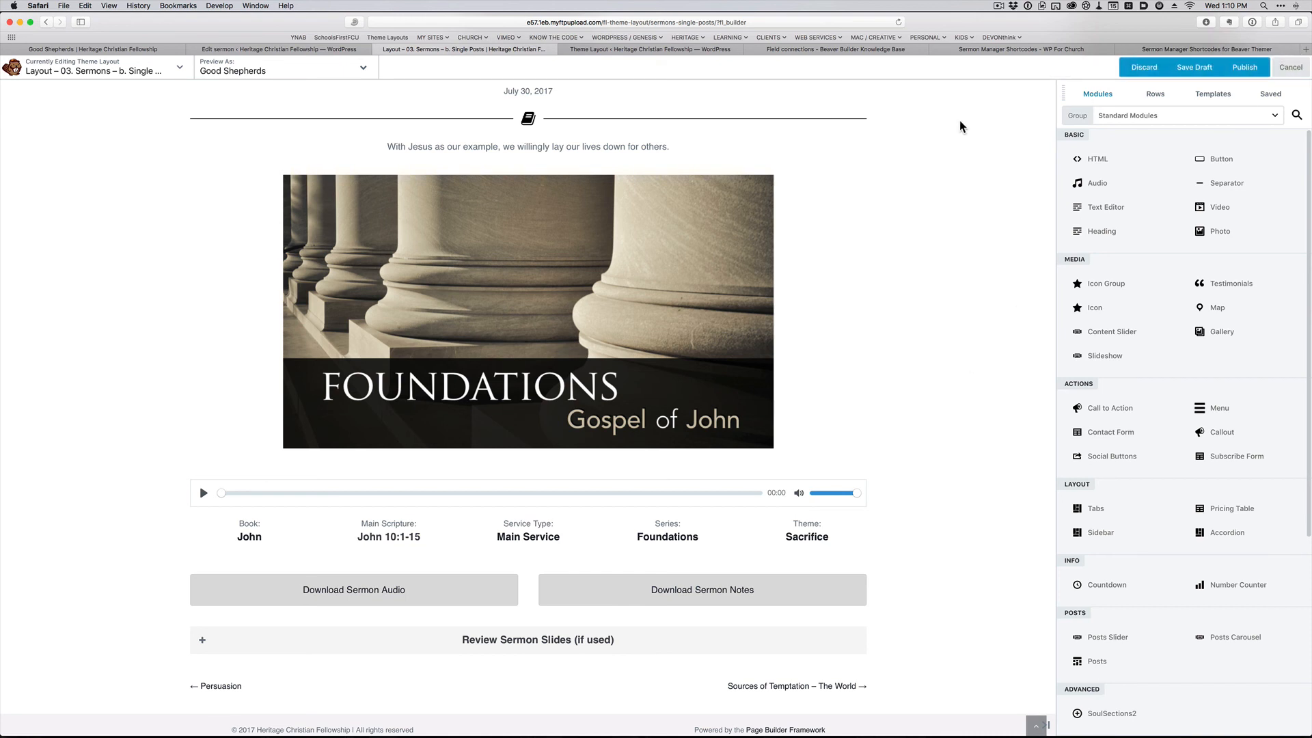
pyautogui.moveTo(967, 205)
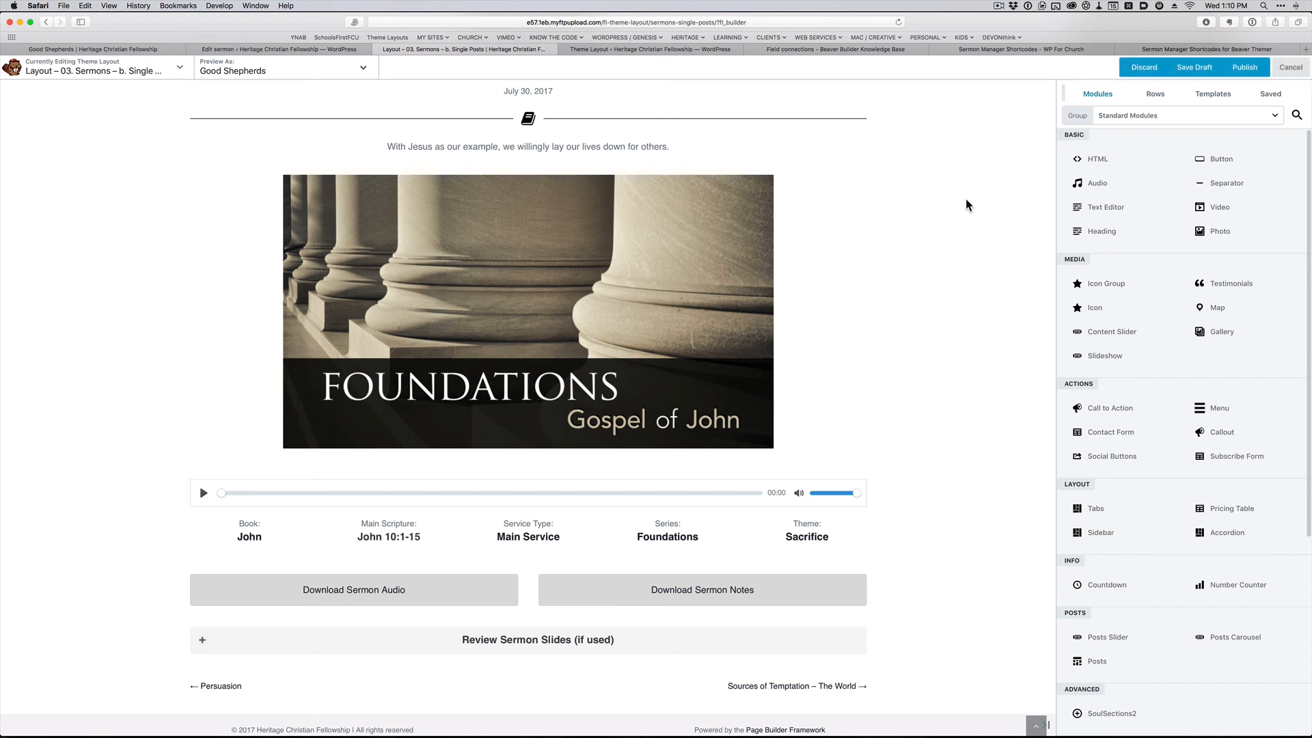
pyautogui.moveTo(948, 342)
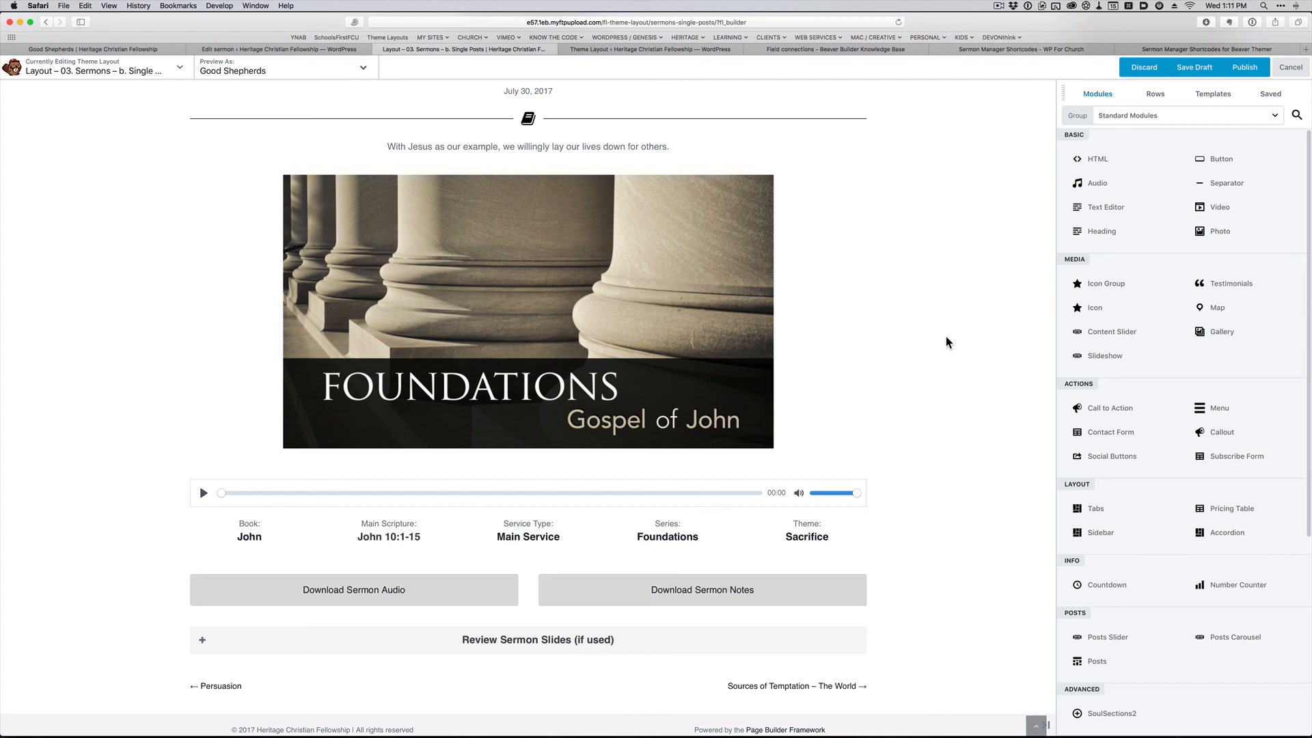